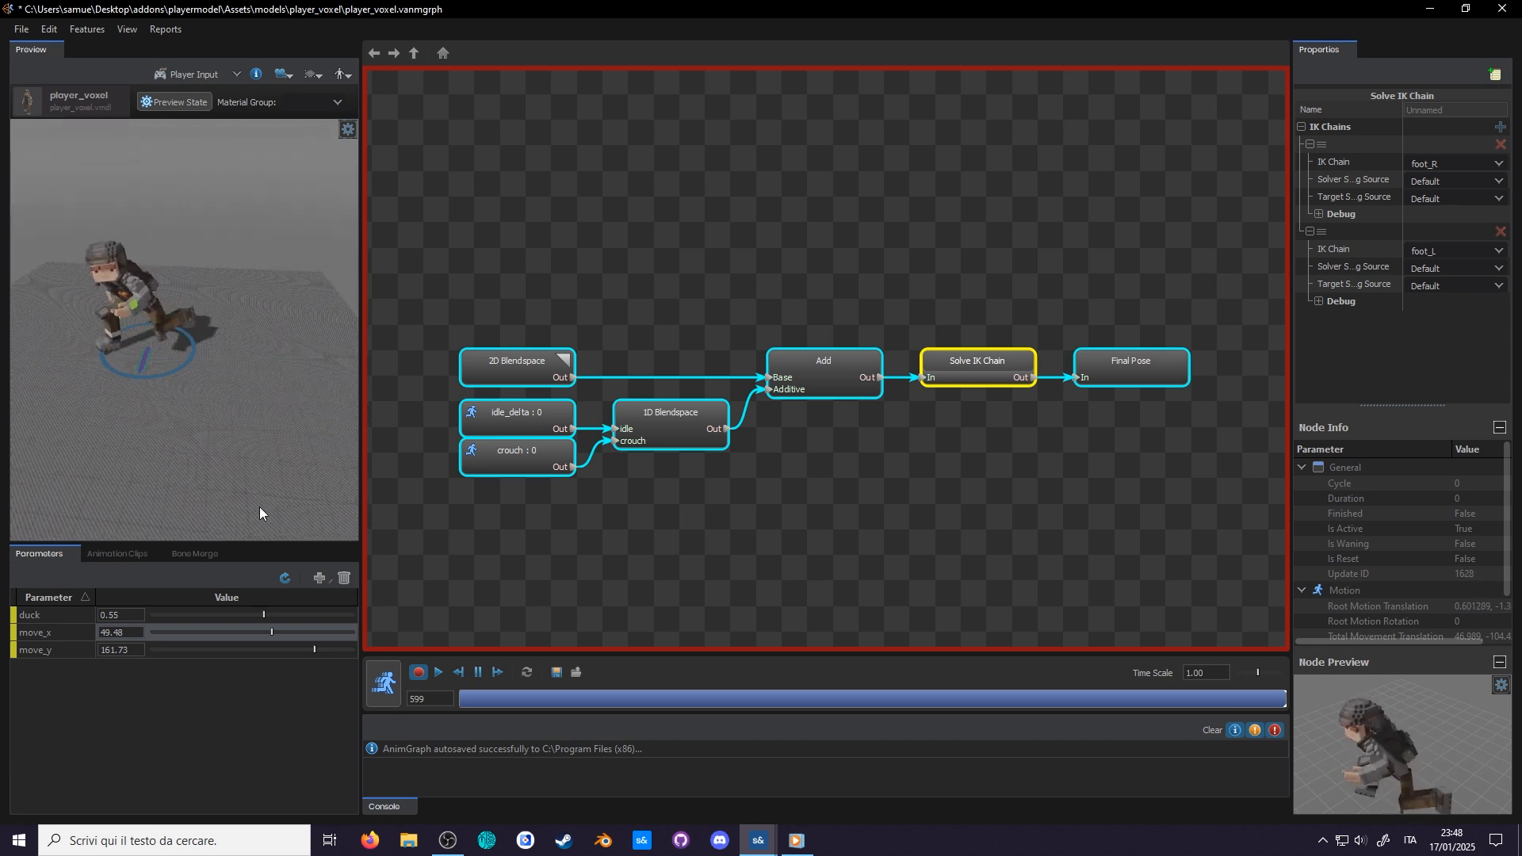
# - Add a new LookAtChain item to the model and name it lookat
pyautogui.click(285, 577)
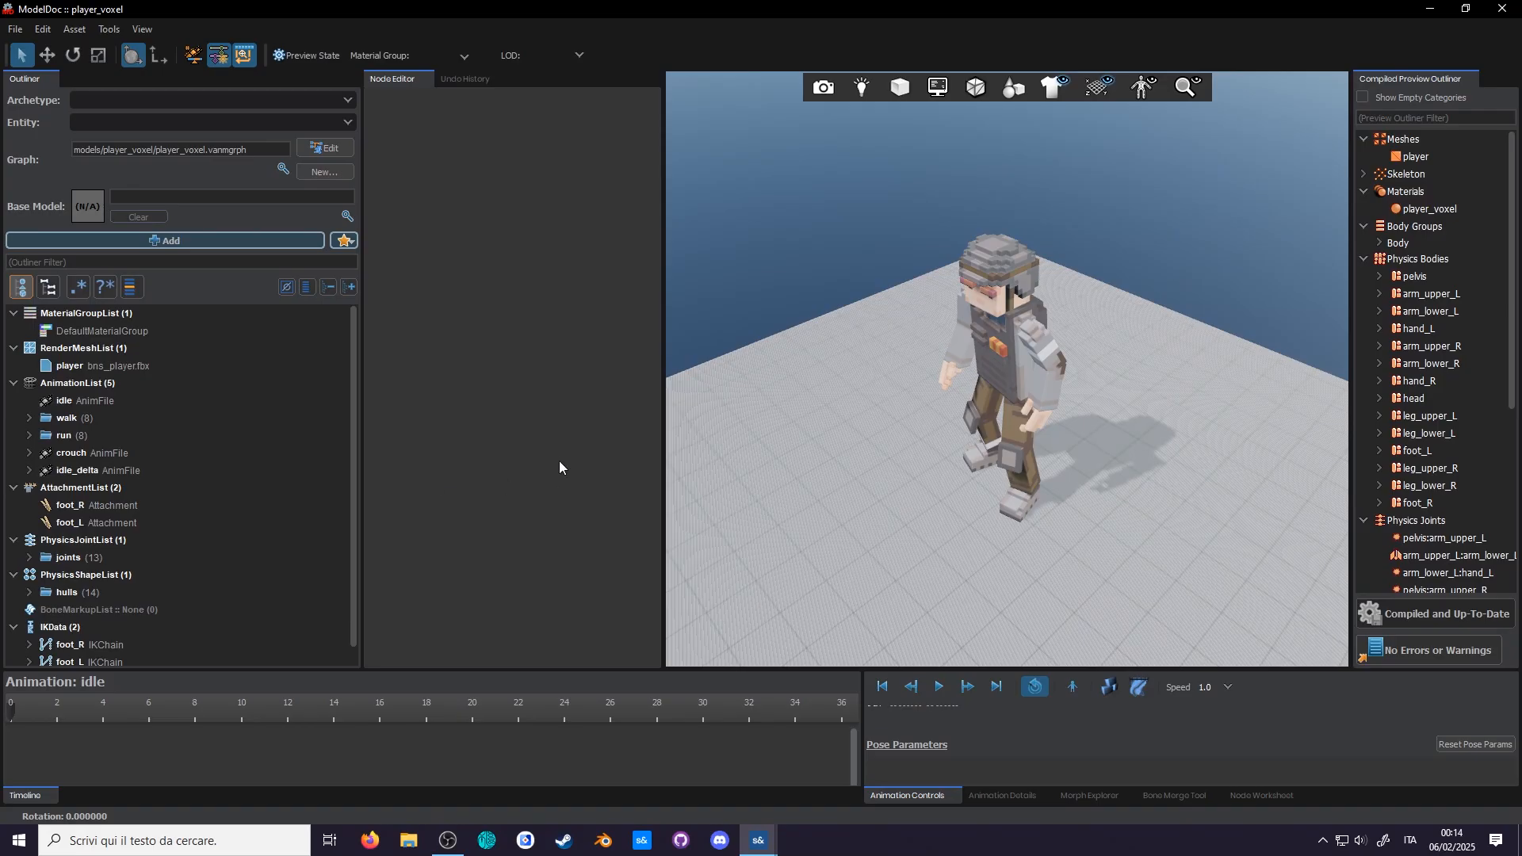
pyautogui.click(166, 241)
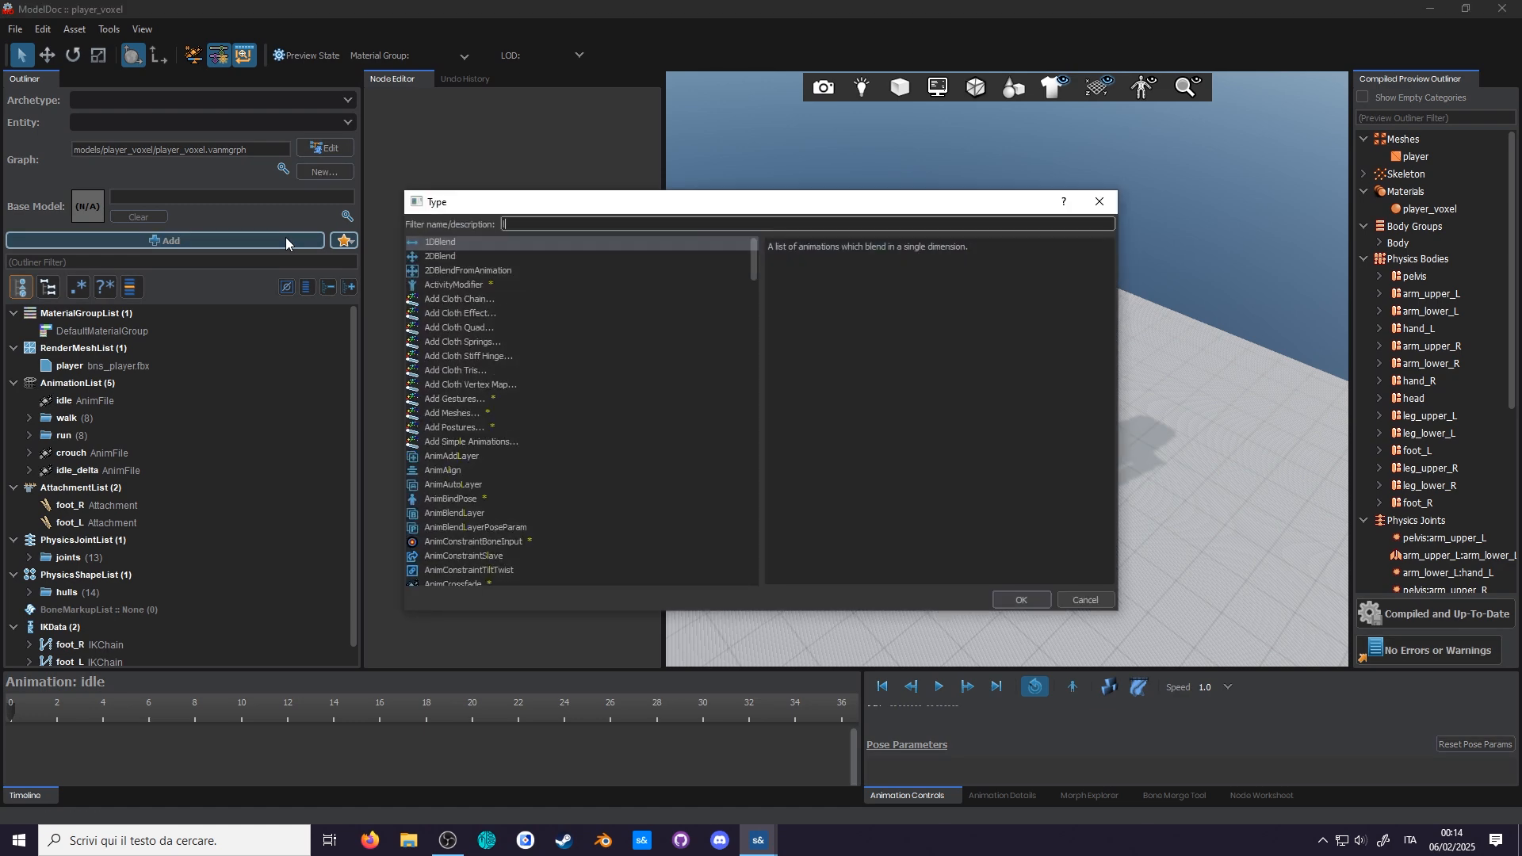
pyautogui.write('look')
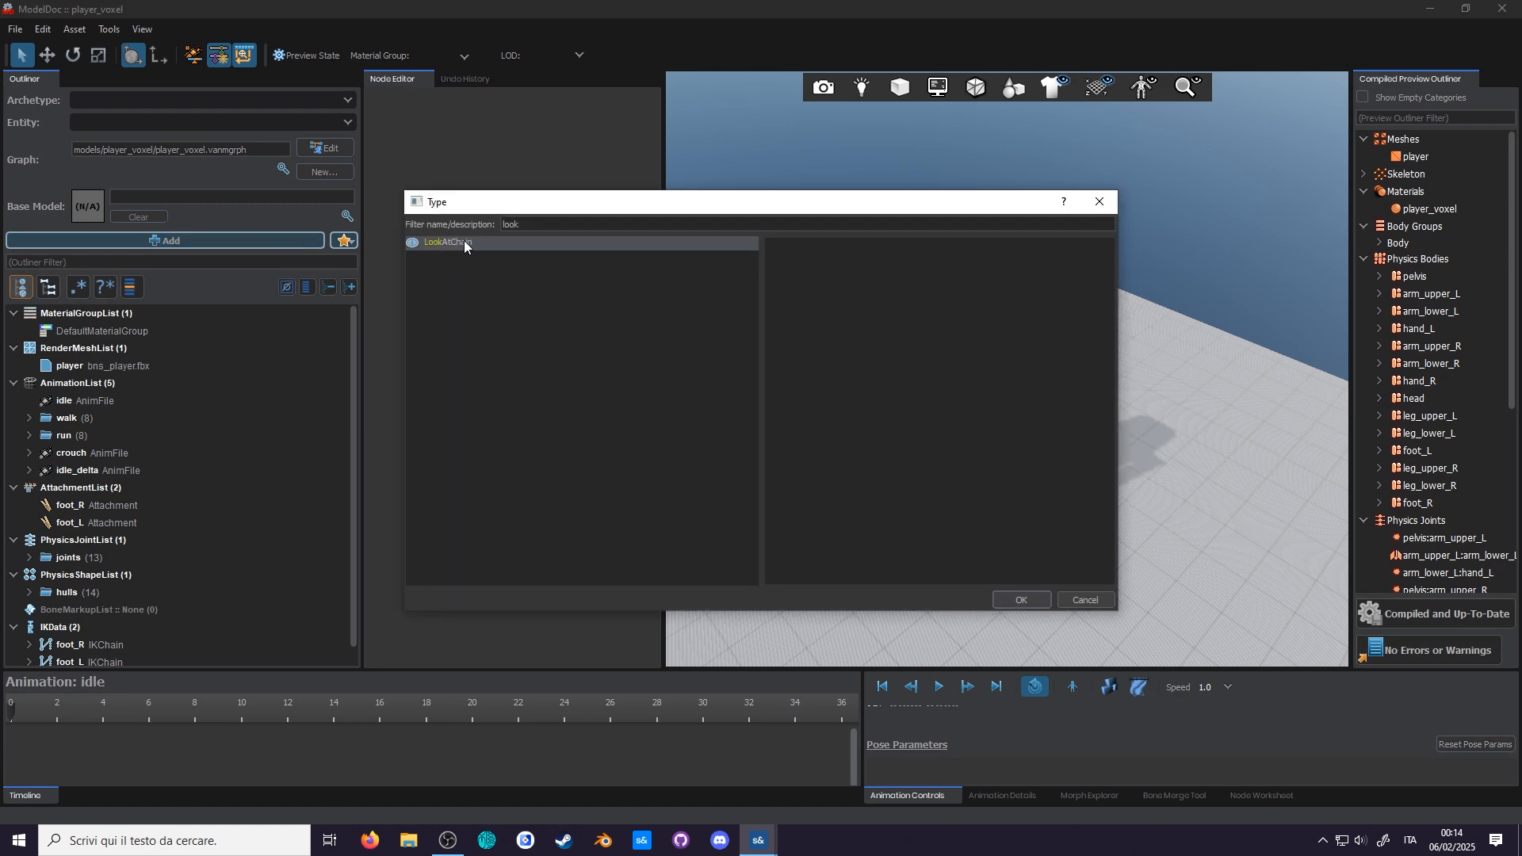
pyautogui.click(1020, 599)
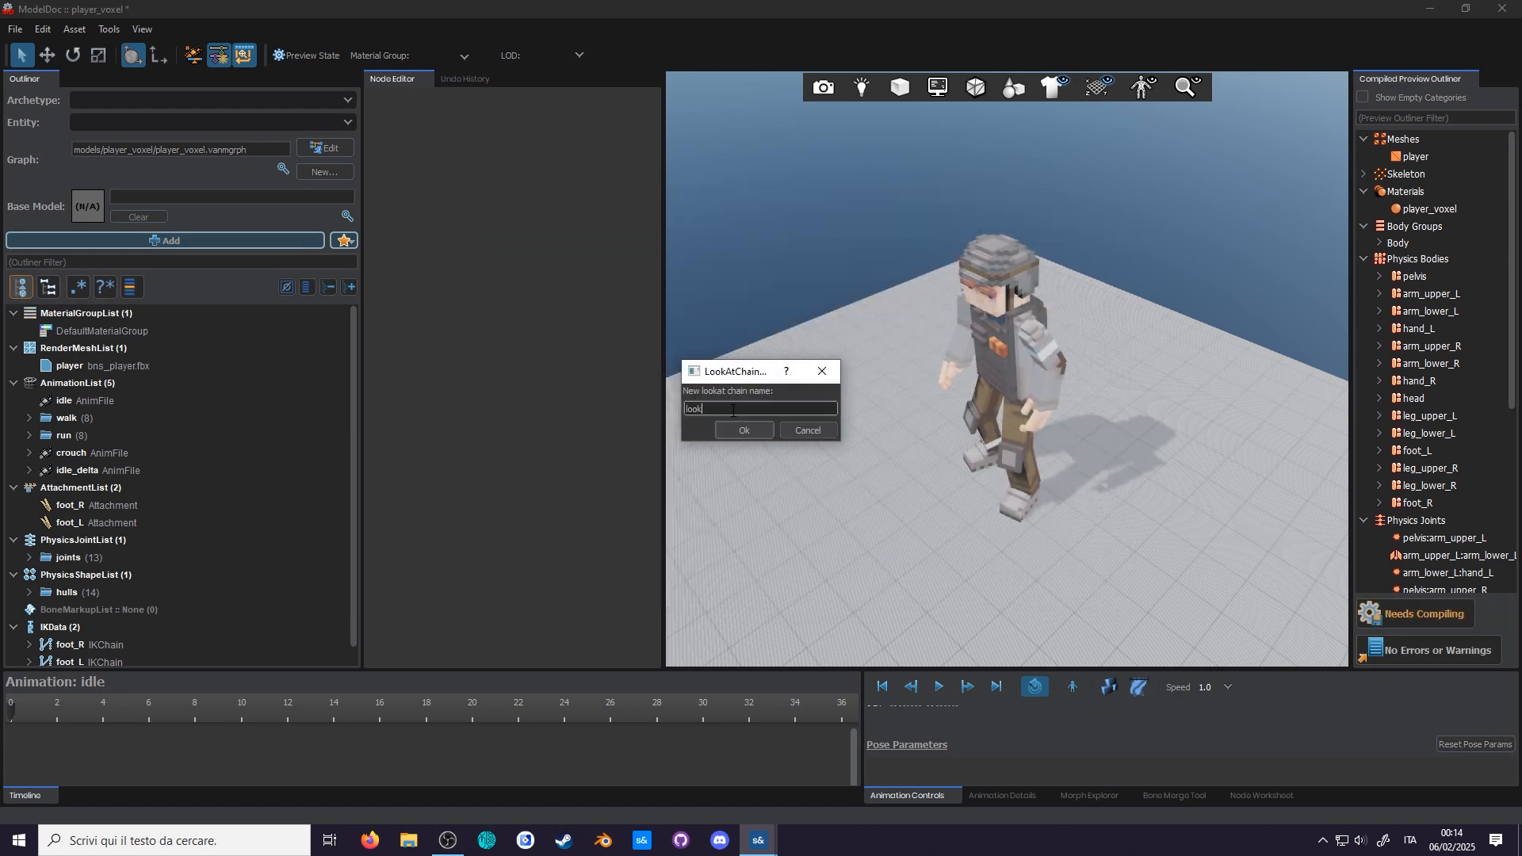
pyautogui.click(744, 430)
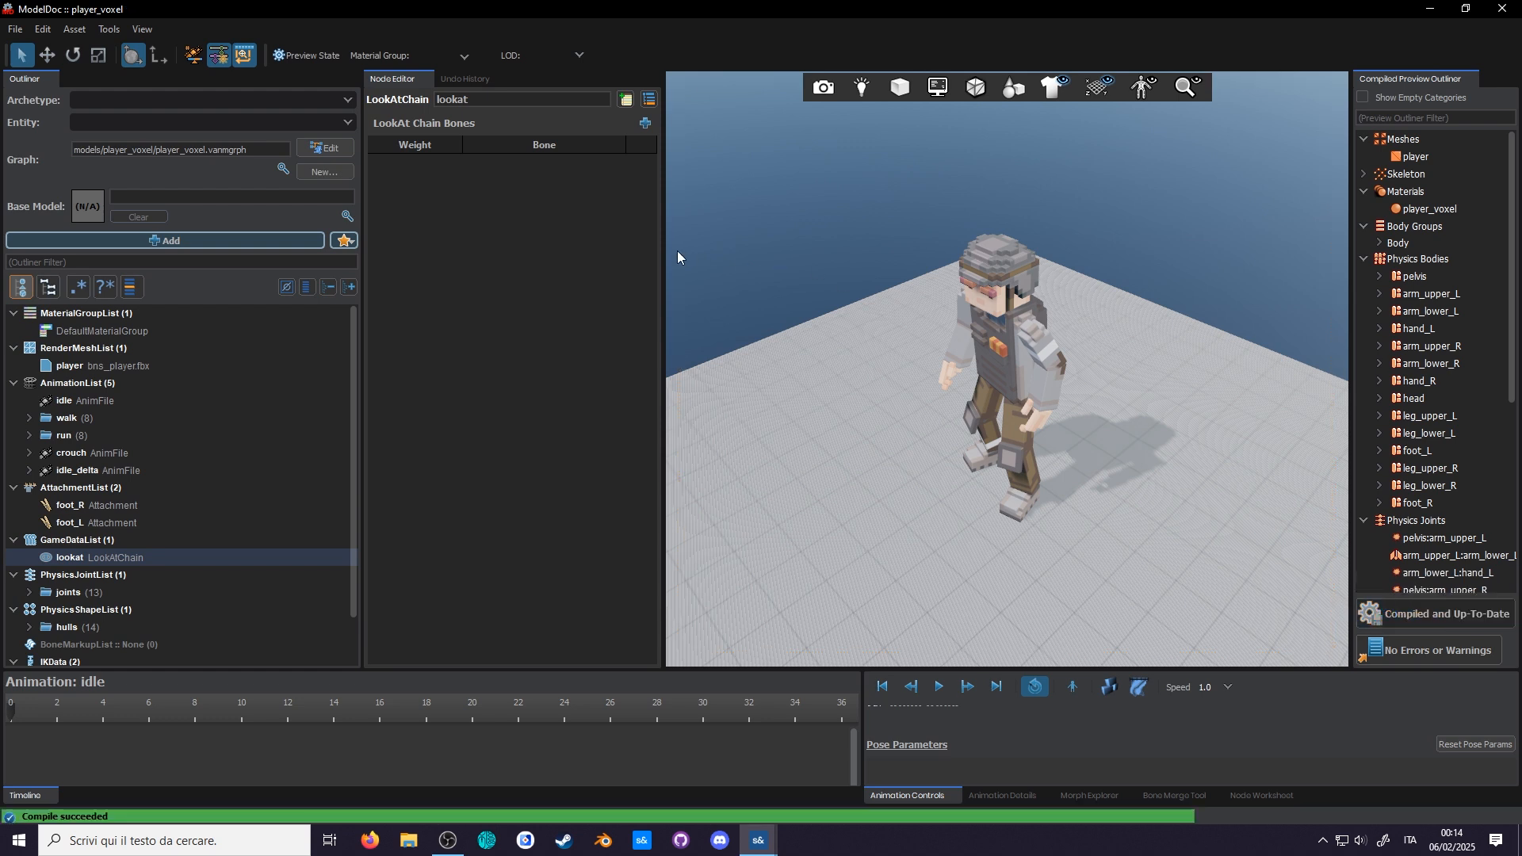
# - Add the head bone at weight 1.00 and the pelvis at 0.30 to the chain
pyautogui.click(645, 122)
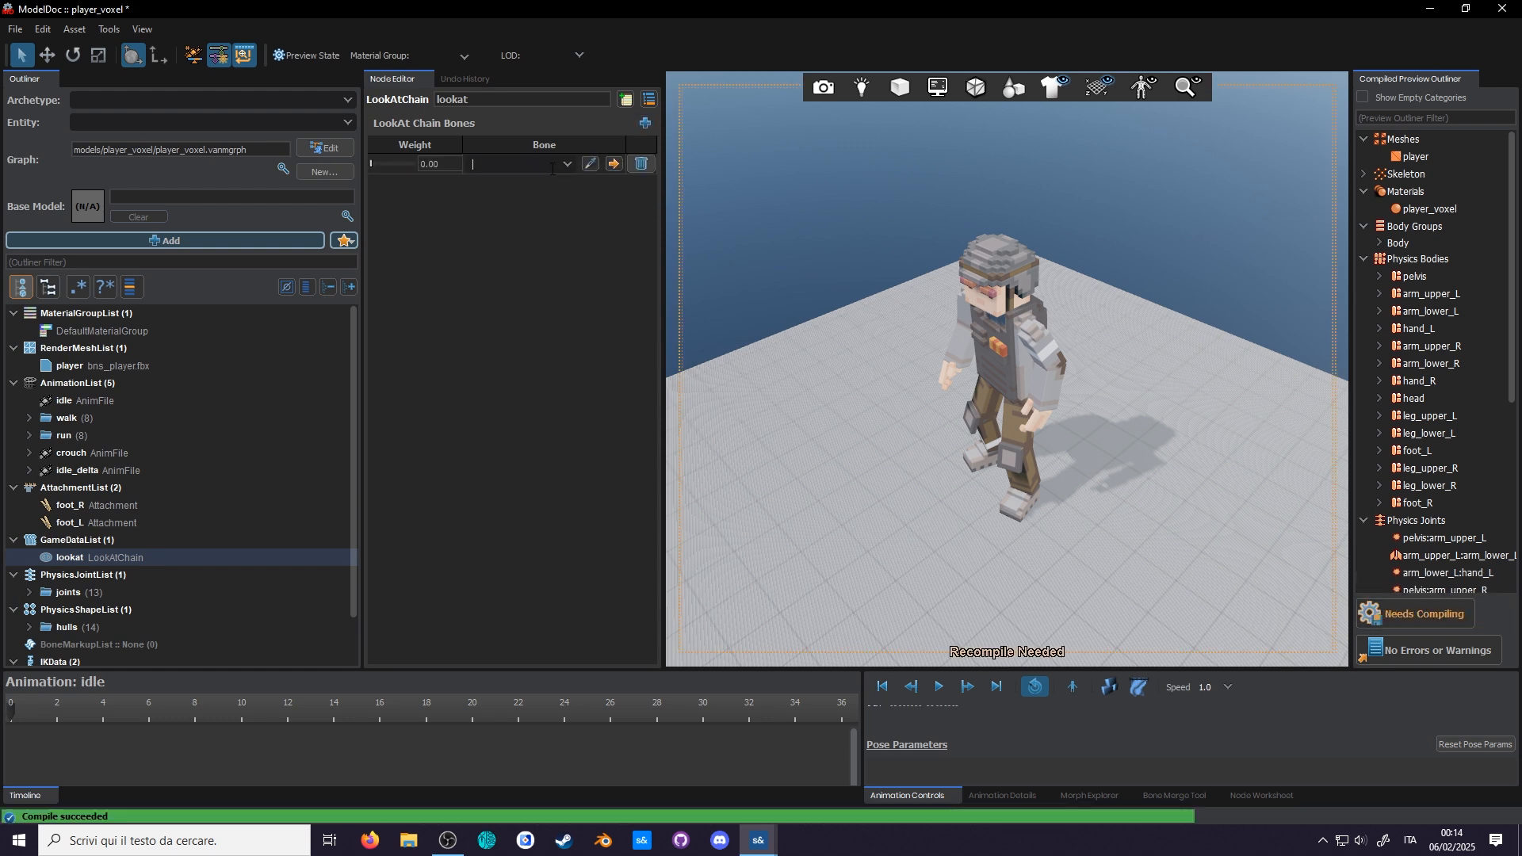
pyautogui.write('he')
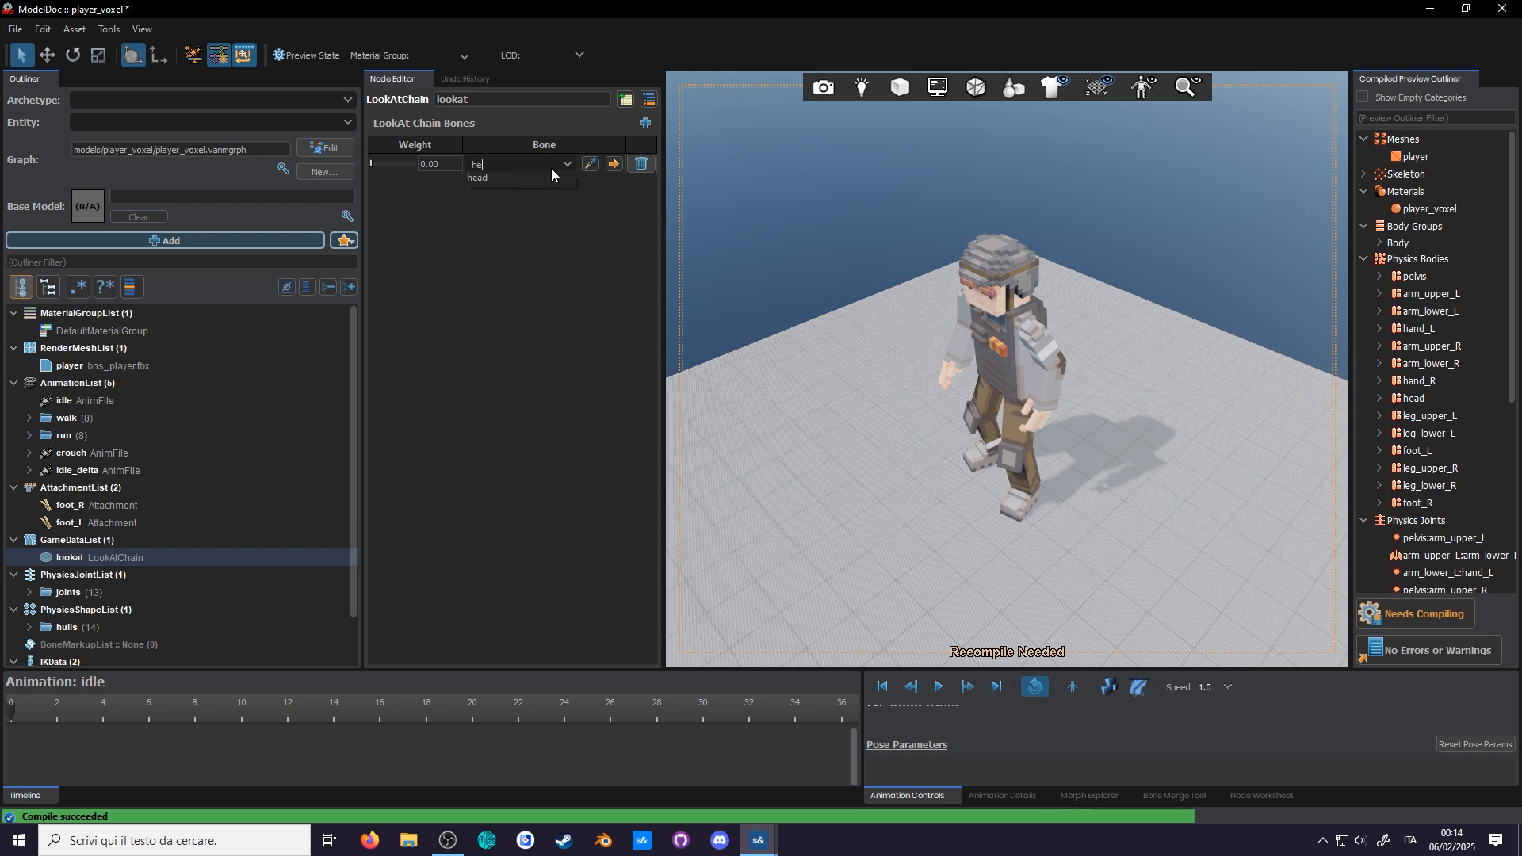
pyautogui.click(476, 177)
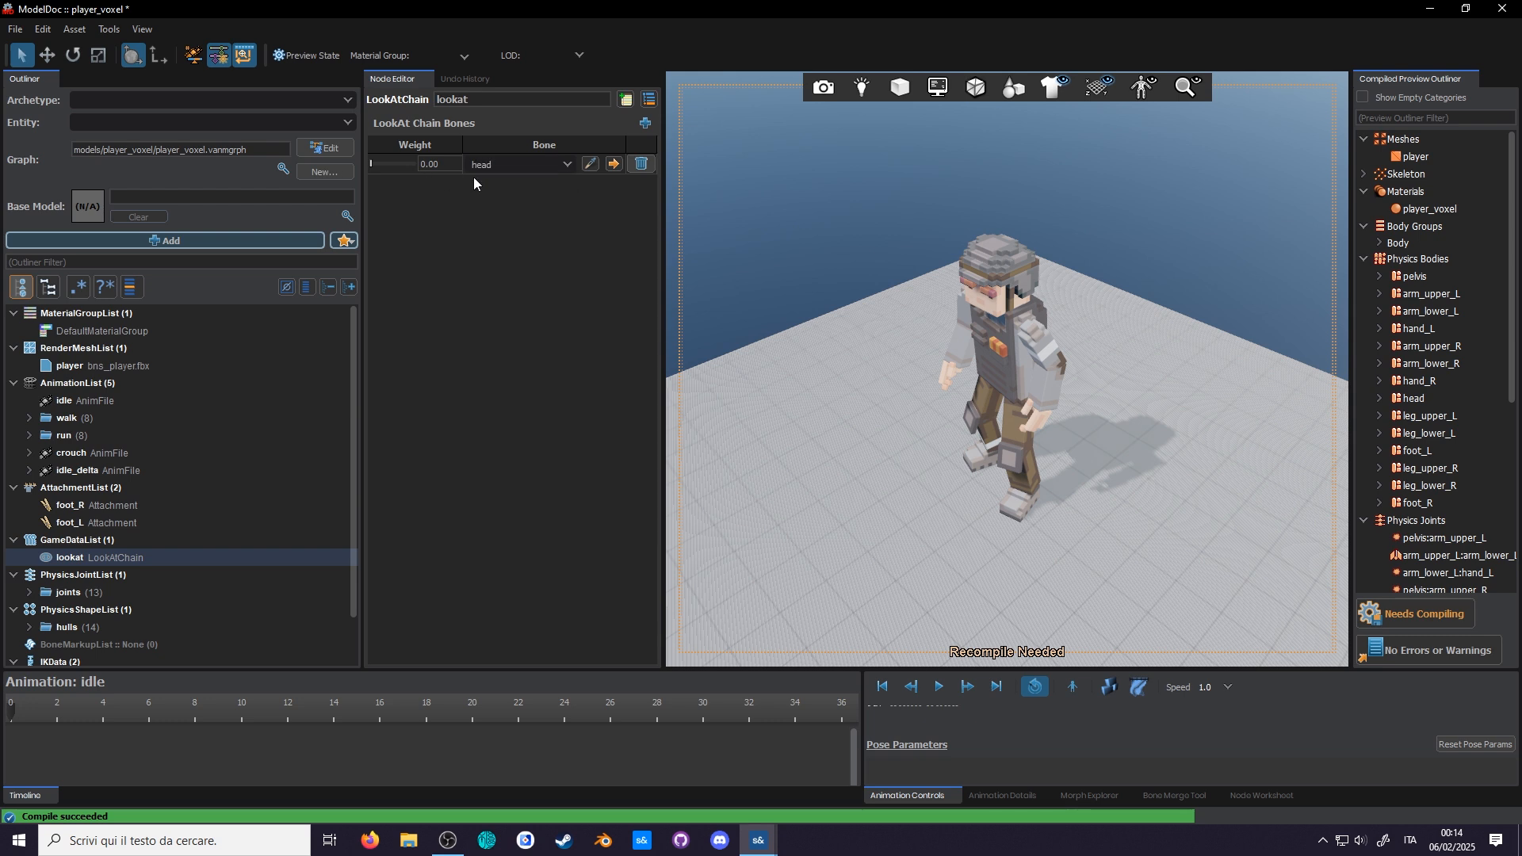
pyautogui.write('1.00')
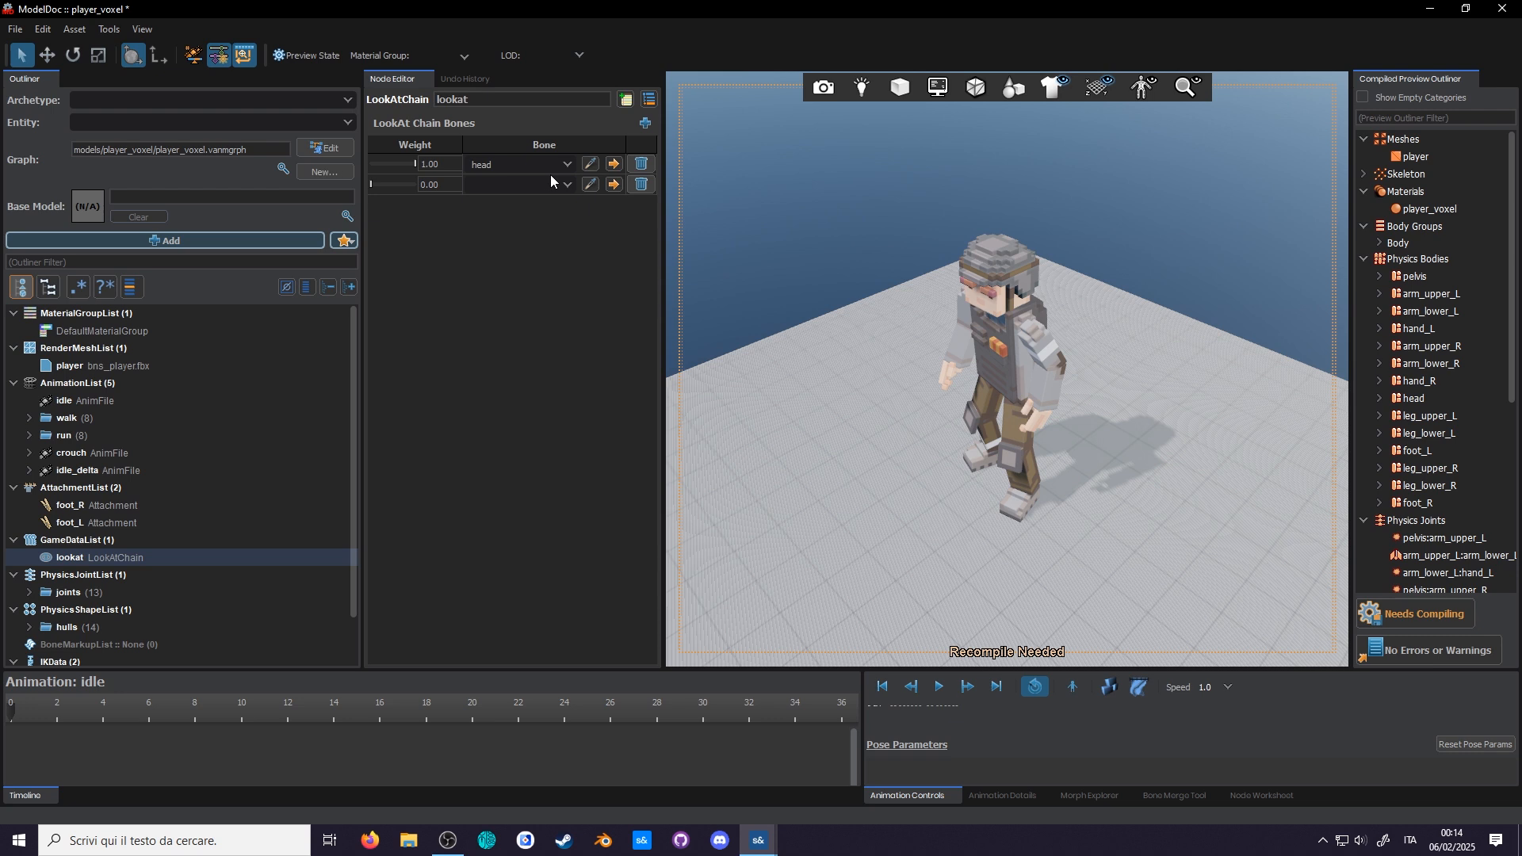
pyautogui.write('pelv')
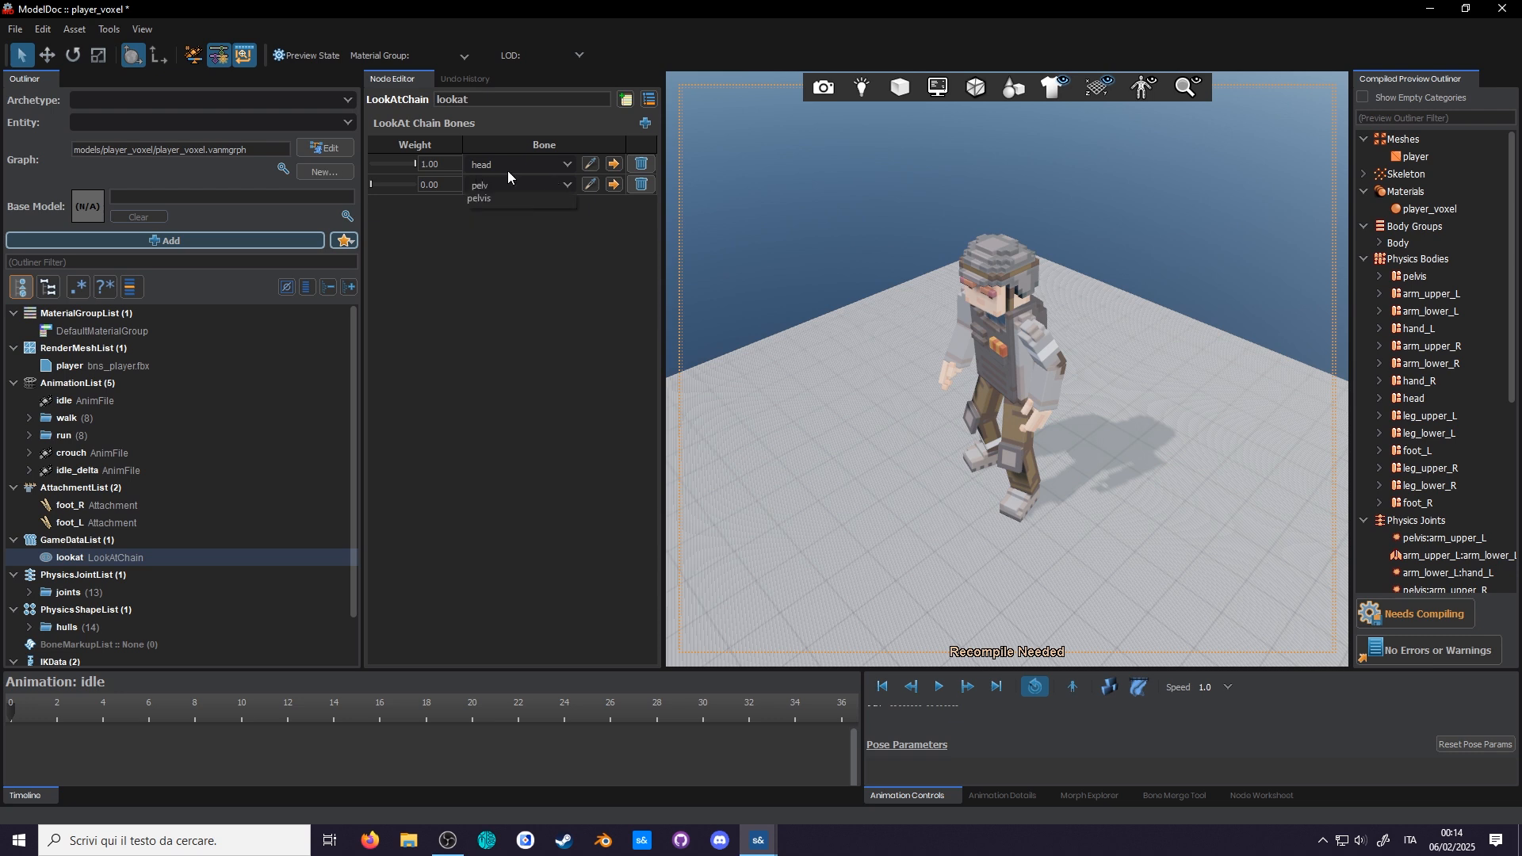
pyautogui.click(479, 198)
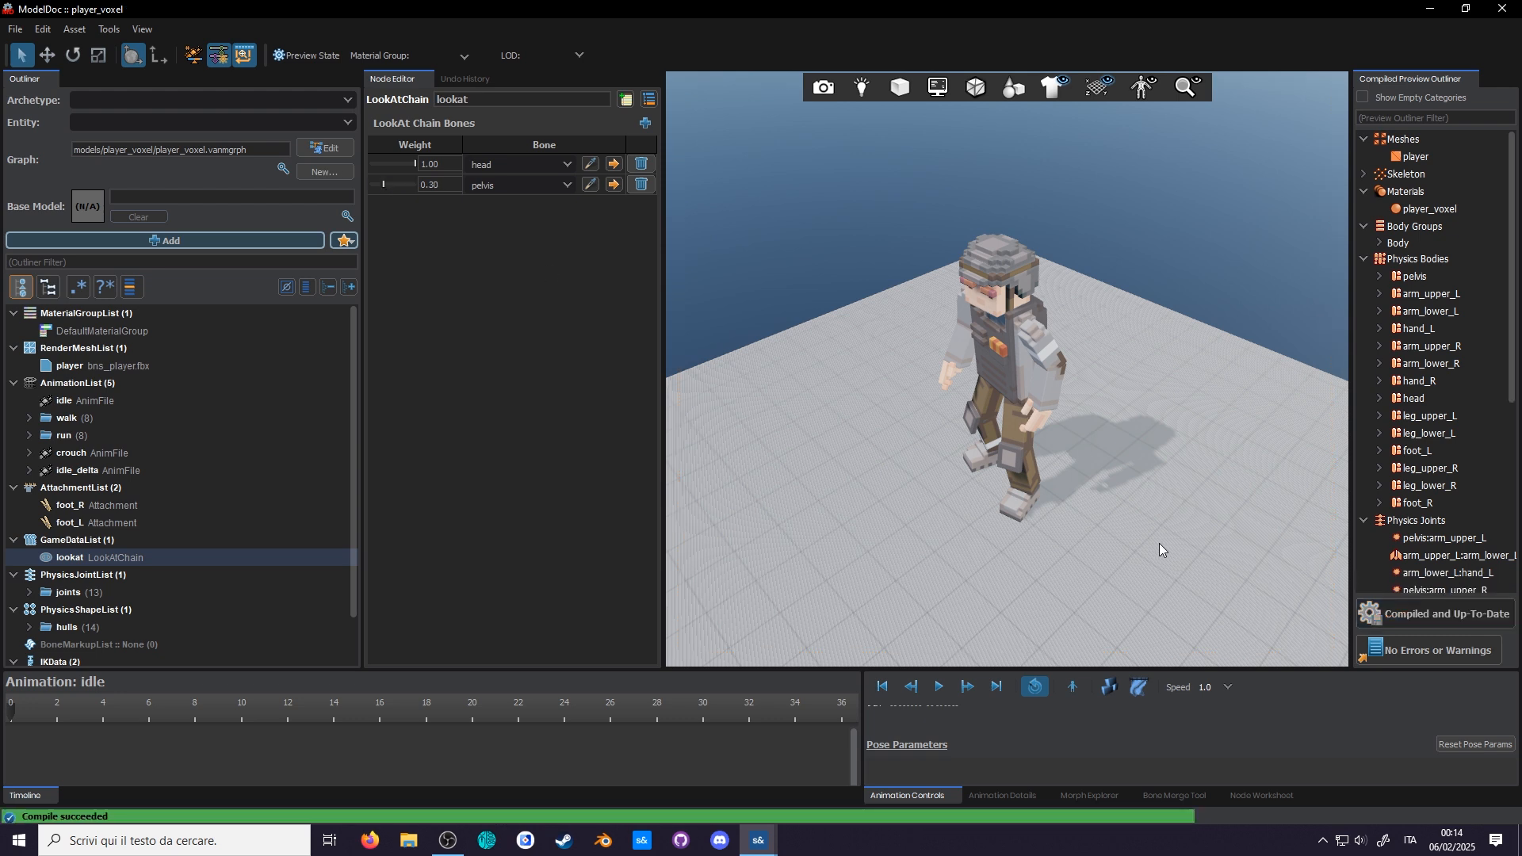
pyautogui.moveTo(386, 344)
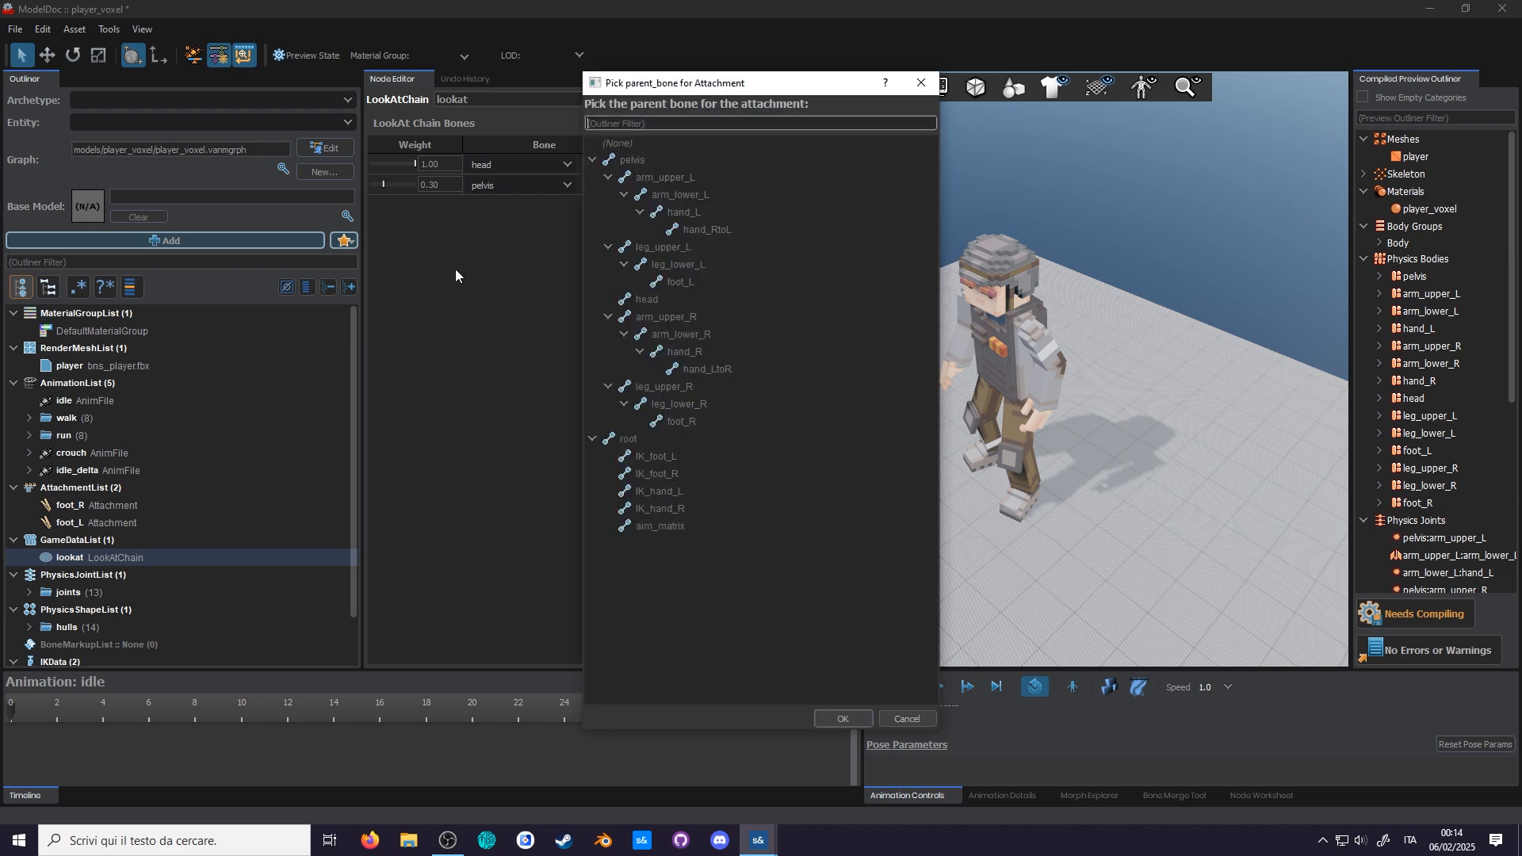
# - Parent the eyes attachment to the head bone and recompile the model
pyautogui.click(840, 718)
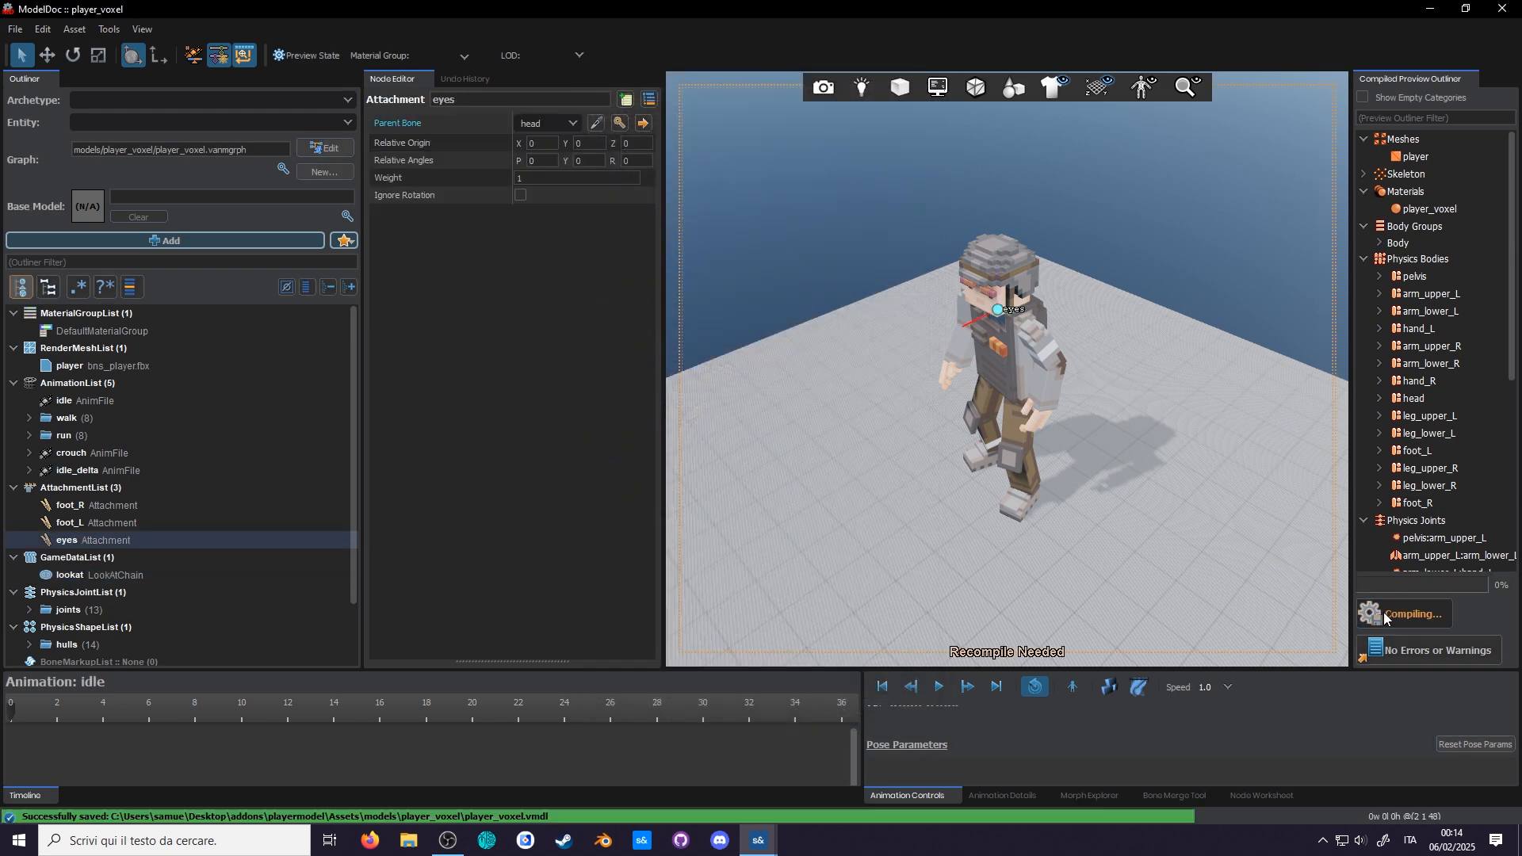
pyautogui.click(822, 87)
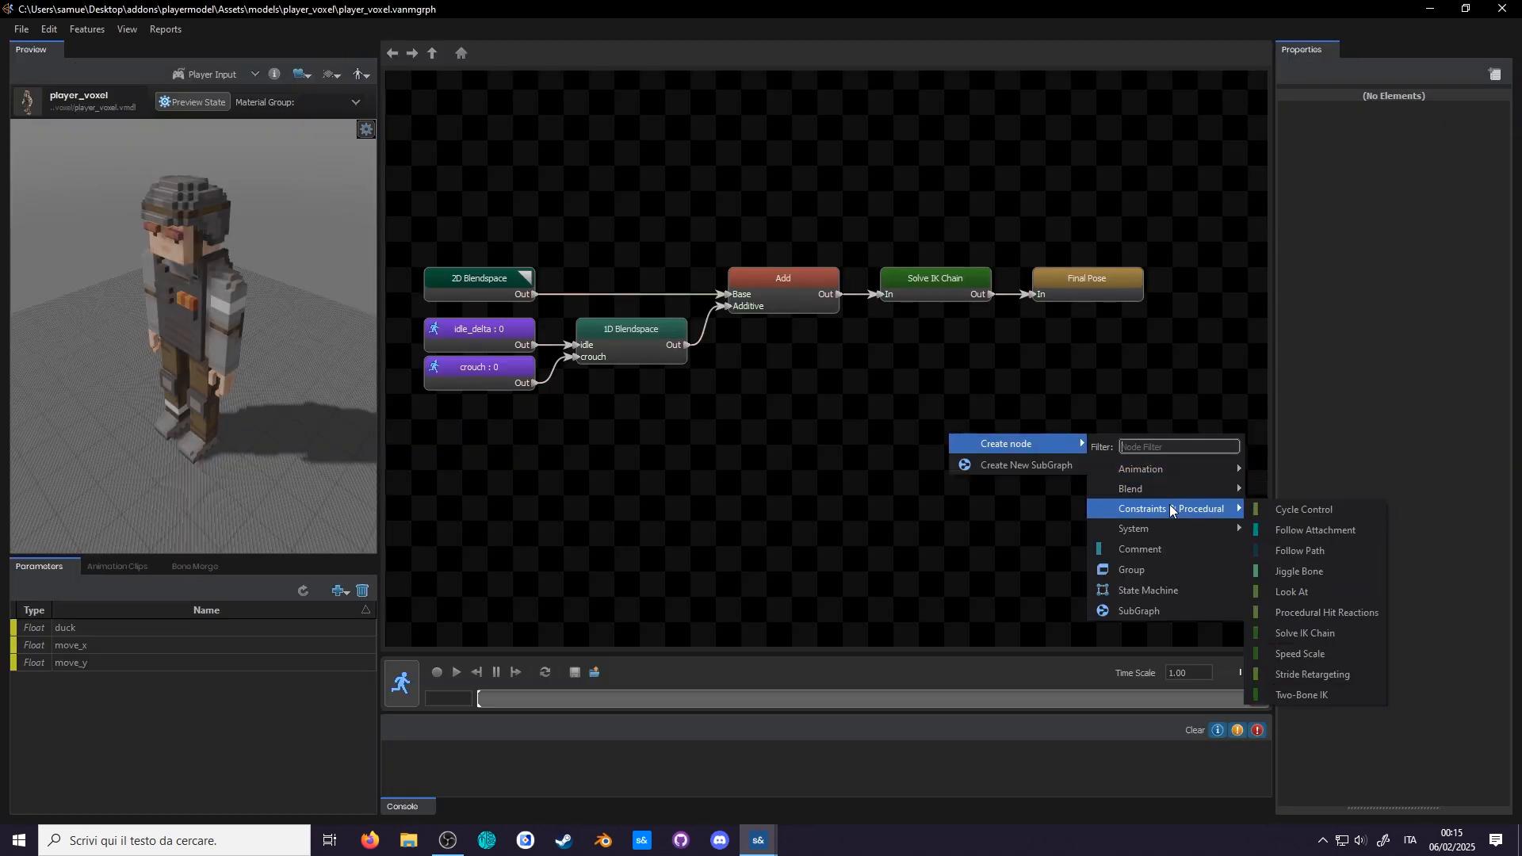
# - Create a Look At node whose target comes from a new vector parameter aim_head
pyautogui.click(1292, 592)
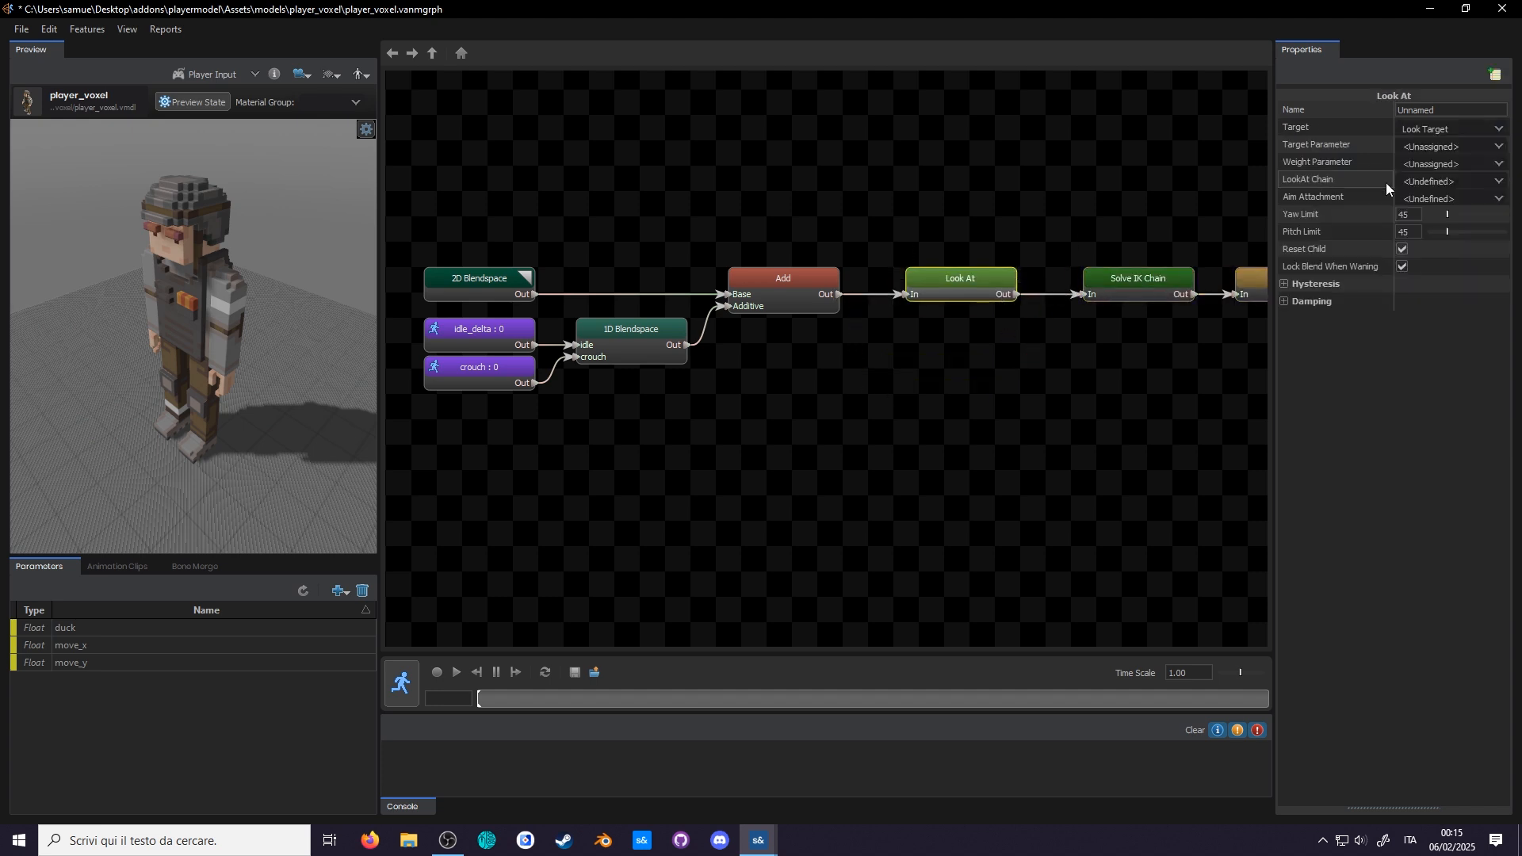
pyautogui.click(1447, 127)
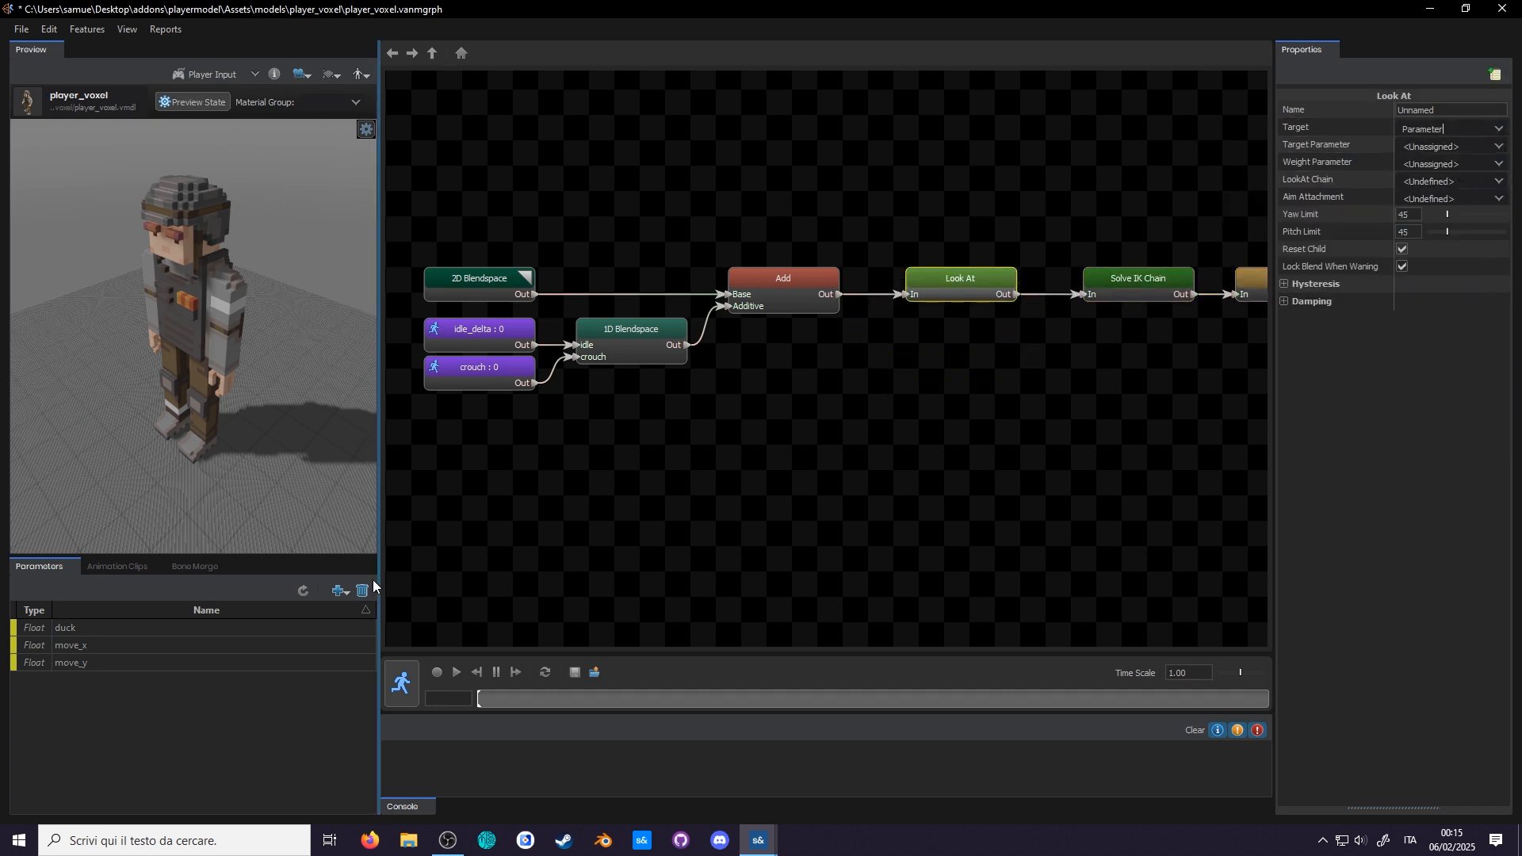
pyautogui.click(336, 592)
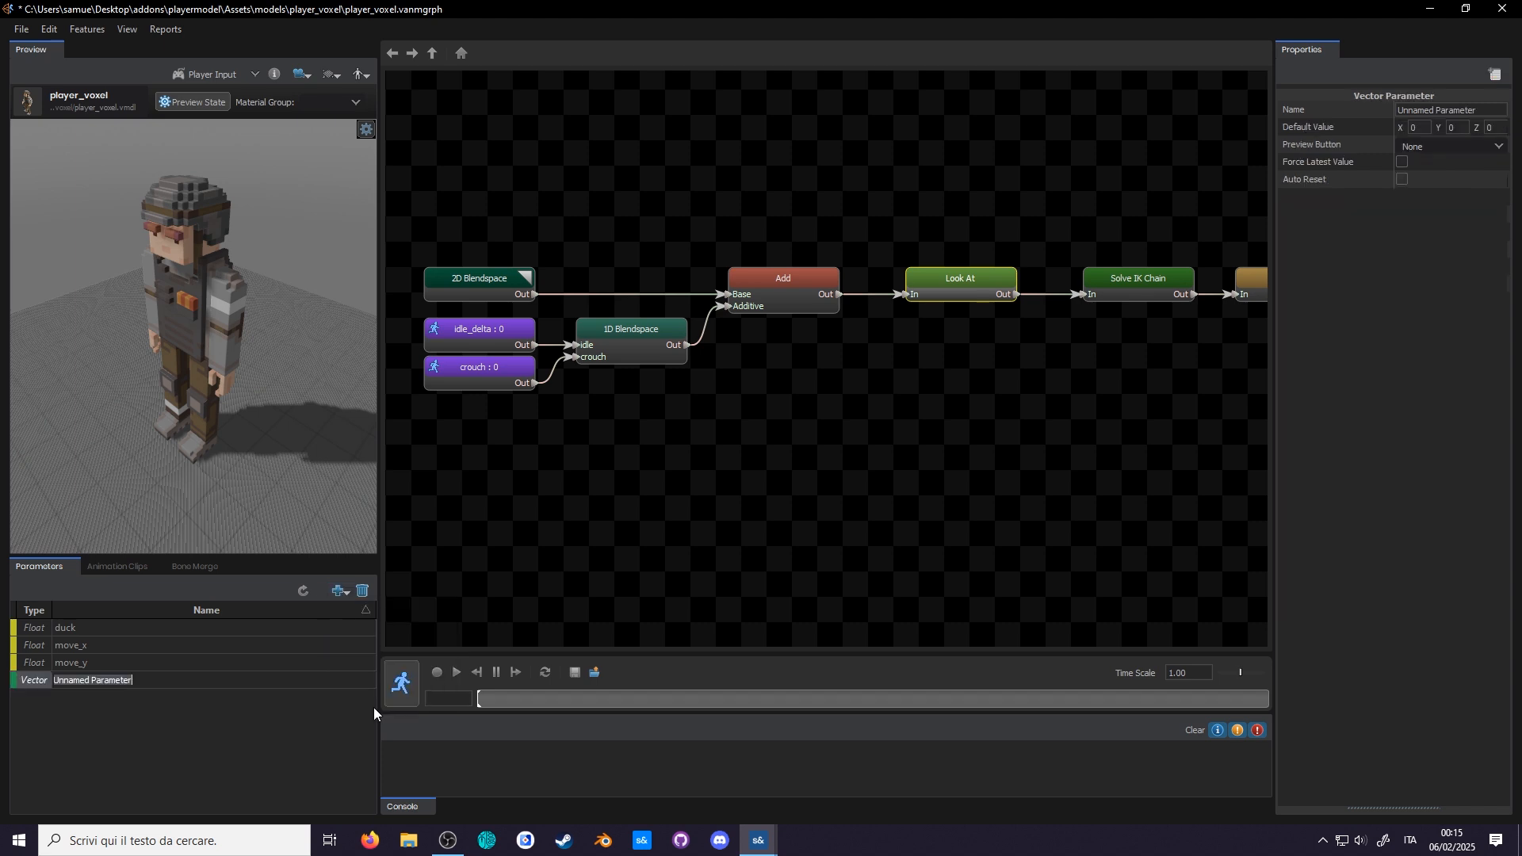
pyautogui.write('aim_head')
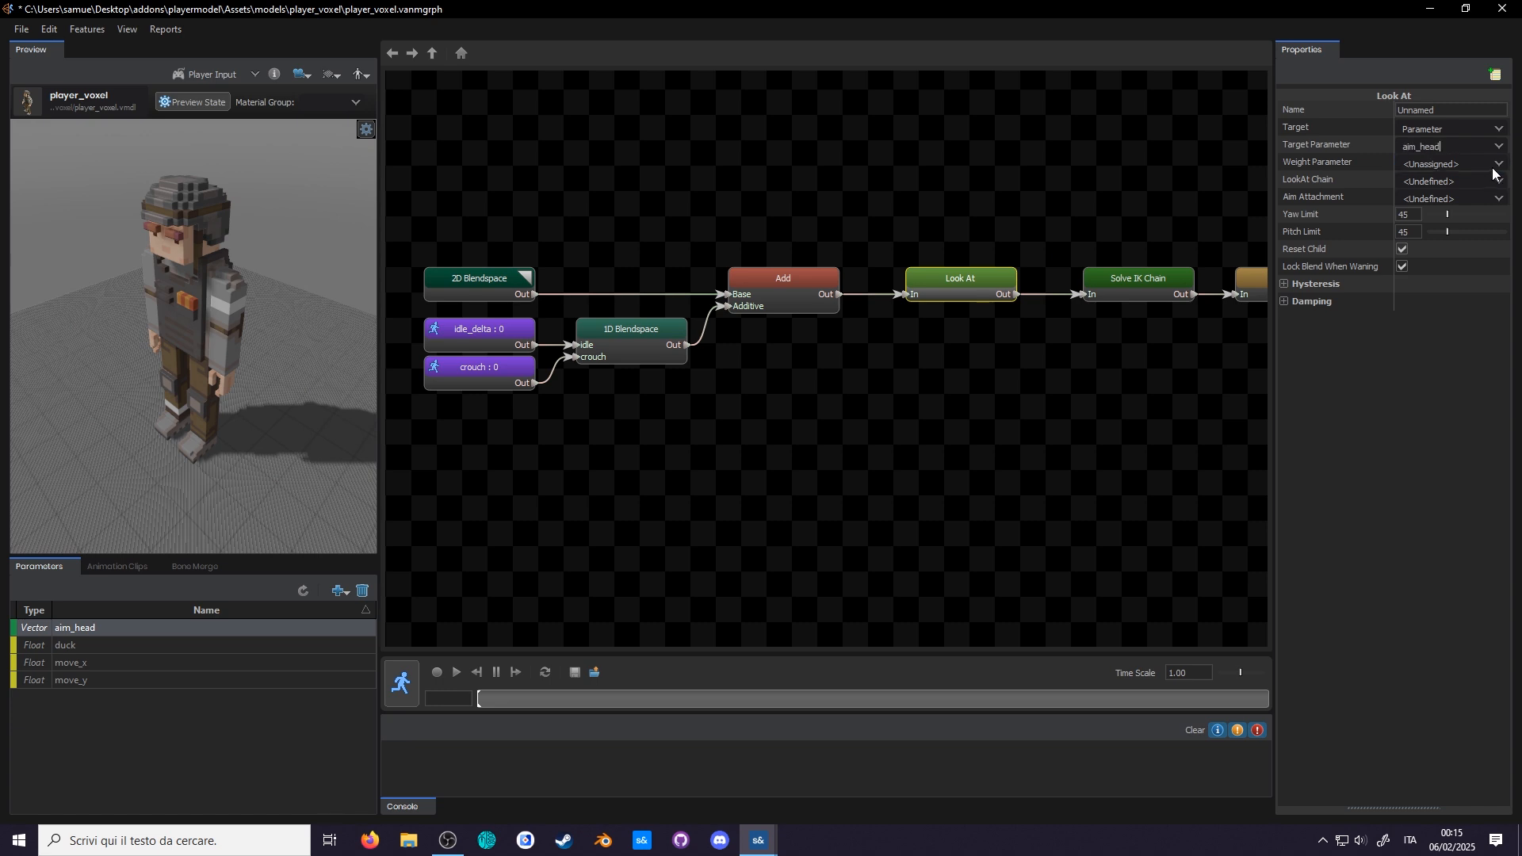
pyautogui.moveTo(1504, 180)
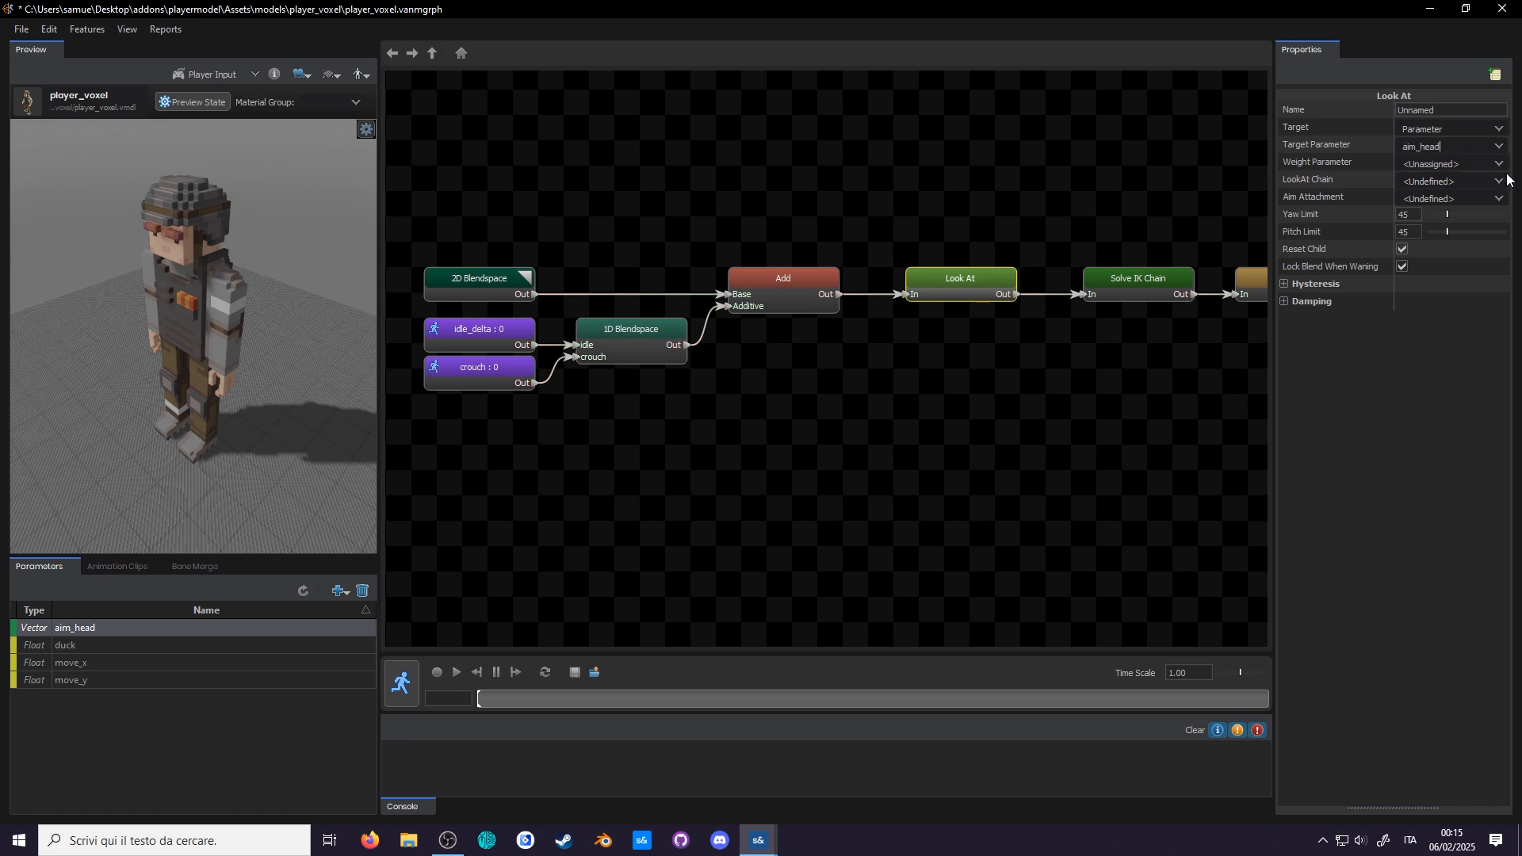
# - Set the node's LookAt Chain to lookat and Aim Attachment to eyes, and enter 10
pyautogui.click(1497, 198)
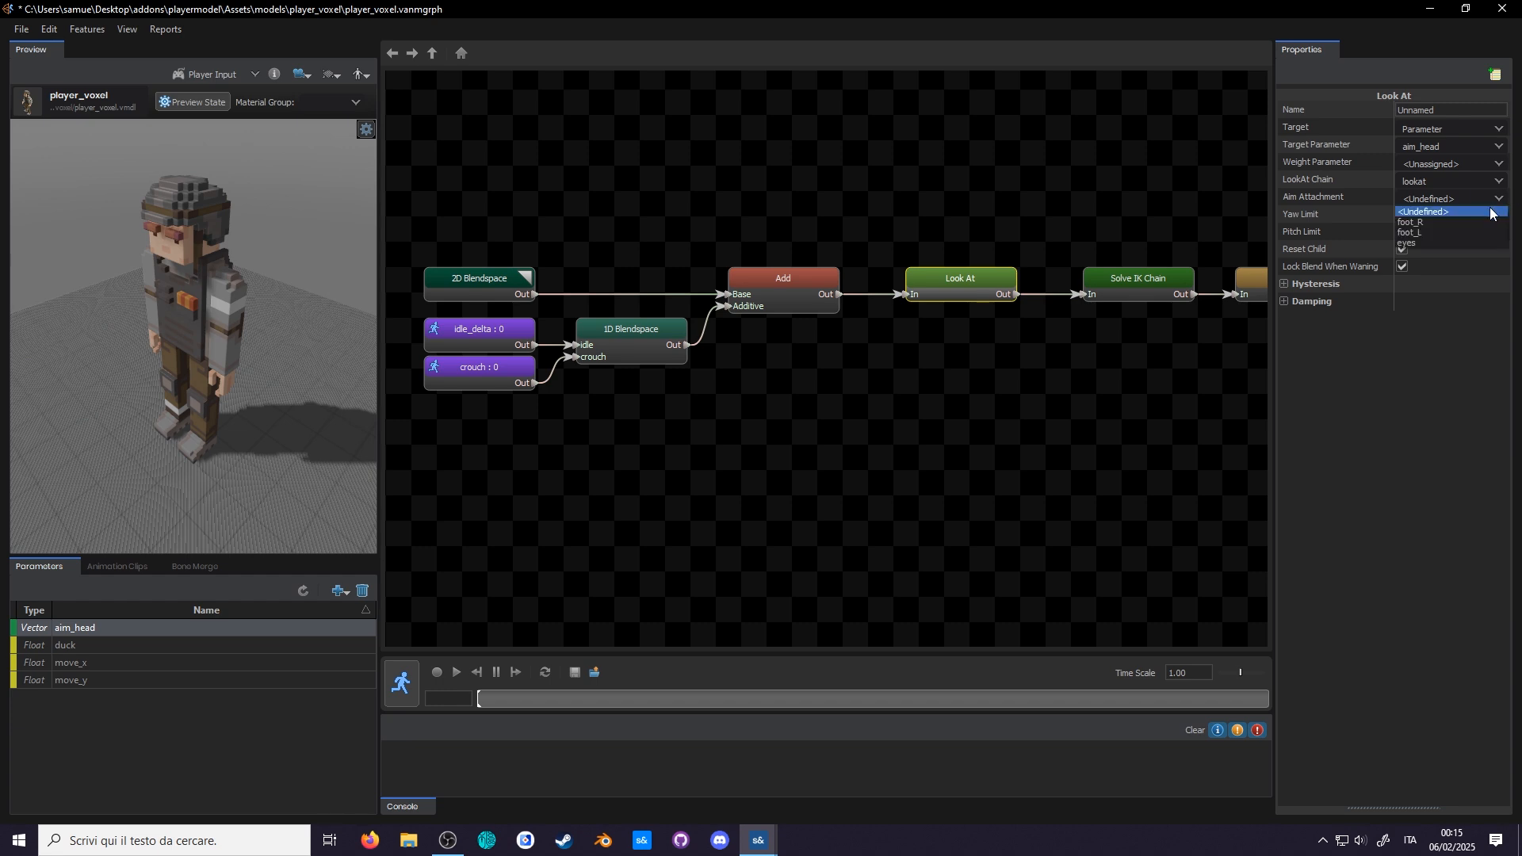
pyautogui.click(1406, 243)
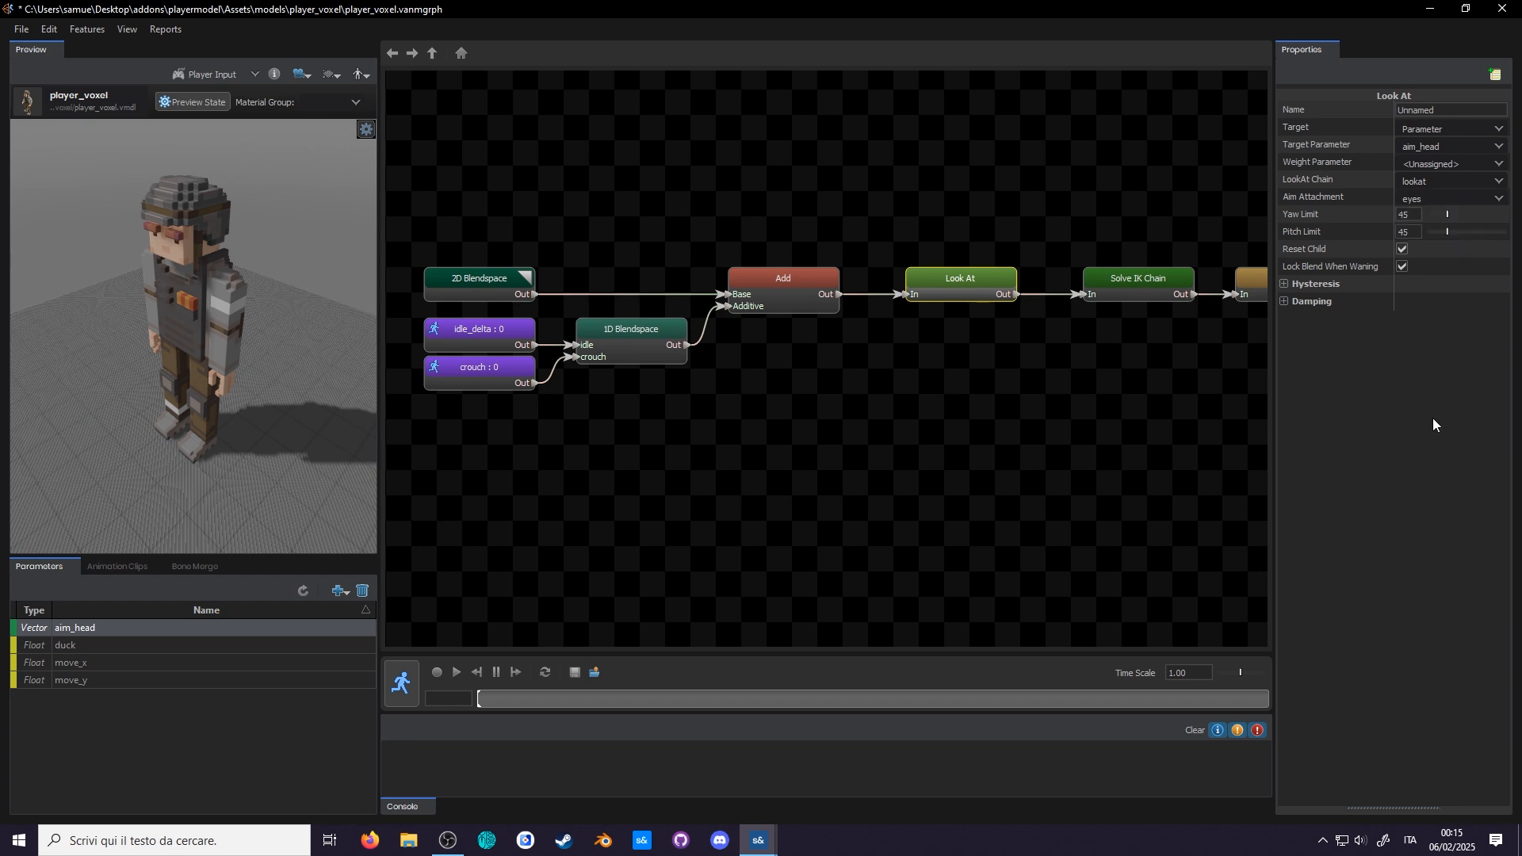
pyautogui.moveTo(1434, 430)
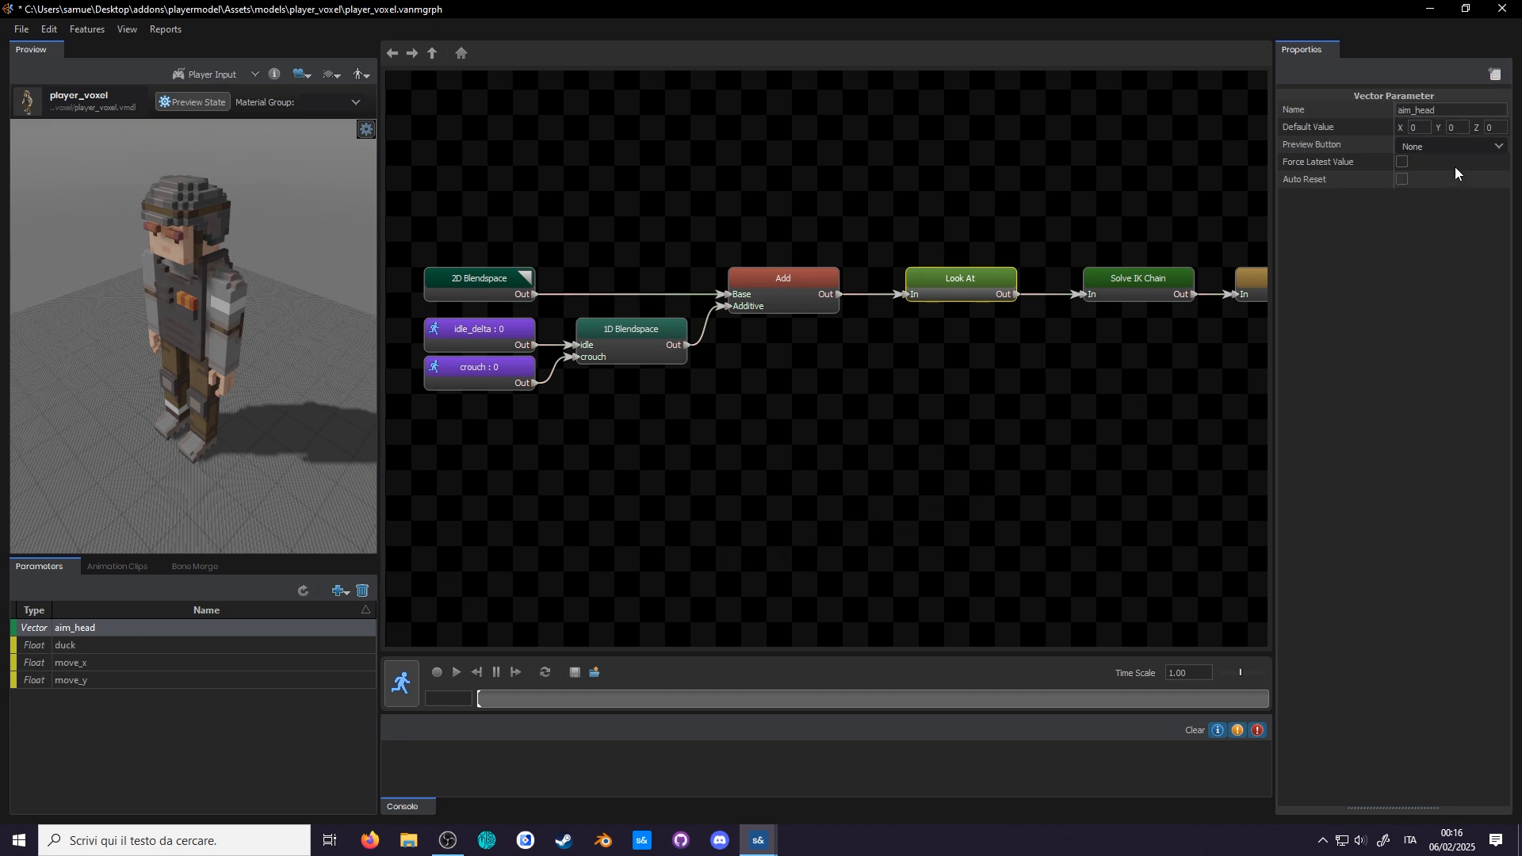
pyautogui.click(1416, 127)
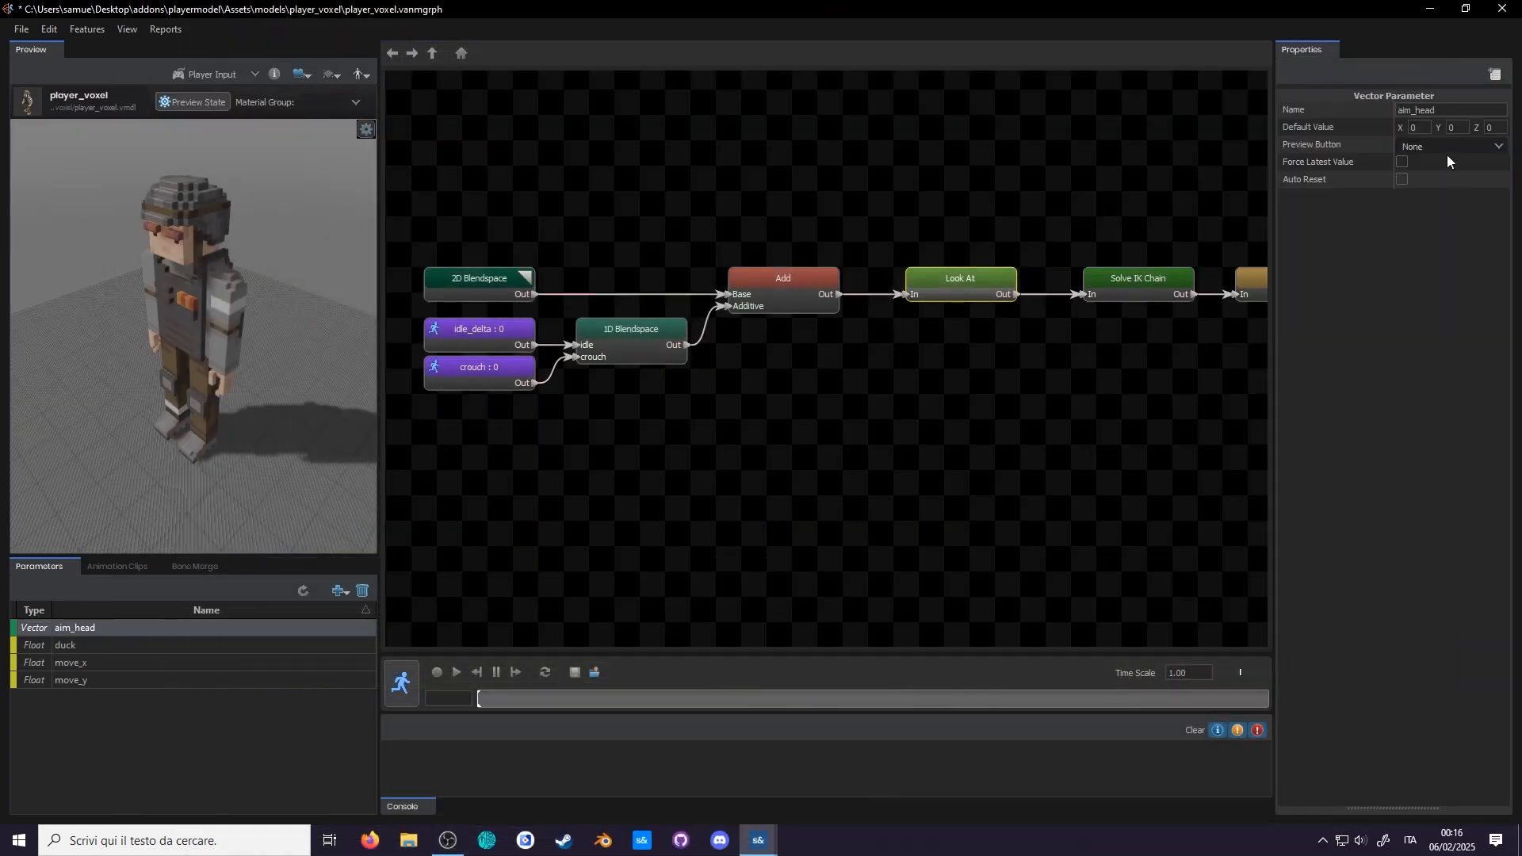
pyautogui.write('10,00')
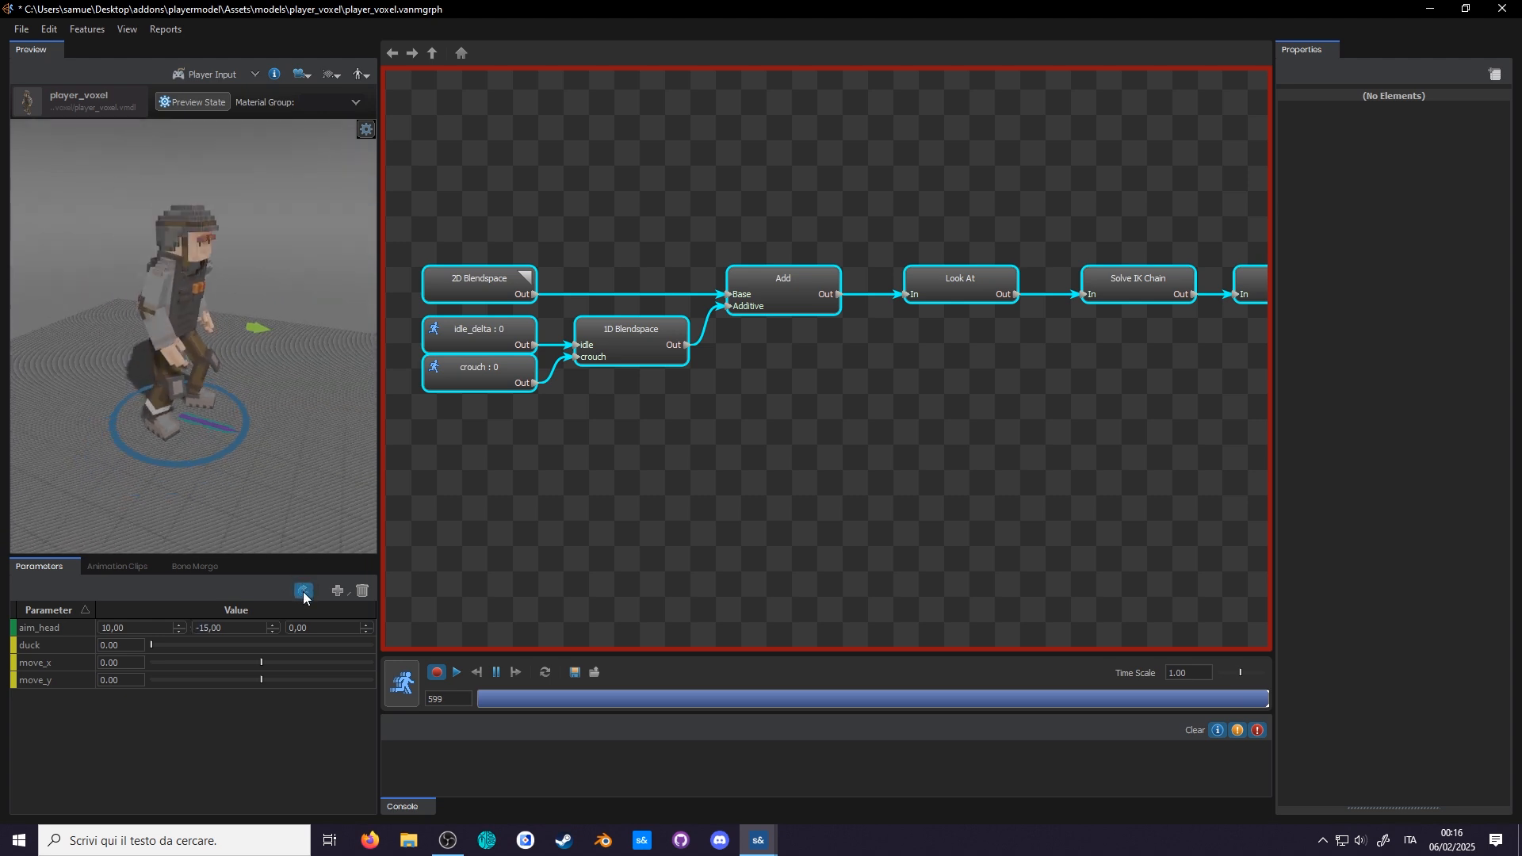
# - Stop the preview, adjust the Look At node with Damping expanded, and preview head aiming again
pyautogui.click(302, 591)
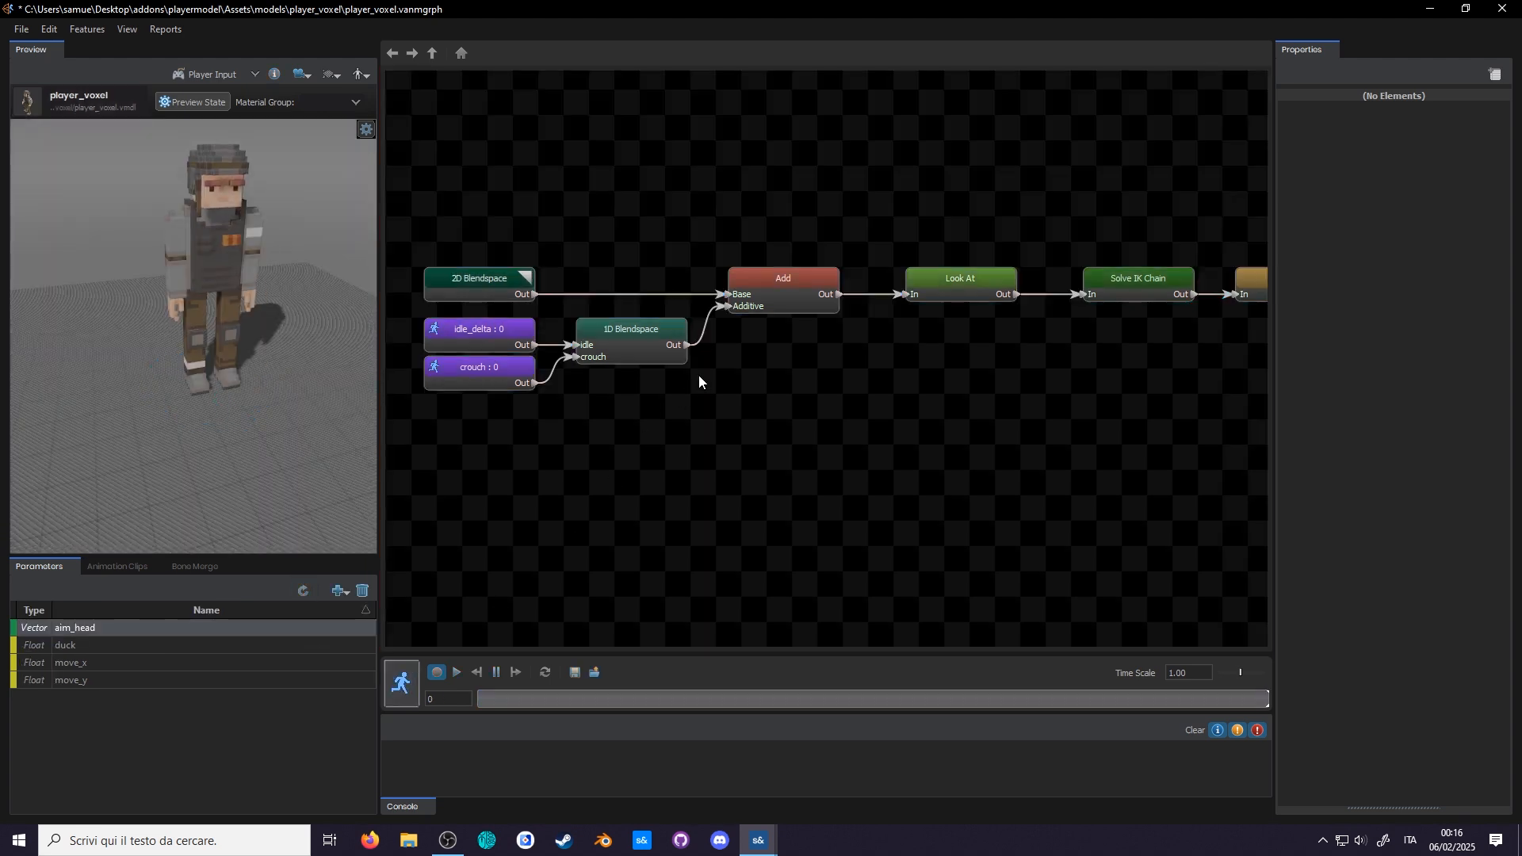
pyautogui.click(959, 281)
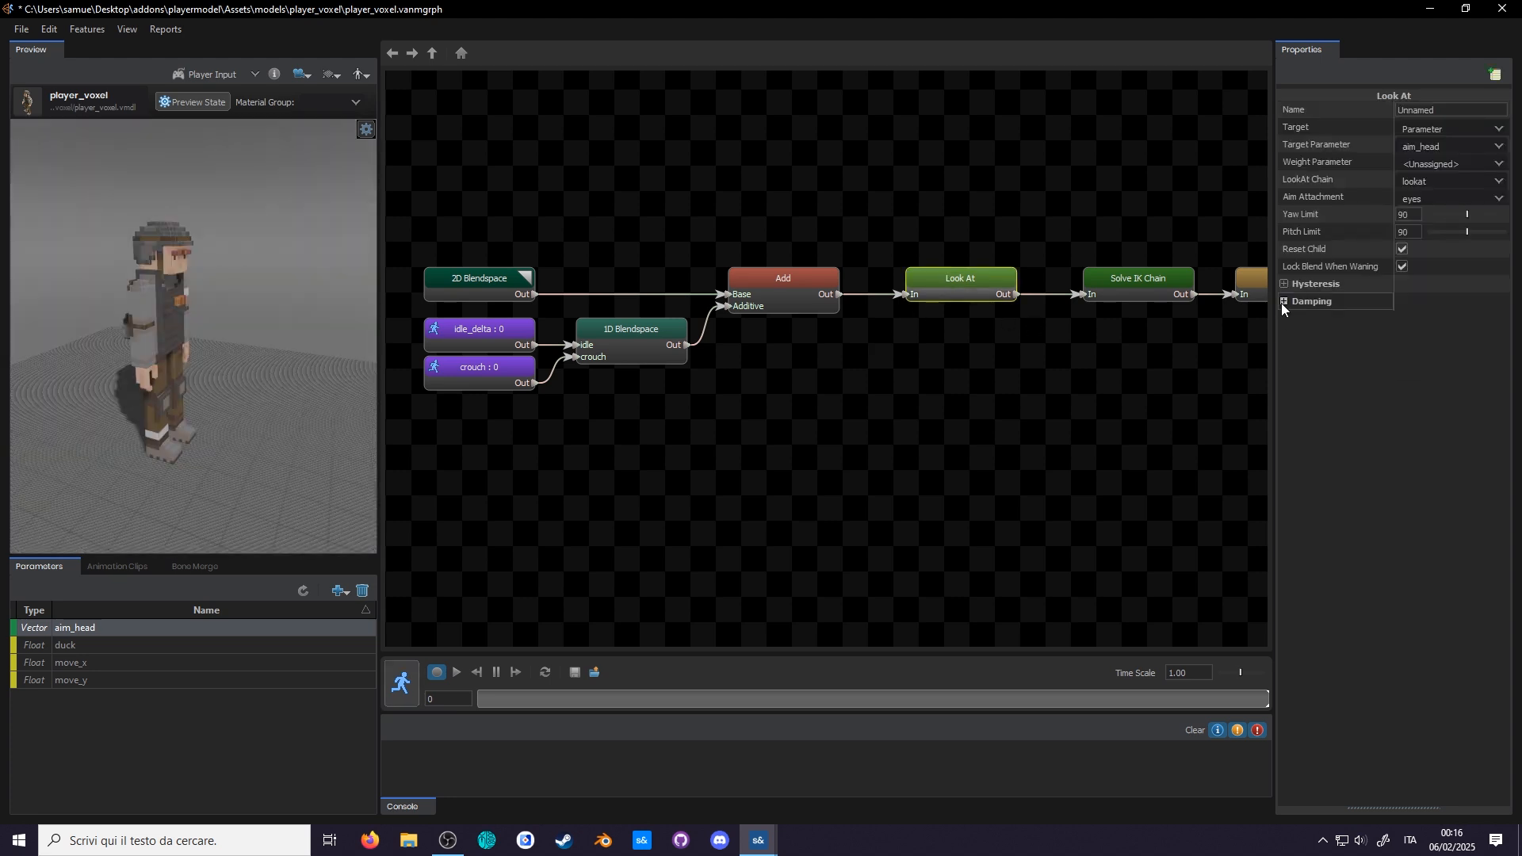
pyautogui.click(1283, 301)
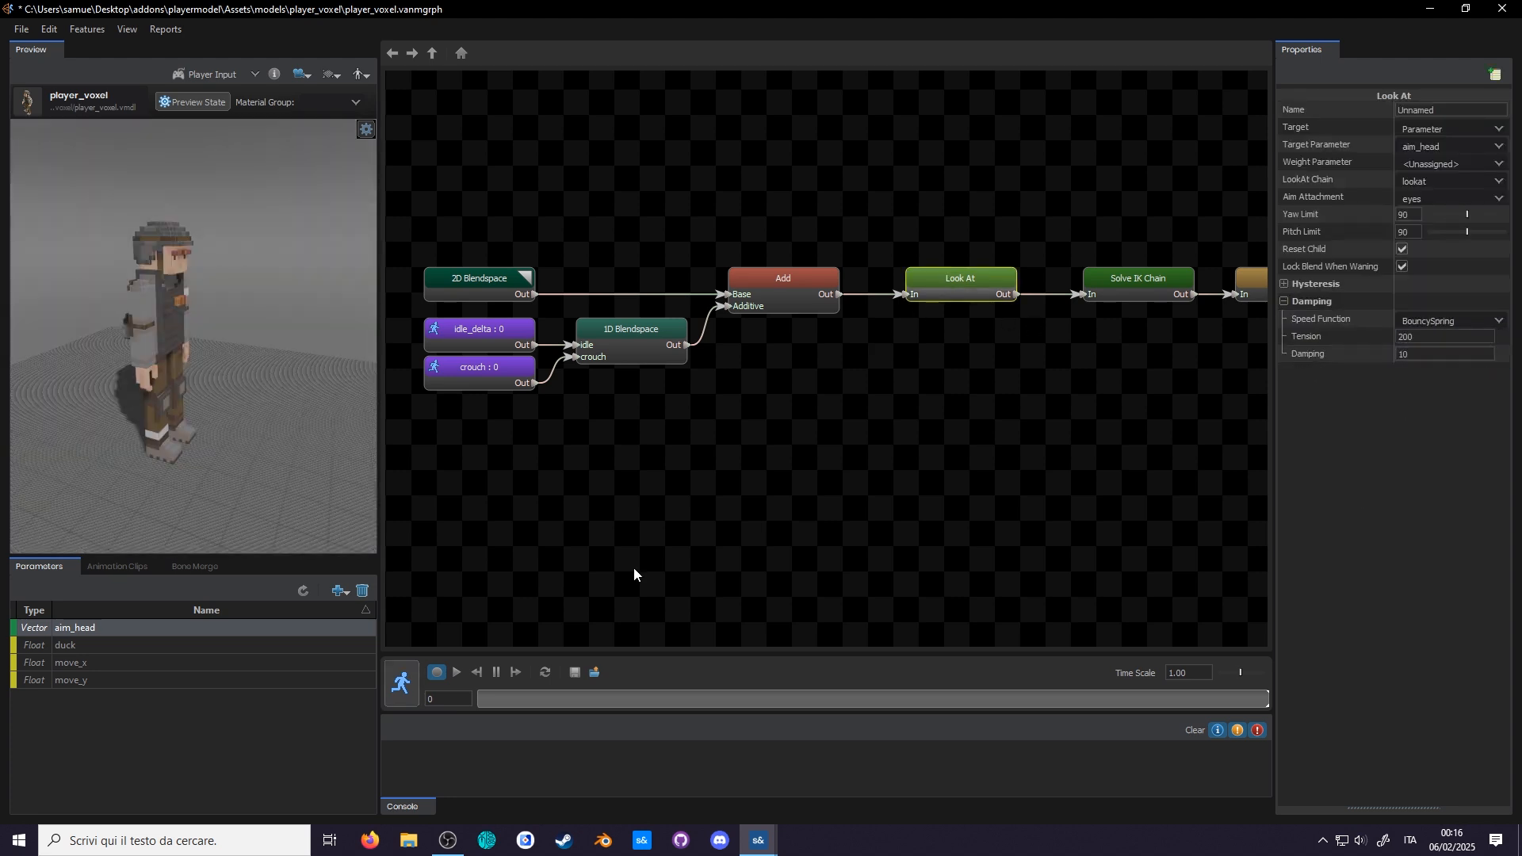
pyautogui.click(454, 672)
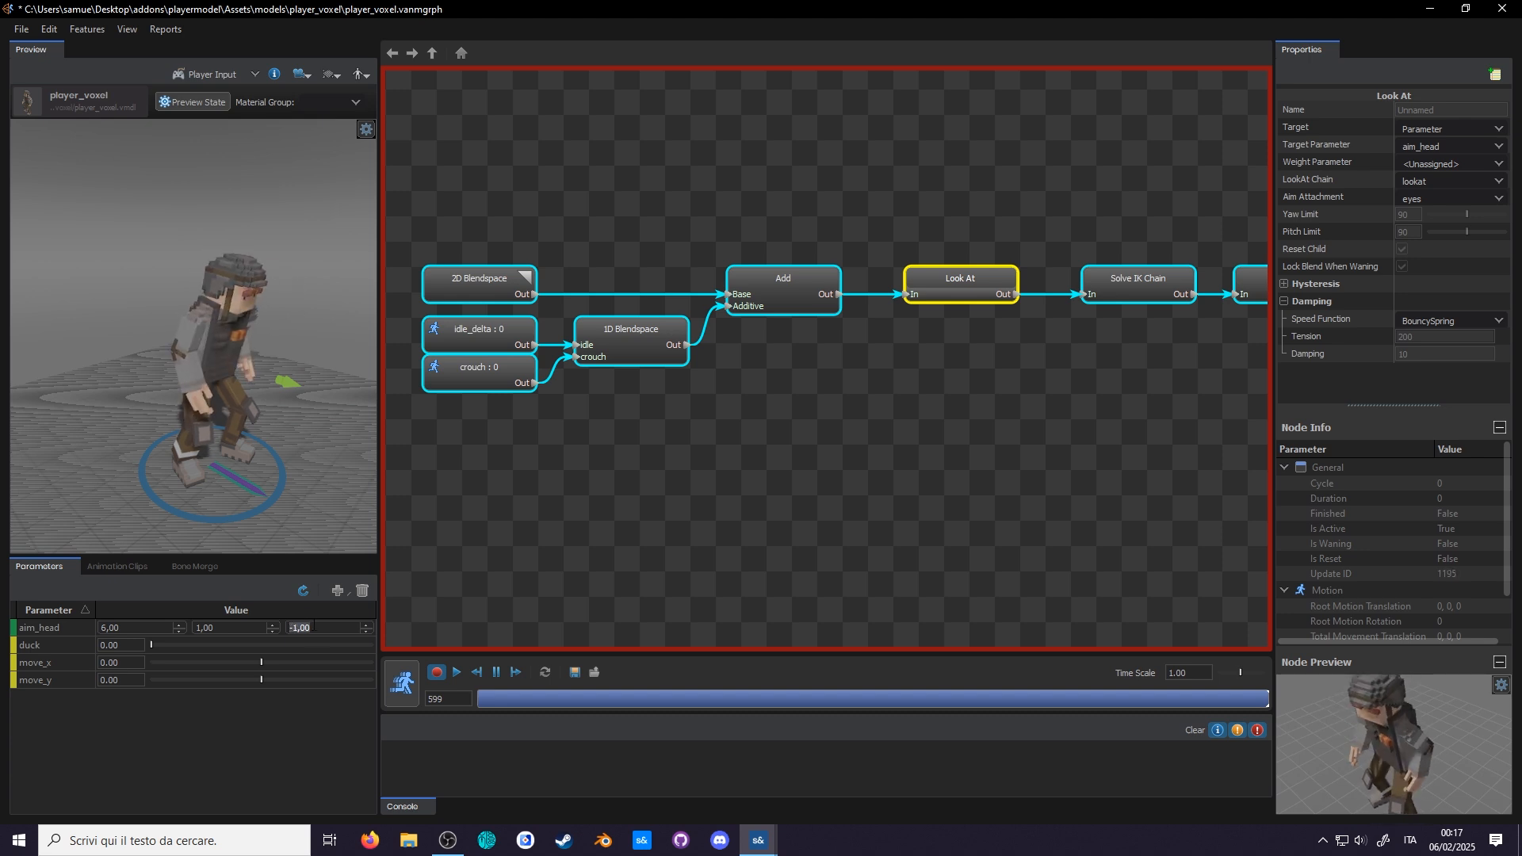
pyautogui.click(304, 591)
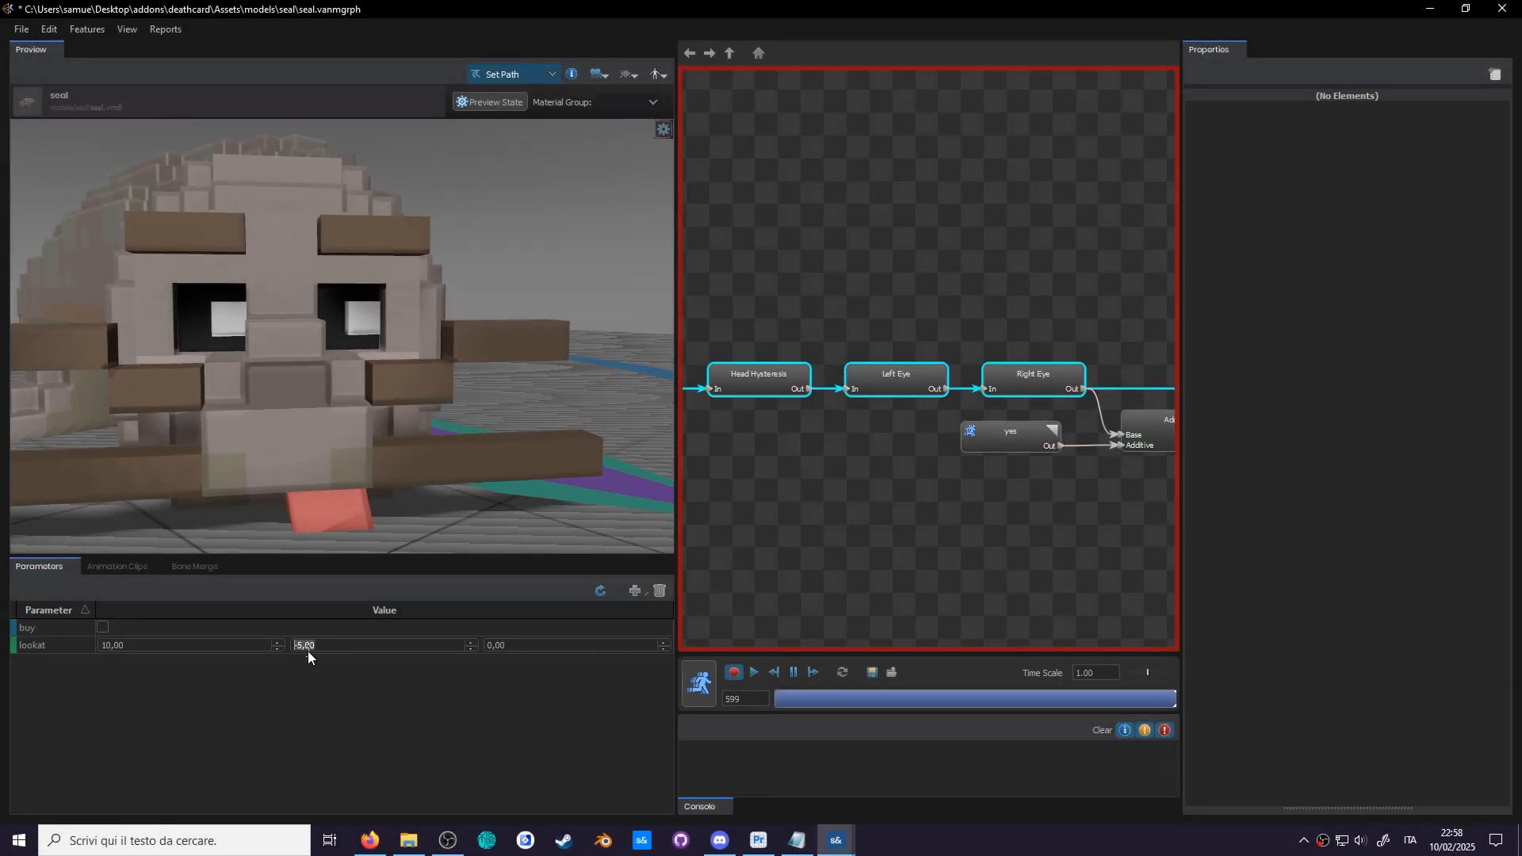
# - Expand Hysteresis, set Outer Angle to 15, and start a live preview of the look-at
pyautogui.write('0,00')
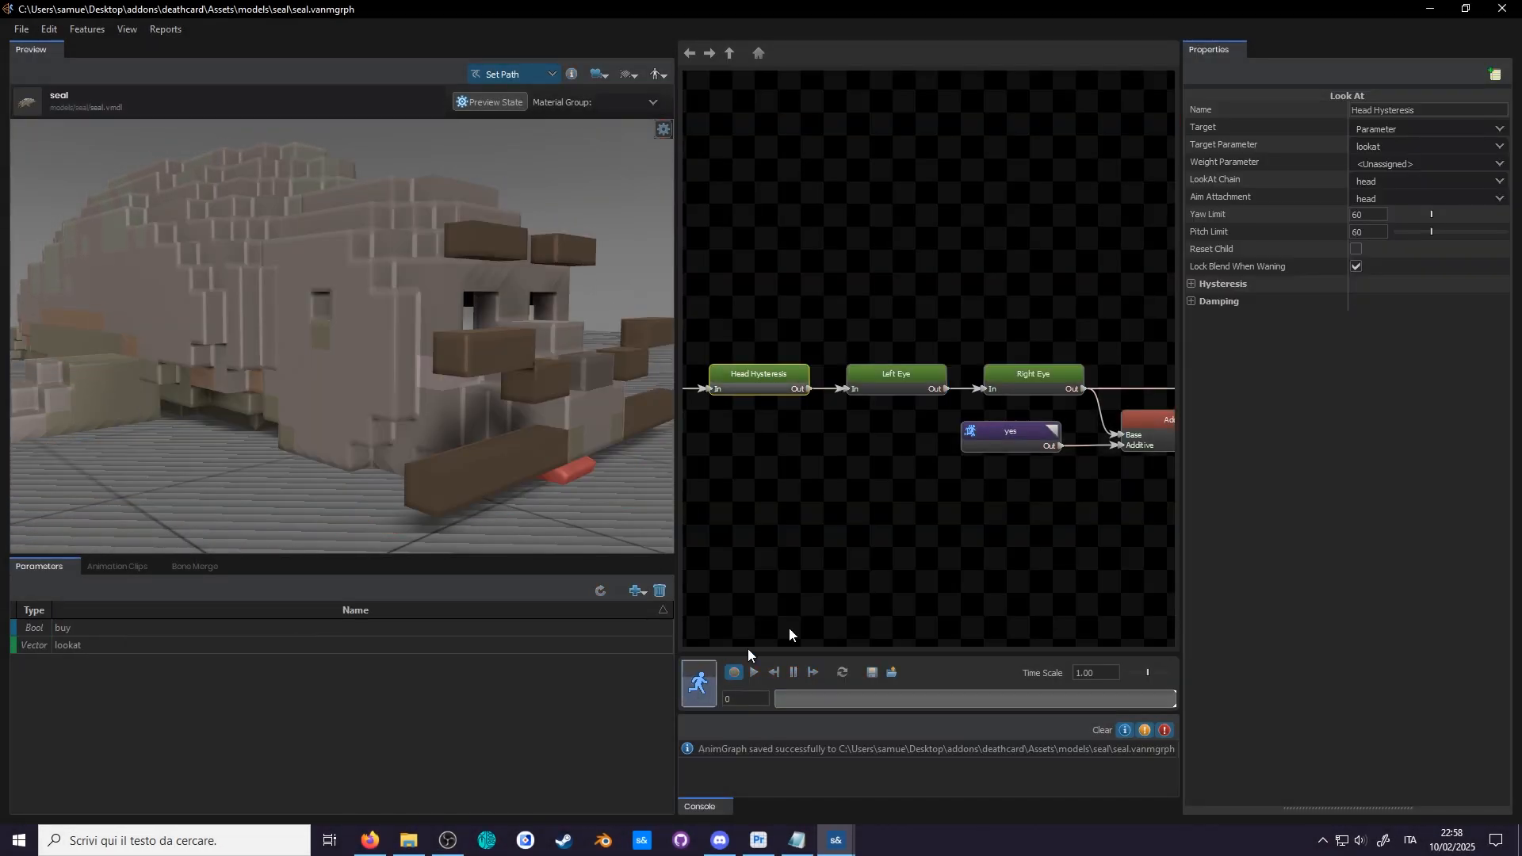
pyautogui.click(1189, 283)
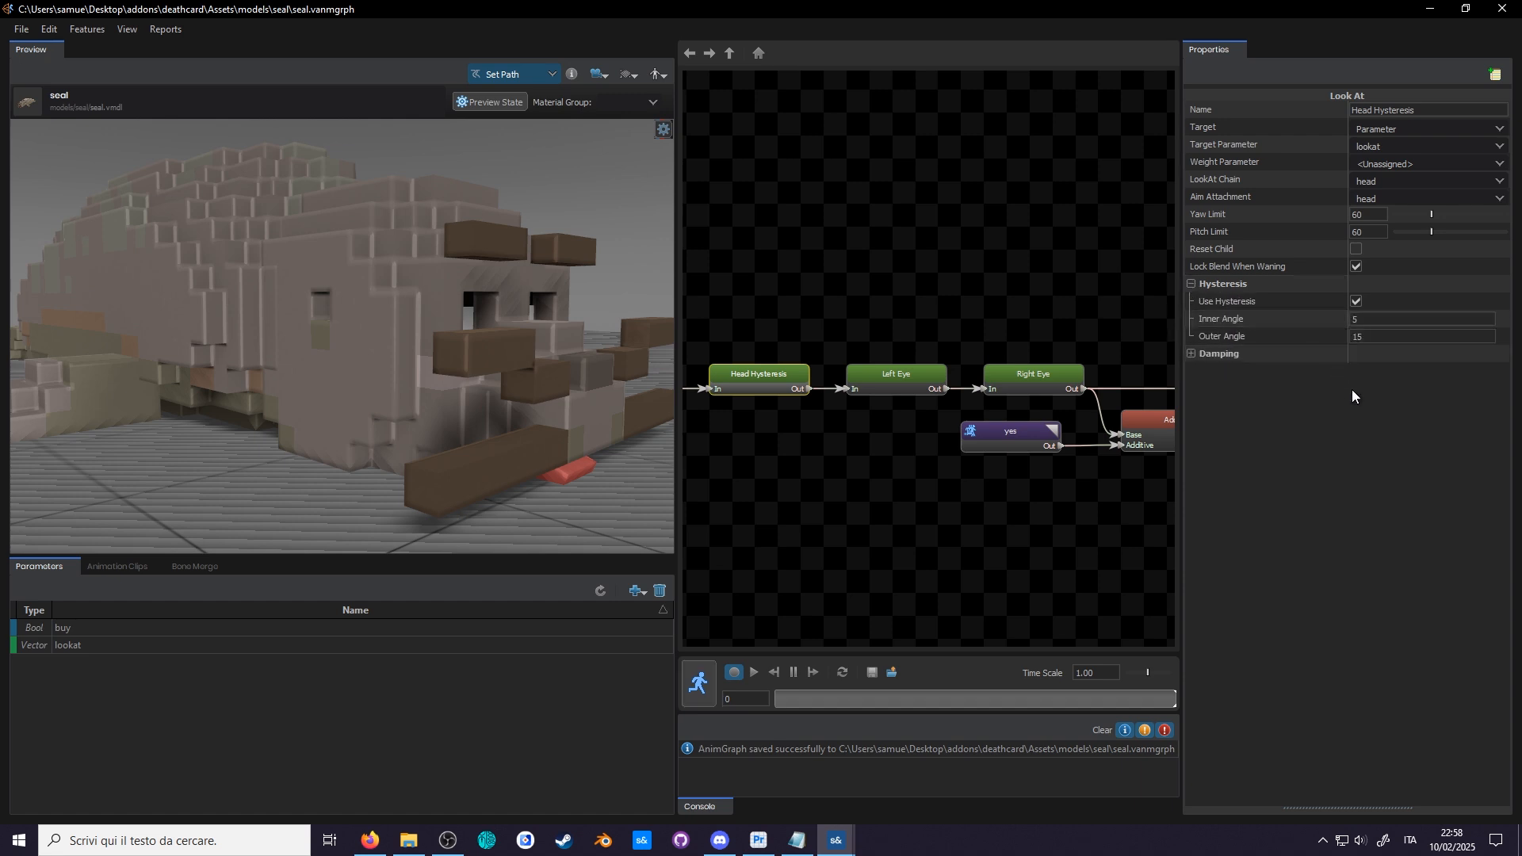
pyautogui.click(1420, 336)
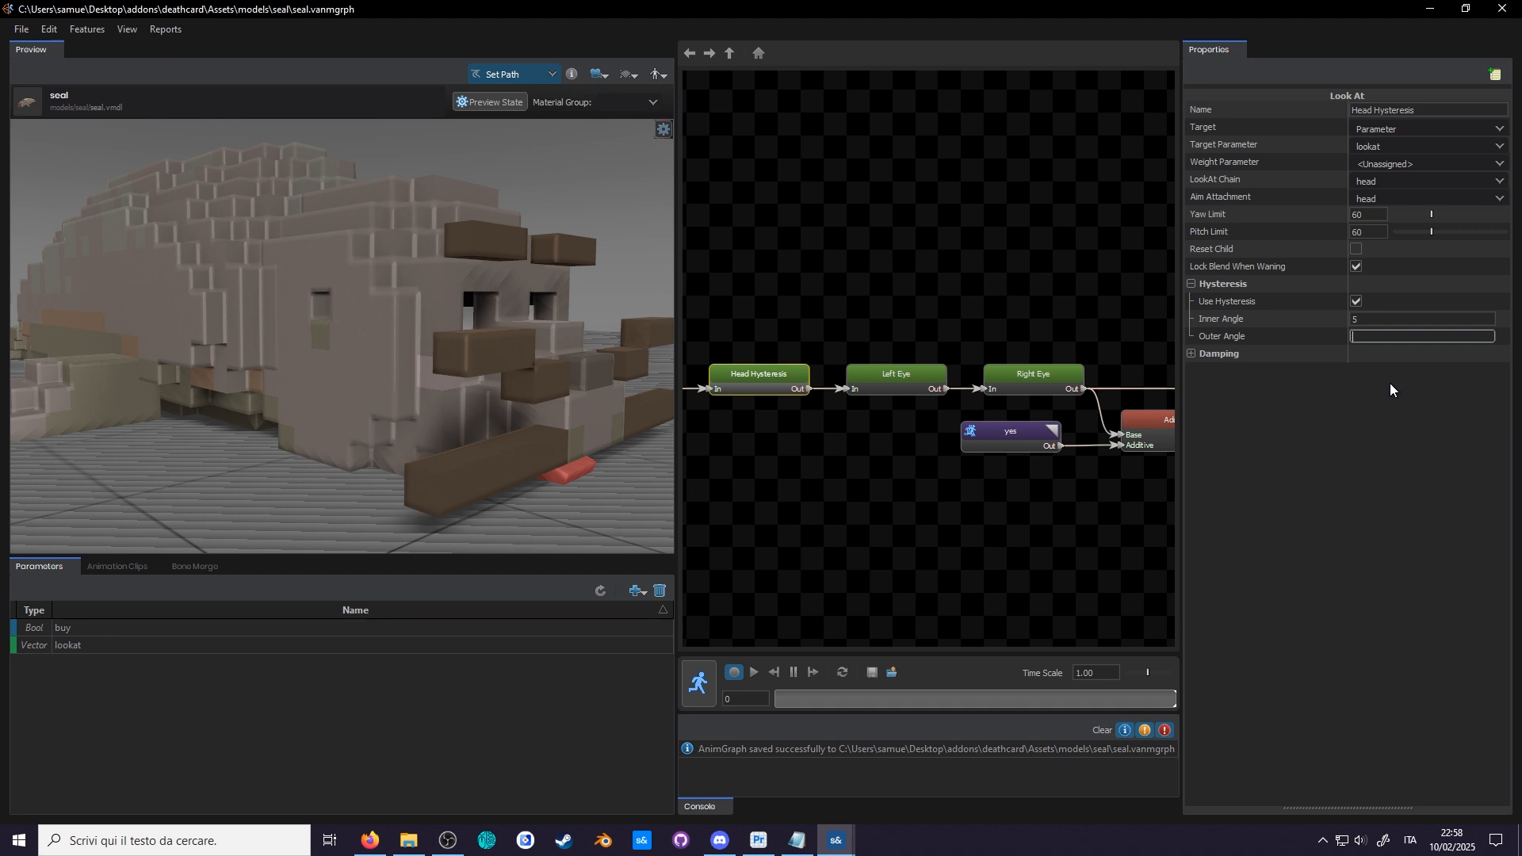
pyautogui.write('15')
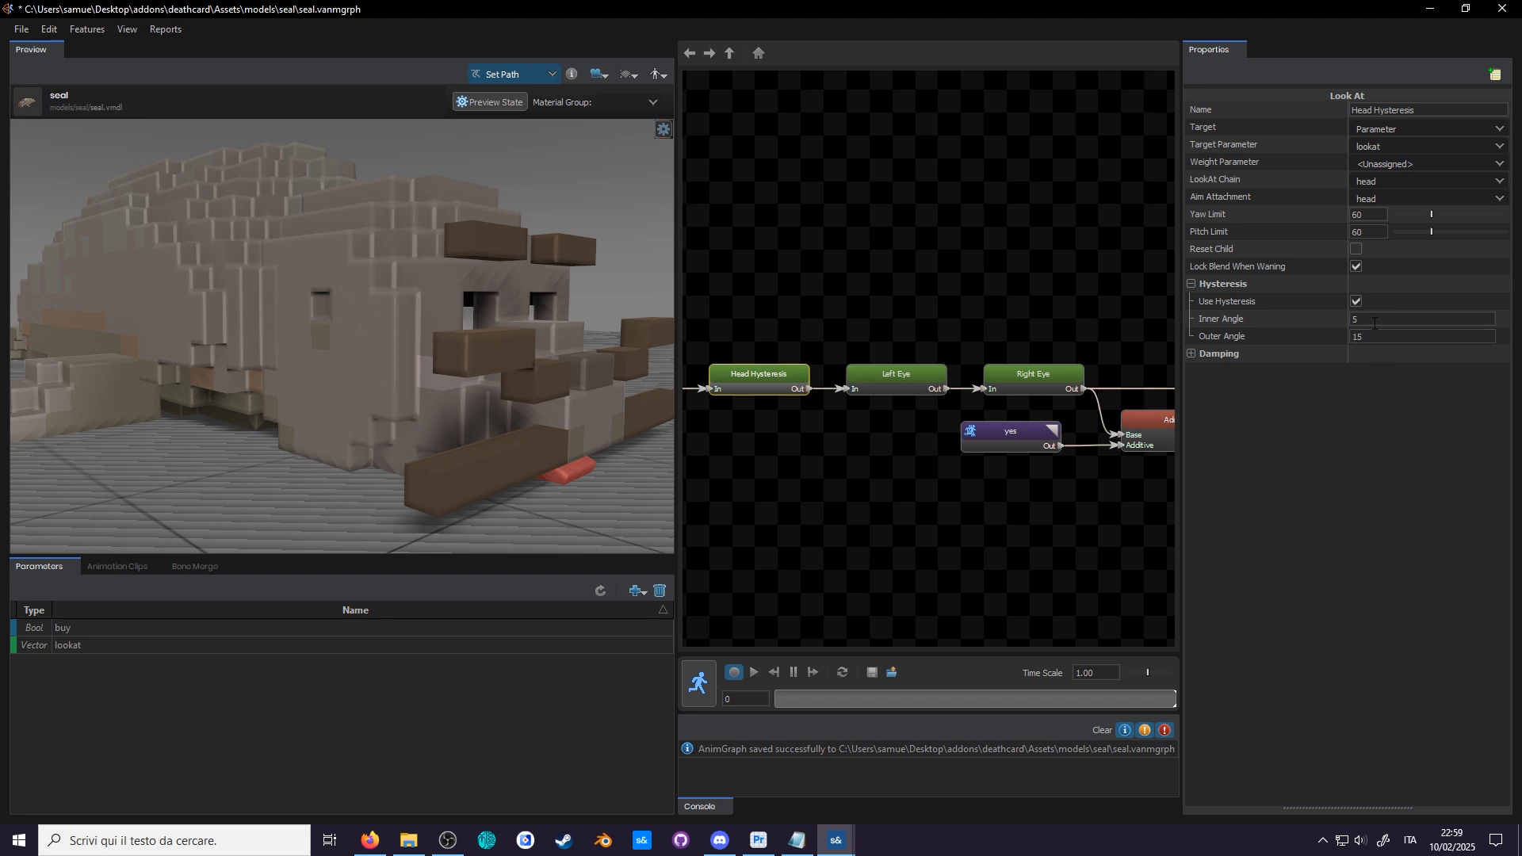
pyautogui.moveTo(1370, 319)
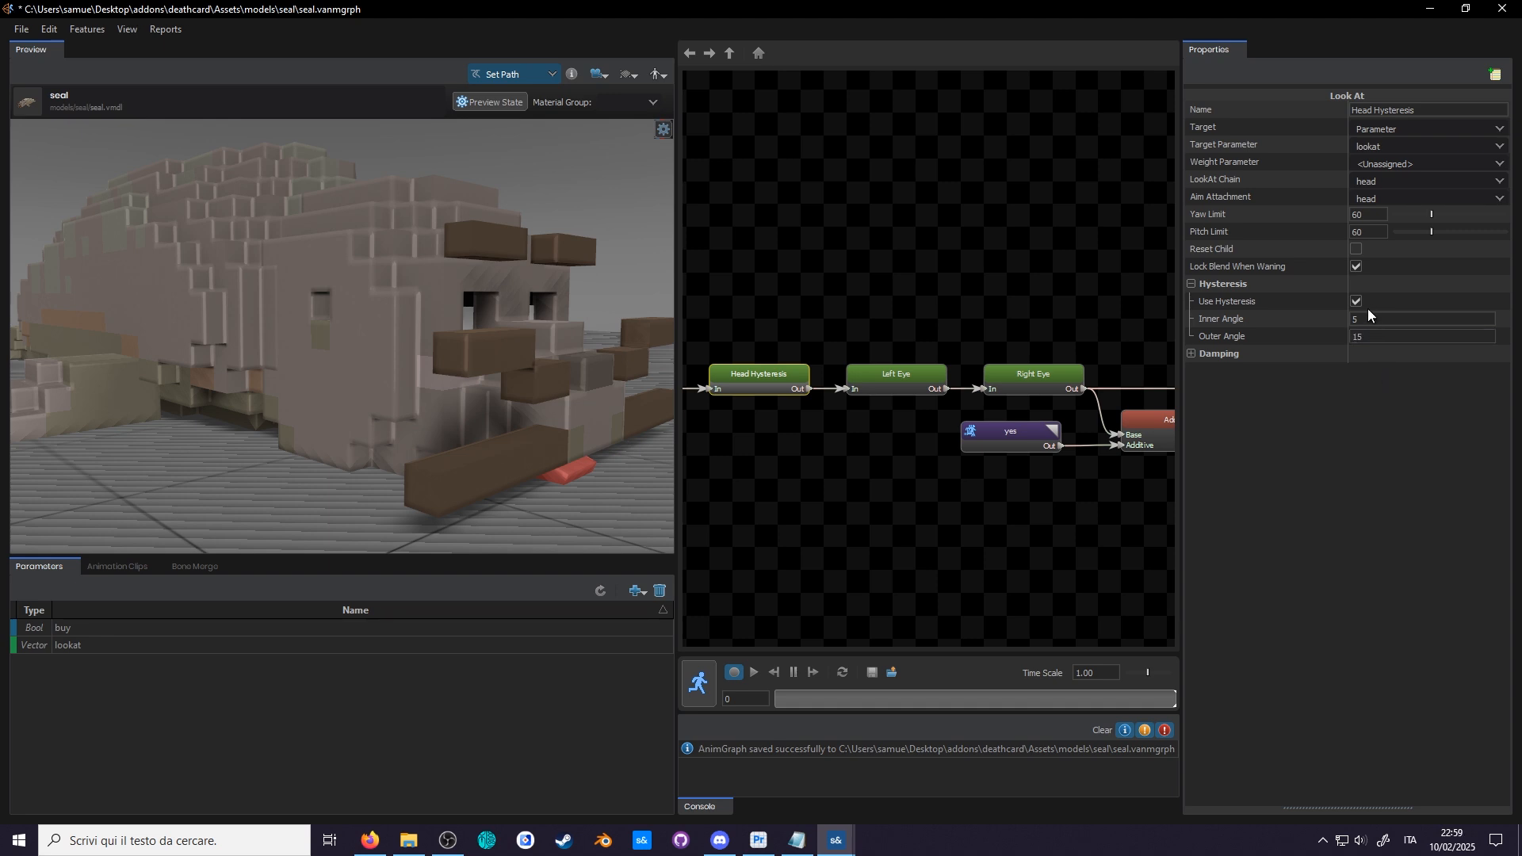
pyautogui.click(1421, 318)
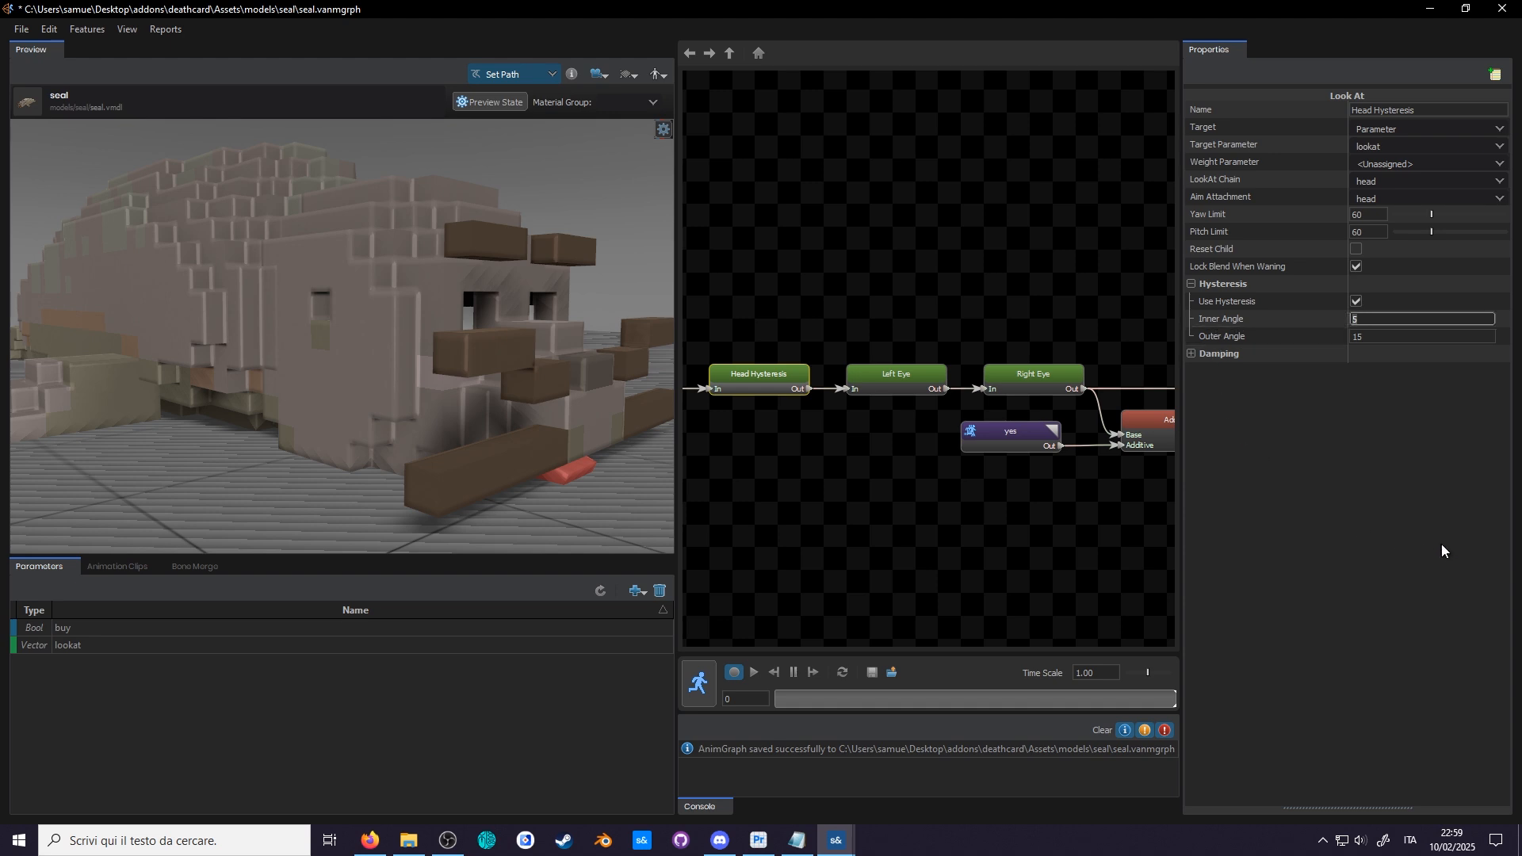
pyautogui.click(733, 675)
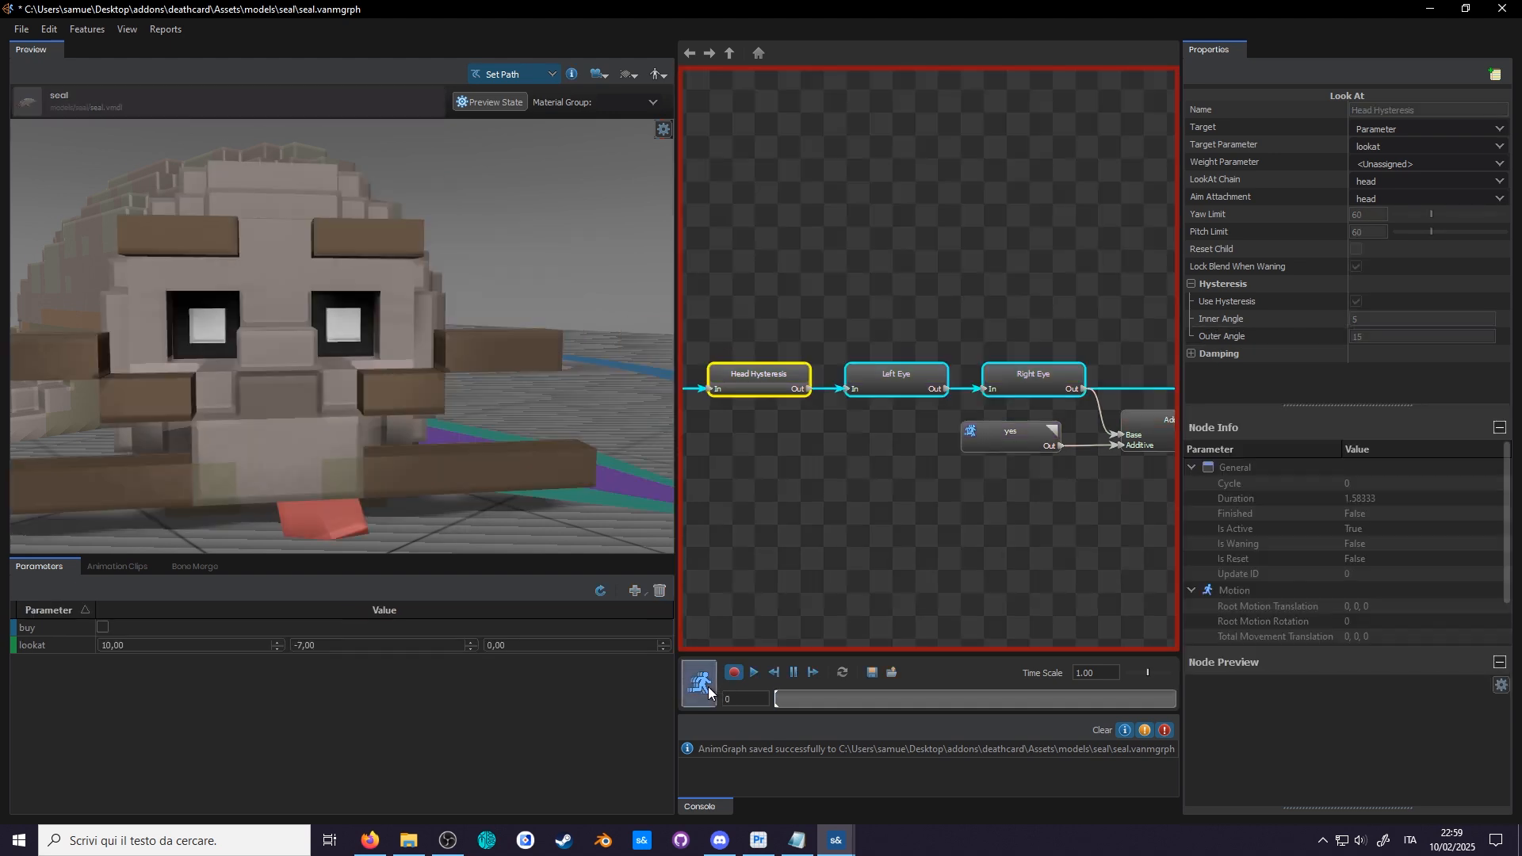
pyautogui.click(753, 673)
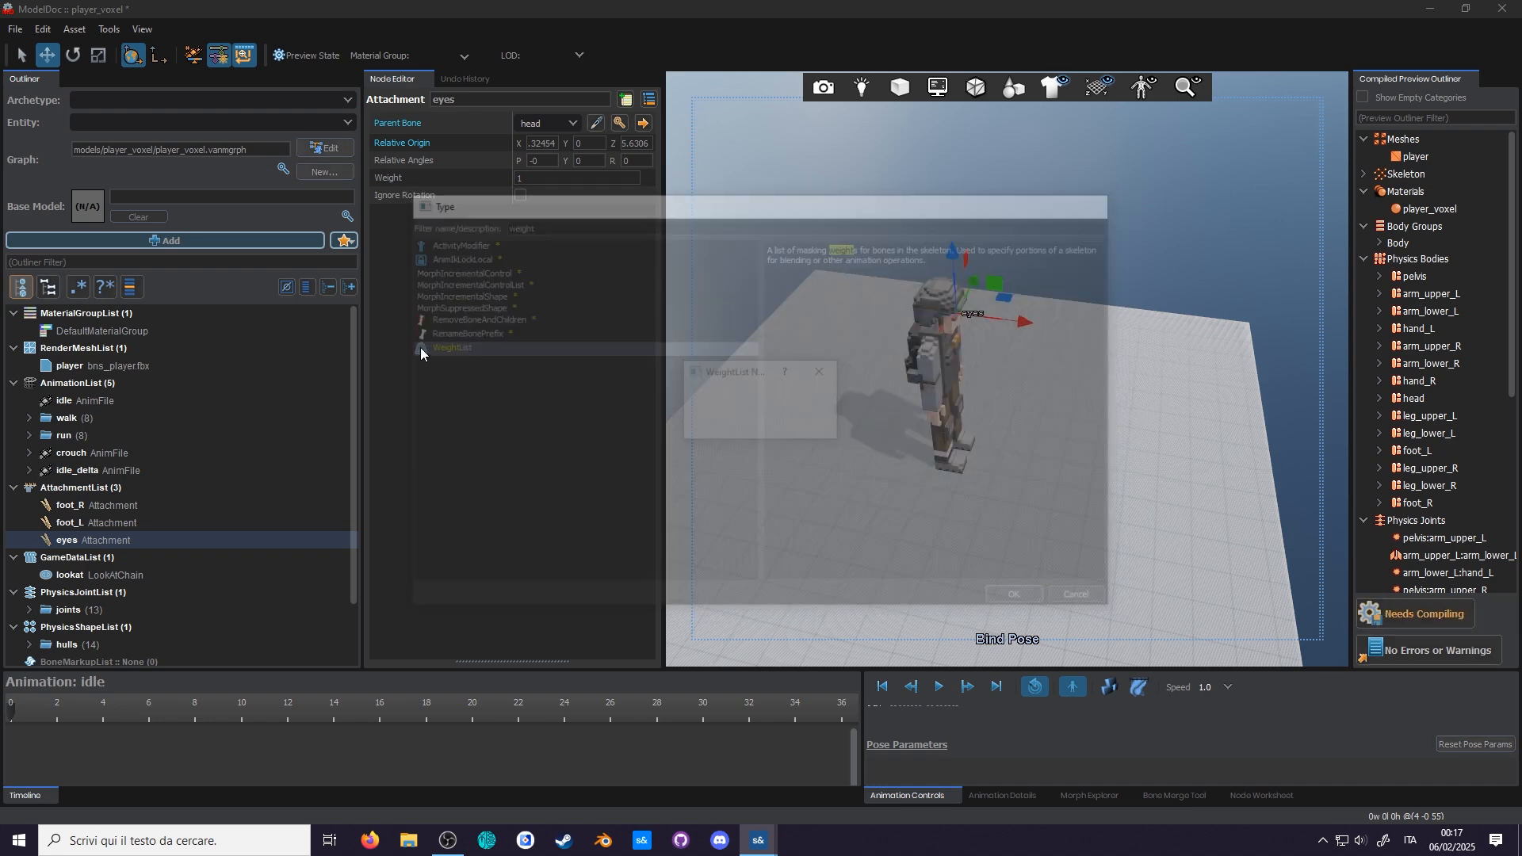
# - Name the weight list torso, confirm, and drag up the pelvis weight slider
pyautogui.write('torso')
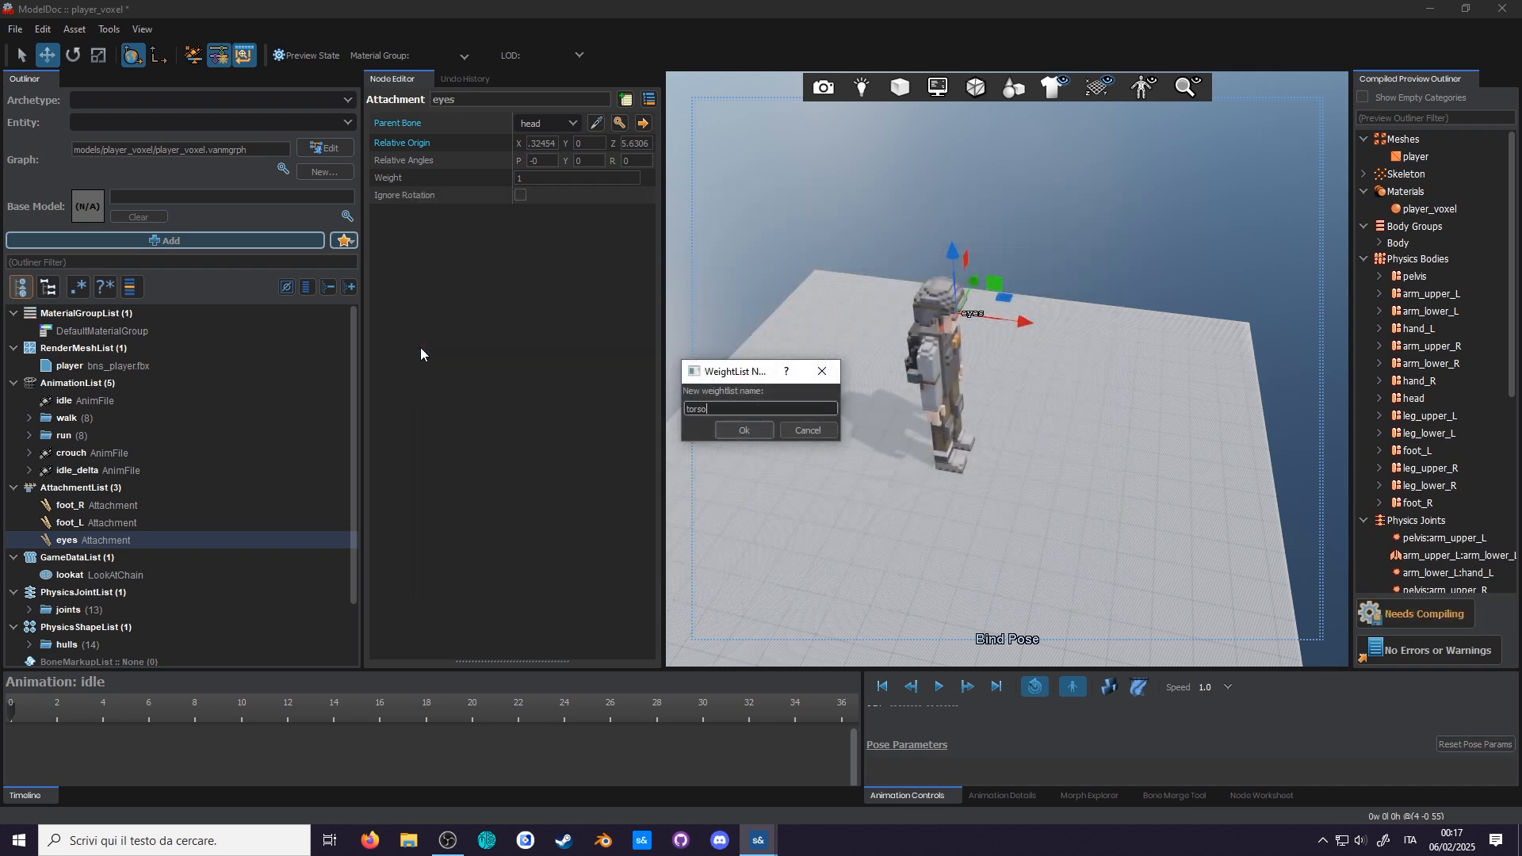
pyautogui.click(742, 430)
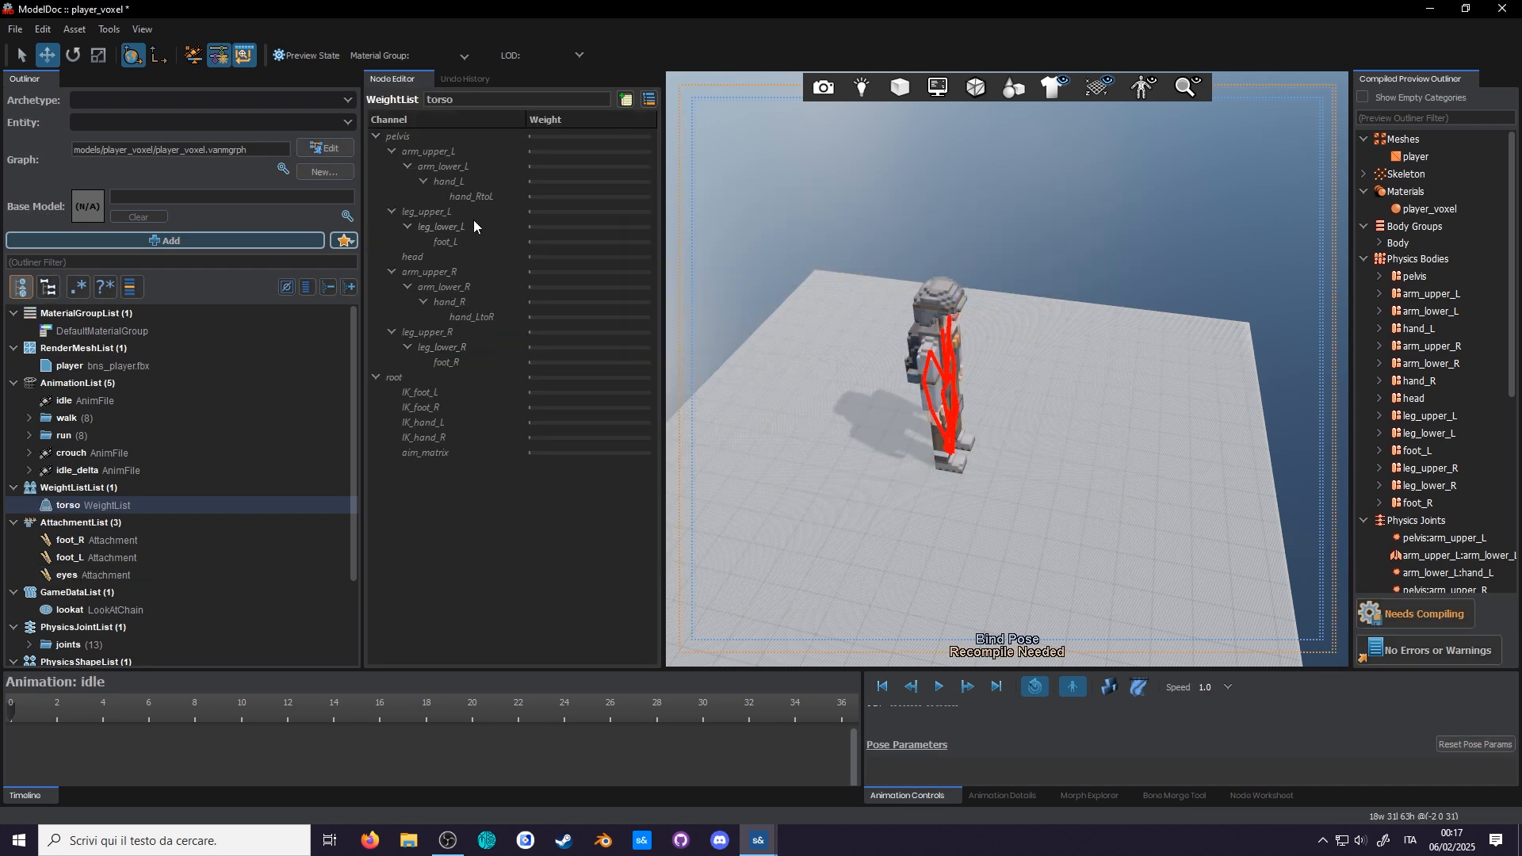
pyautogui.moveTo(534, 136); pyautogui.dragTo(583, 135)
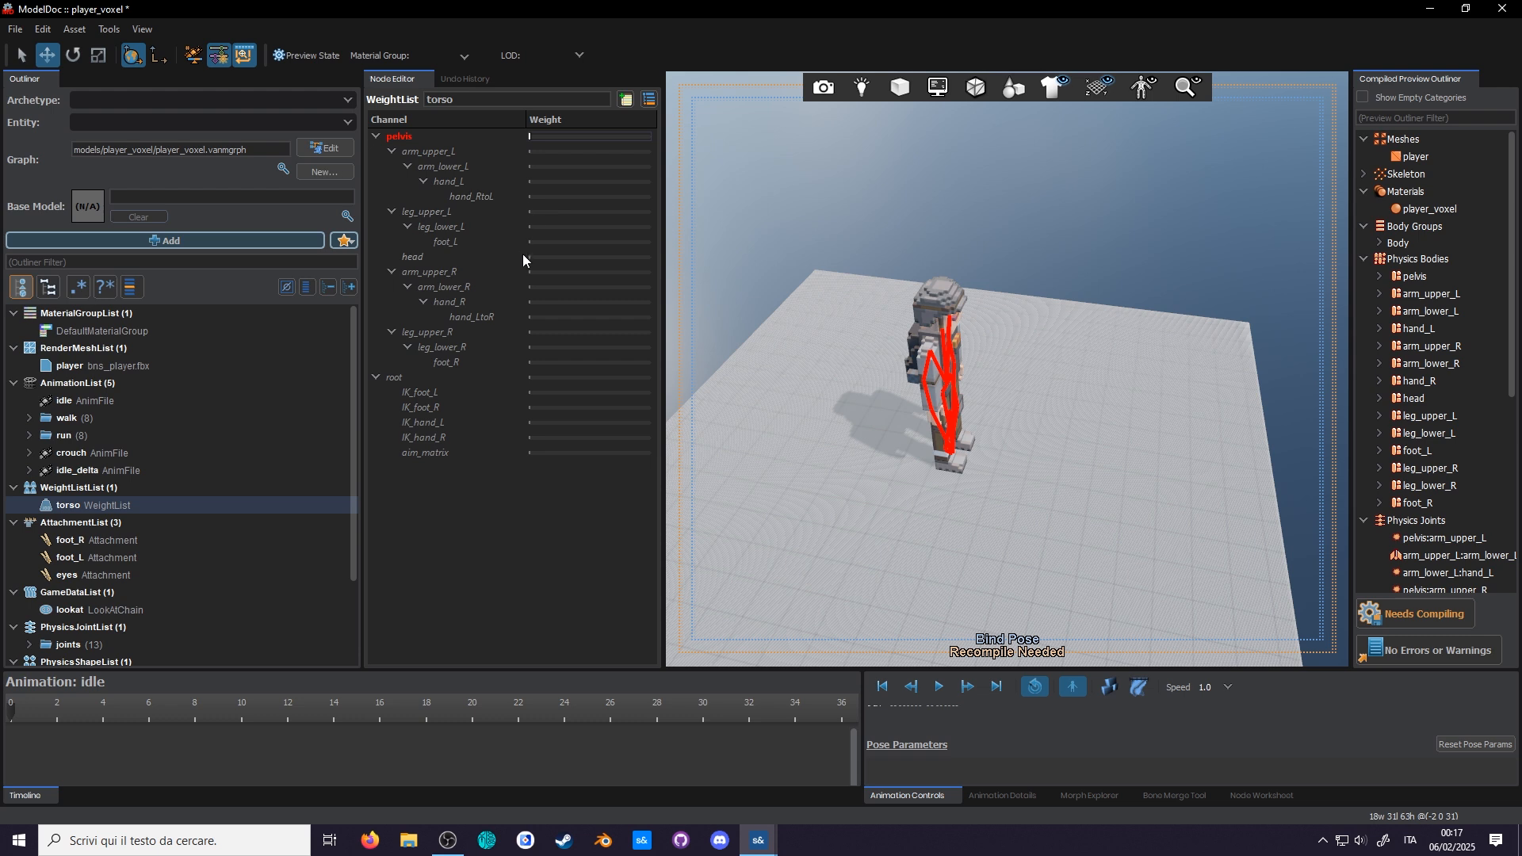
pyautogui.click(412, 256)
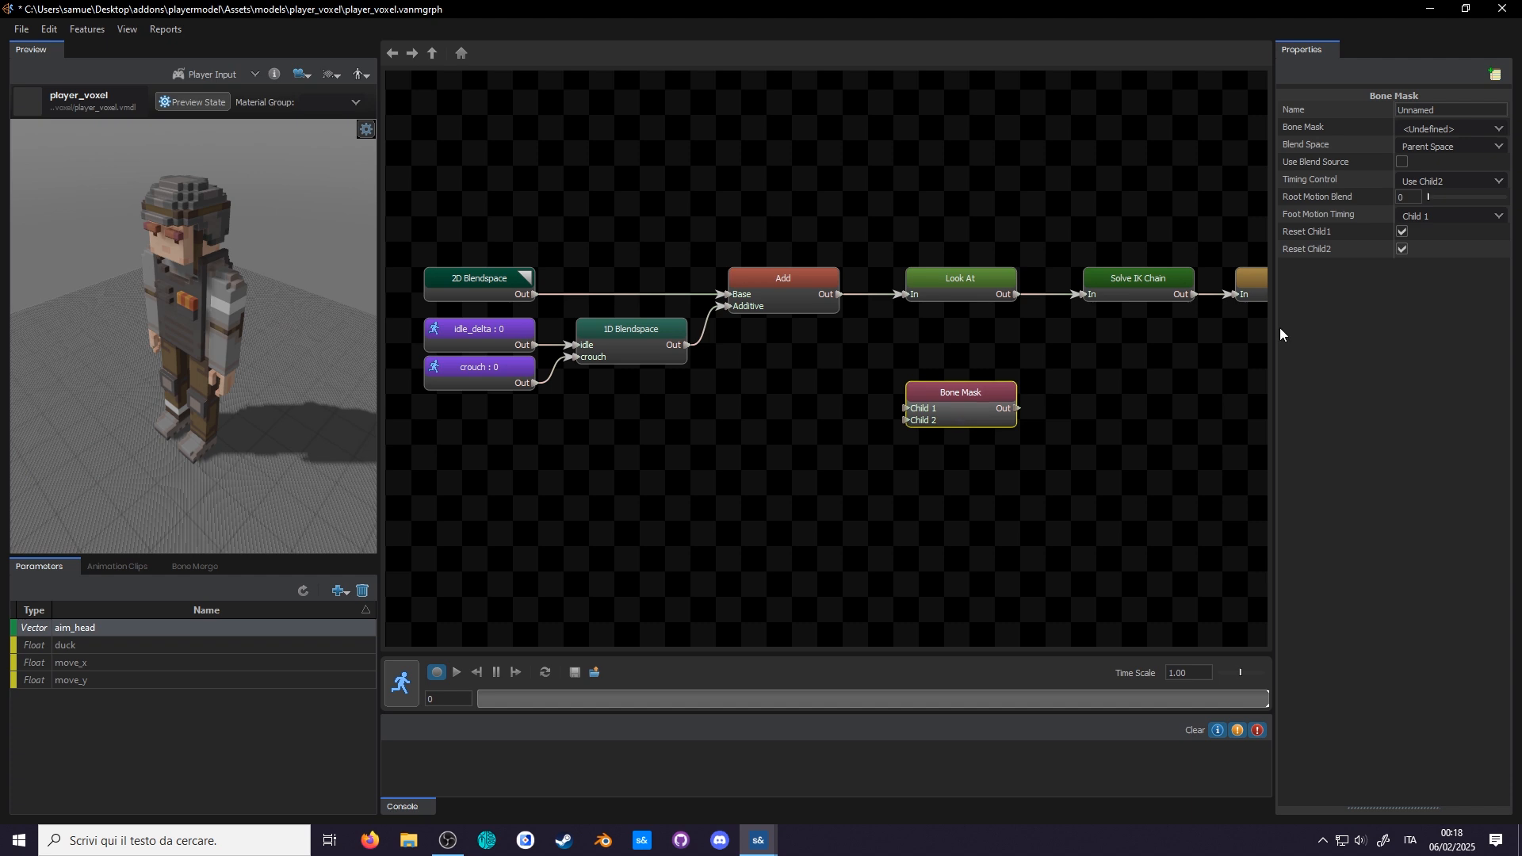
# - Switch to the model document and import ranged_2H.fbx as an animation
pyautogui.click(958, 300)
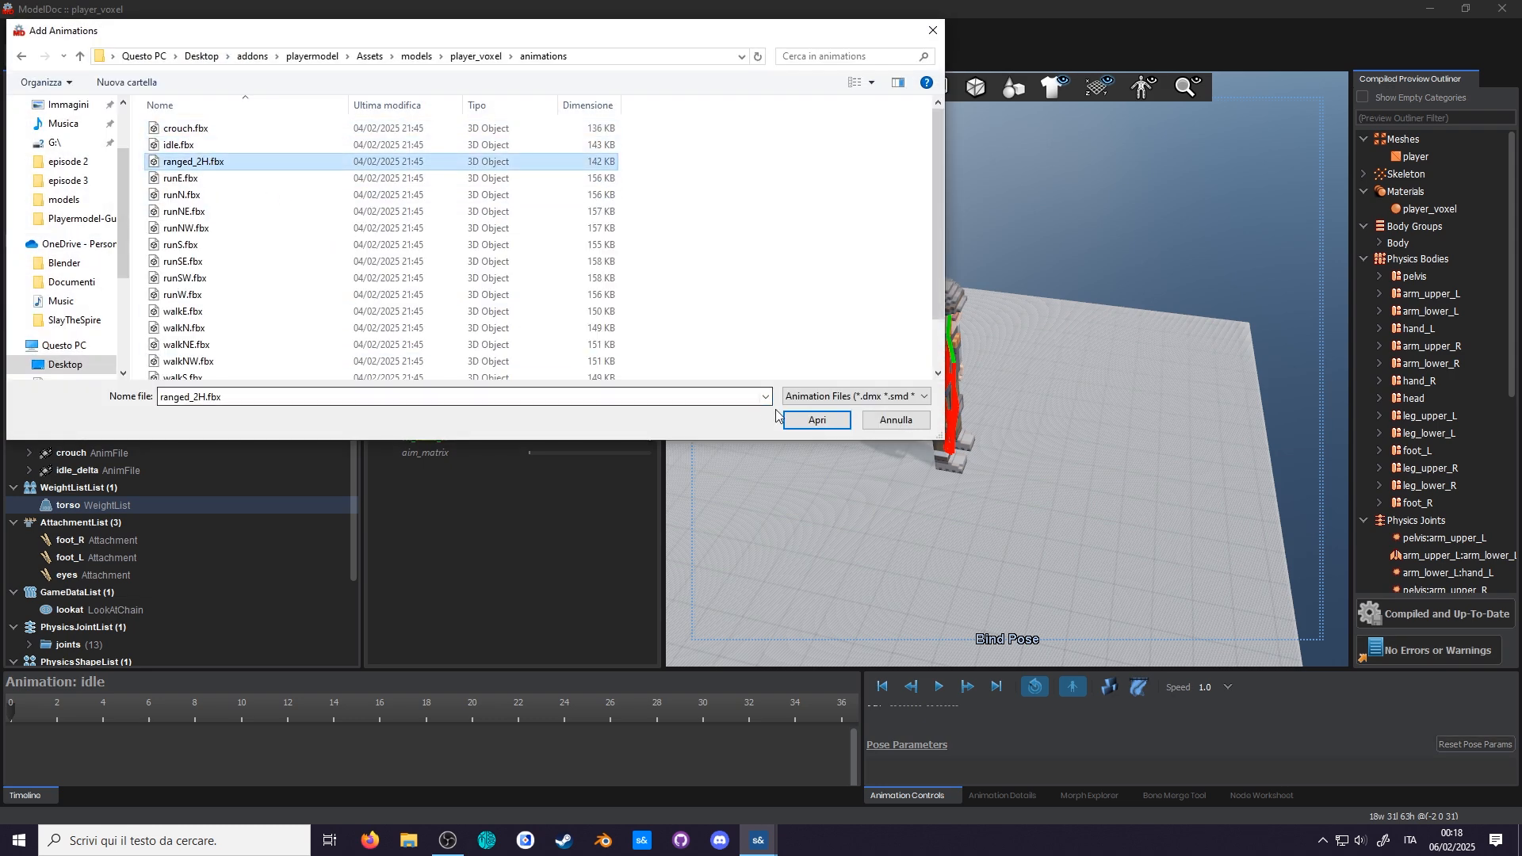
pyautogui.click(815, 419)
pyautogui.write('sin')
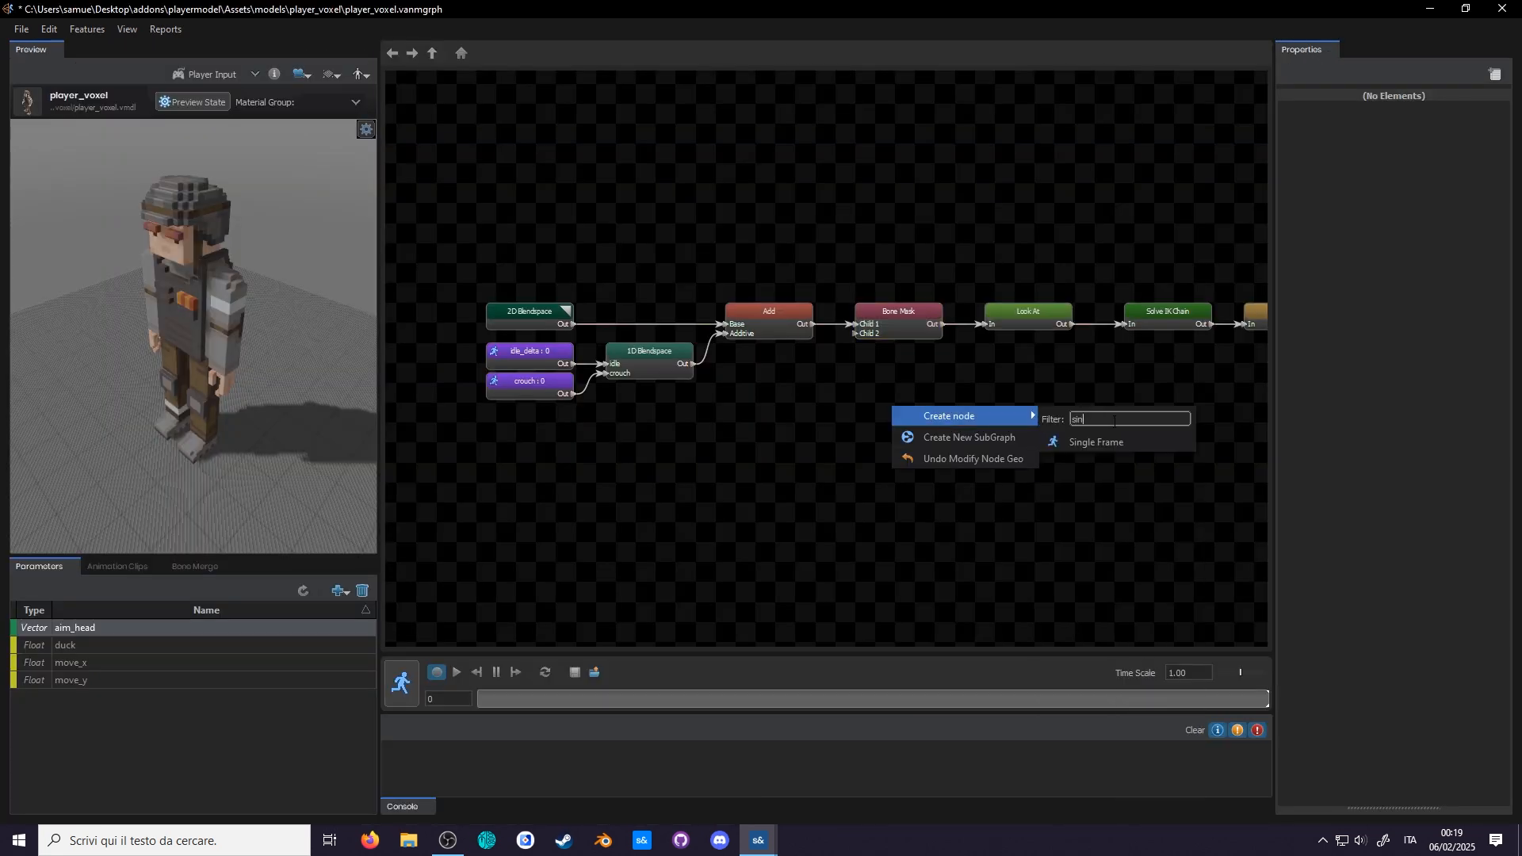
# - Add a Single Frame node sampling ranged_2H and reset aim_head's middle component to 0
pyautogui.click(1095, 441)
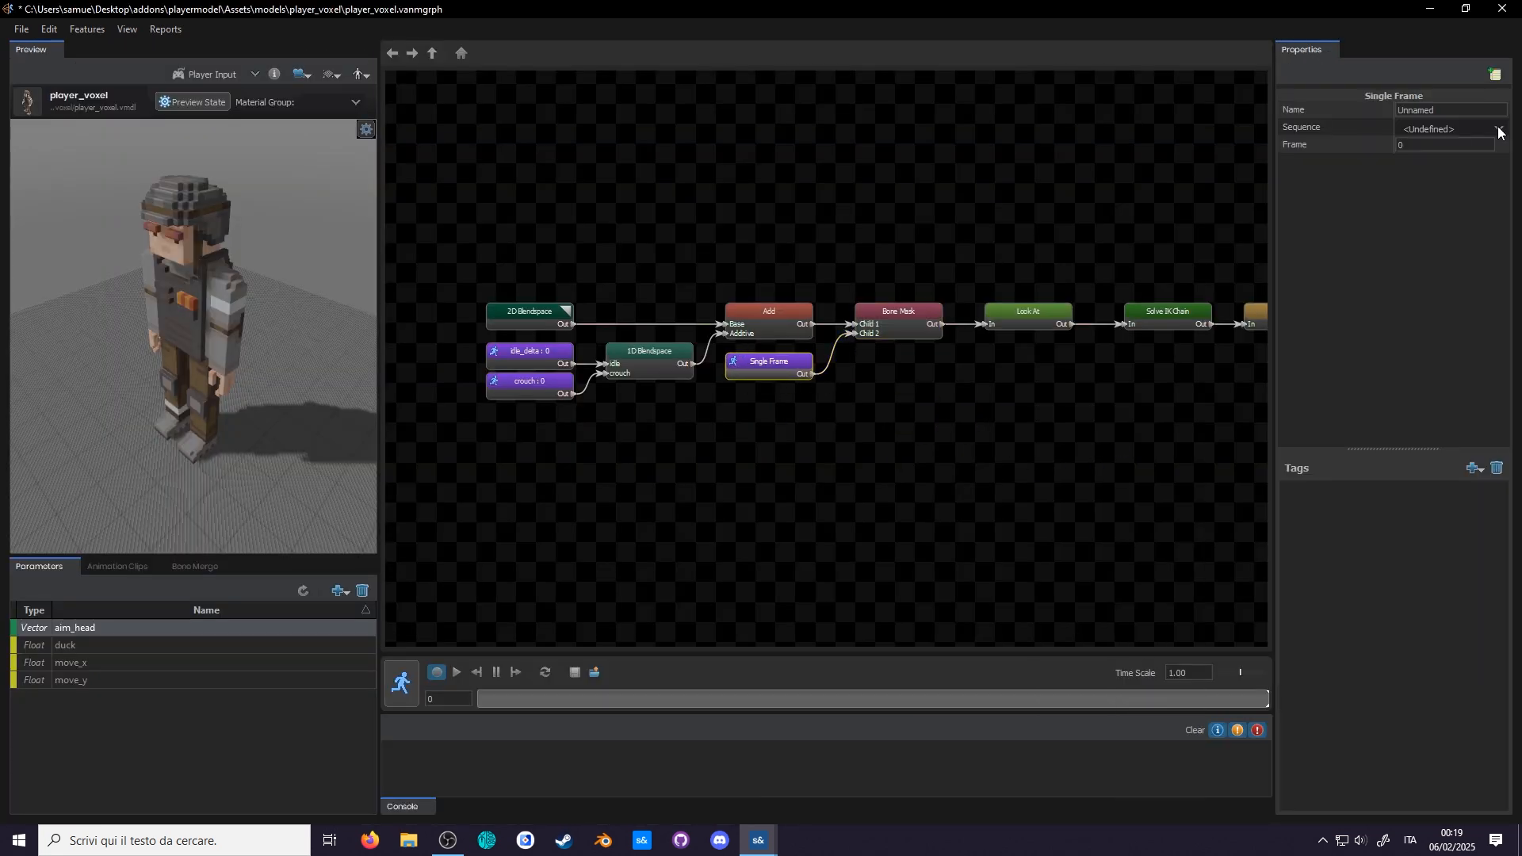
pyautogui.click(1445, 129)
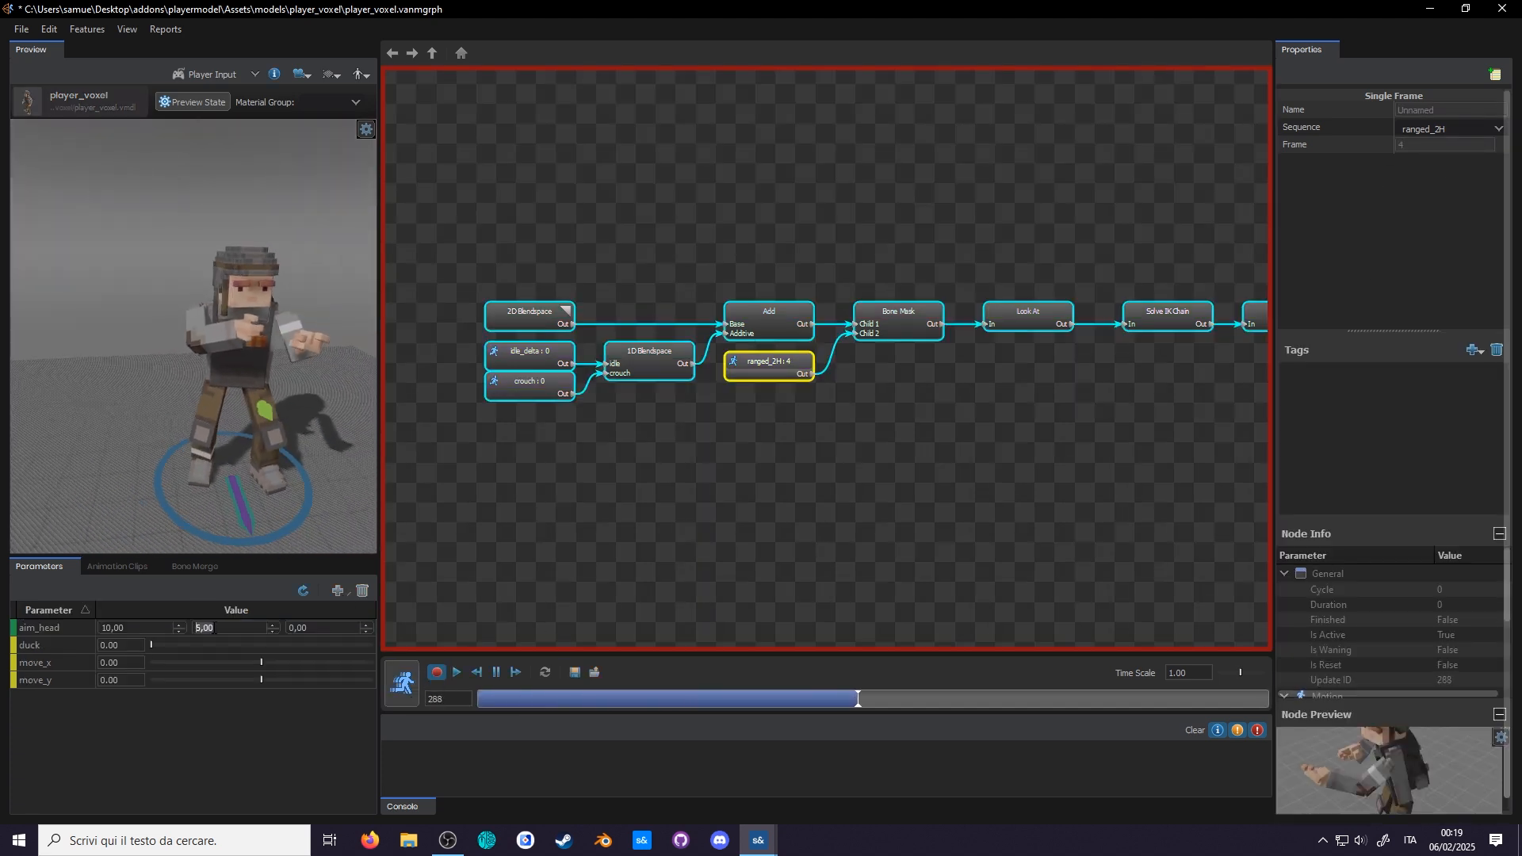
pyautogui.moveTo(856, 699); pyautogui.dragTo(1106, 699)
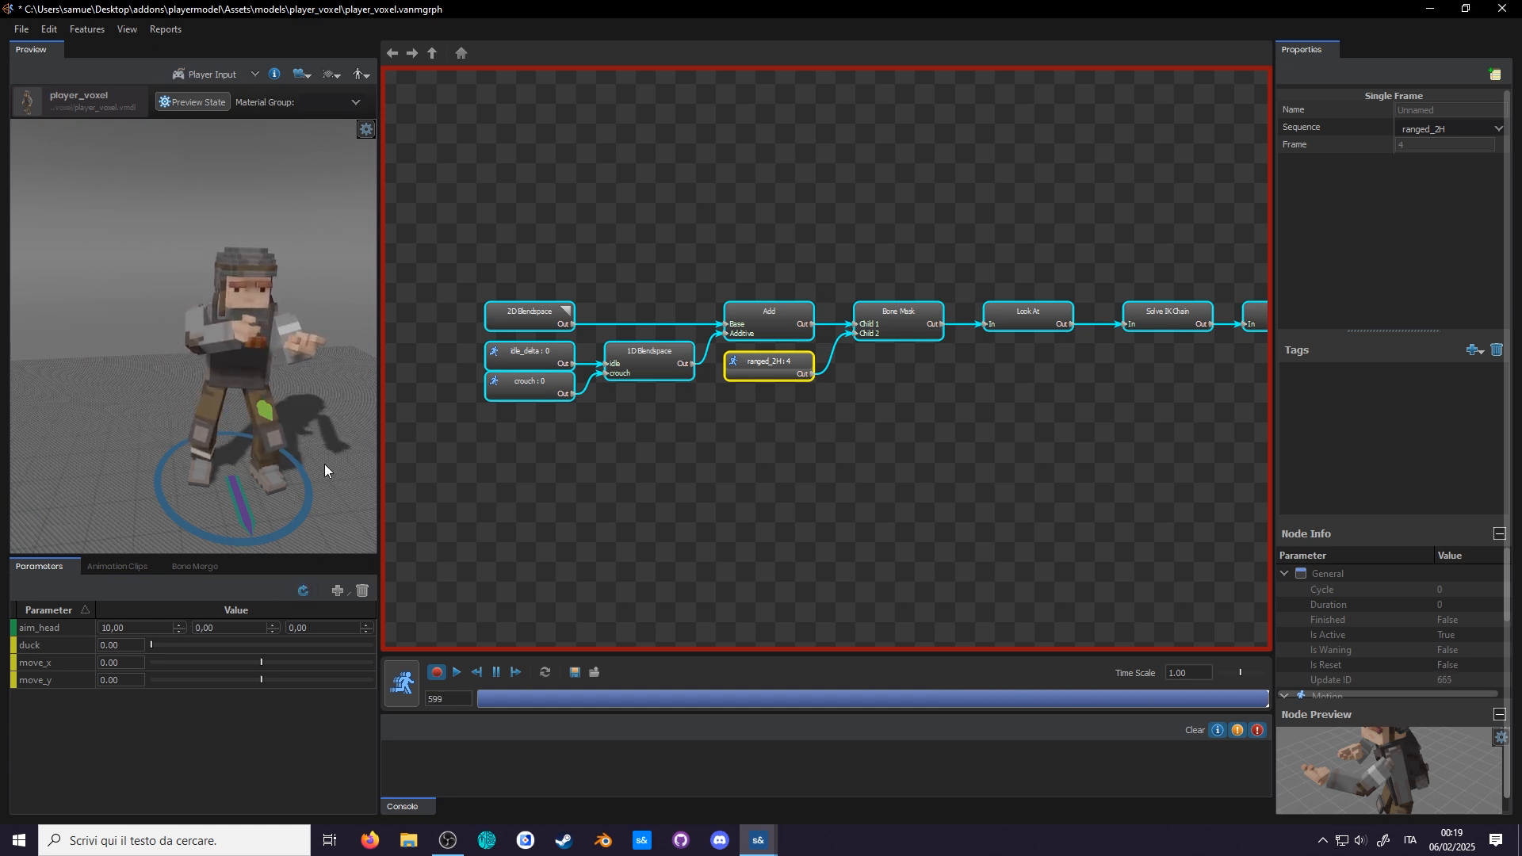
pyautogui.click(195, 569)
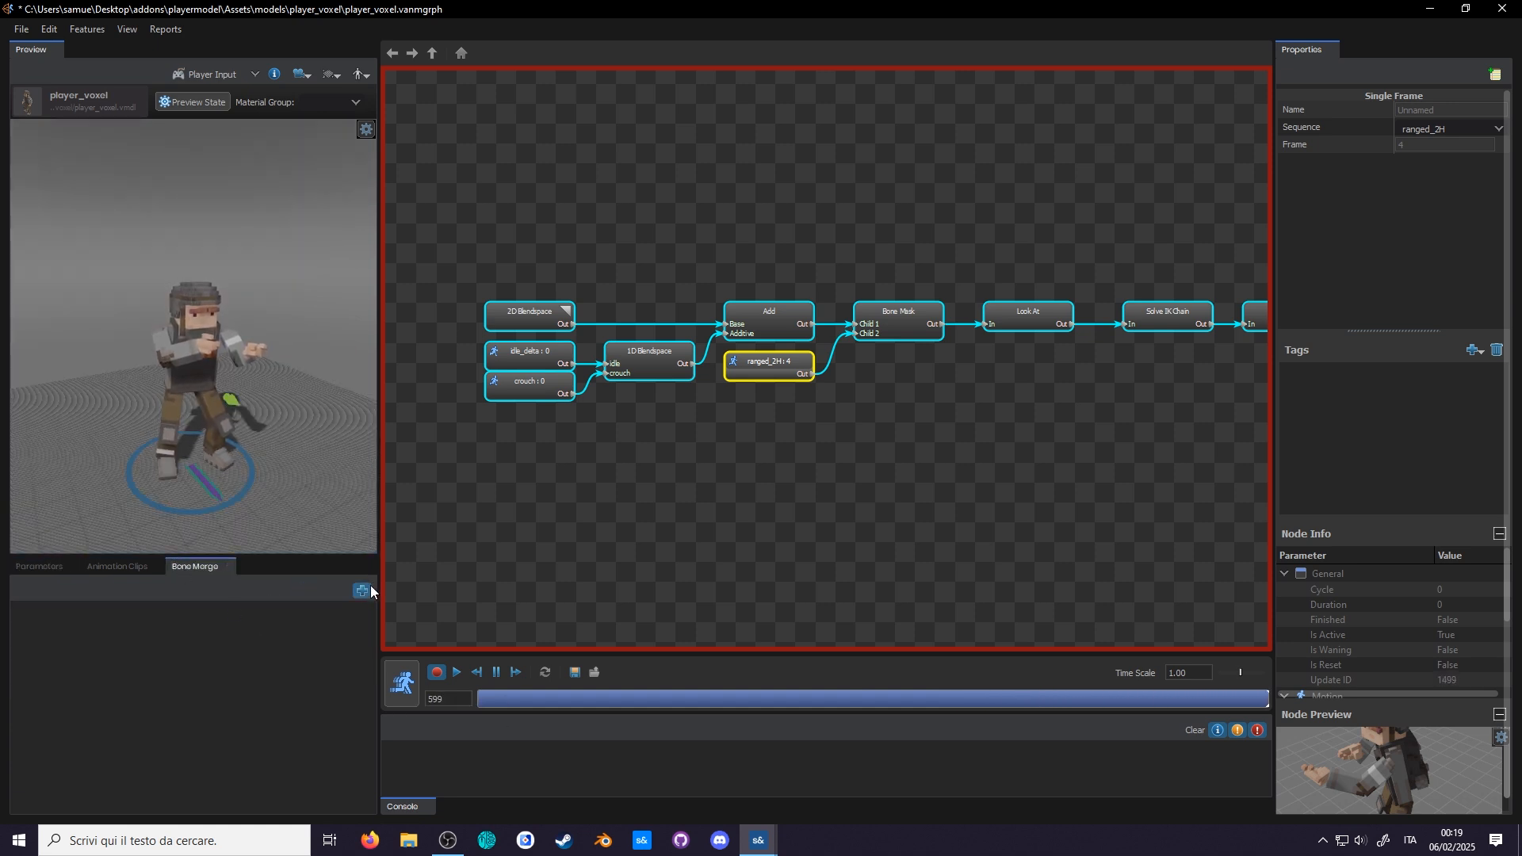
pyautogui.click(363, 590)
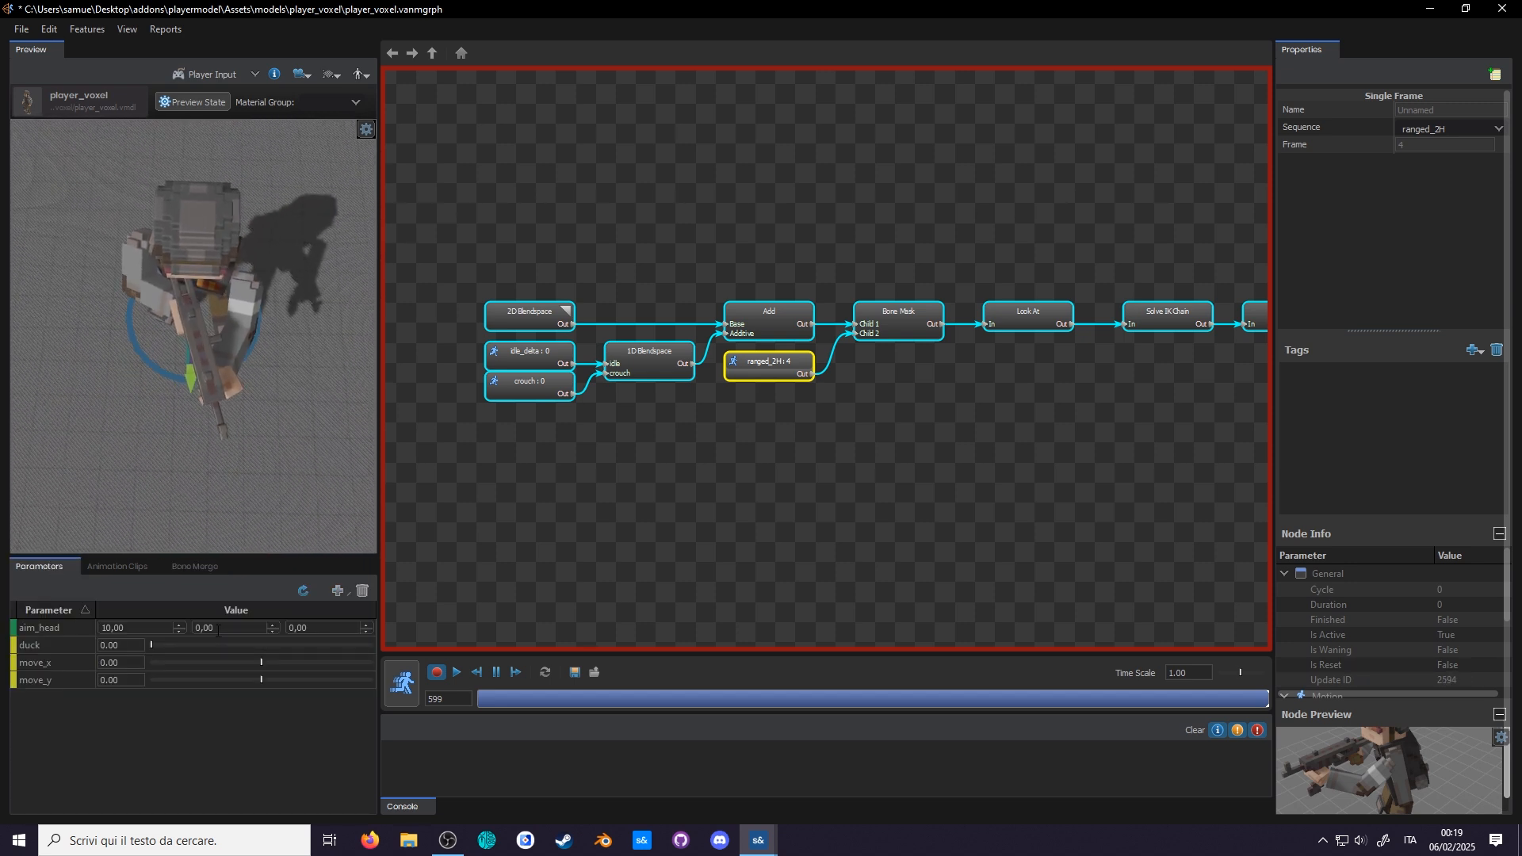
pyautogui.click(756, 839)
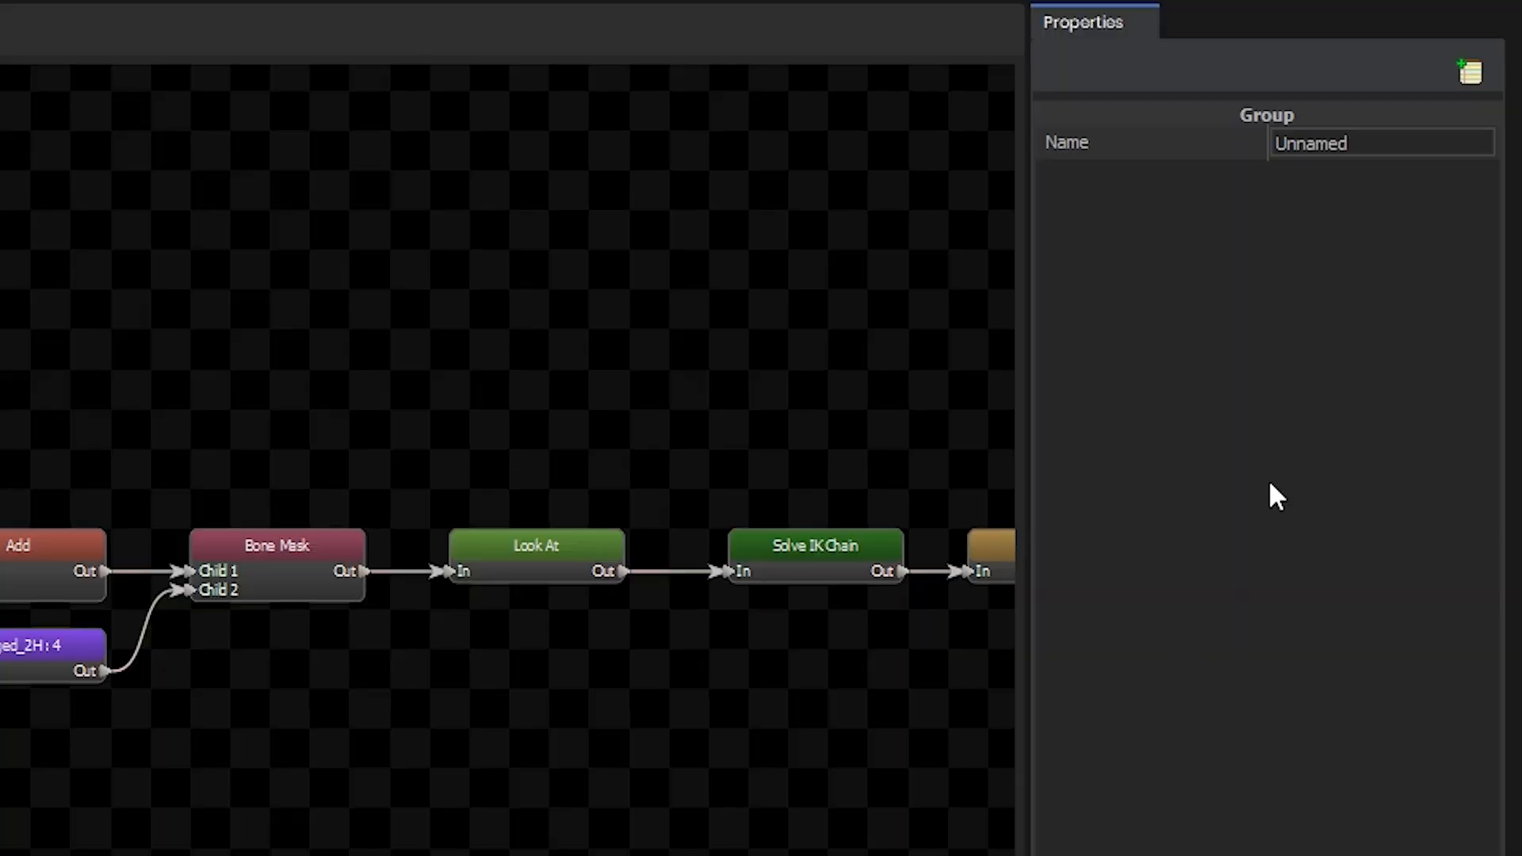
# - Group the blendspace, idle_delta, crouch and Add nodes into Movement, then inspect its inputs
pyautogui.write('Movement')
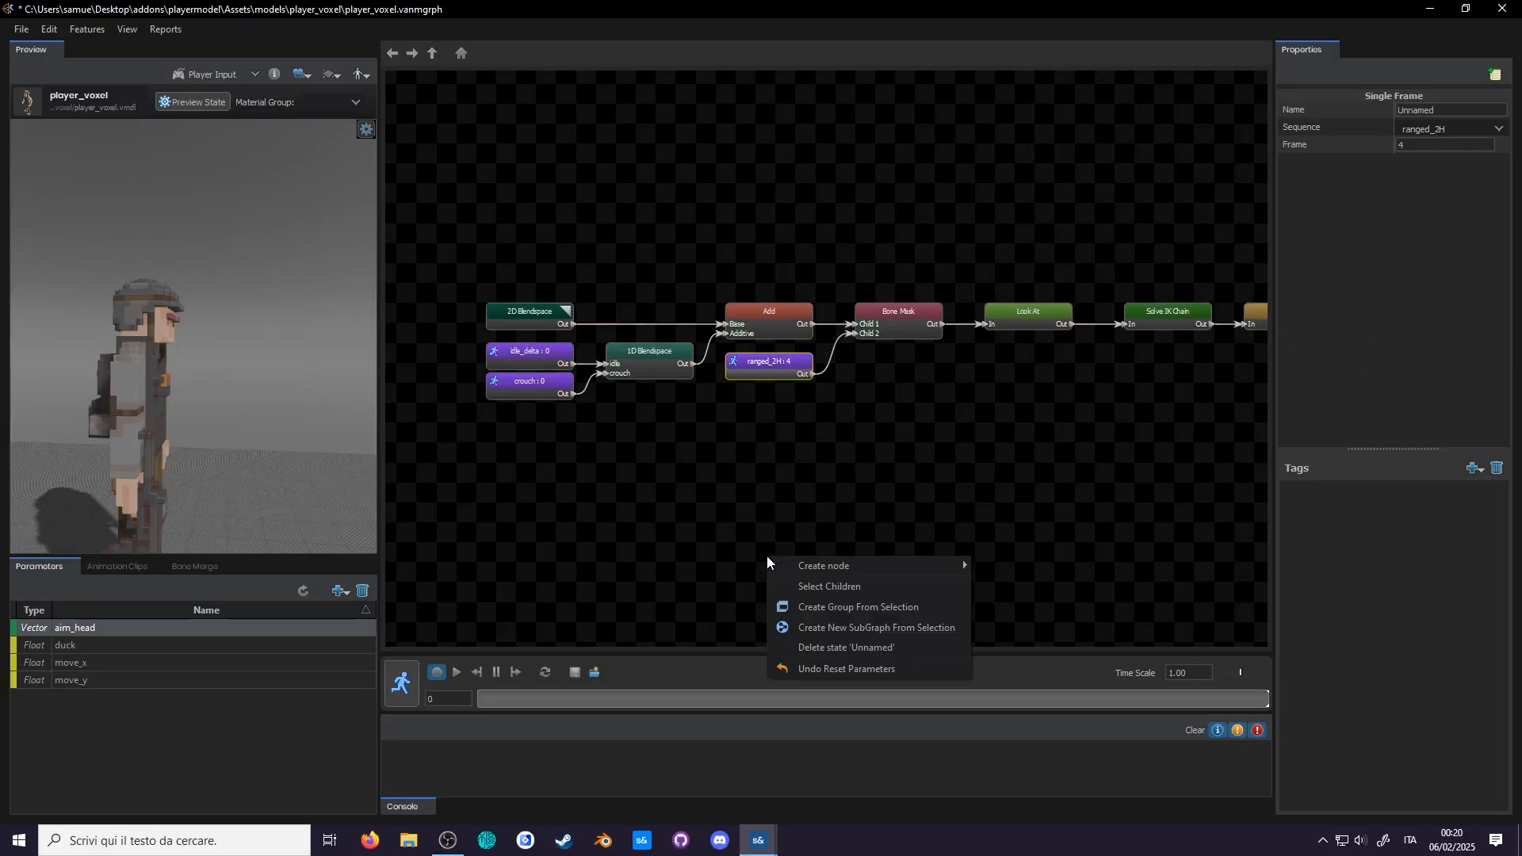
pyautogui.moveTo(822, 565)
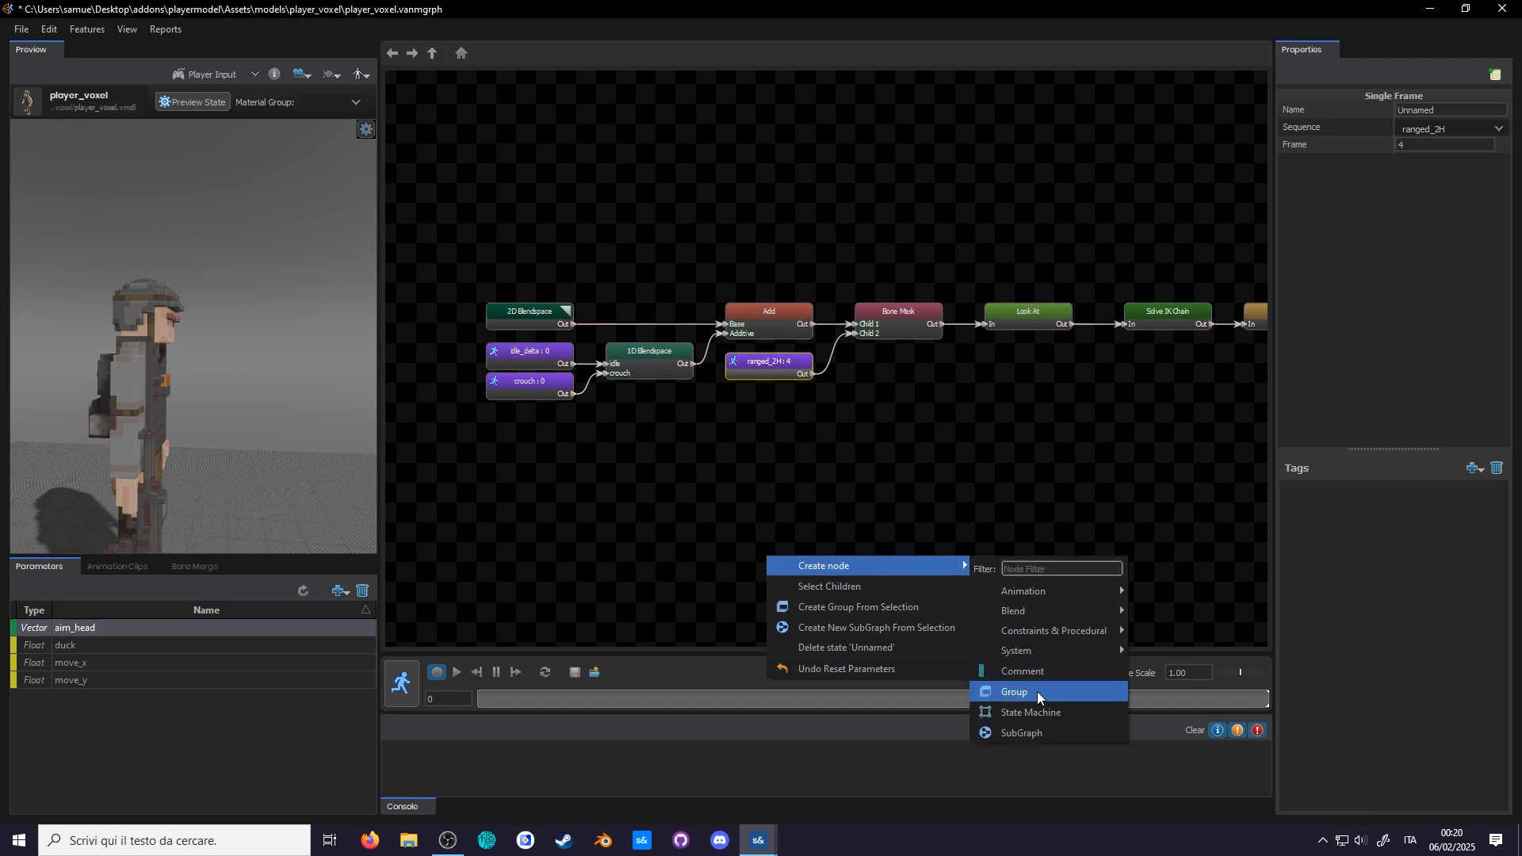
pyautogui.click(1013, 692)
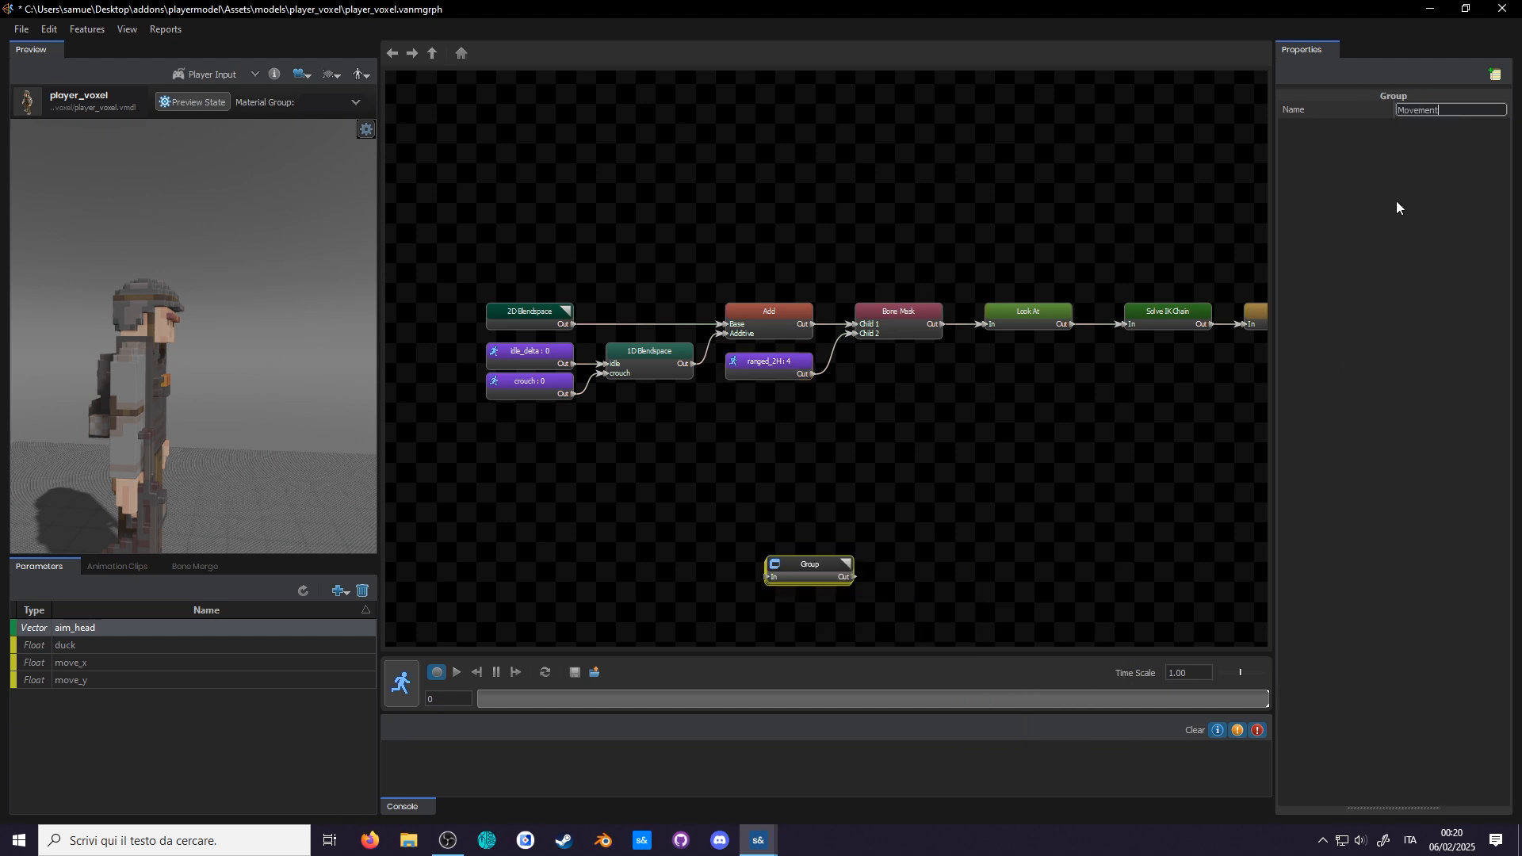
pyautogui.click(529, 313)
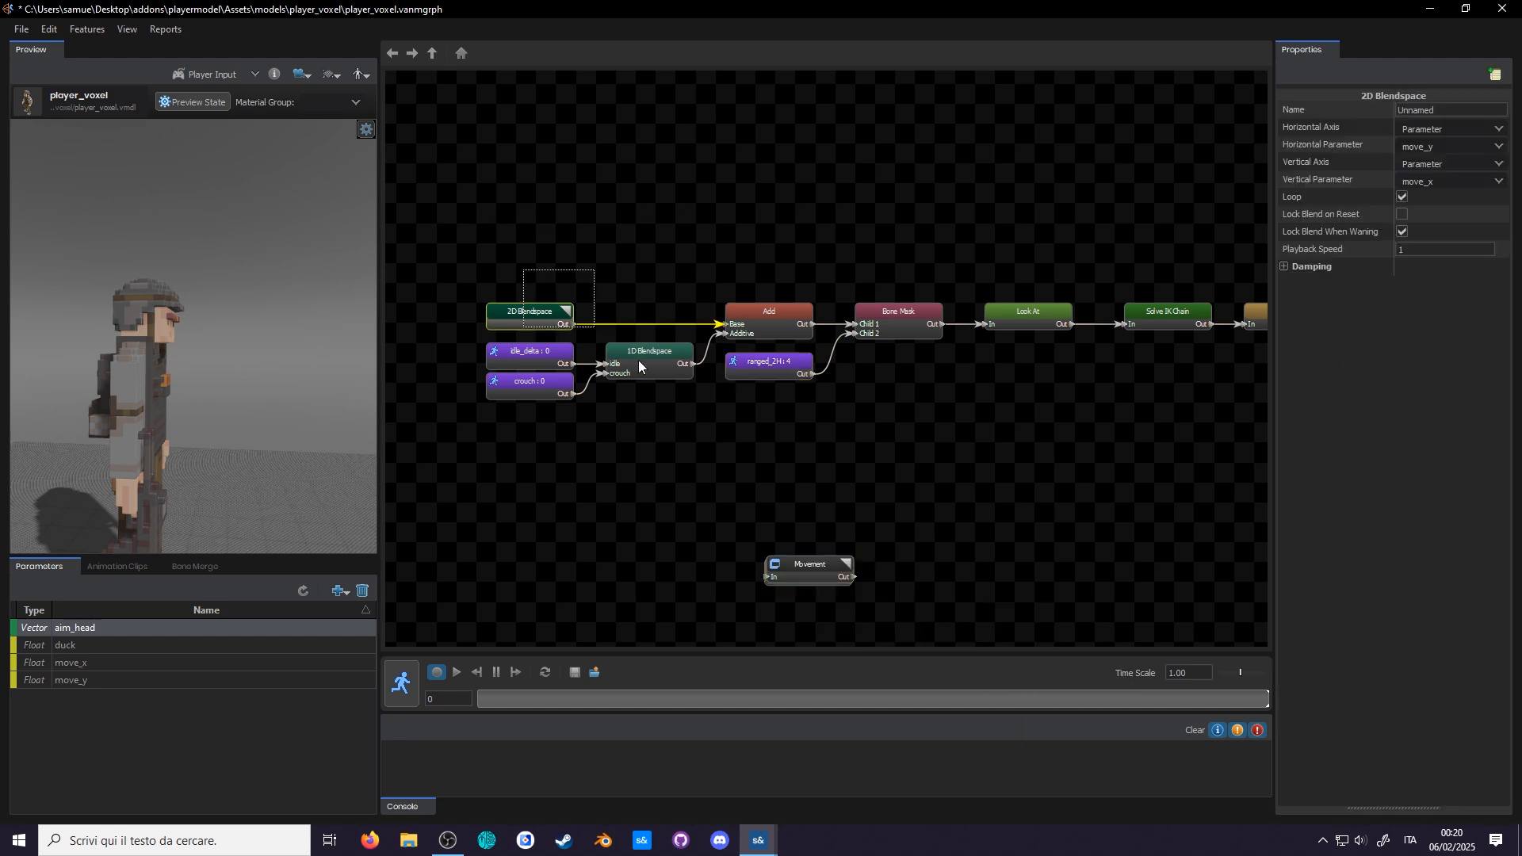
pyautogui.click(808, 564)
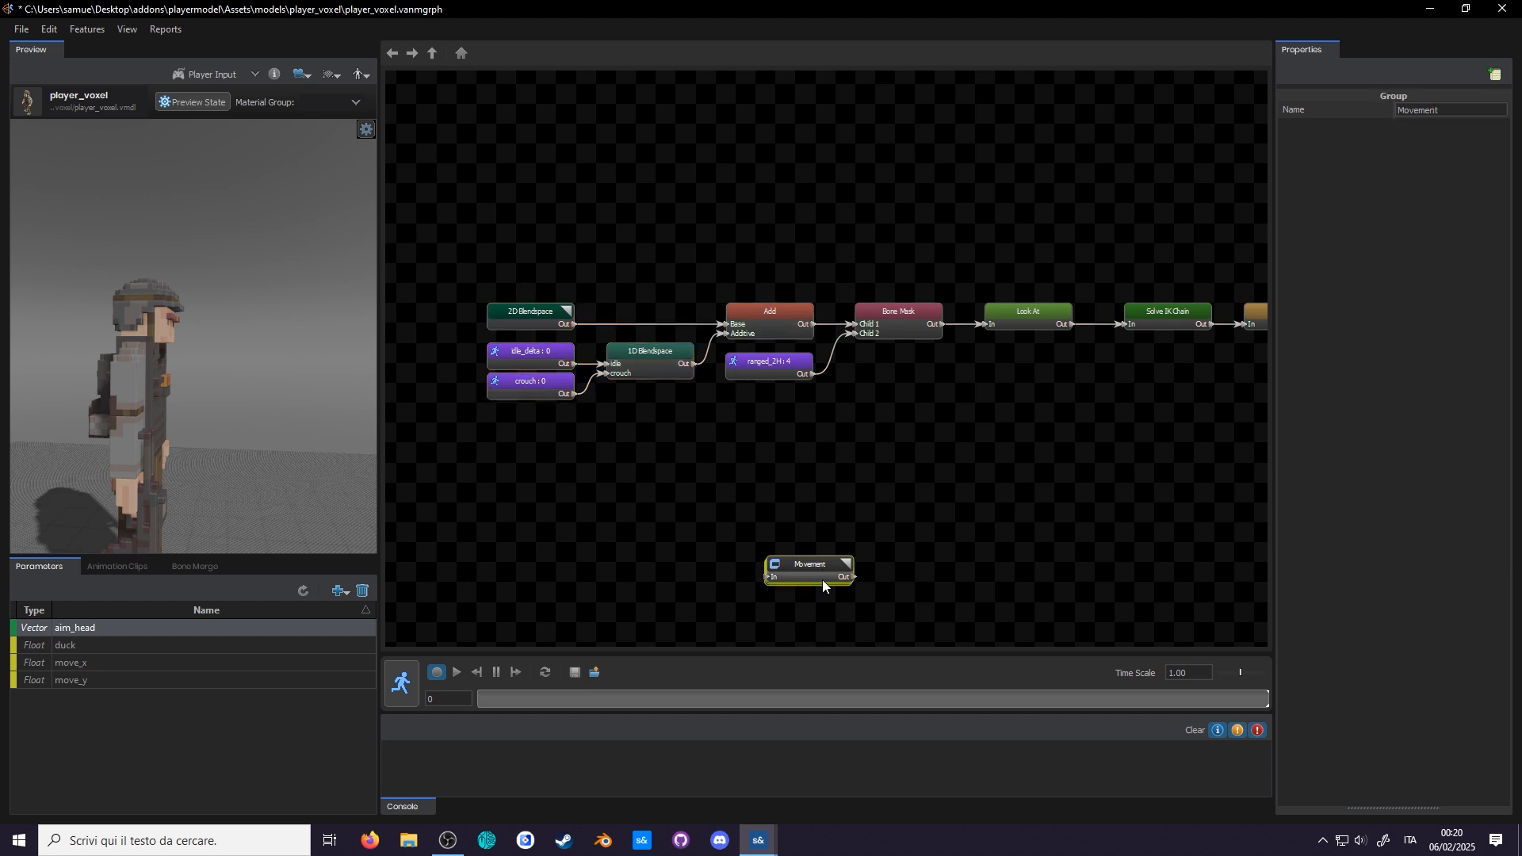
pyautogui.doubleClick(808, 563)
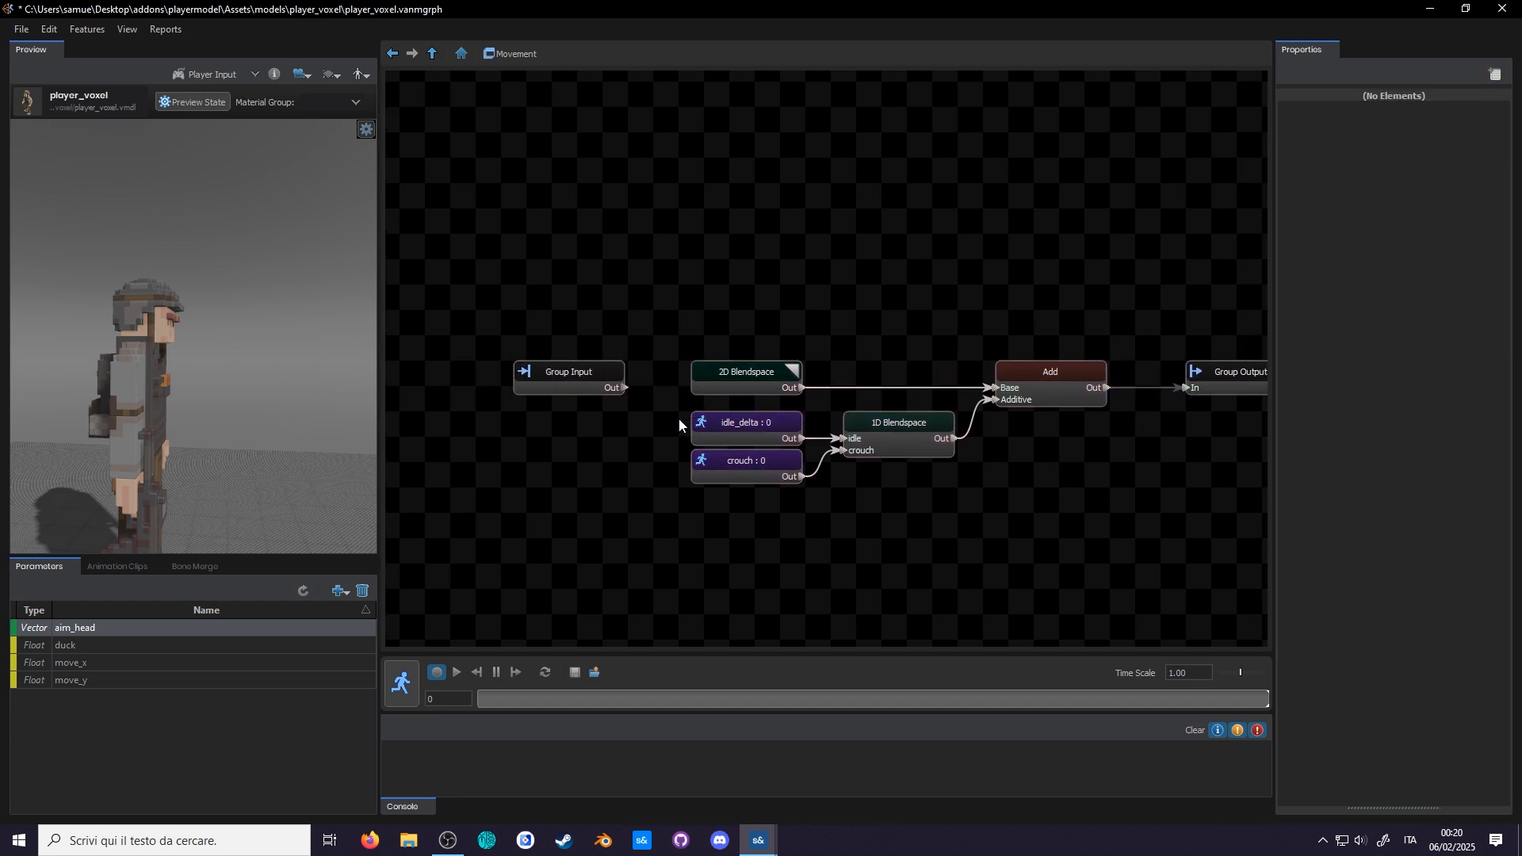
pyautogui.click(569, 377)
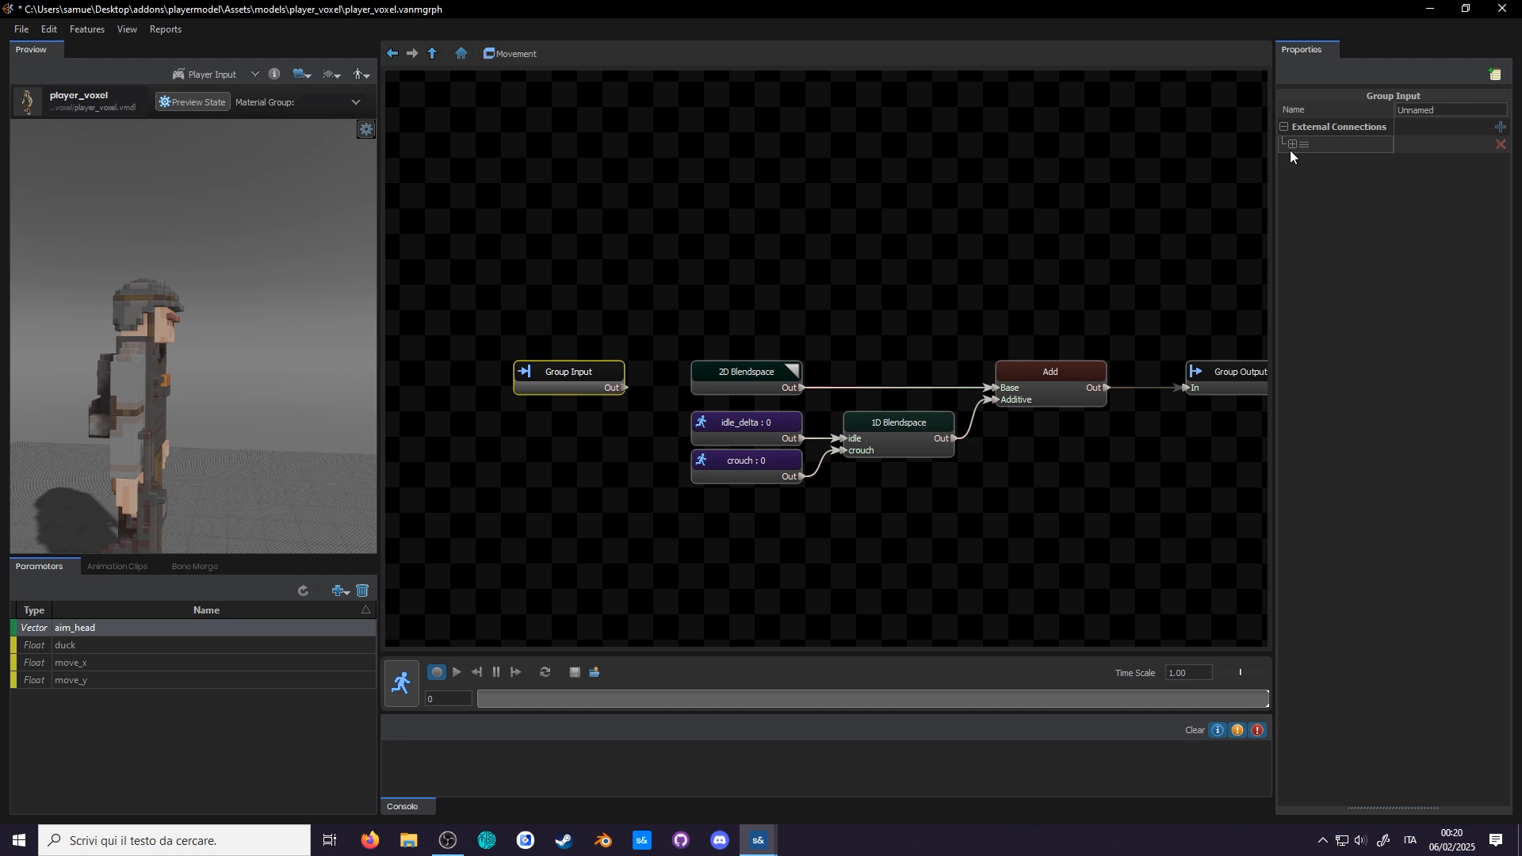
pyautogui.click(1497, 127)
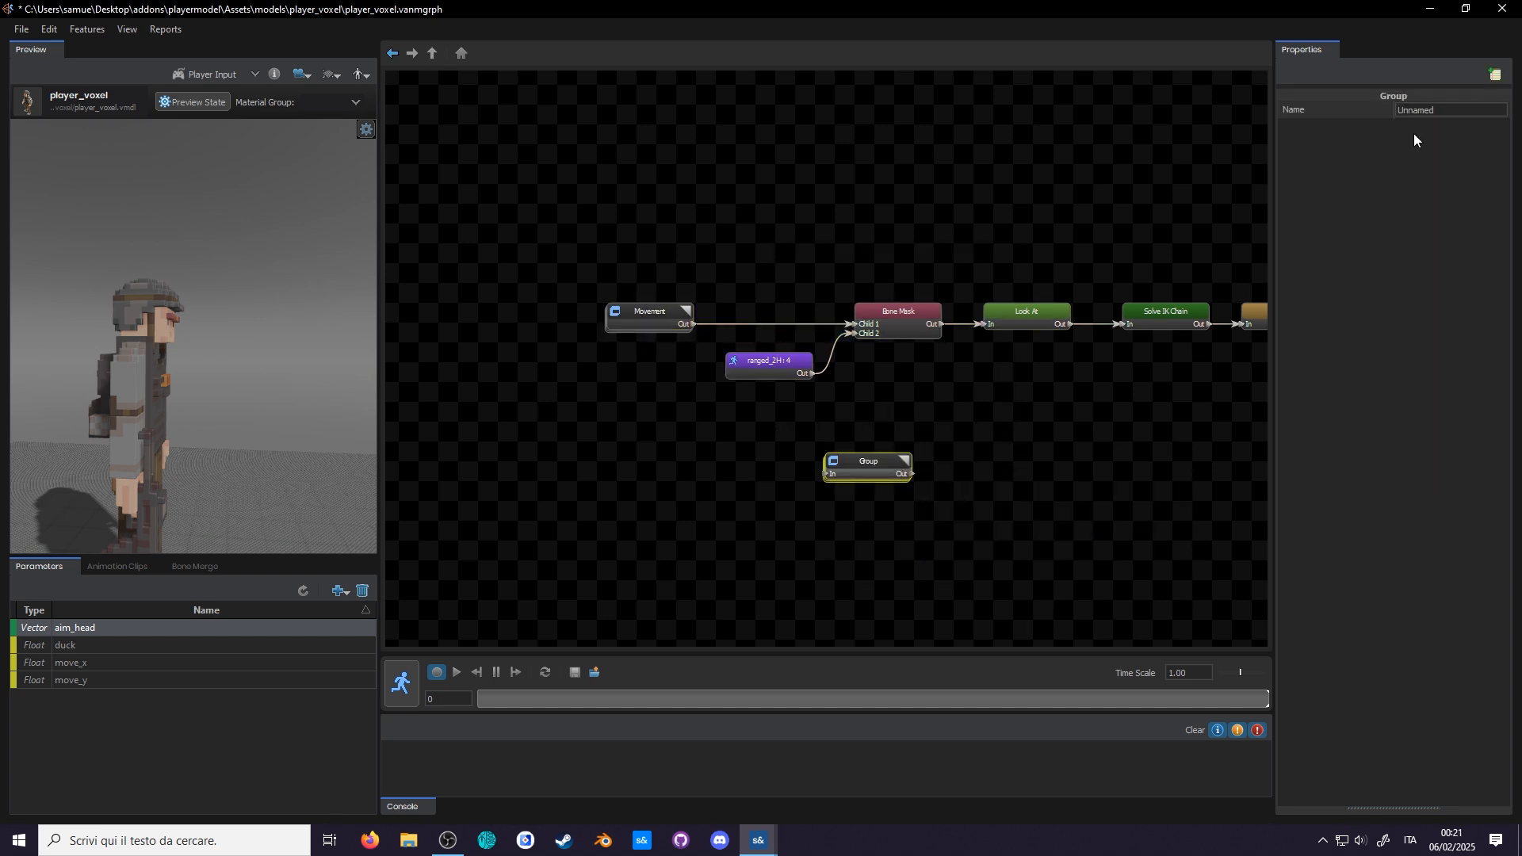
# - Enter the newly created second Group node
pyautogui.doubleClick(865, 461)
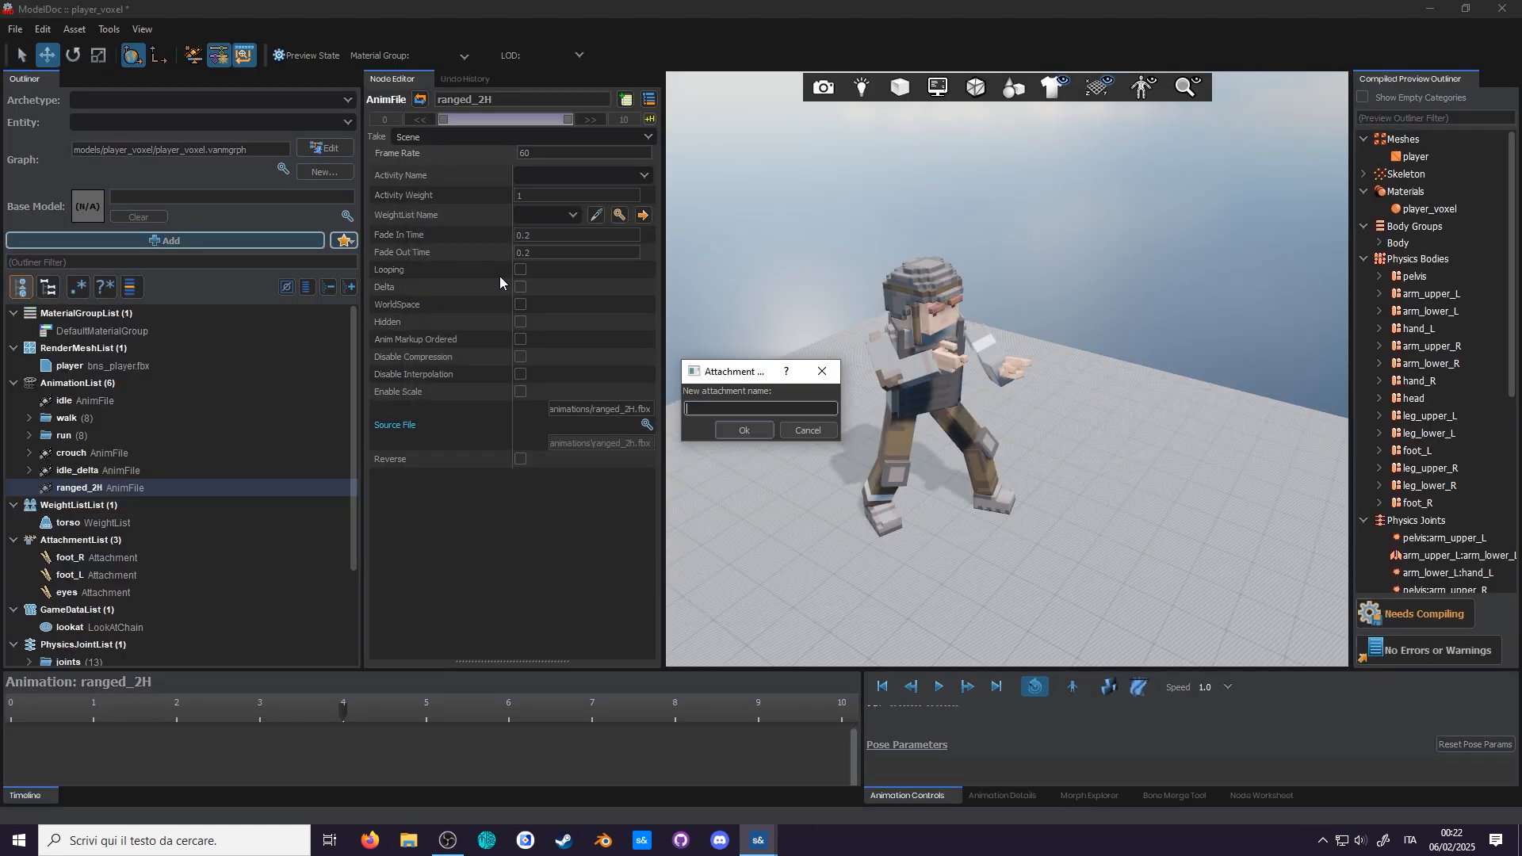
# - Create the gun_forward attachment on the player_voxel model
pyautogui.click(742, 429)
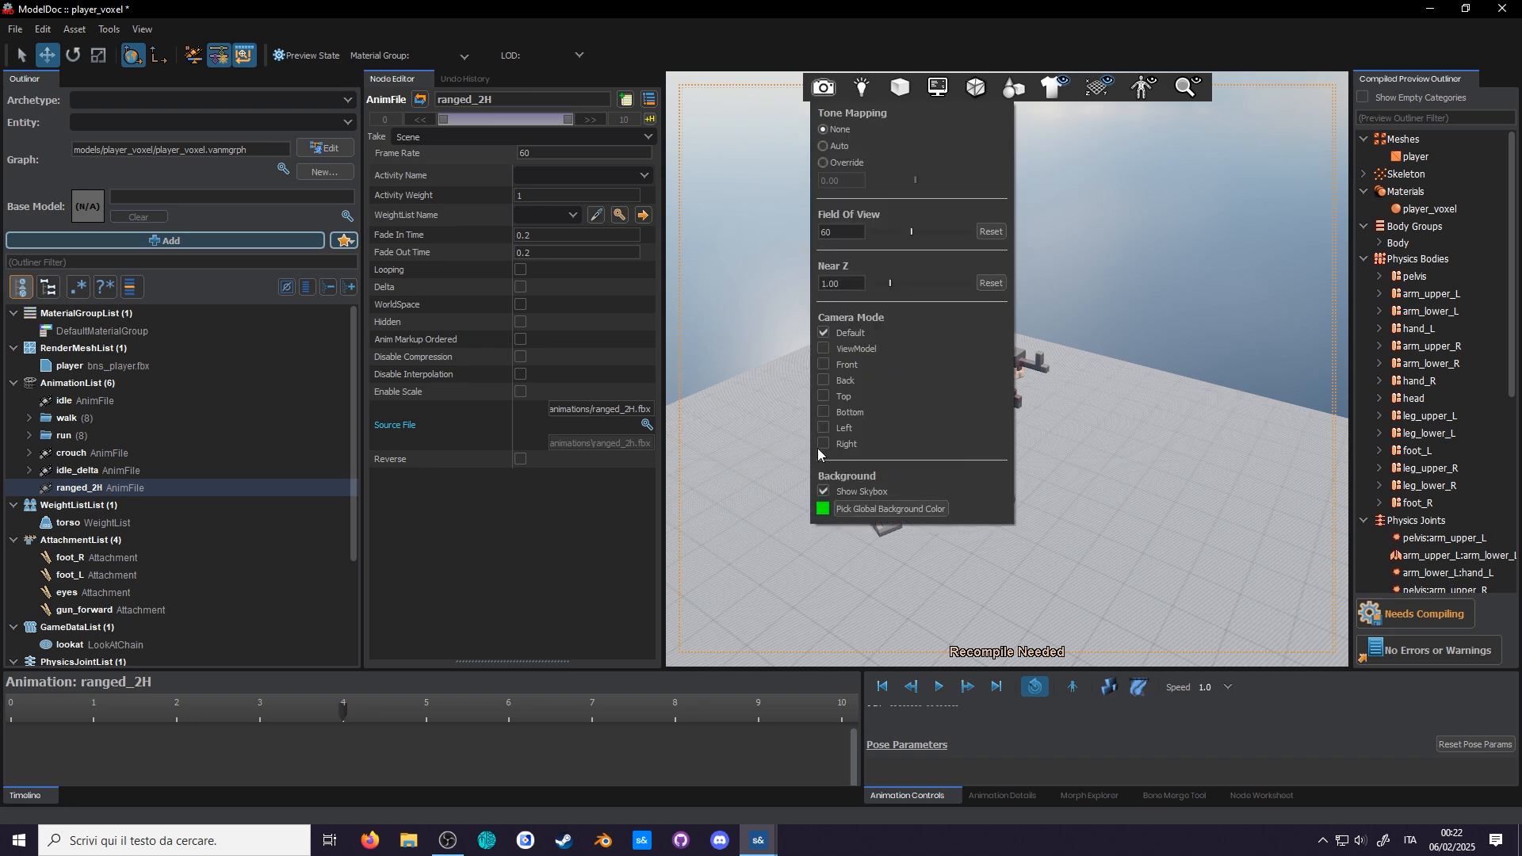
pyautogui.click(86, 610)
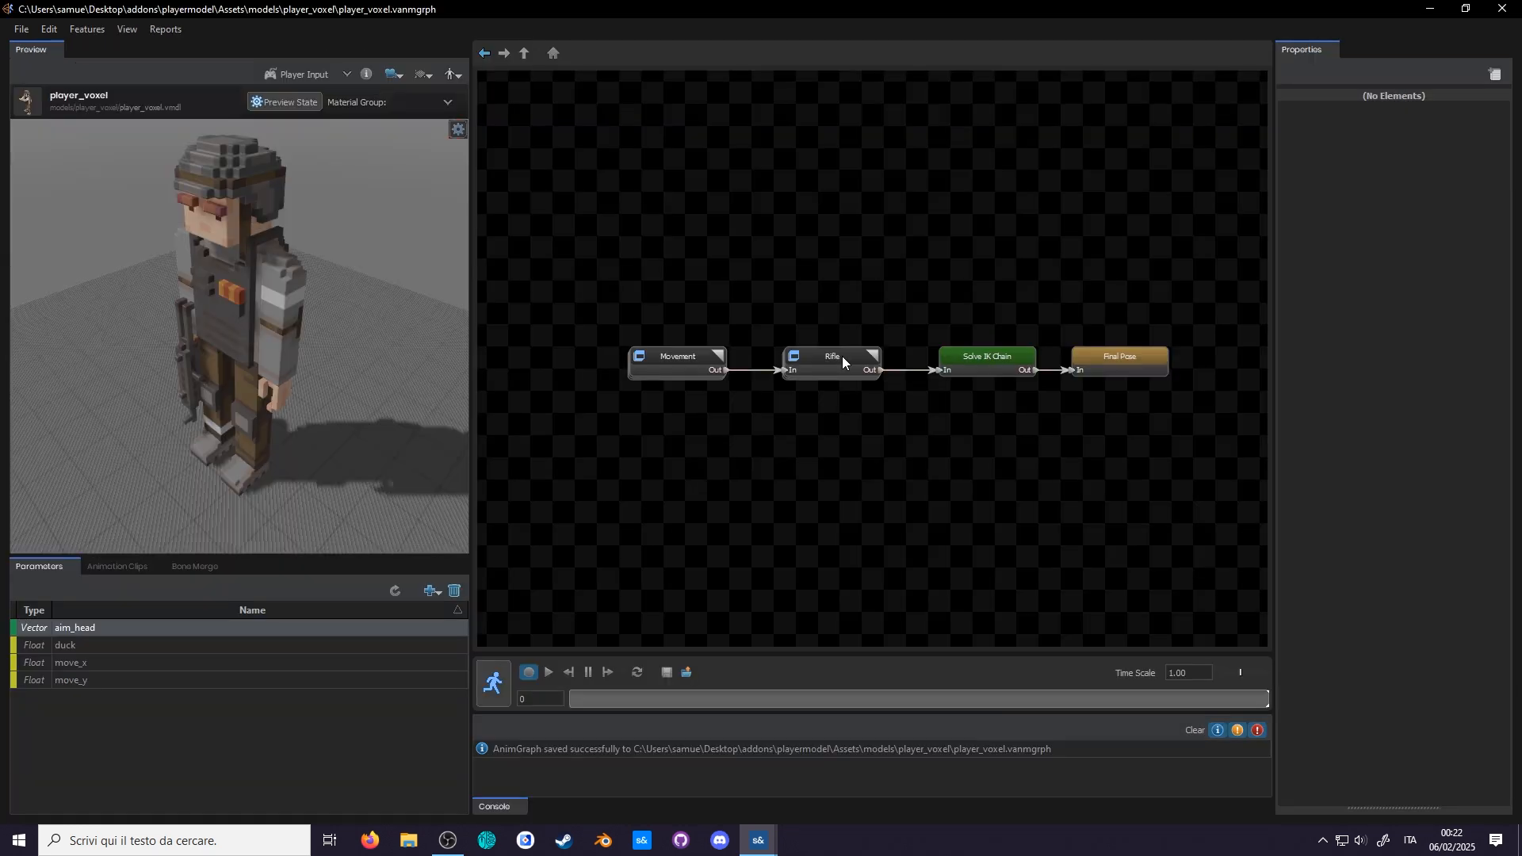
# - Inside the Rifle group, set Look At's Aim Attachment to gun_forward and orbit the aiming preview
pyautogui.doubleClick(830, 355)
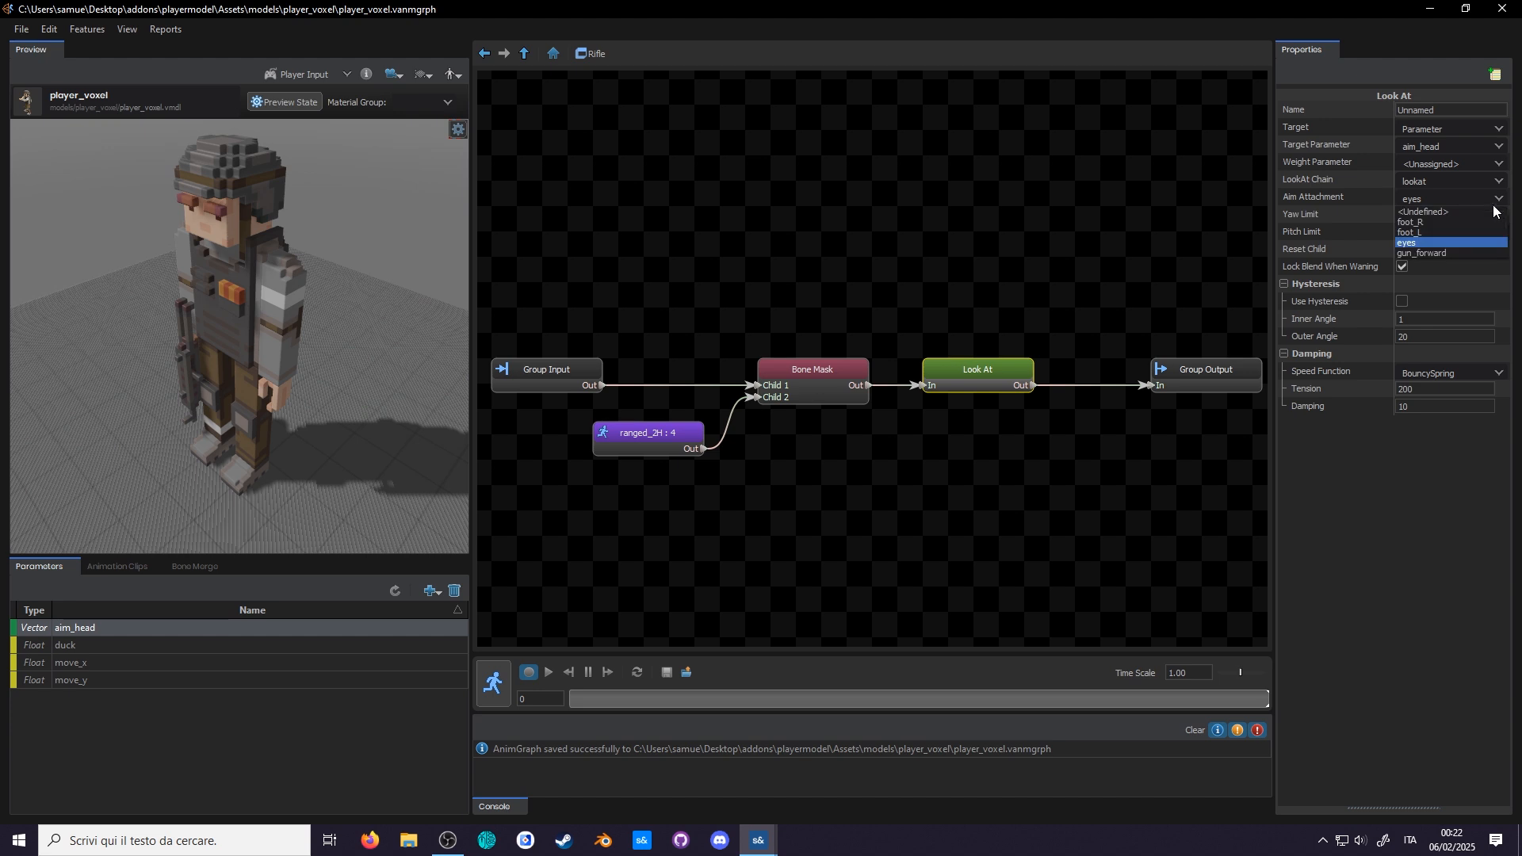
pyautogui.click(1421, 254)
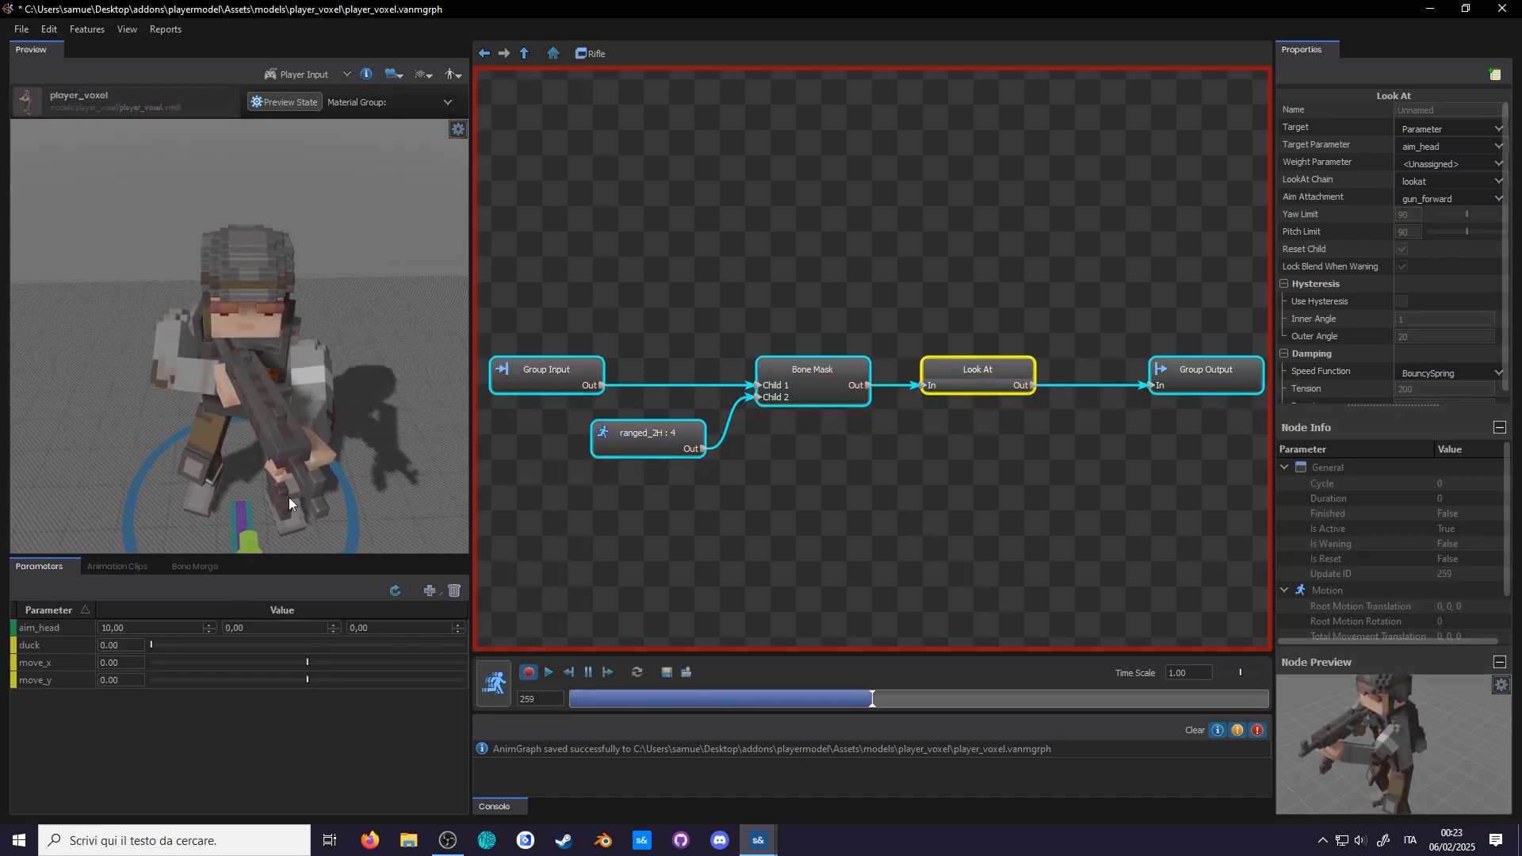
pyautogui.moveTo(870, 698); pyautogui.dragTo(1121, 698)
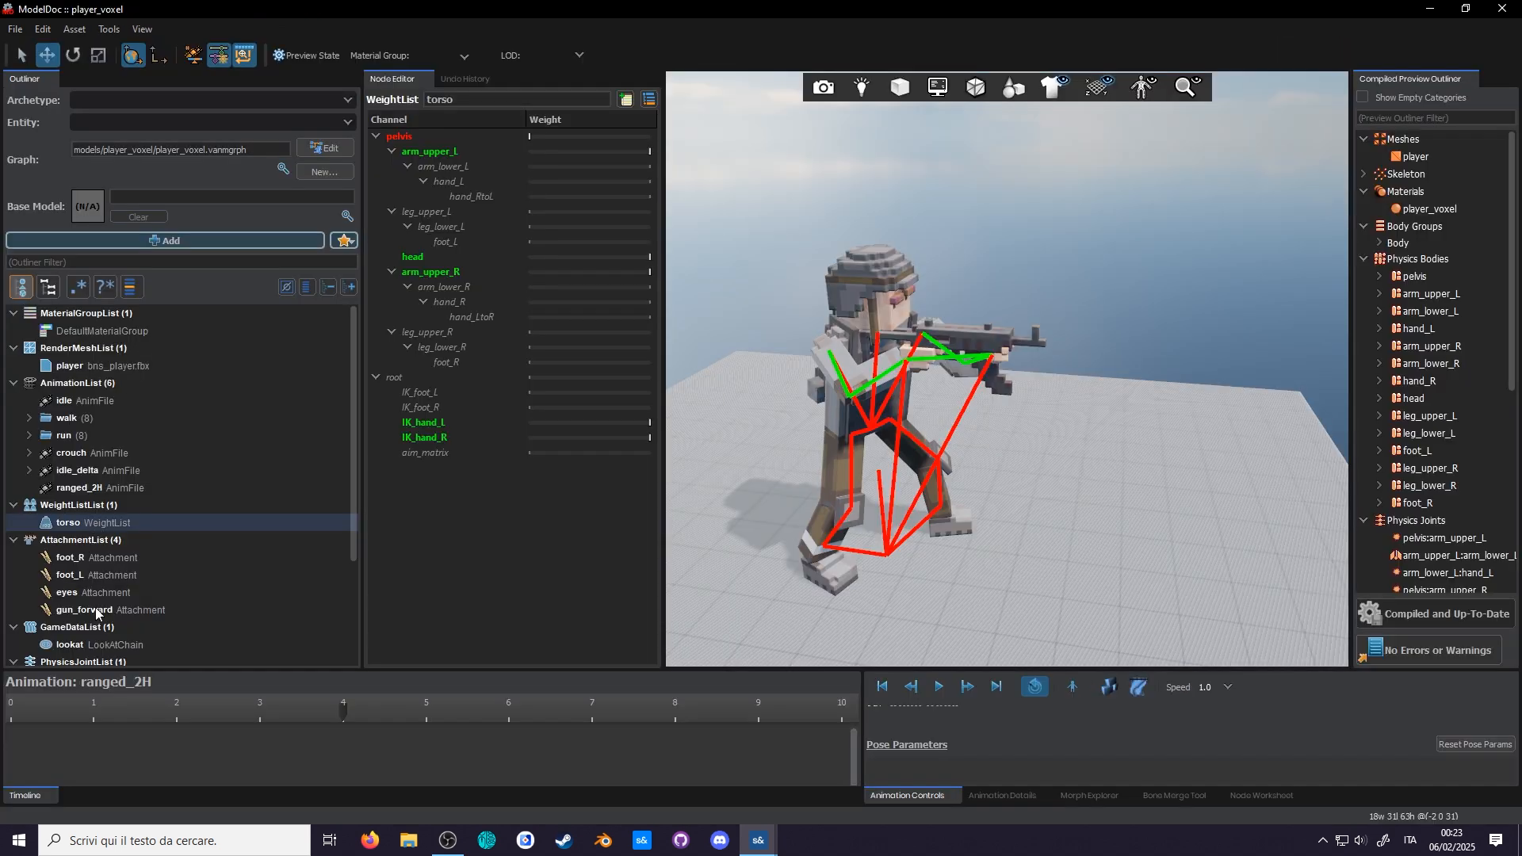
# - Select the torso WeightList in ModelDoc
pyautogui.click(74, 645)
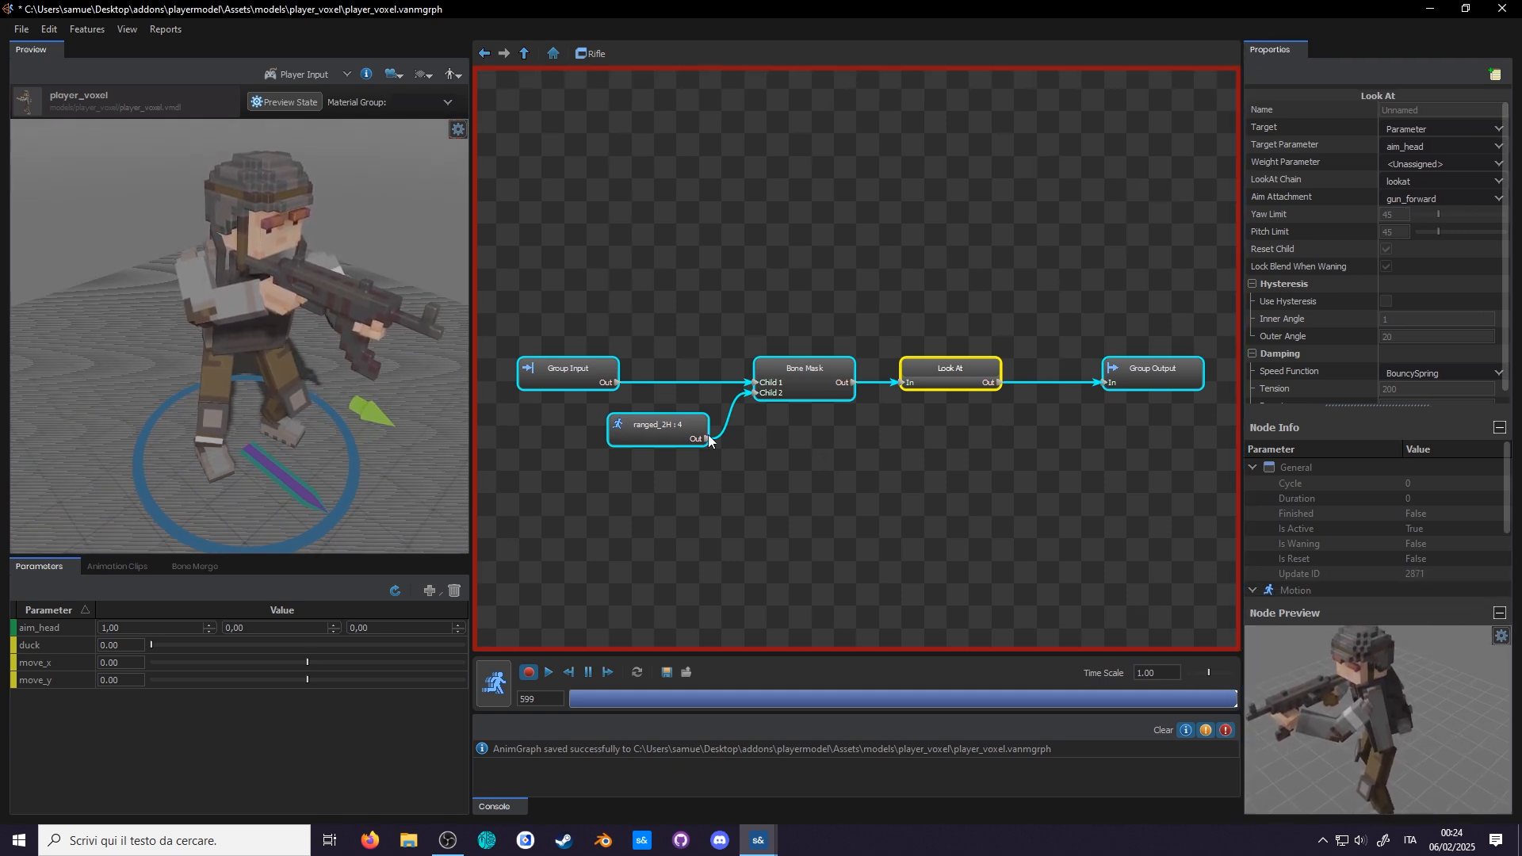
# - Set the Look At yaw and pitch limits to 90 and replay the preview
pyautogui.click(803, 368)
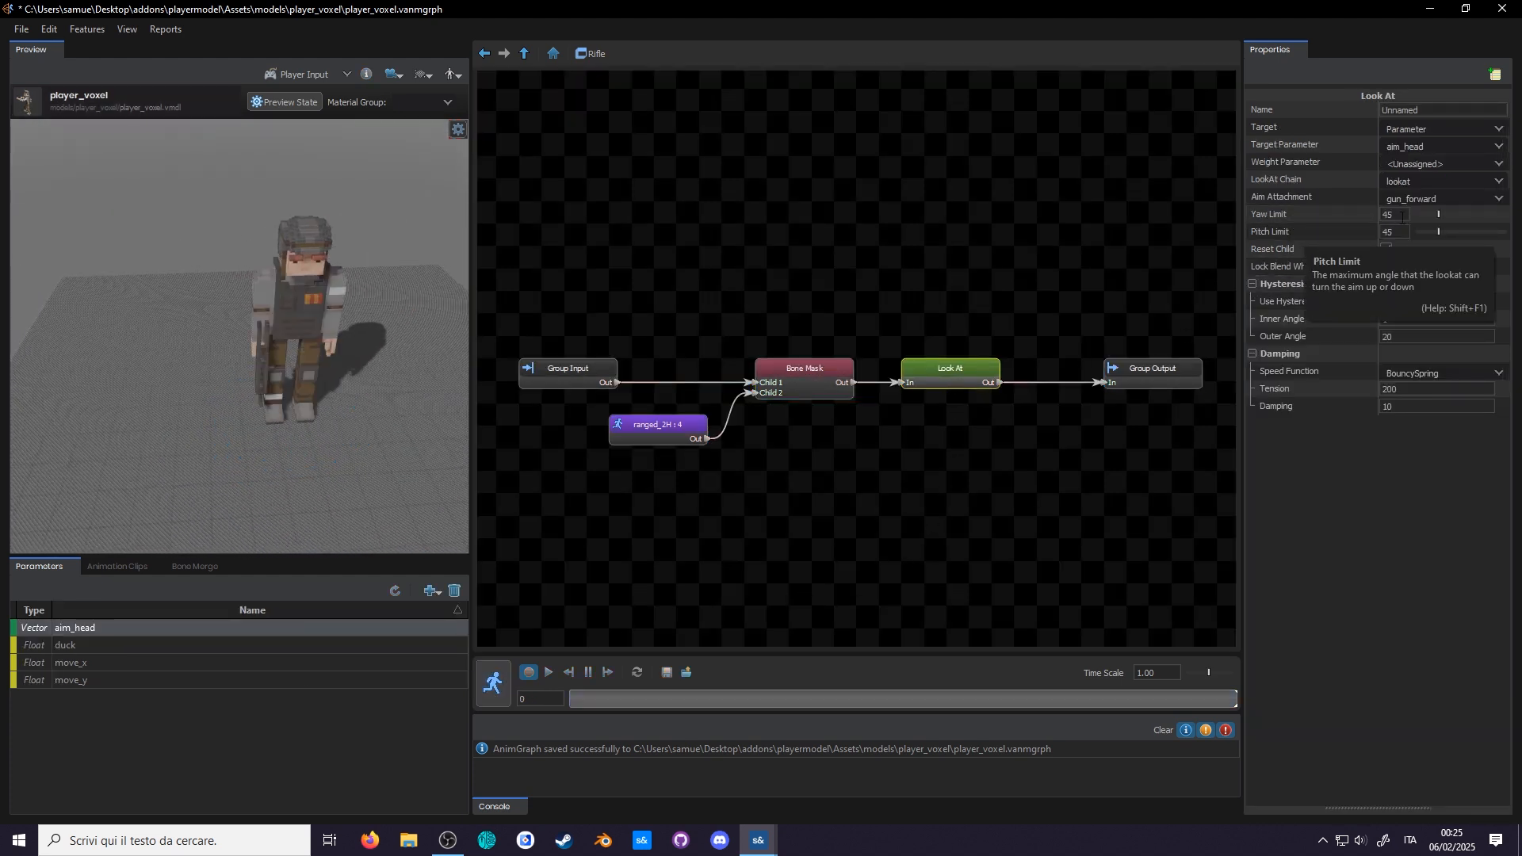
pyautogui.click(548, 671)
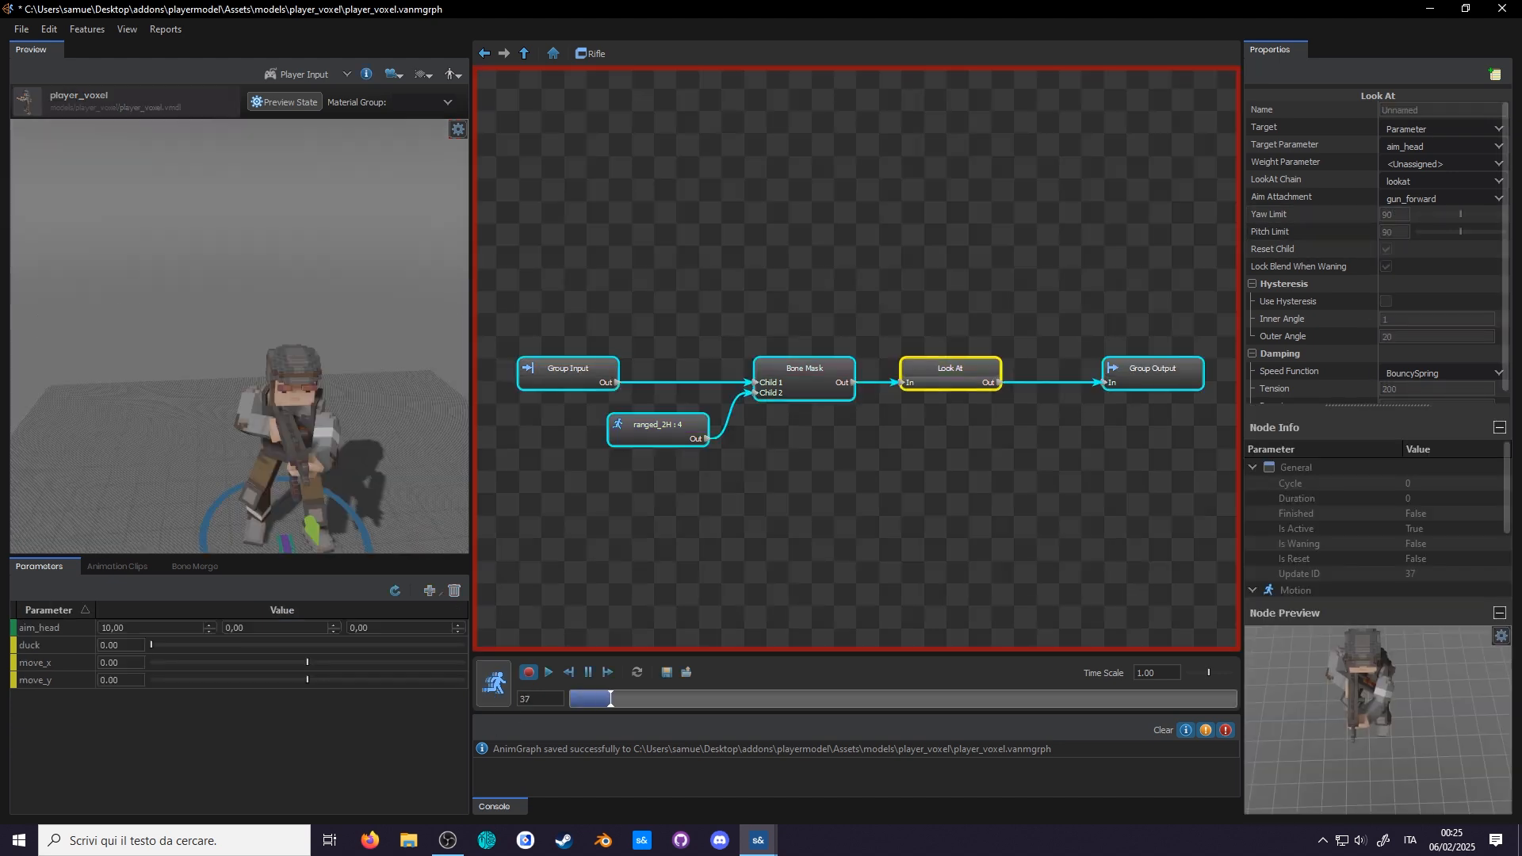
pyautogui.click(547, 672)
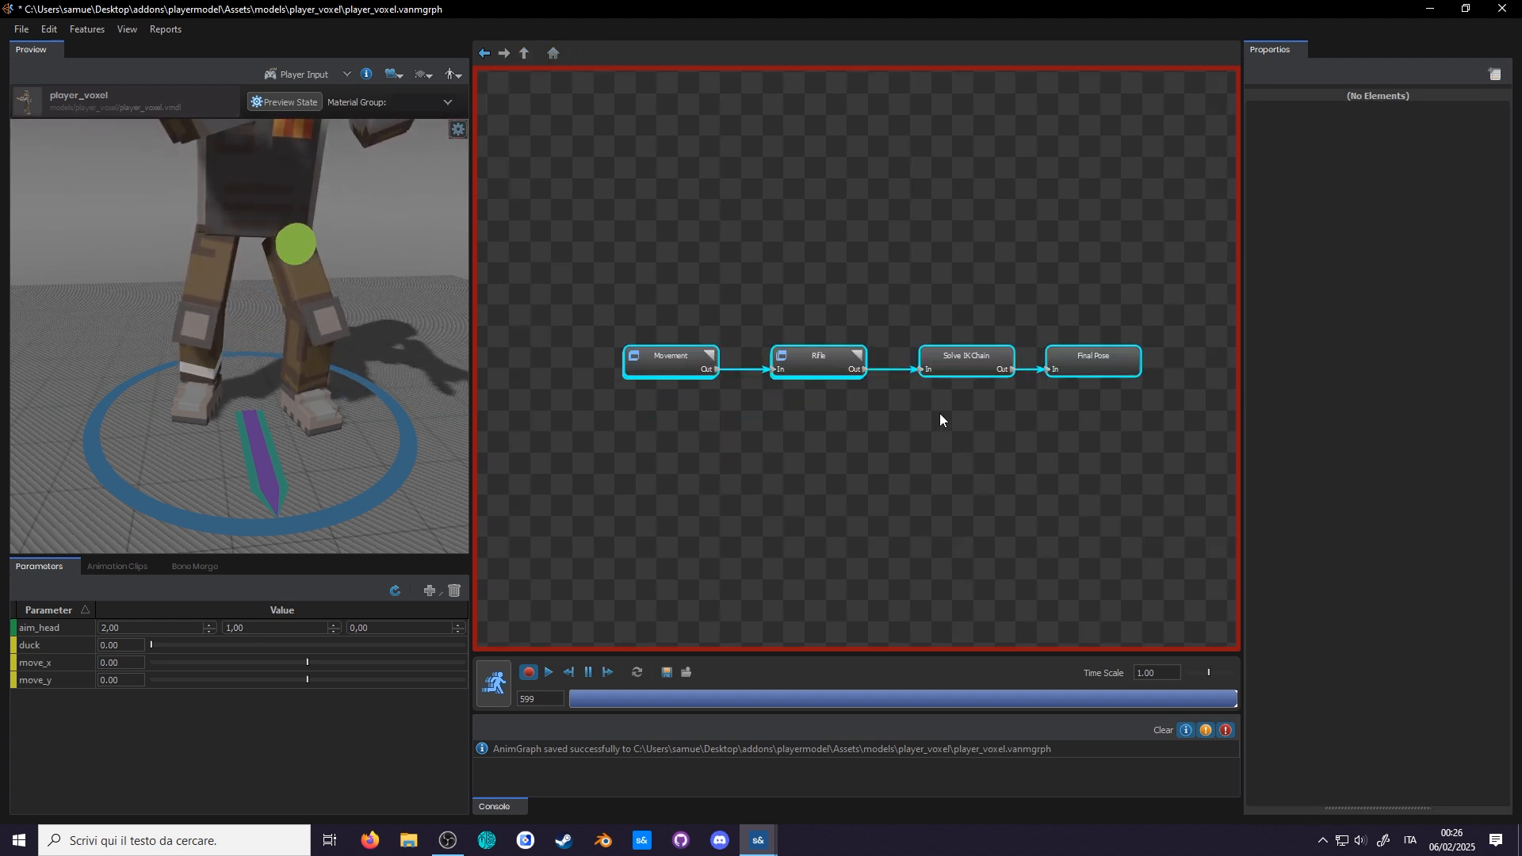
# - Inspect the Solve IK Chain's foot_R and foot_L chains, keeping default target settings
pyautogui.click(964, 355)
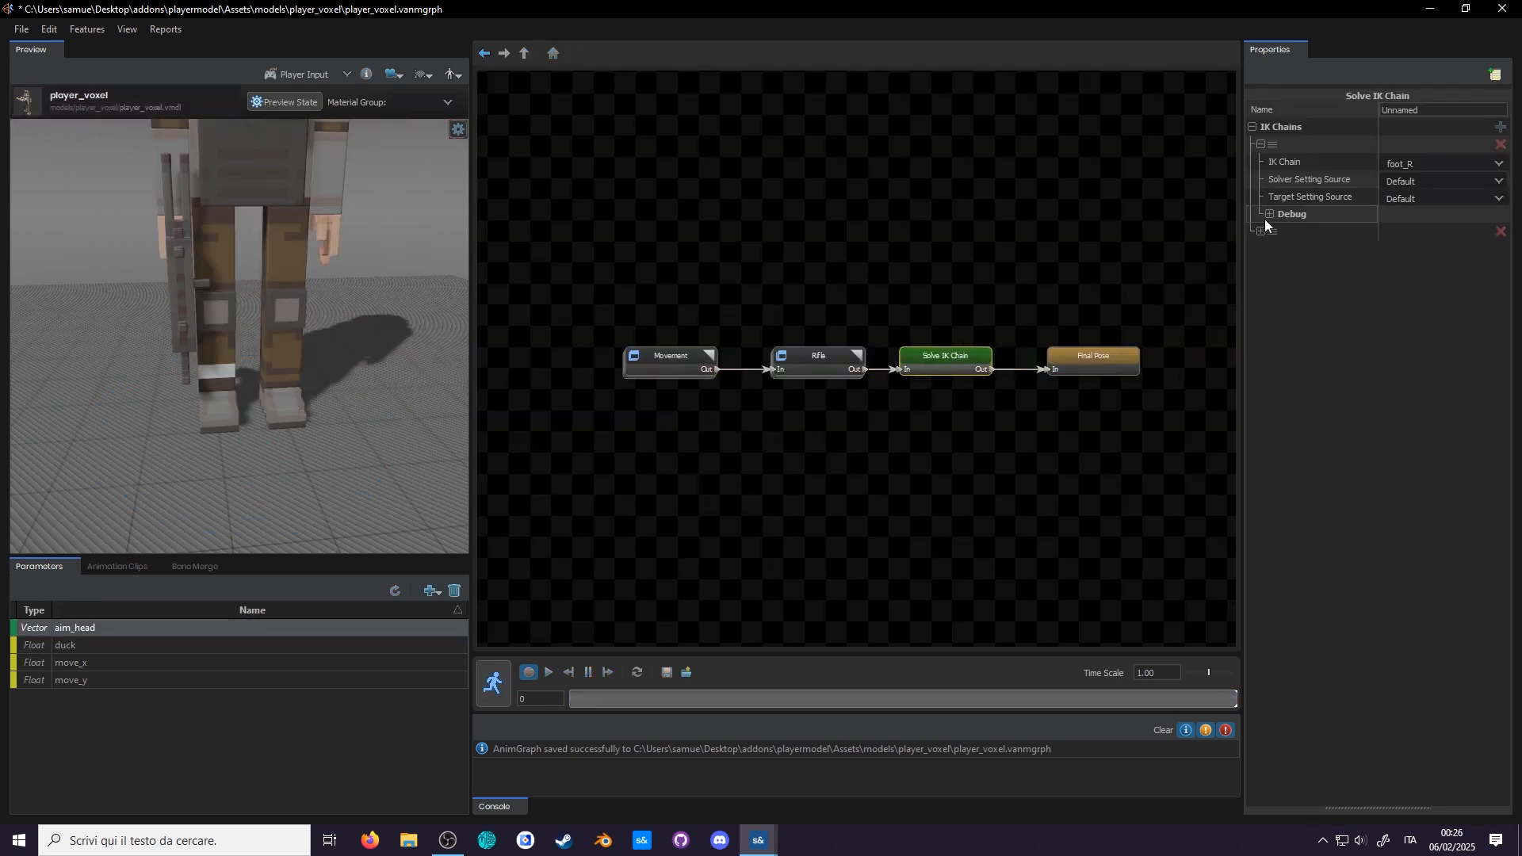
pyautogui.click(1441, 198)
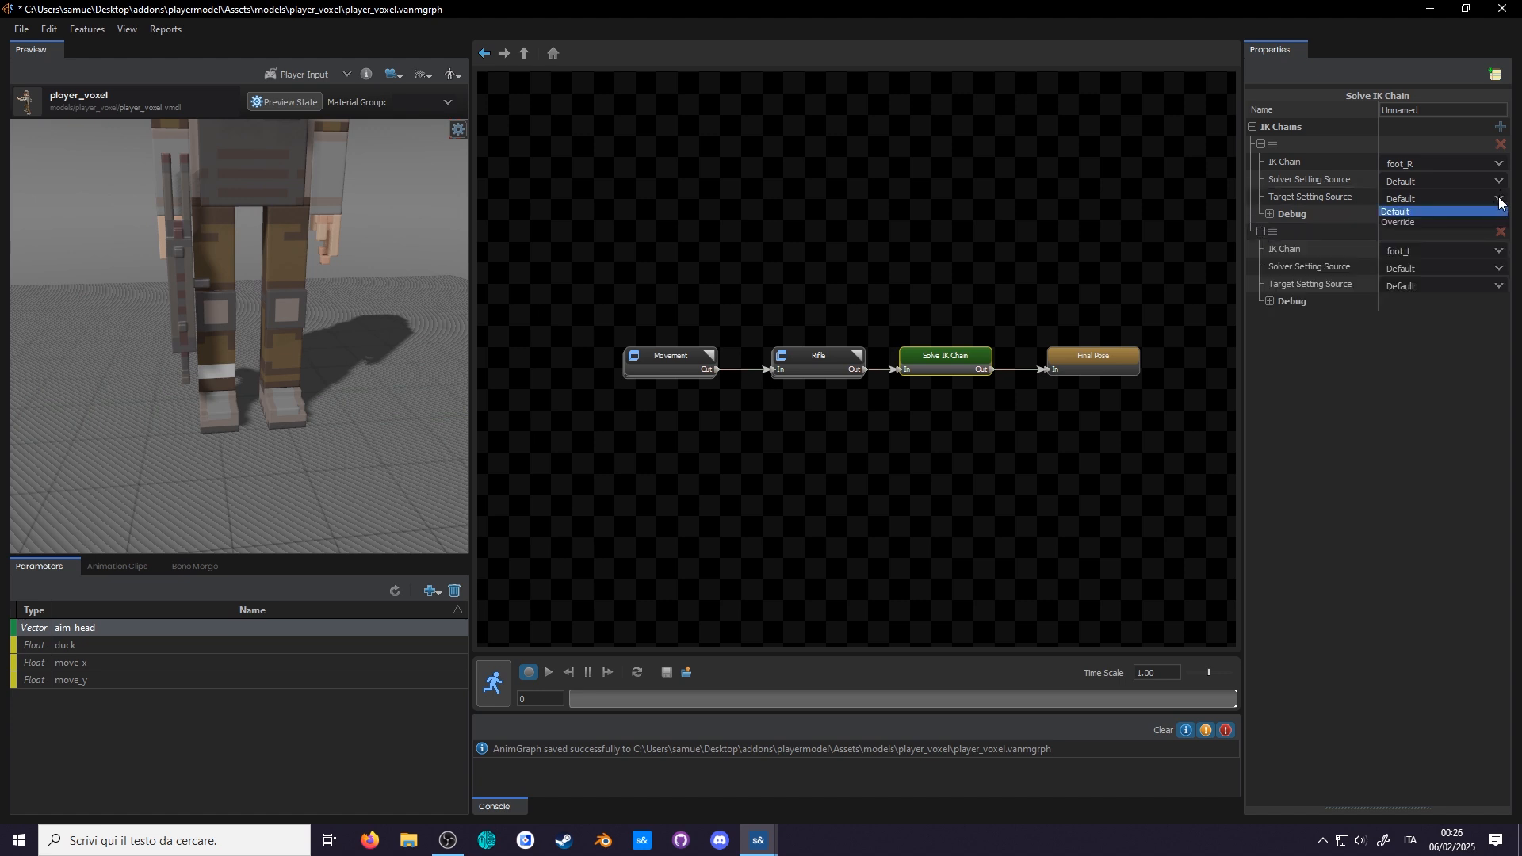
pyautogui.click(1395, 211)
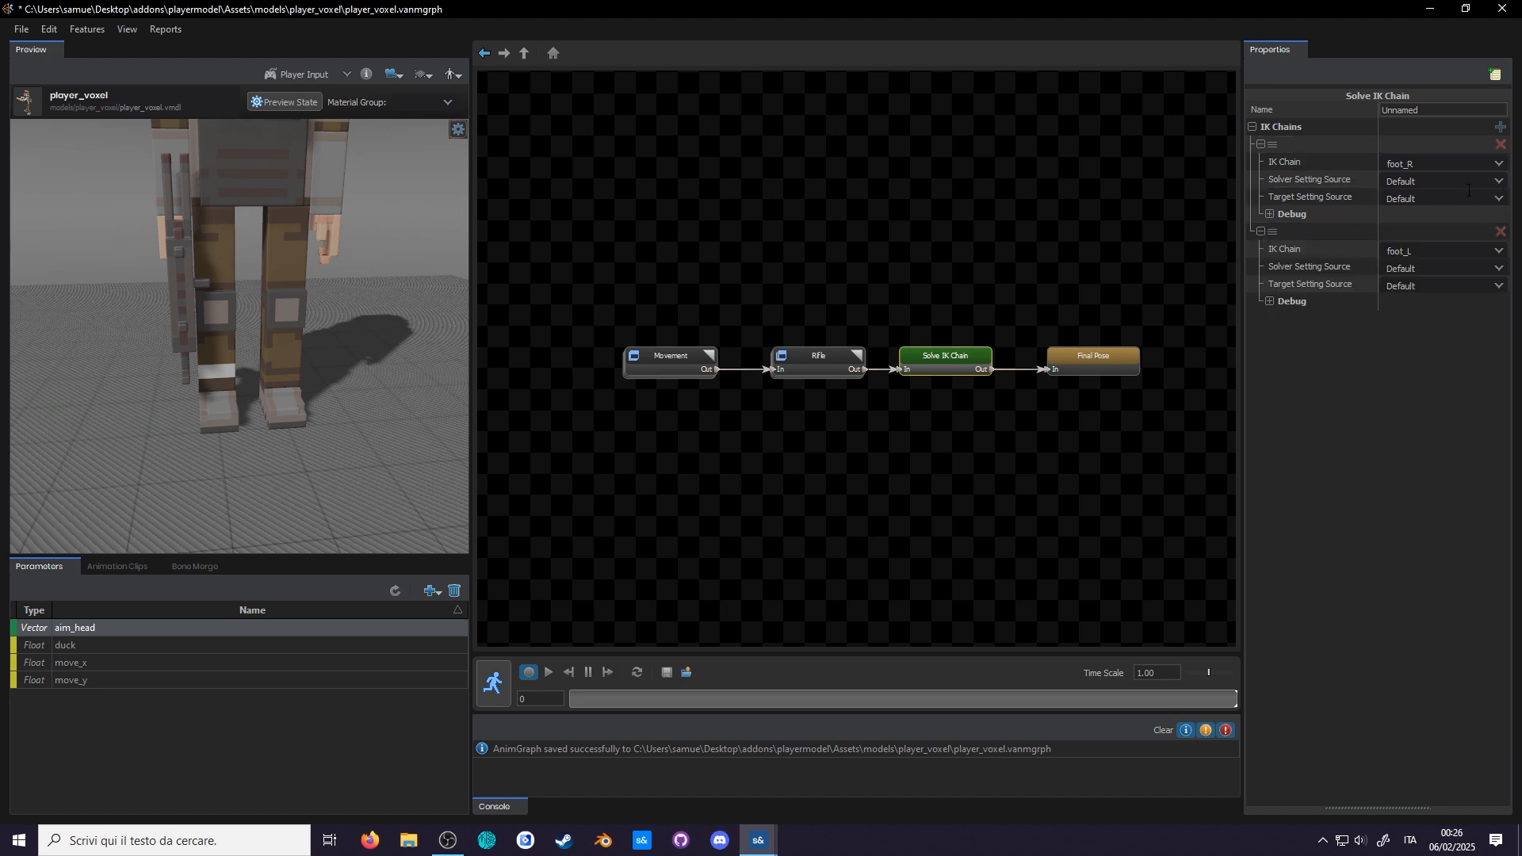
pyautogui.moveTo(991, 308)
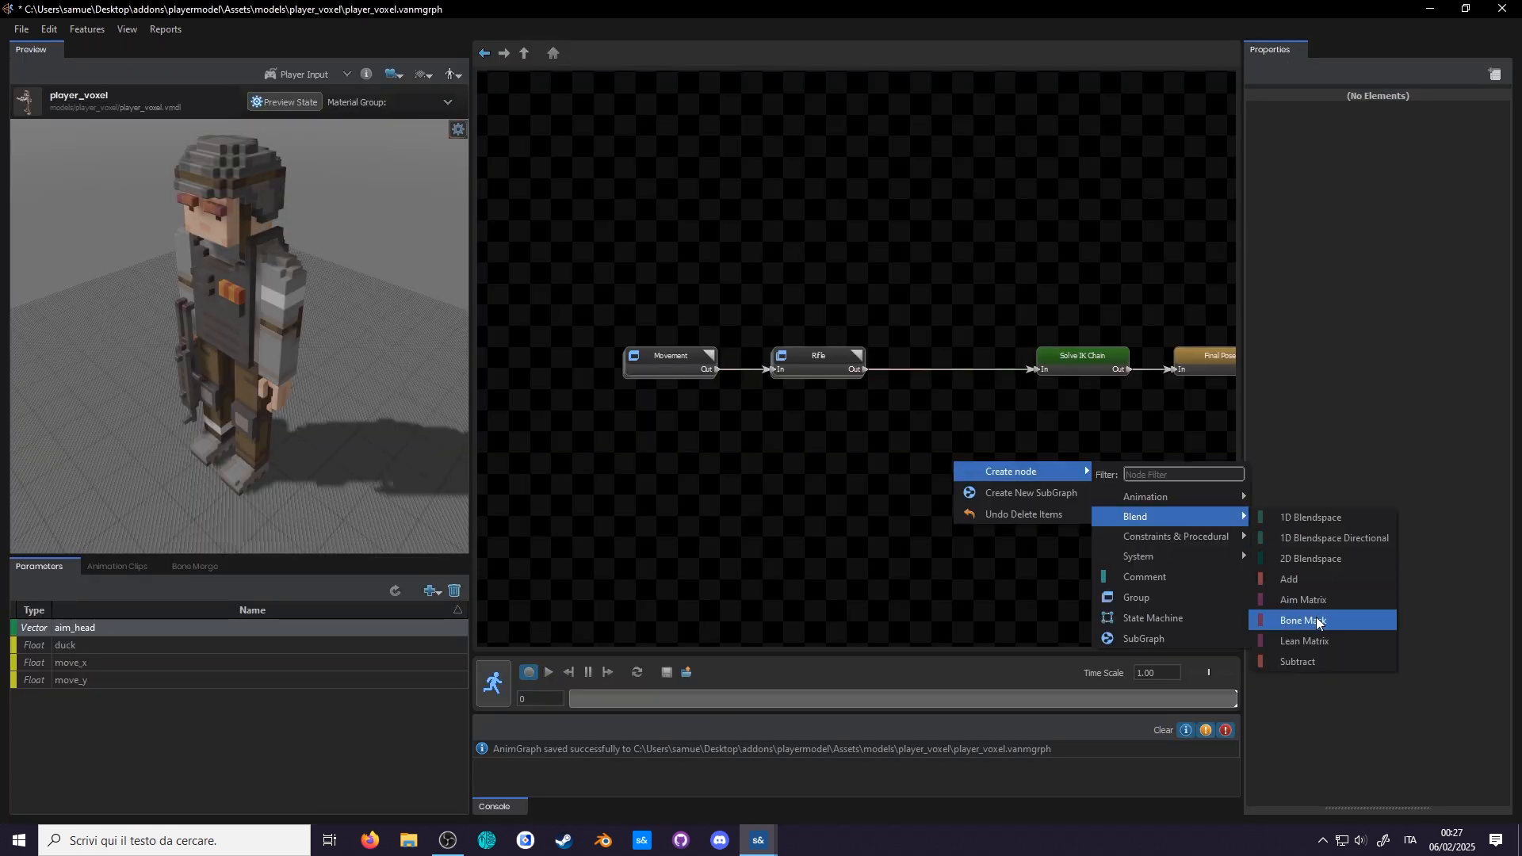
# - Add a legs Bone Mask fed by Rifle and Movement, then preview the graph
pyautogui.click(1301, 619)
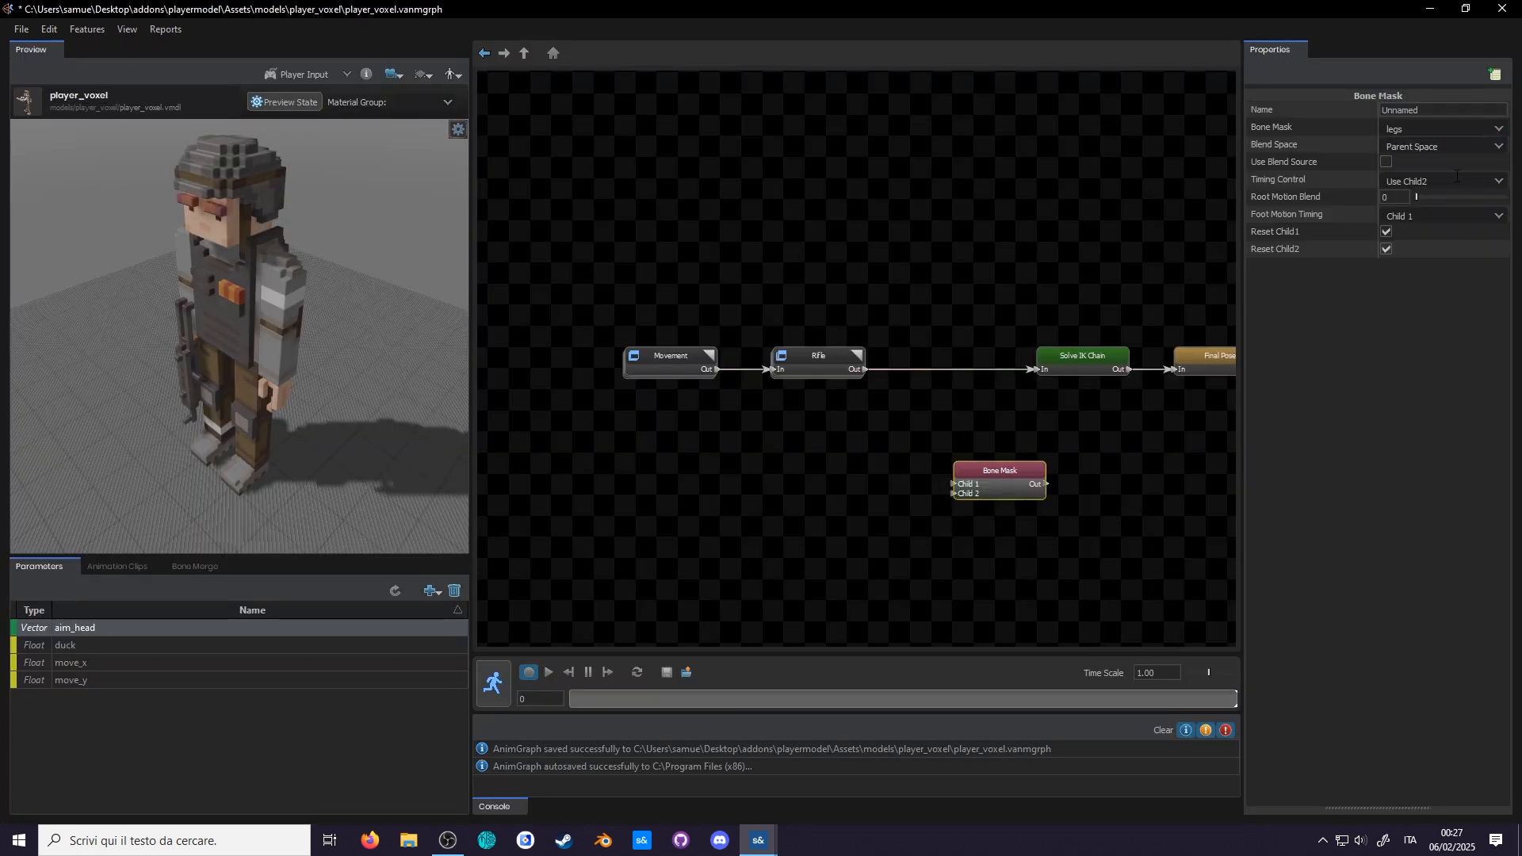
pyautogui.moveTo(998, 483); pyautogui.dragTo(942, 420)
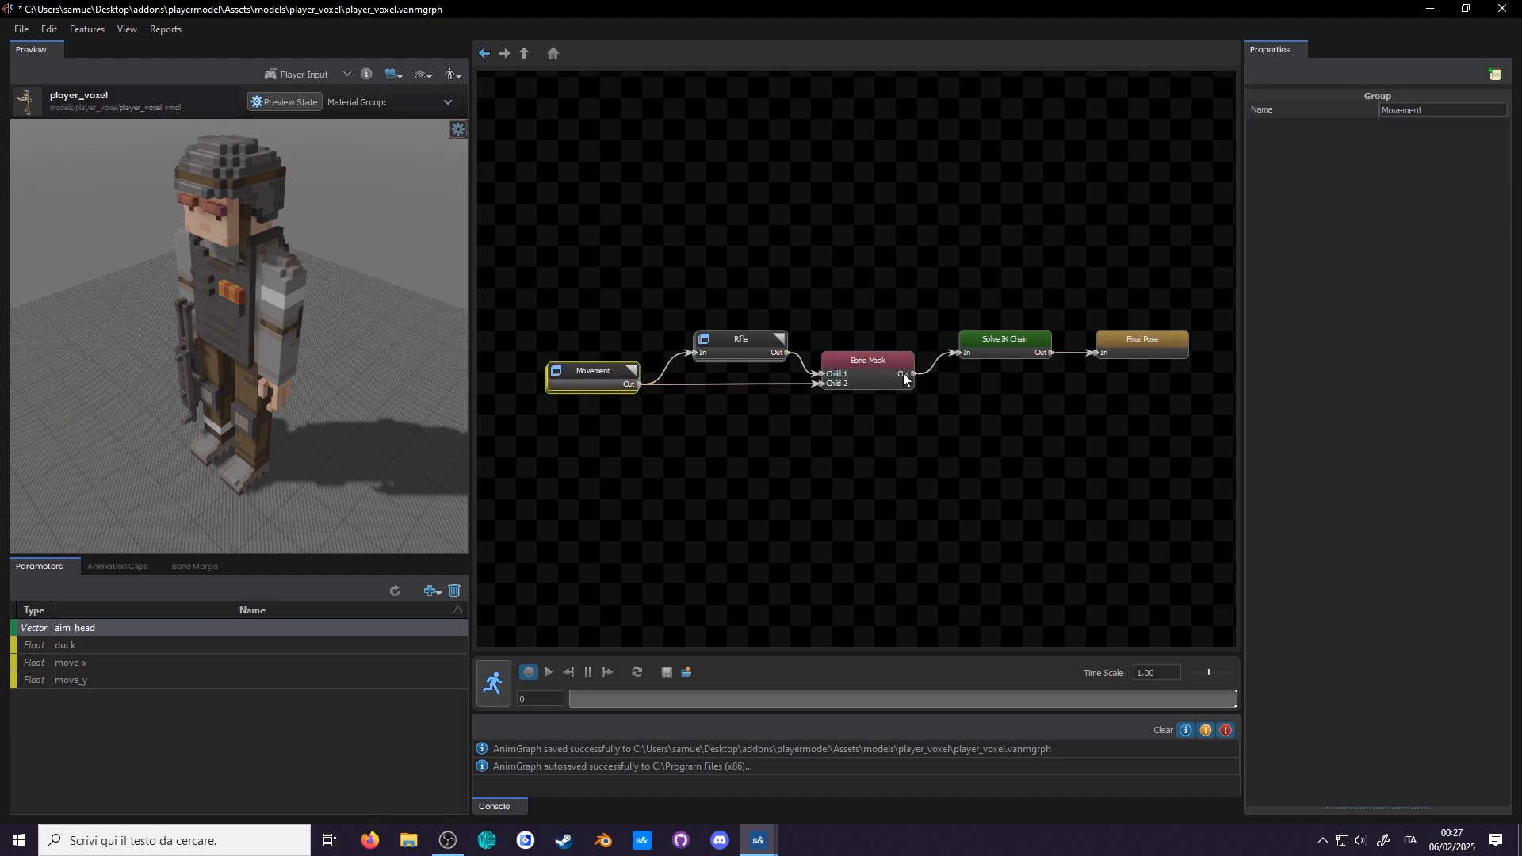
pyautogui.click(546, 672)
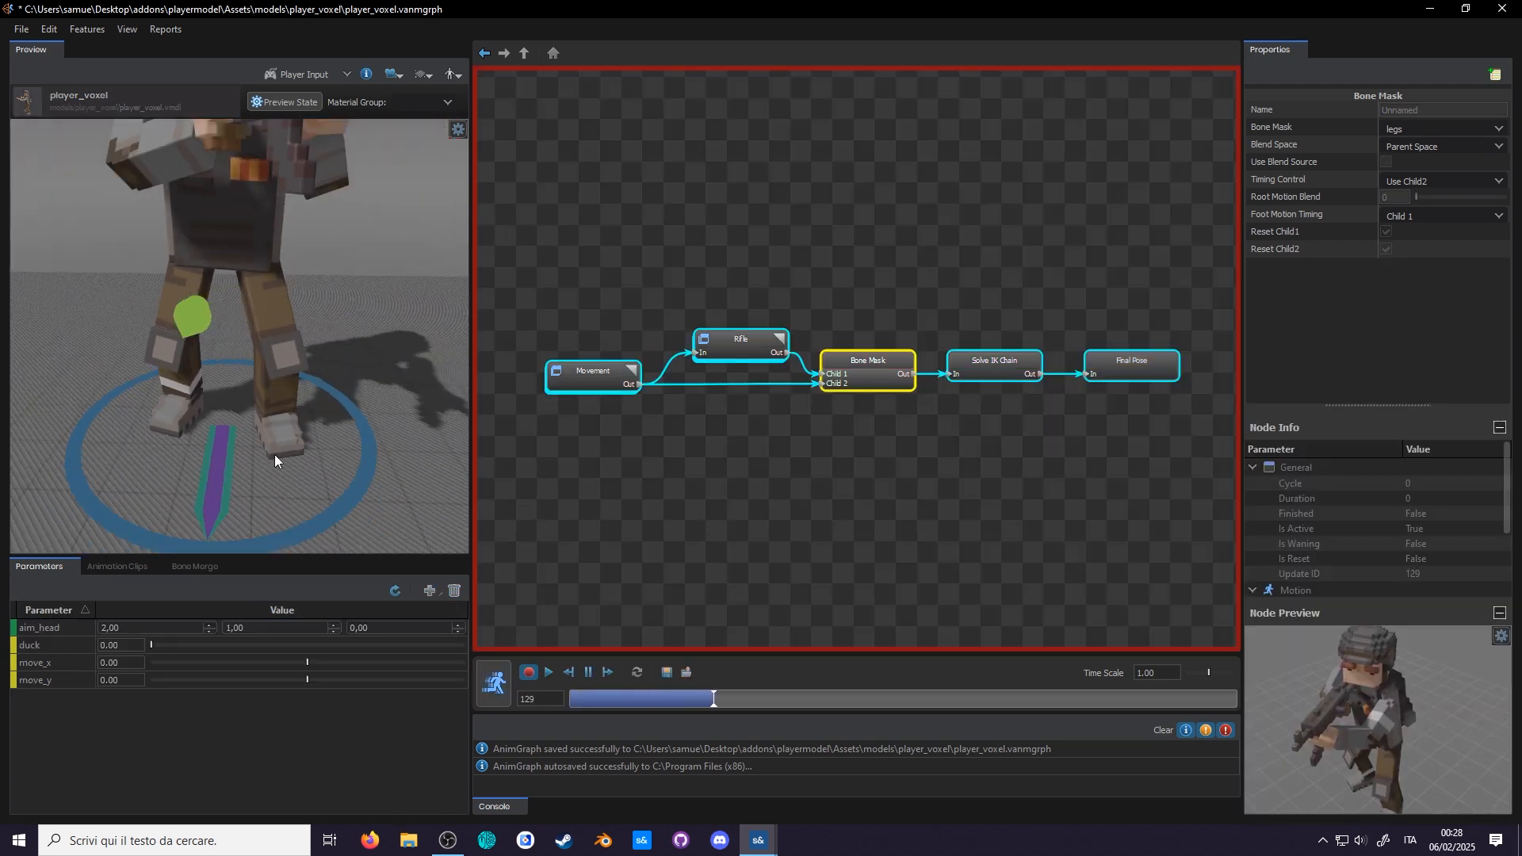
pyautogui.moveTo(712, 698); pyautogui.dragTo(959, 698)
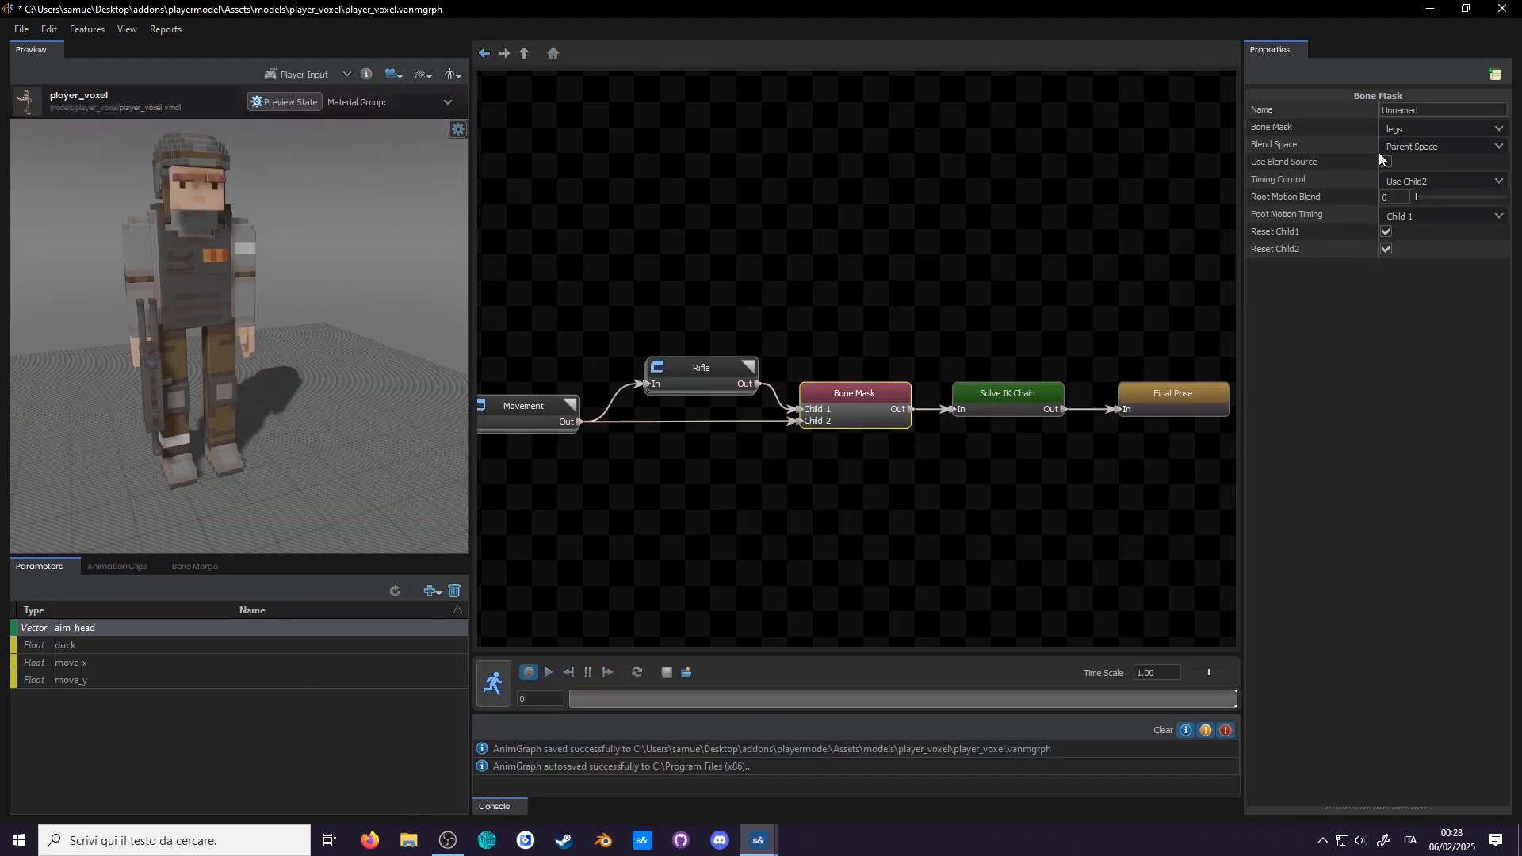
# - Make the Bone Mask model-space rotation-only, rename it Model Space Legs, and add a note
pyautogui.click(1441, 146)
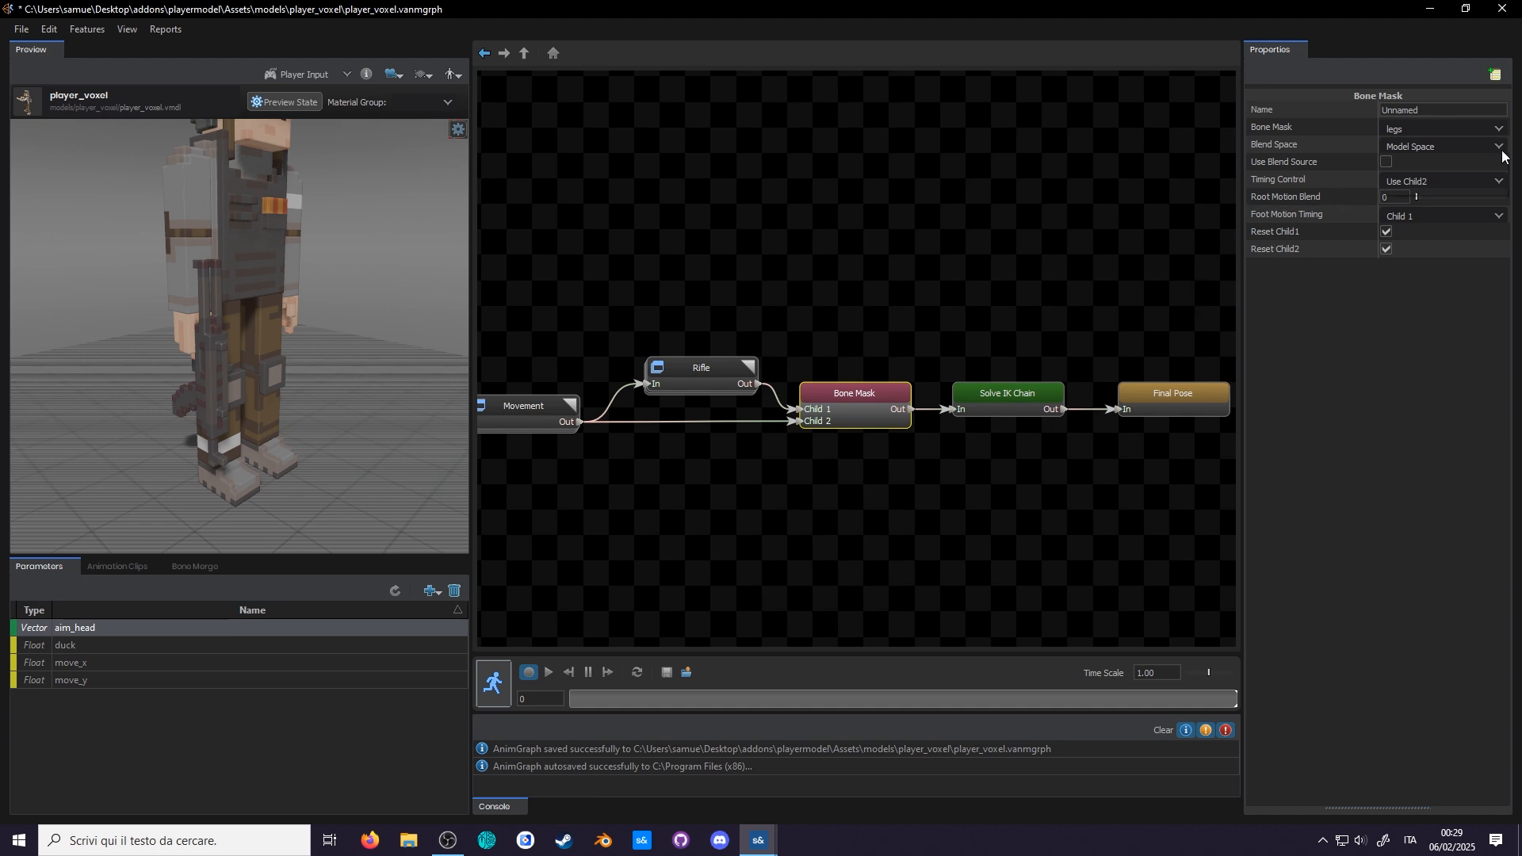
pyautogui.click(547, 676)
pyautogui.write('Model Space Legs')
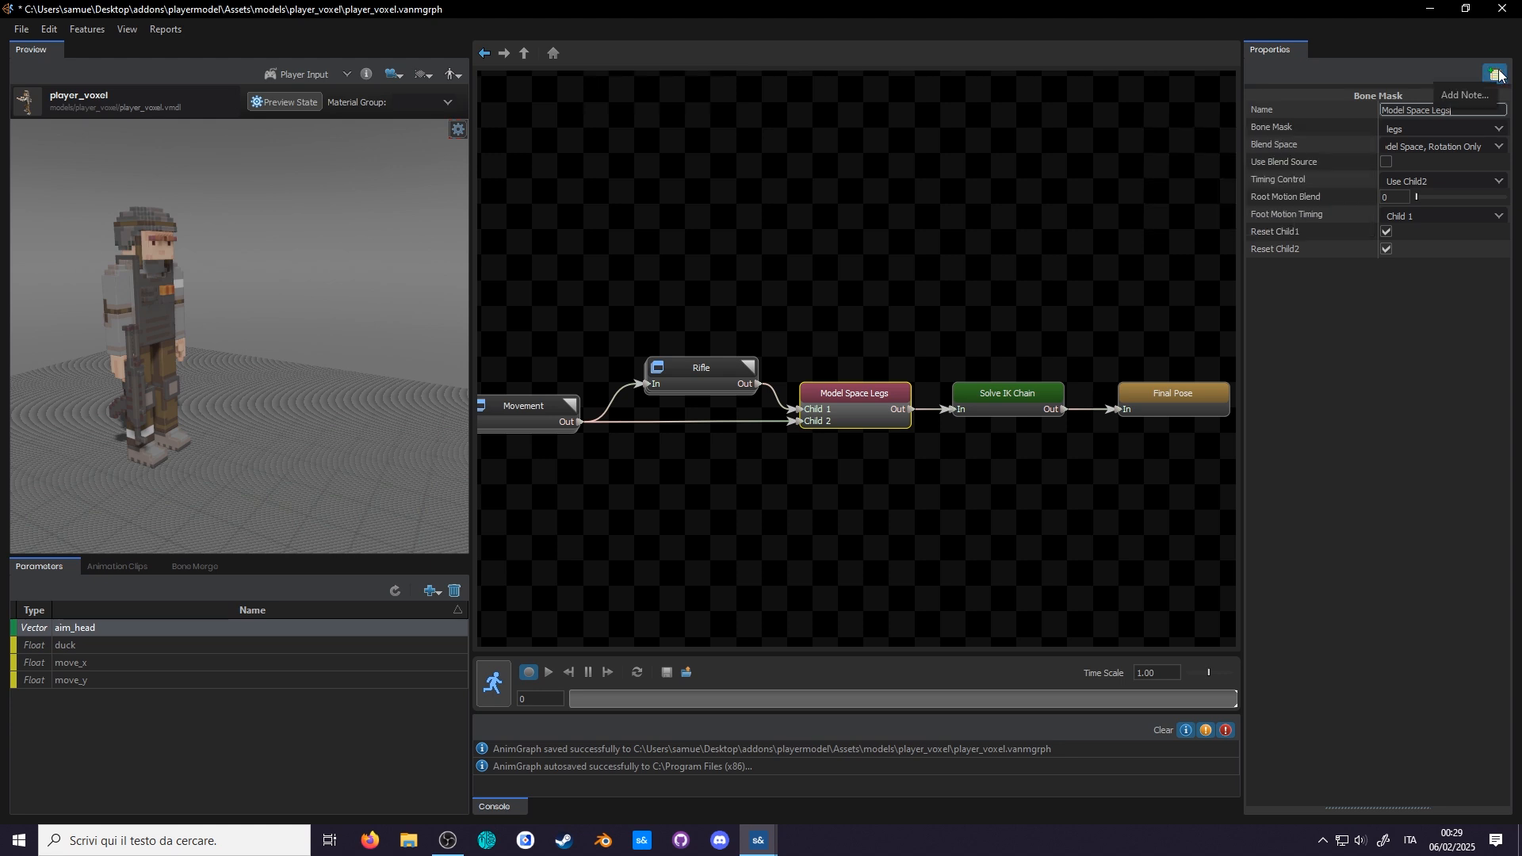
pyautogui.click(1496, 74)
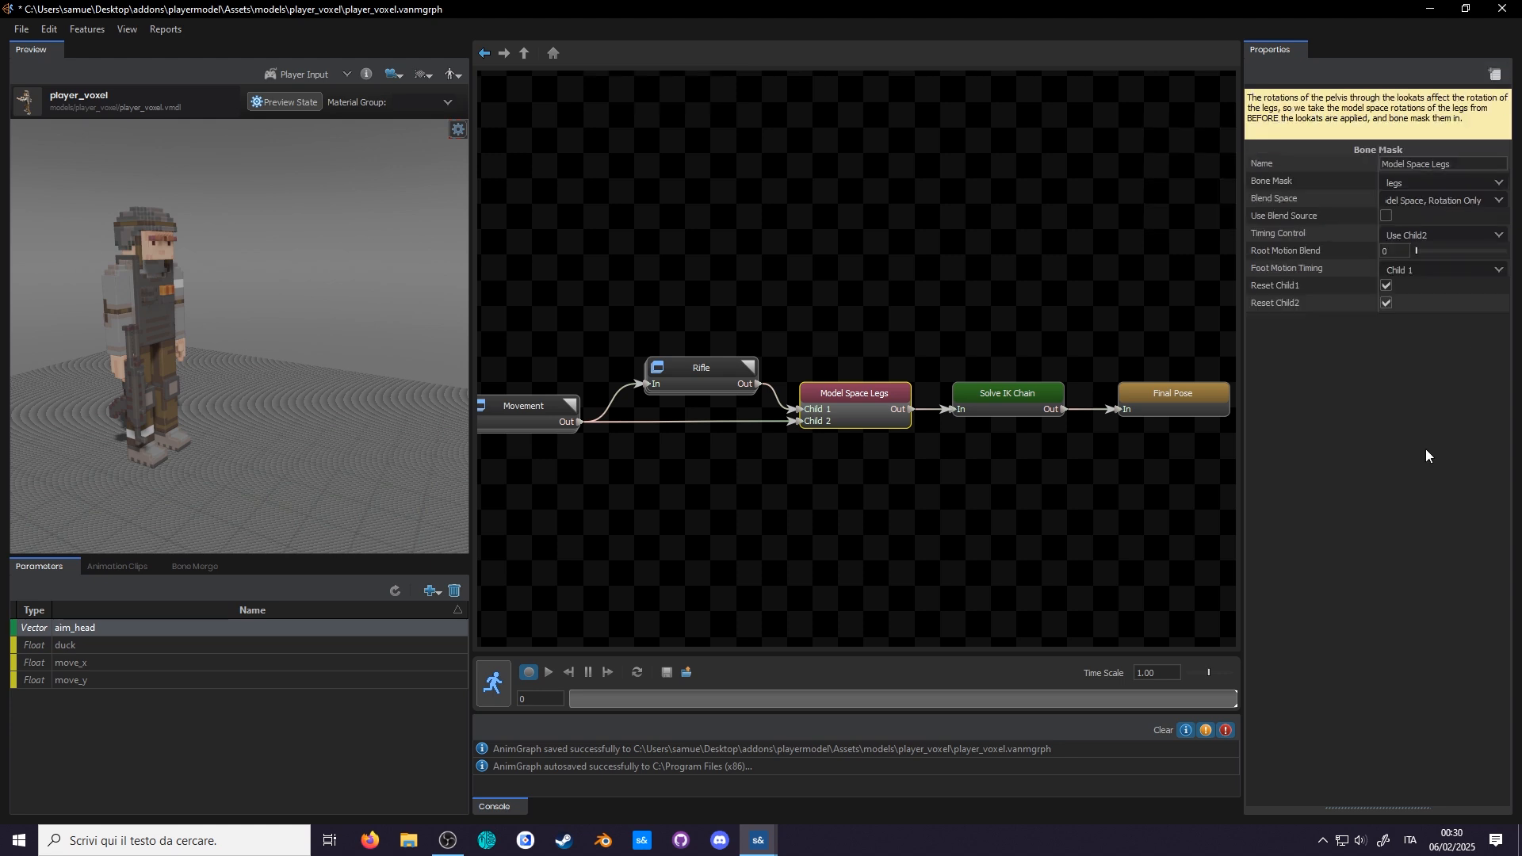
pyautogui.click(546, 676)
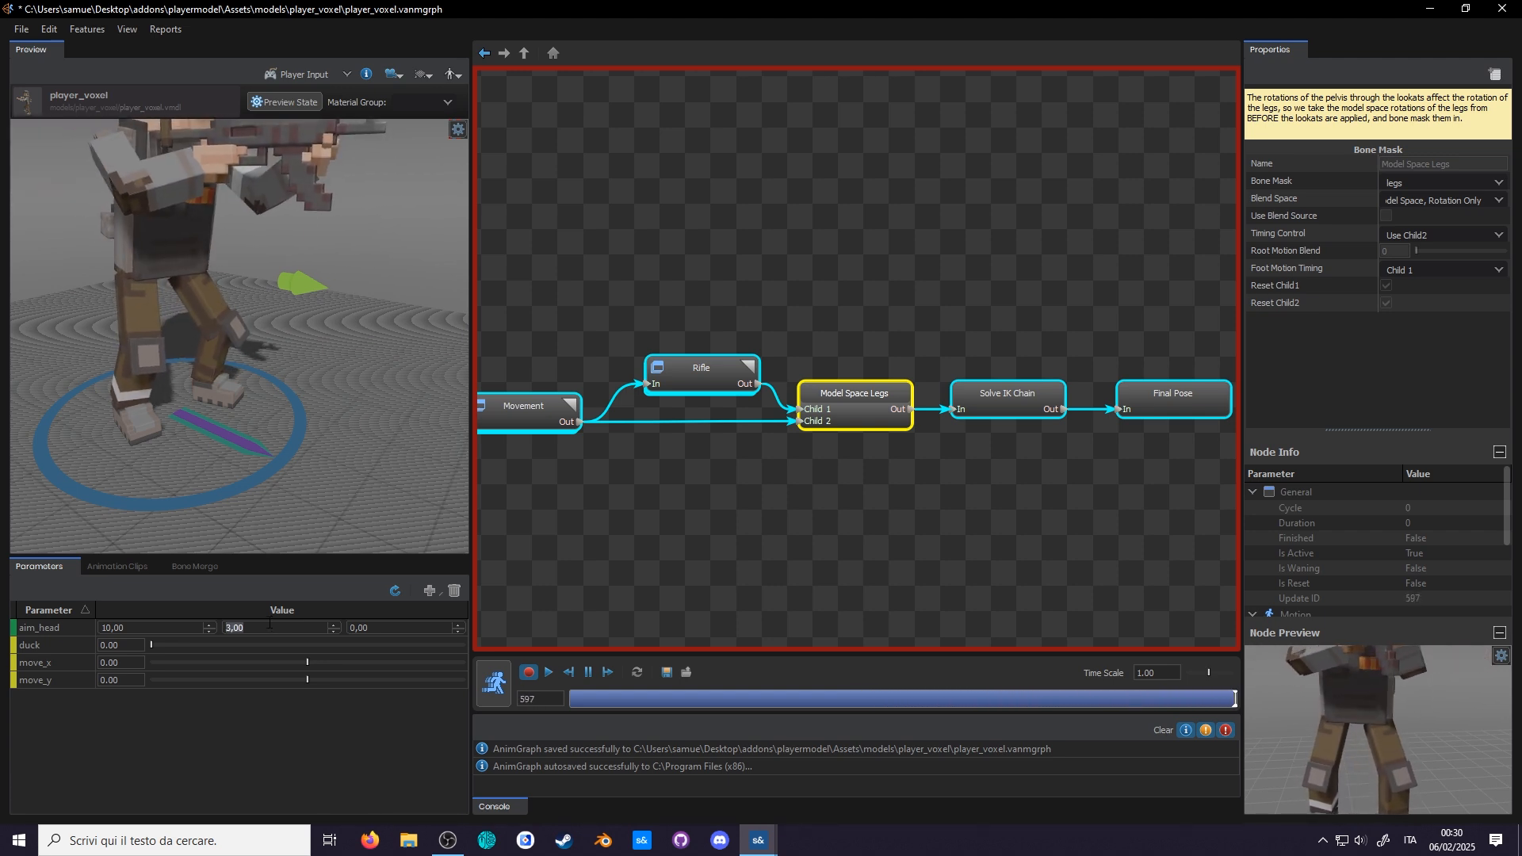
pyautogui.write('30,00')
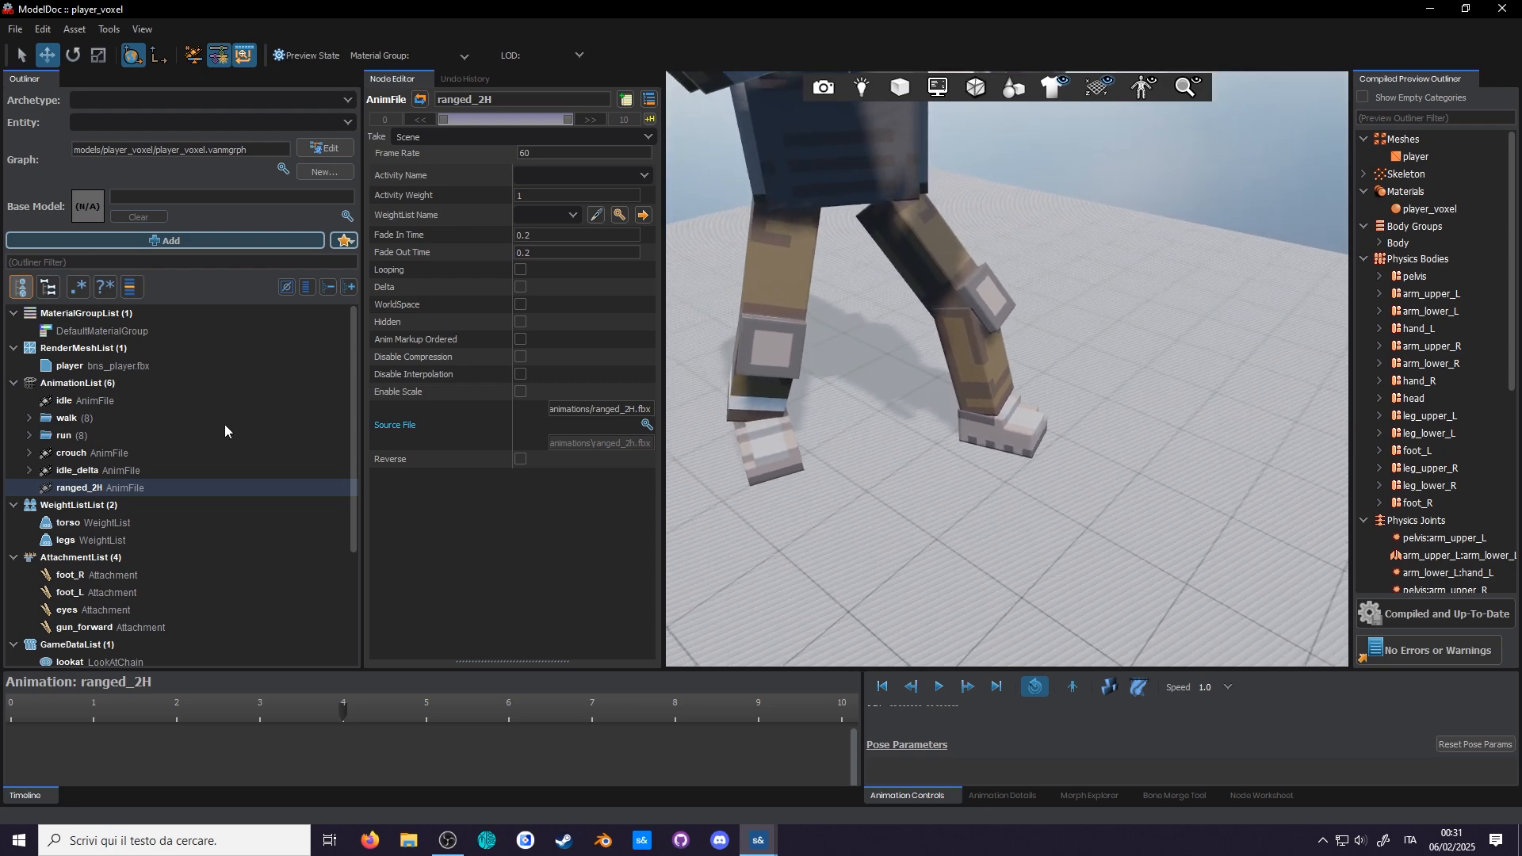
# - Compare idle against ranged_2H, then add an AnimSubtract to ranged_2H
pyautogui.click(68, 399)
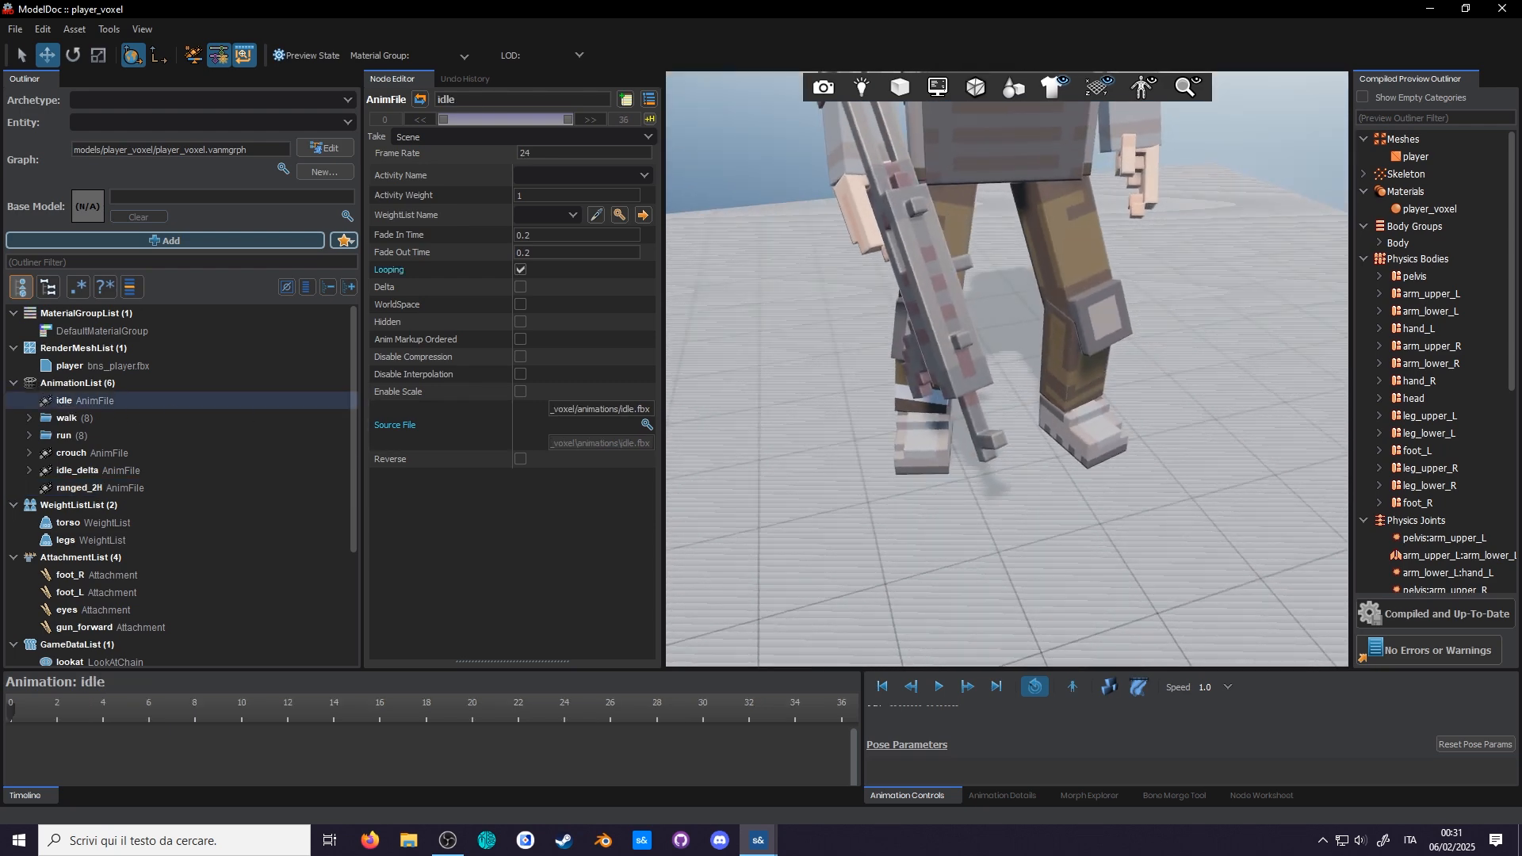
pyautogui.click(90, 488)
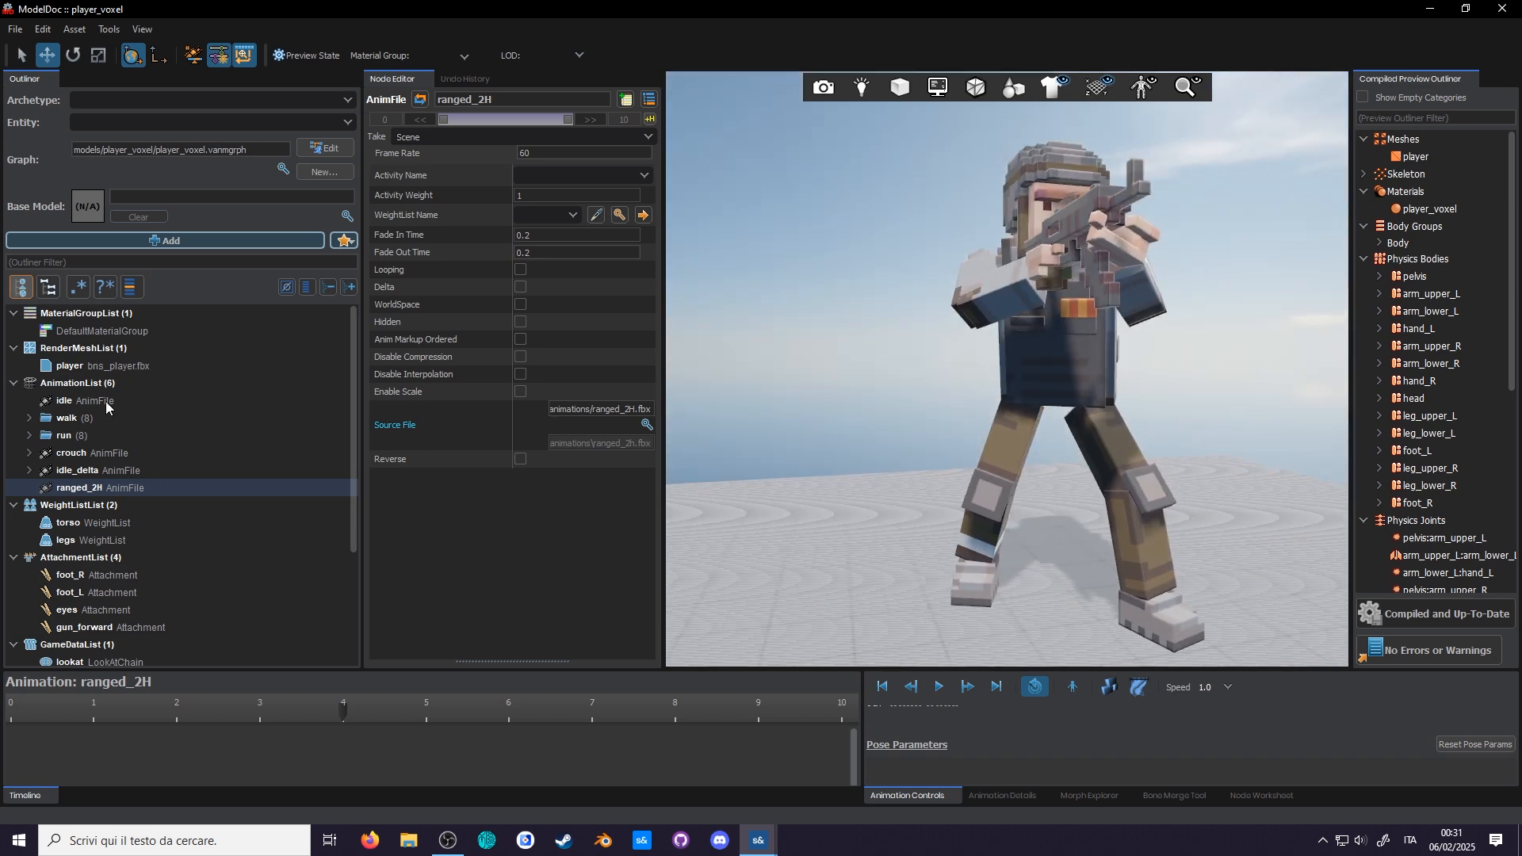
pyautogui.click(61, 399)
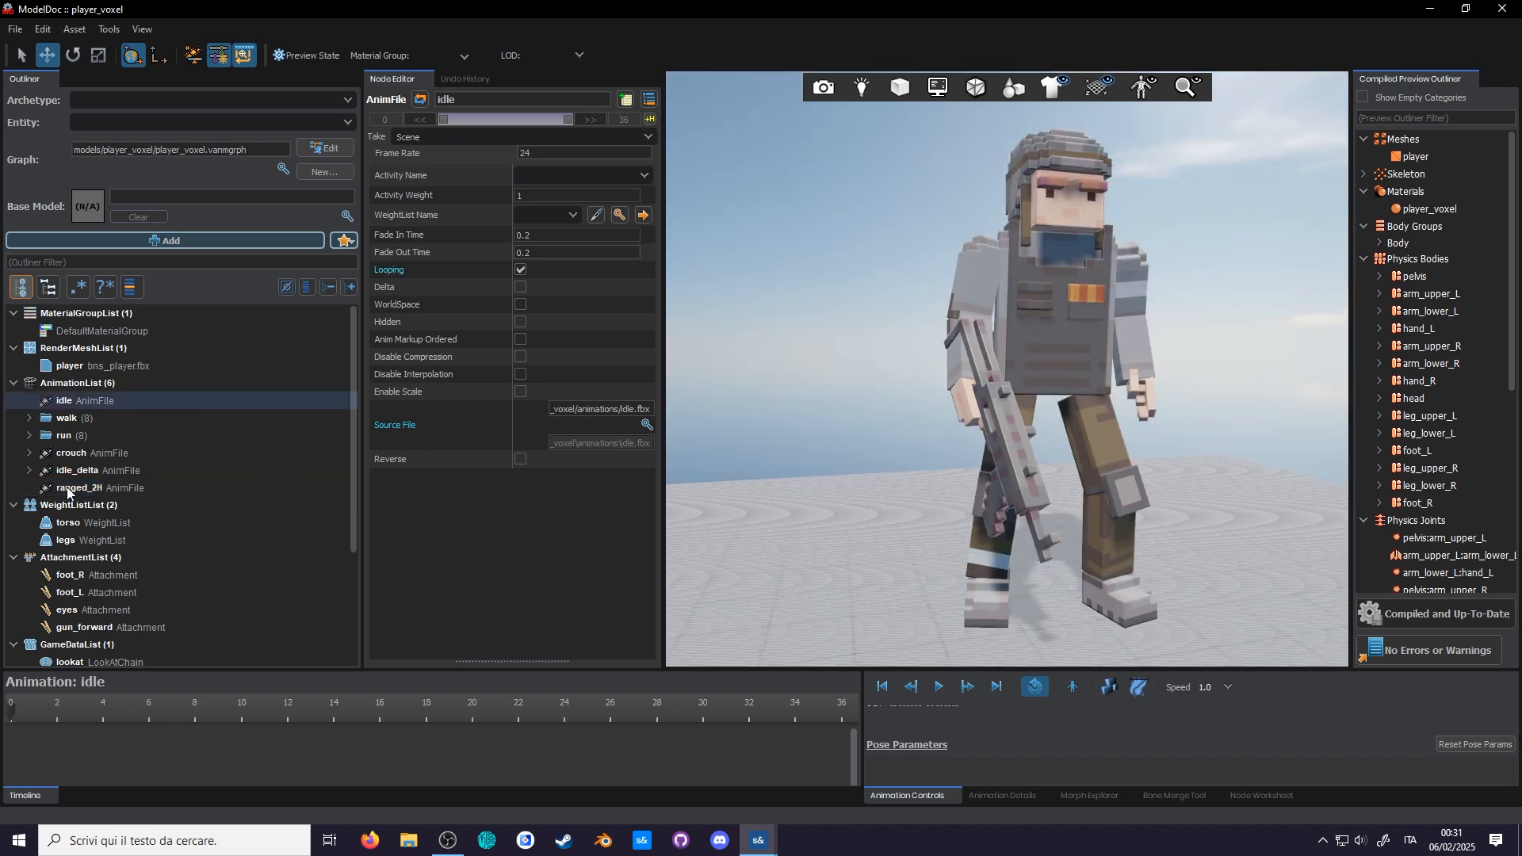
pyautogui.click(88, 487)
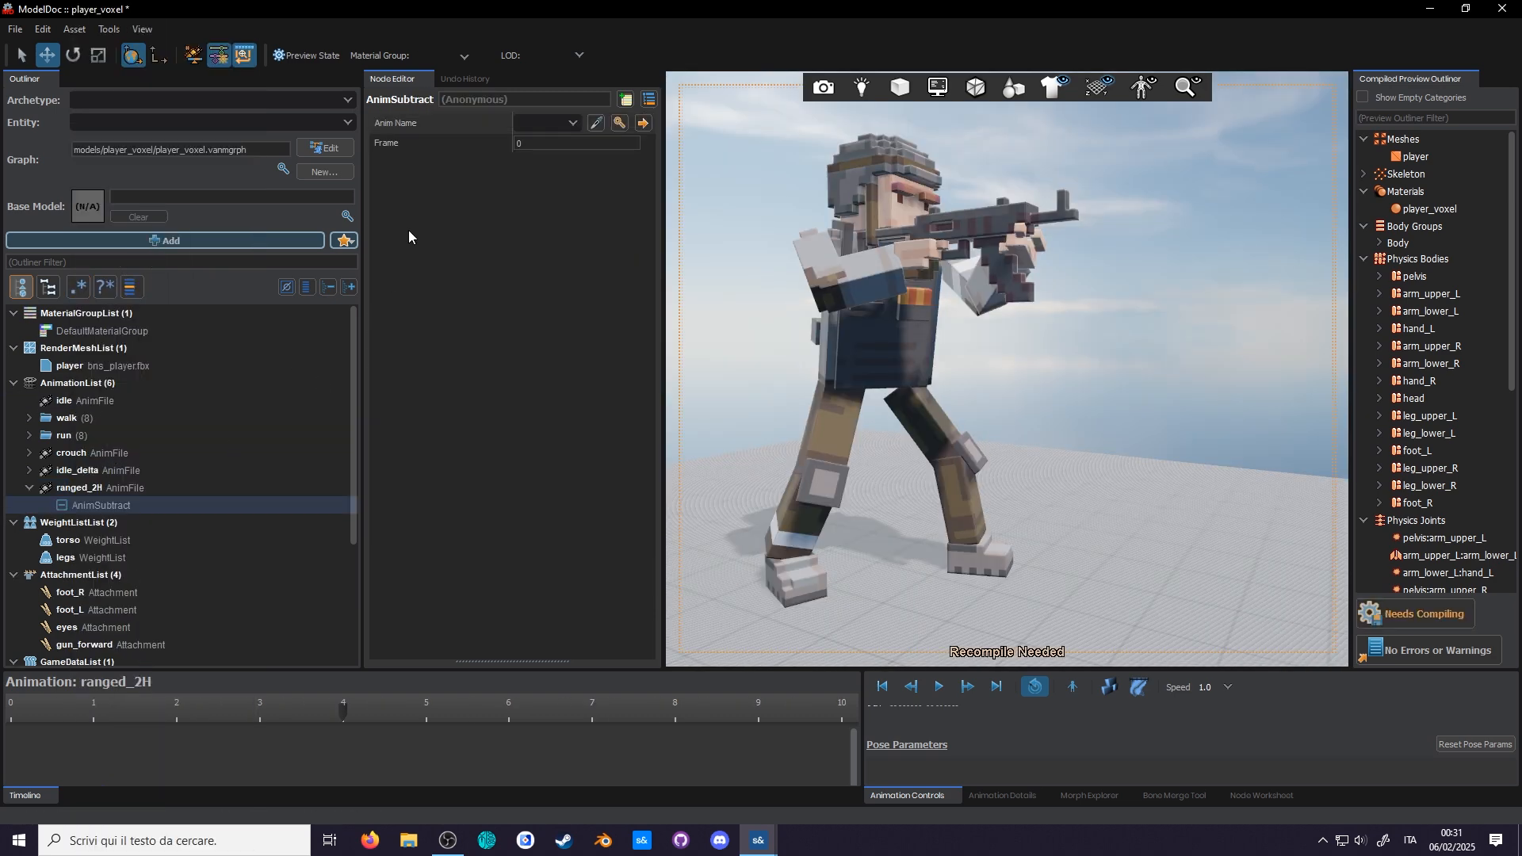
pyautogui.click(571, 122)
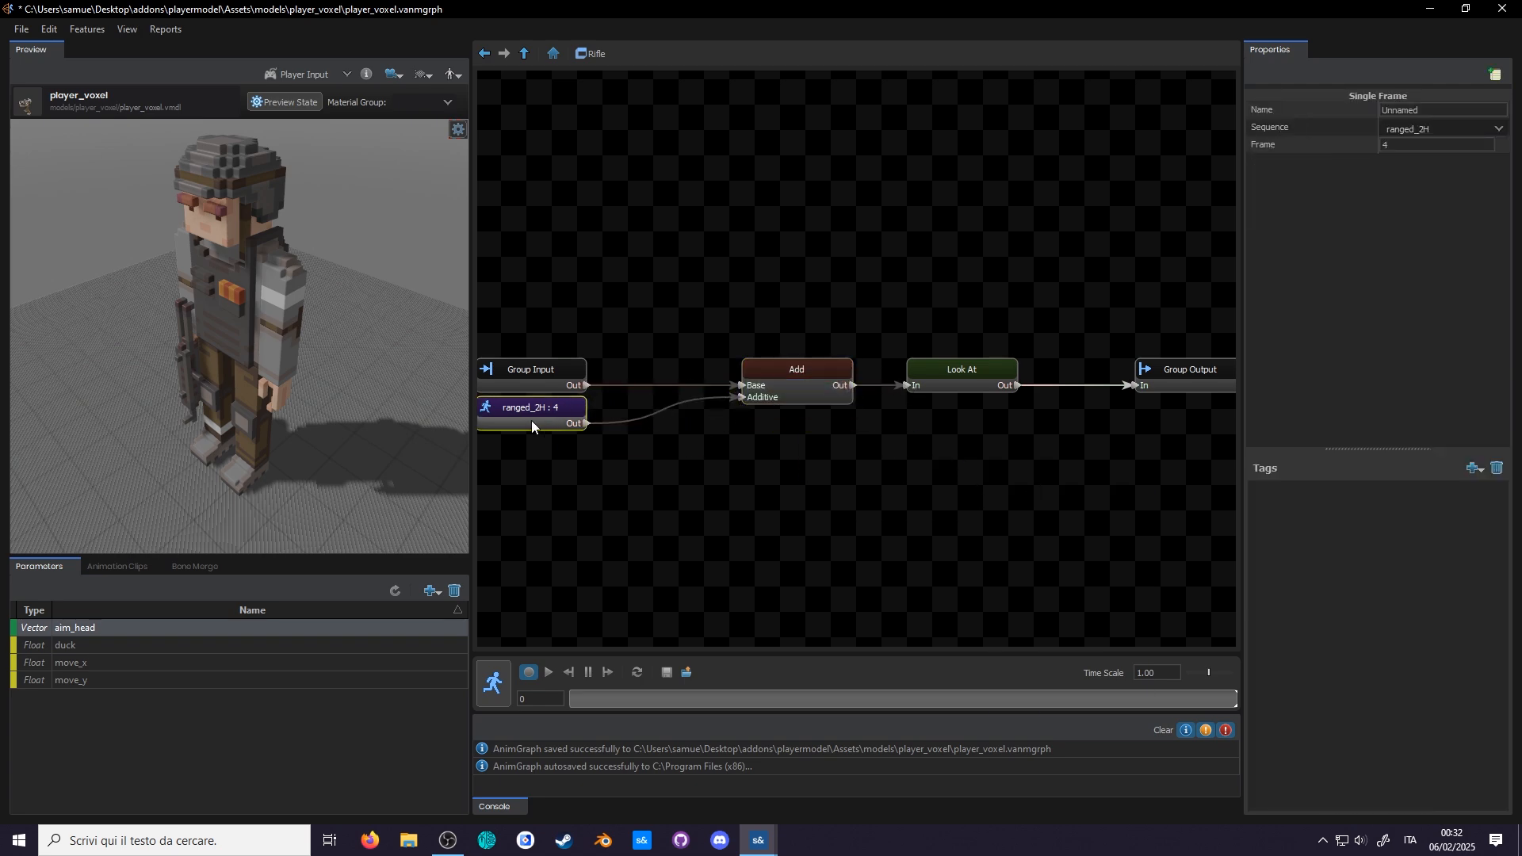
# - Preview the additive ranged_2H layer while raising move_x to walk, and inspect the Add node
pyautogui.click(548, 683)
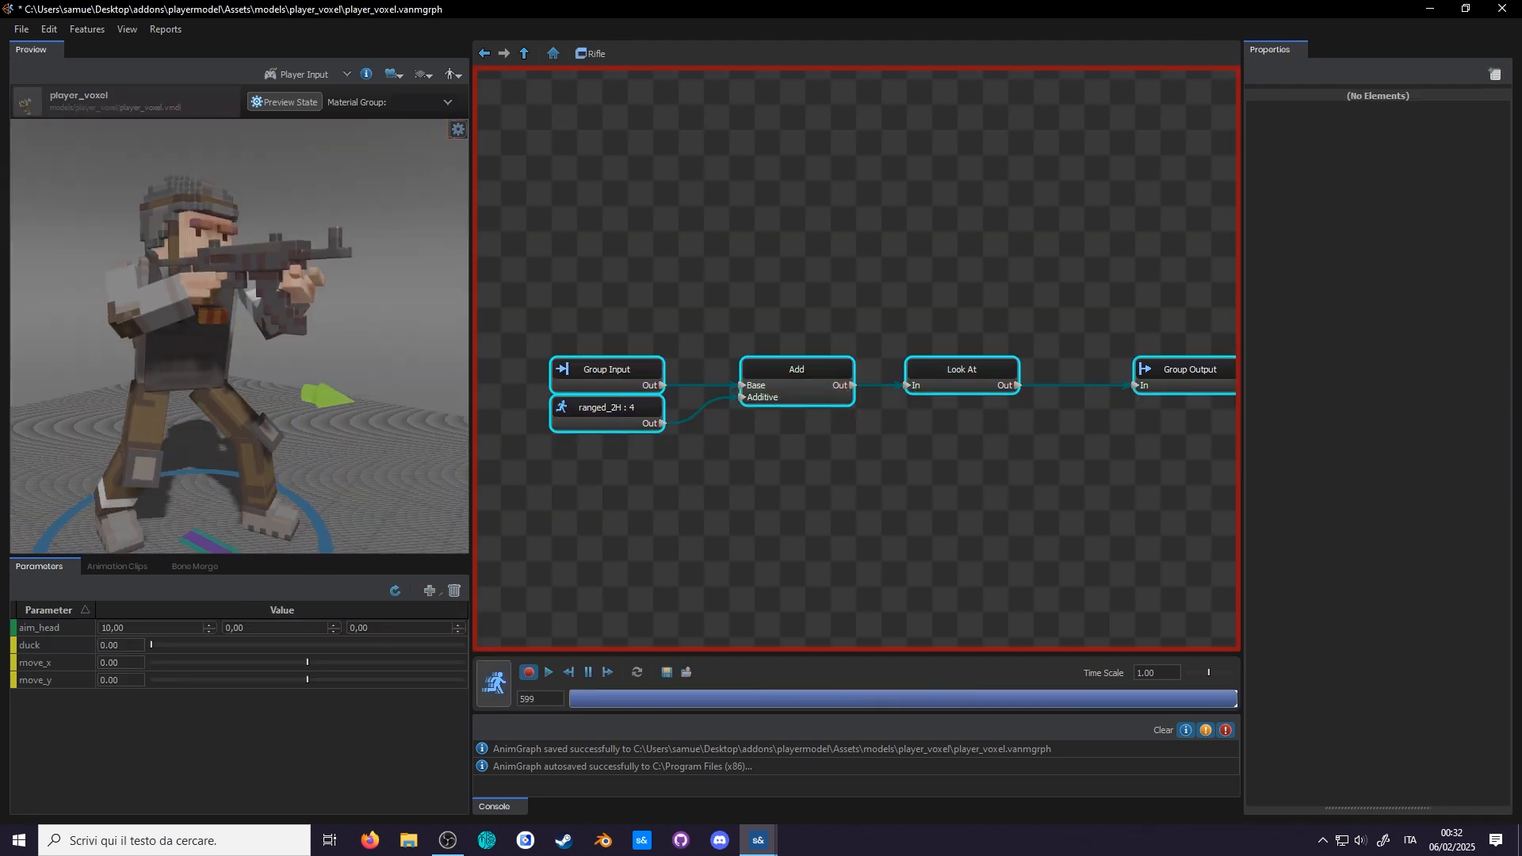
pyautogui.moveTo(151, 661); pyautogui.dragTo(307, 662)
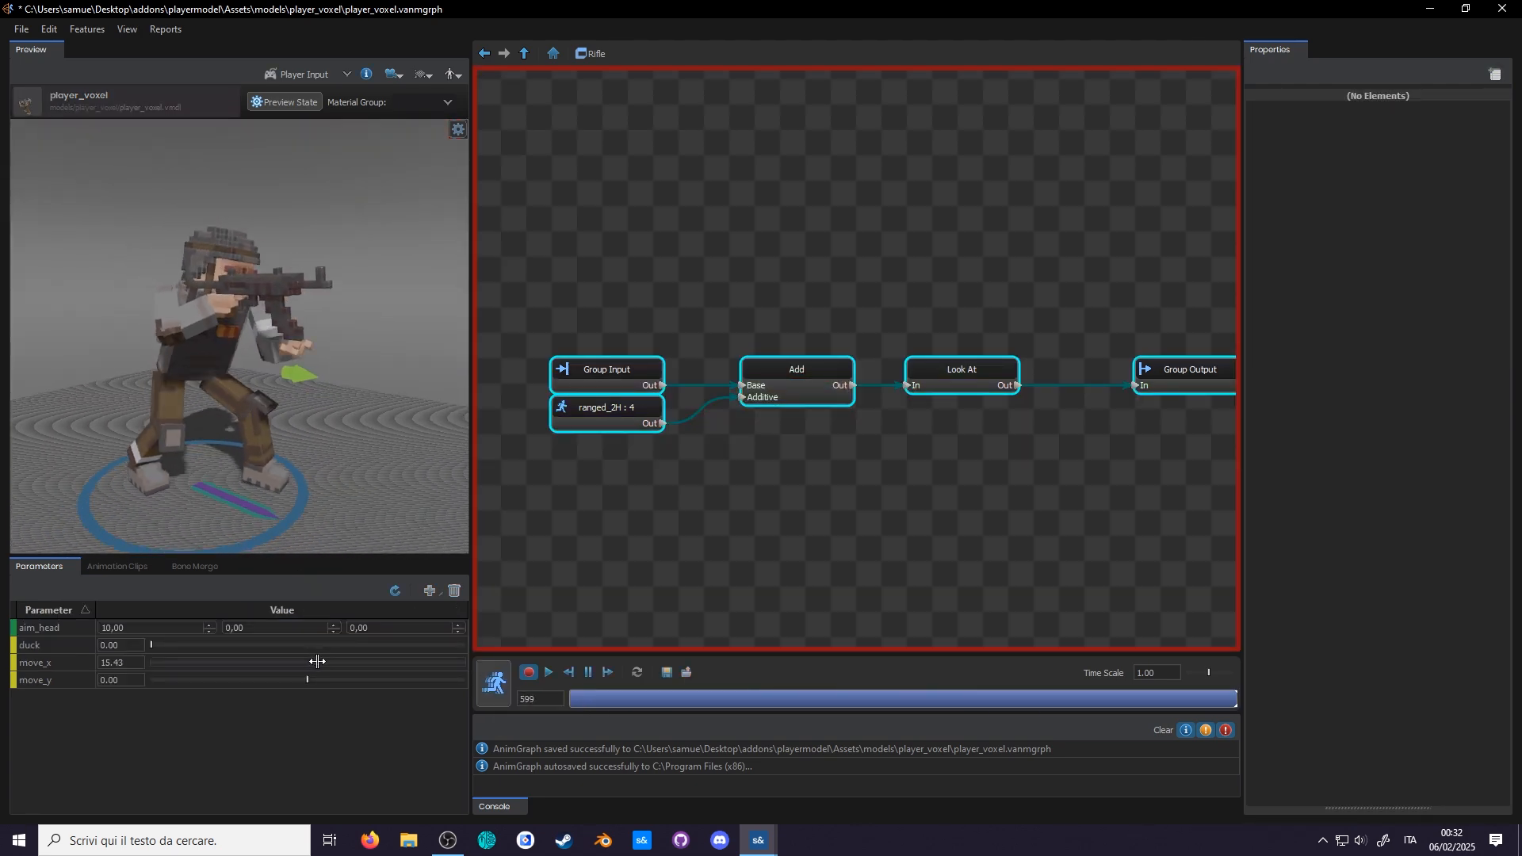
pyautogui.moveTo(233, 662); pyautogui.dragTo(329, 662)
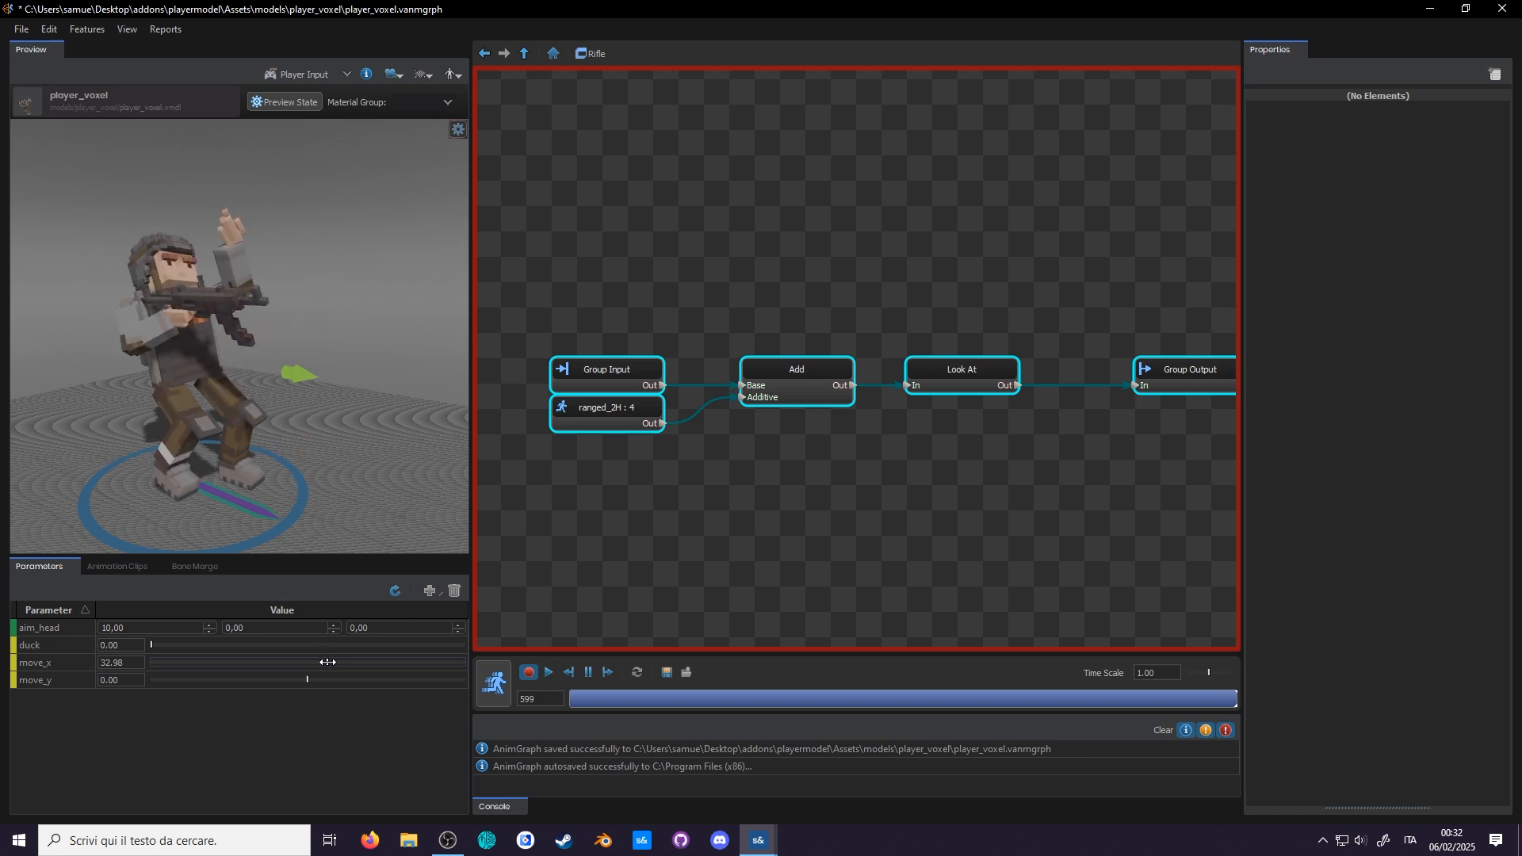
pyautogui.click(795, 369)
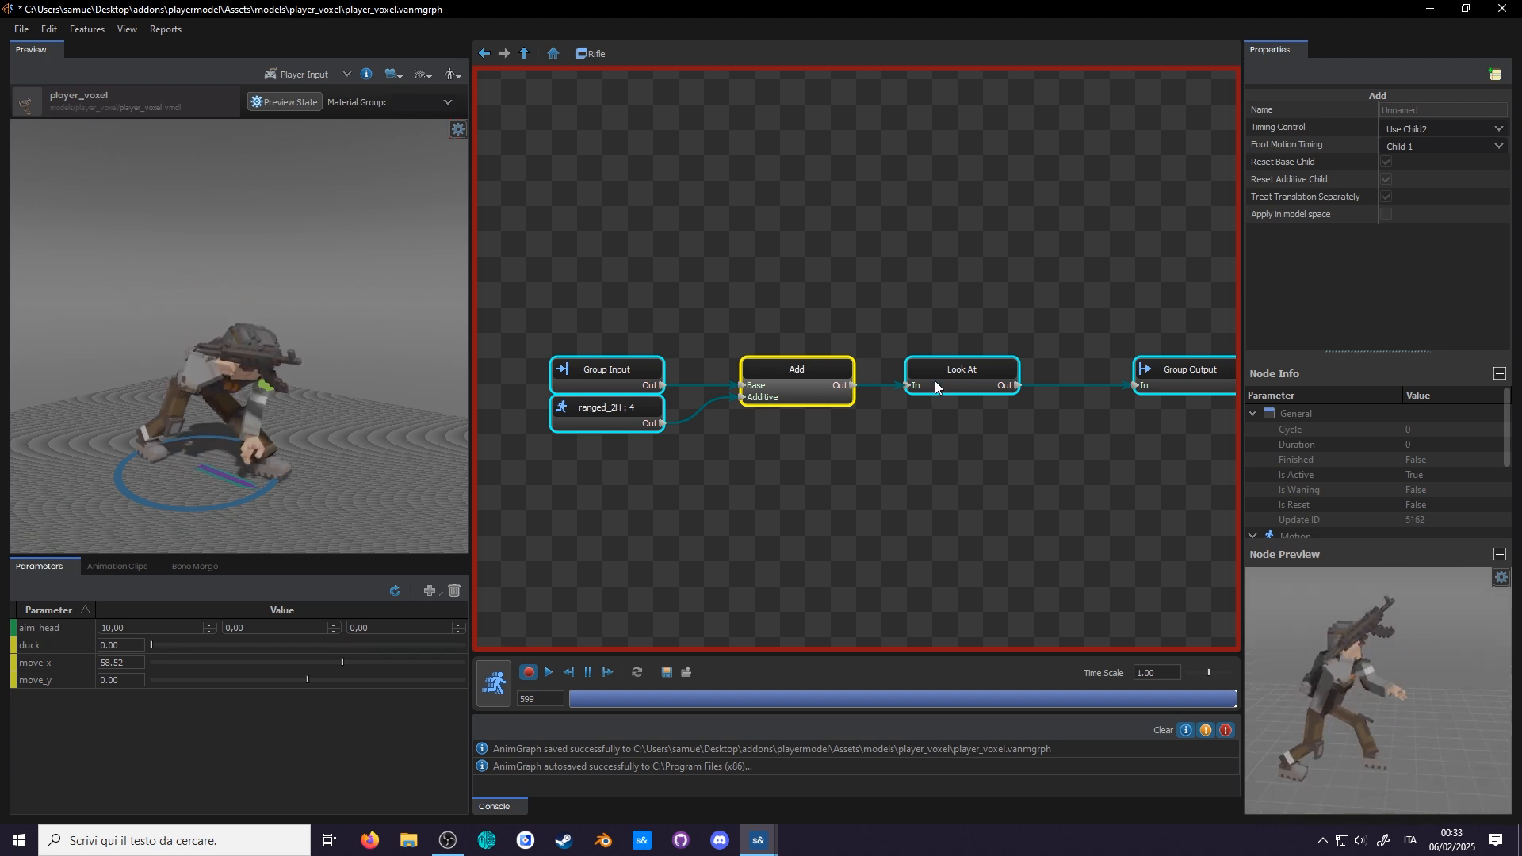
pyautogui.click(959, 369)
pyautogui.write('h')
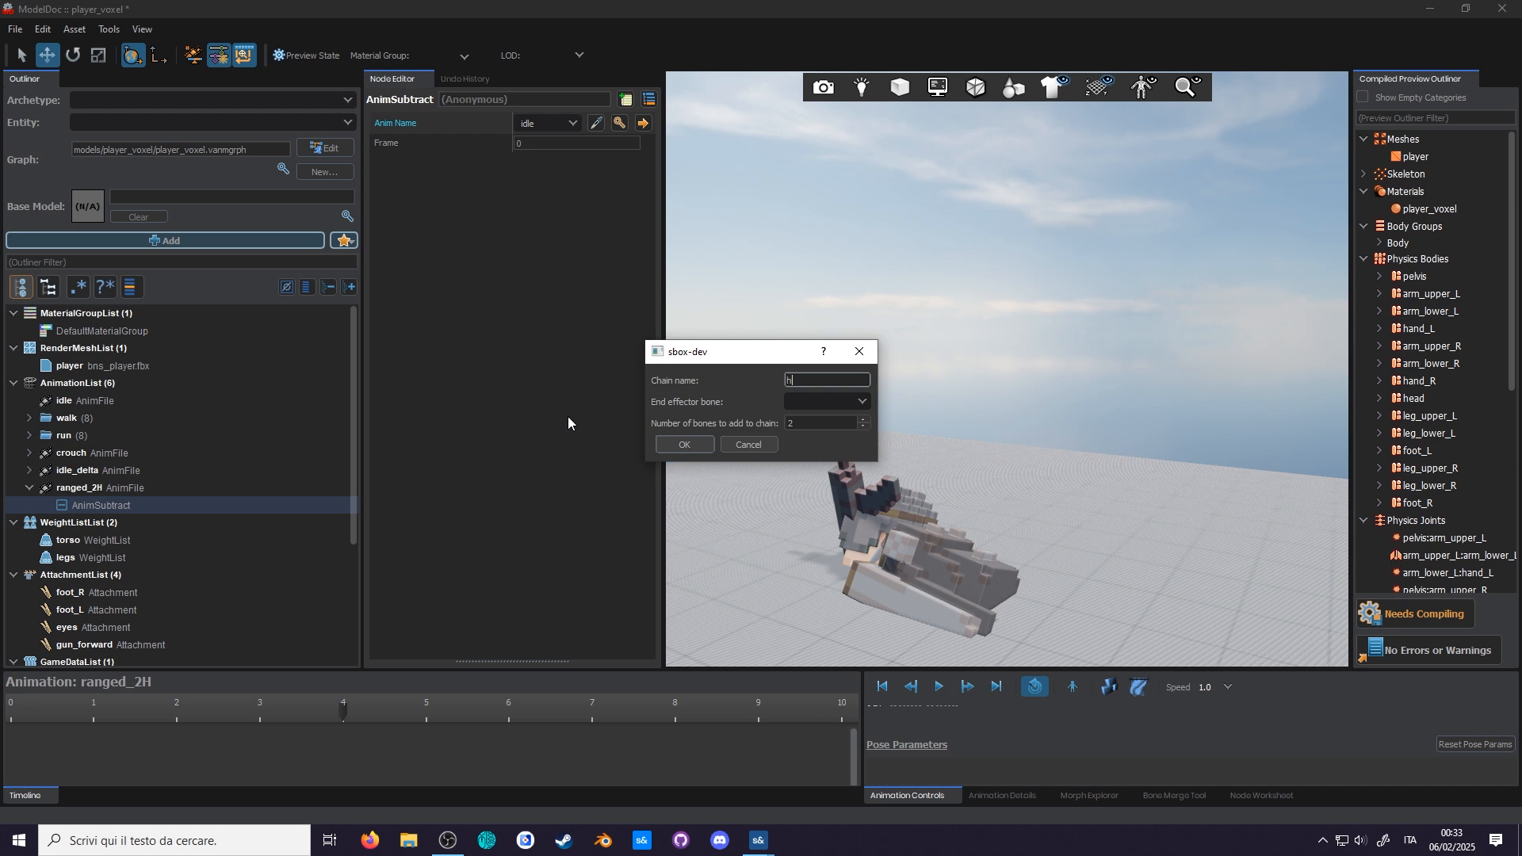
# - Create the hand_L IK chain with the hand_LtoR bone as its target
pyautogui.click(826, 401)
pyautogui.write('hand')
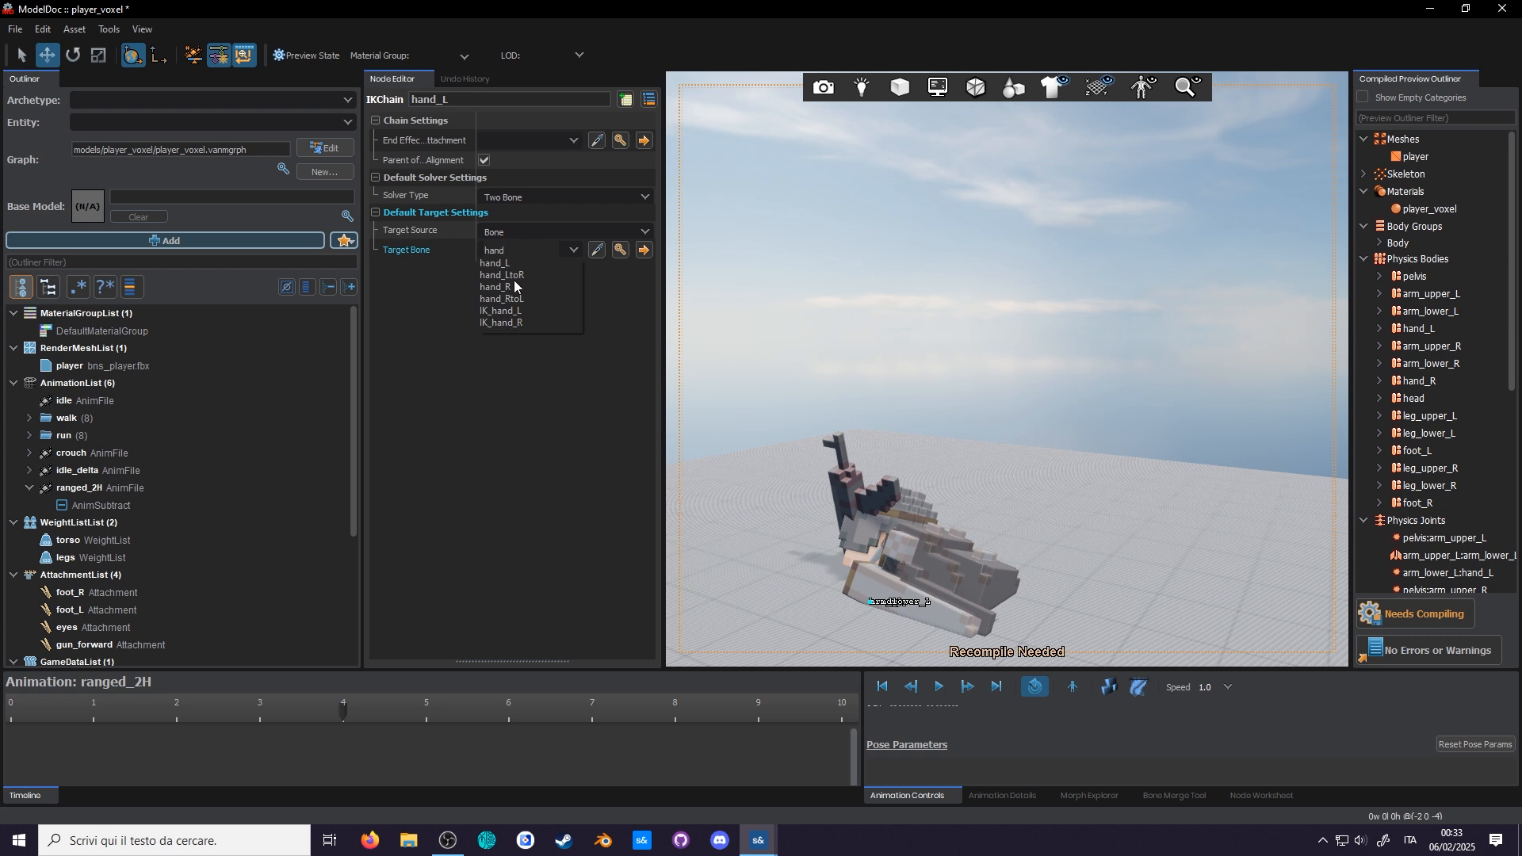
pyautogui.click(502, 275)
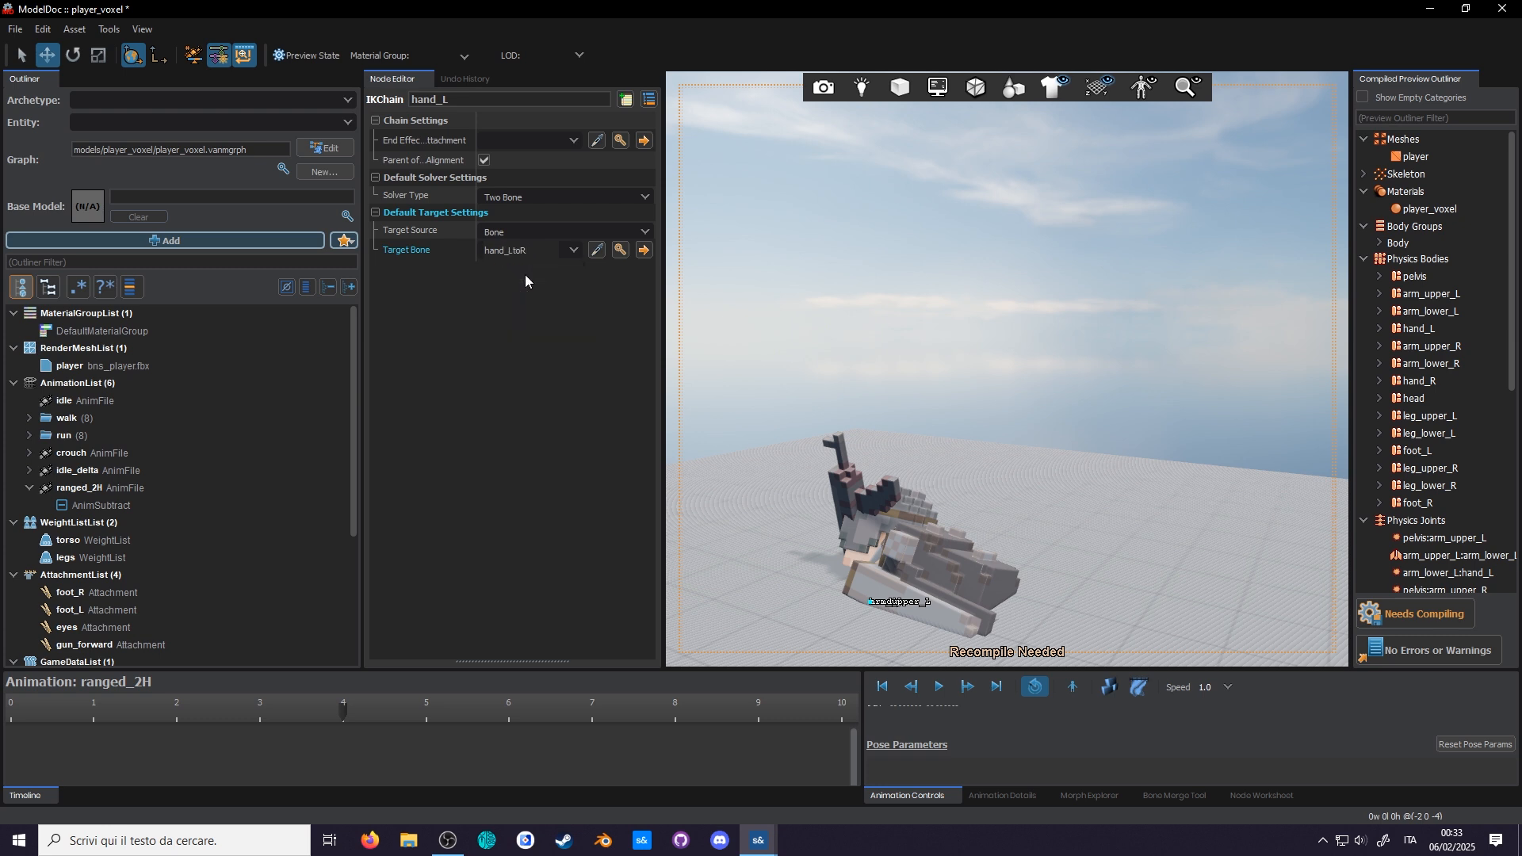
pyautogui.click(505, 99)
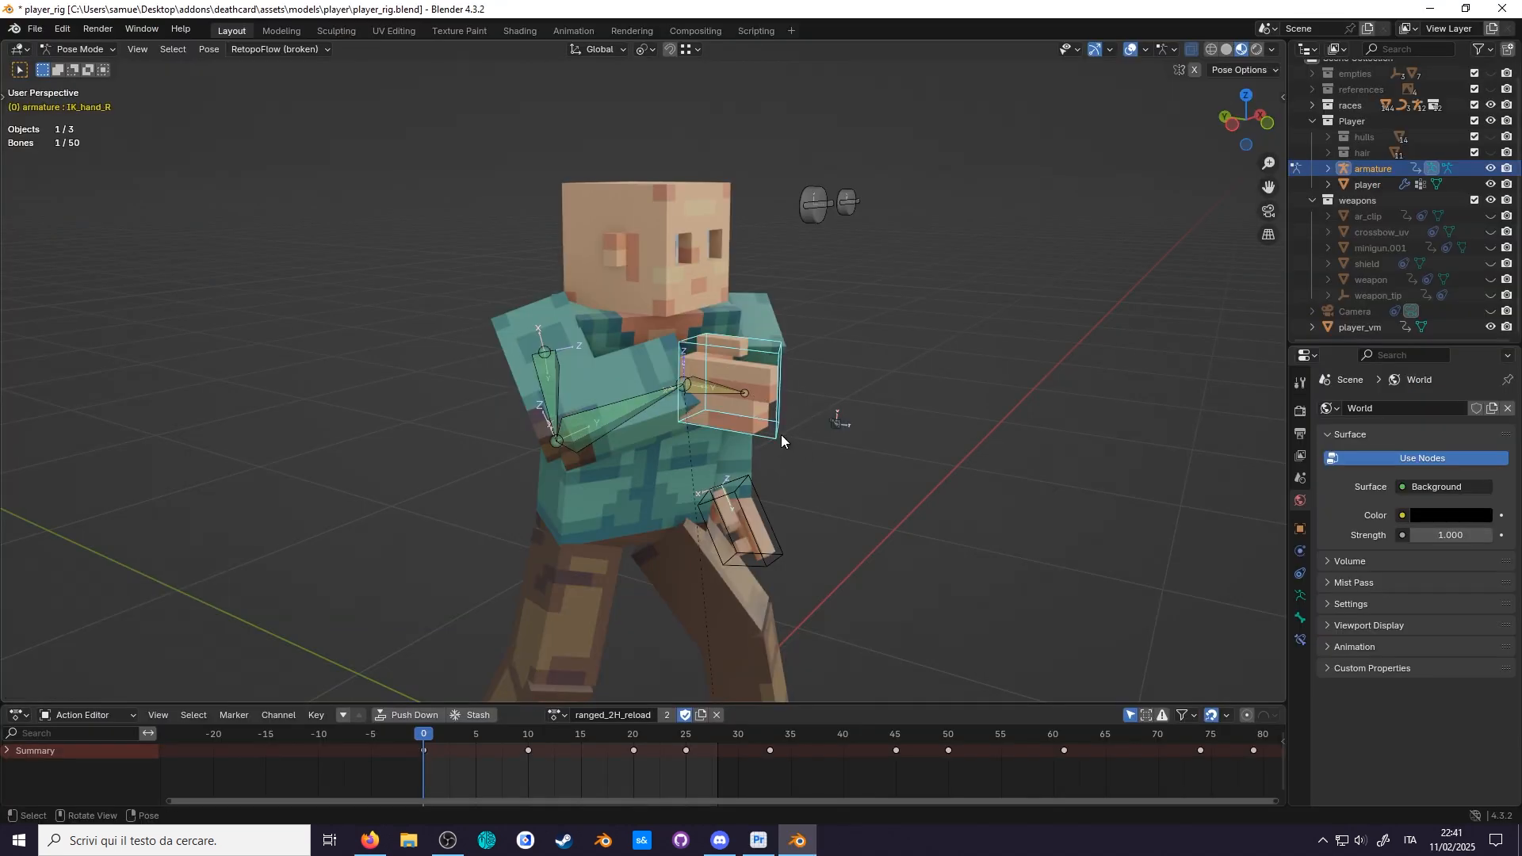
pyautogui.moveTo(870, 408)
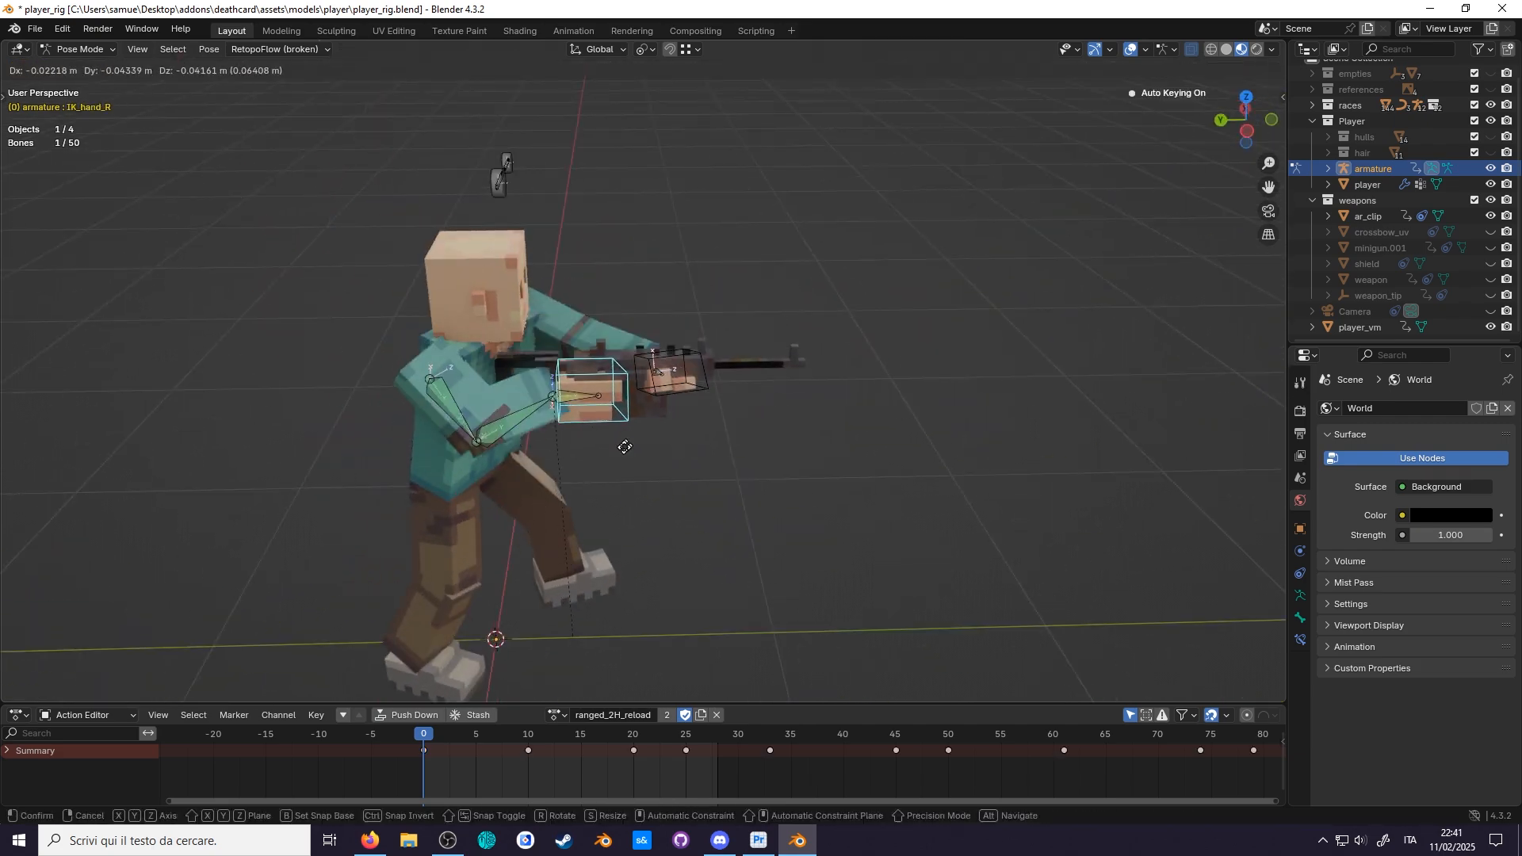
# - Confirm the right-hand IK control's new position on the rifle
pyautogui.click(756, 840)
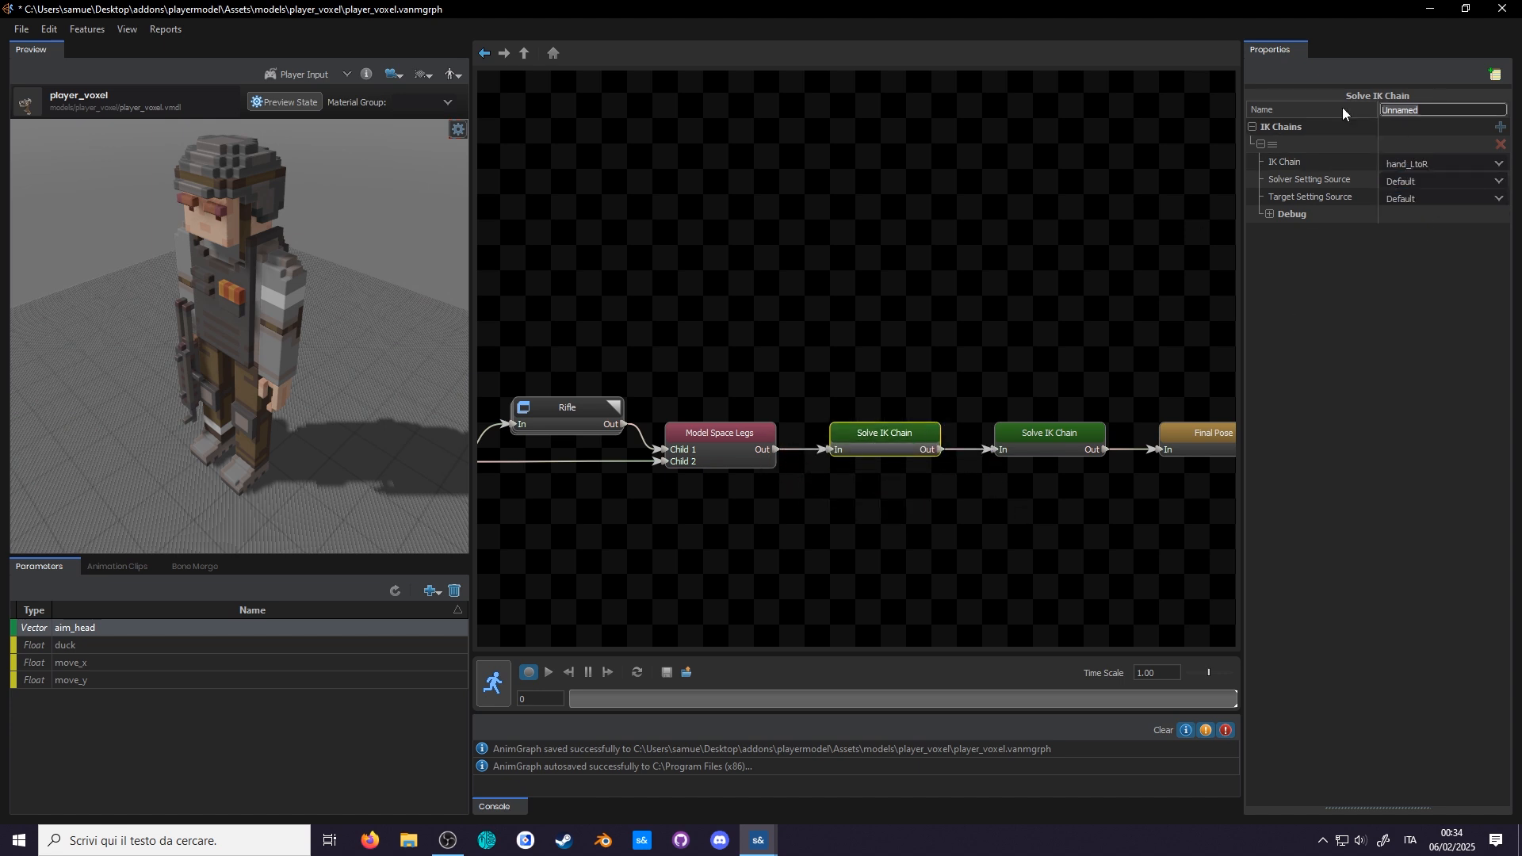
# - Name the foot IK solver 'feet IK' and steer the character in a live preview
pyautogui.write('feet')
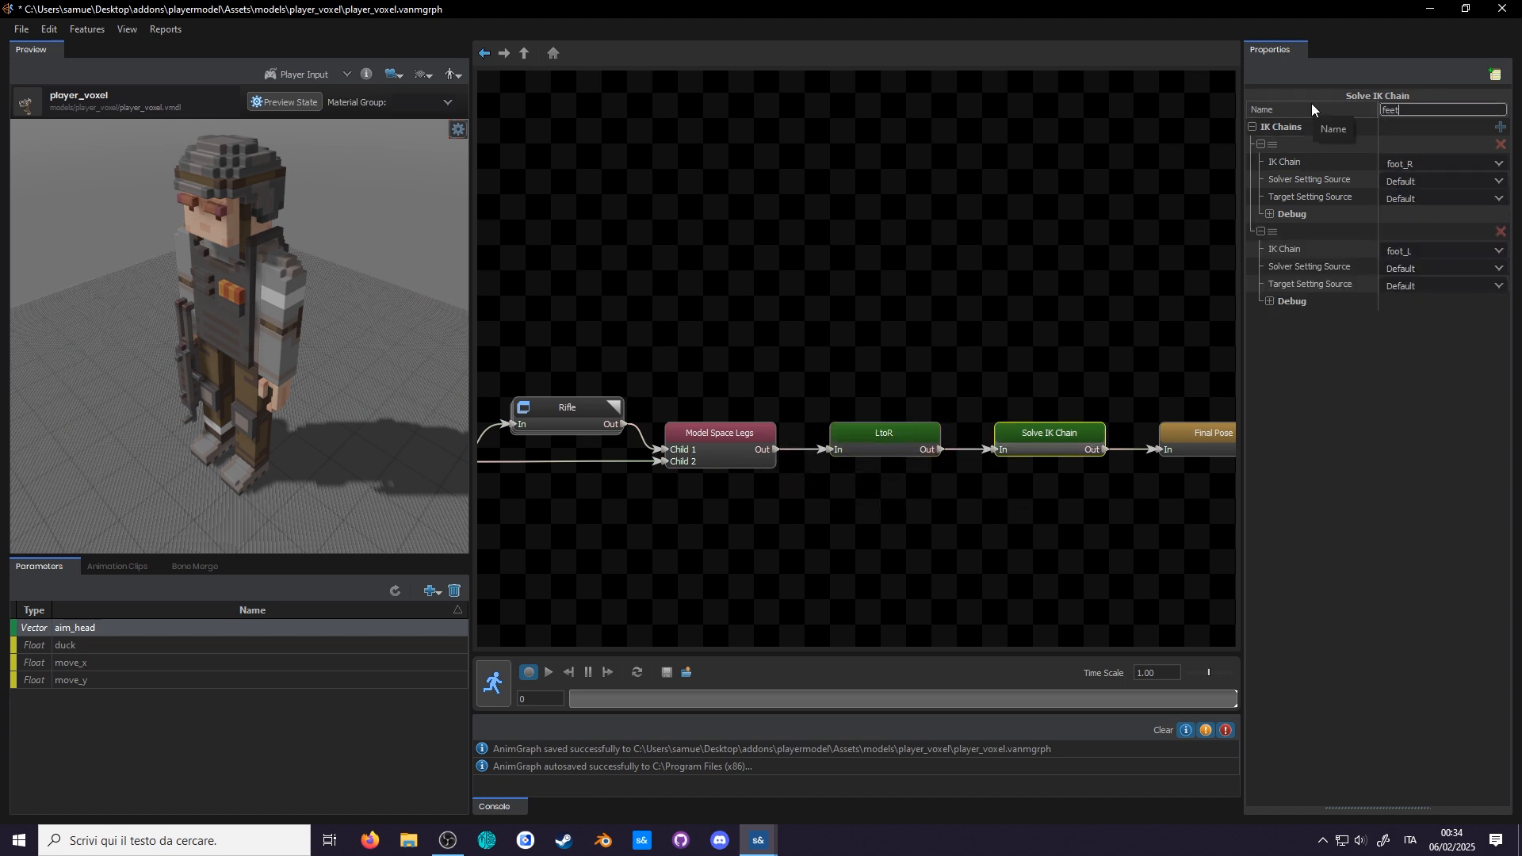
pyautogui.click(546, 673)
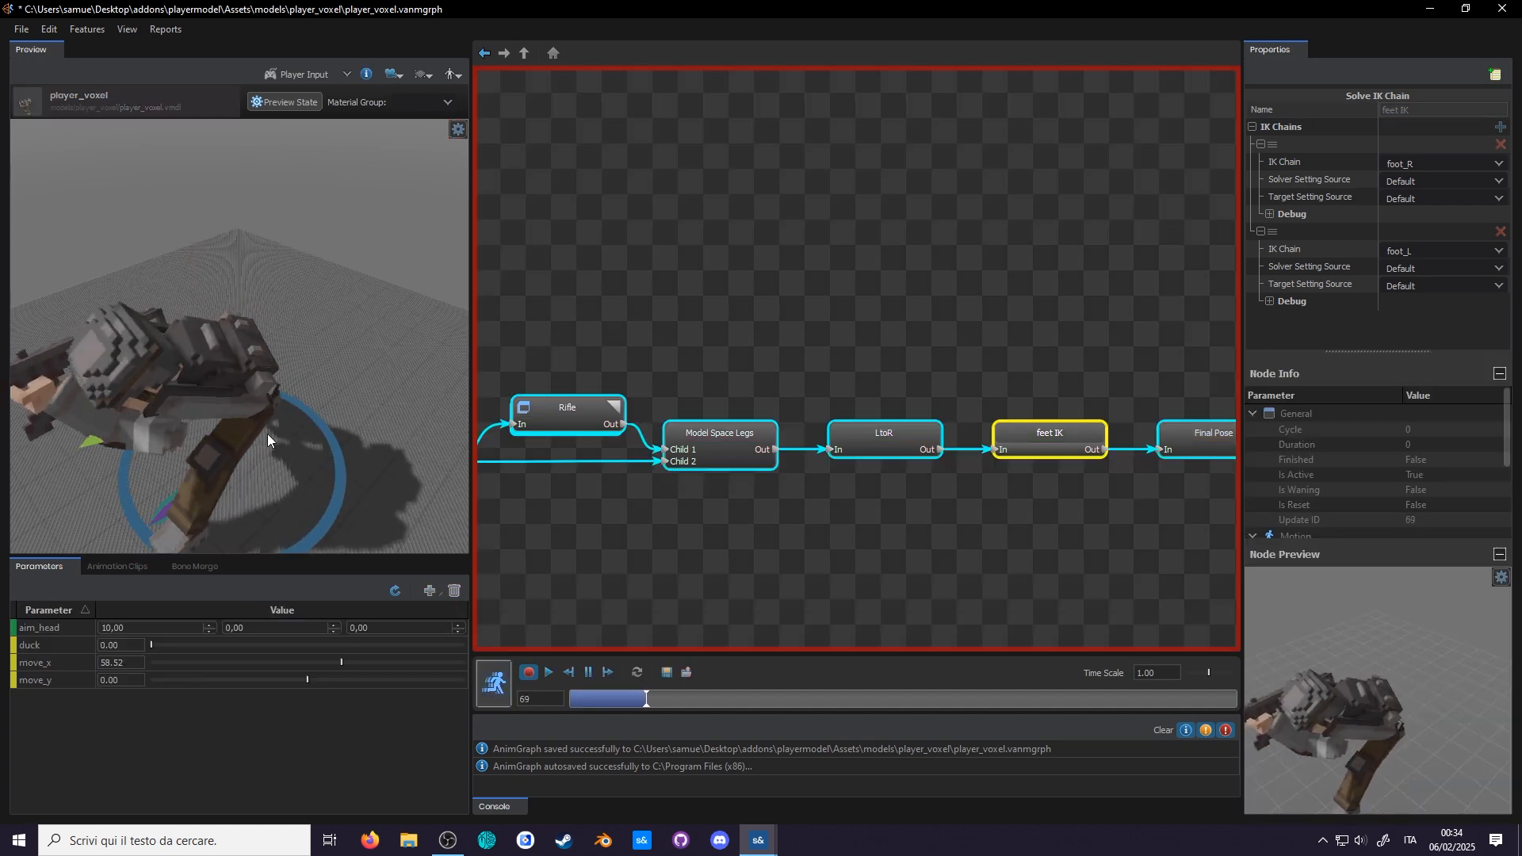
pyautogui.moveTo(645, 699); pyautogui.dragTo(844, 699)
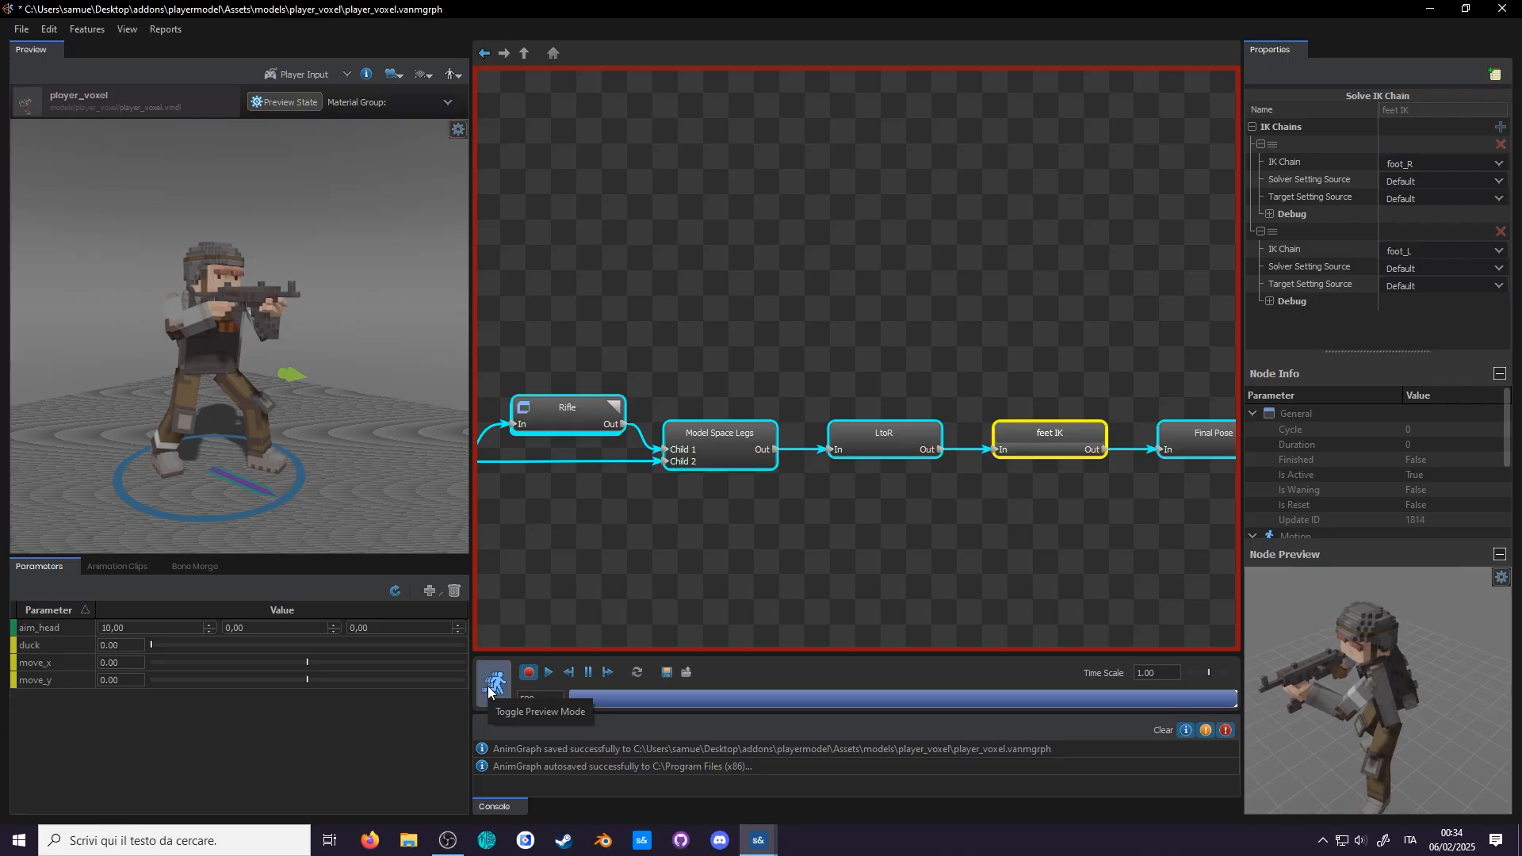
pyautogui.click(494, 671)
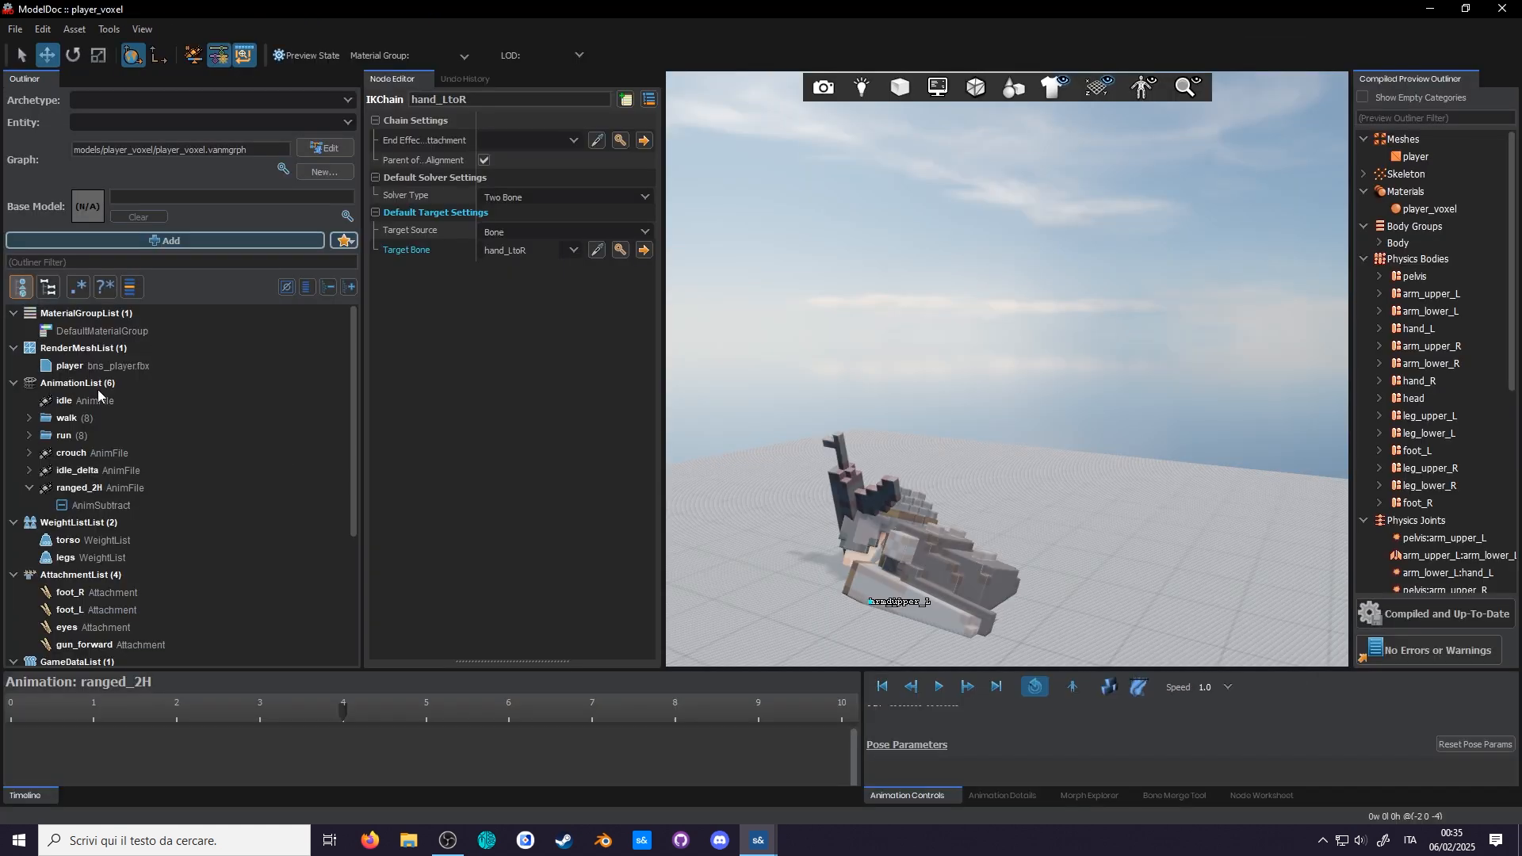
# - Add a hold at frame 0 of the idle animation, then select walkE
pyautogui.click(62, 400)
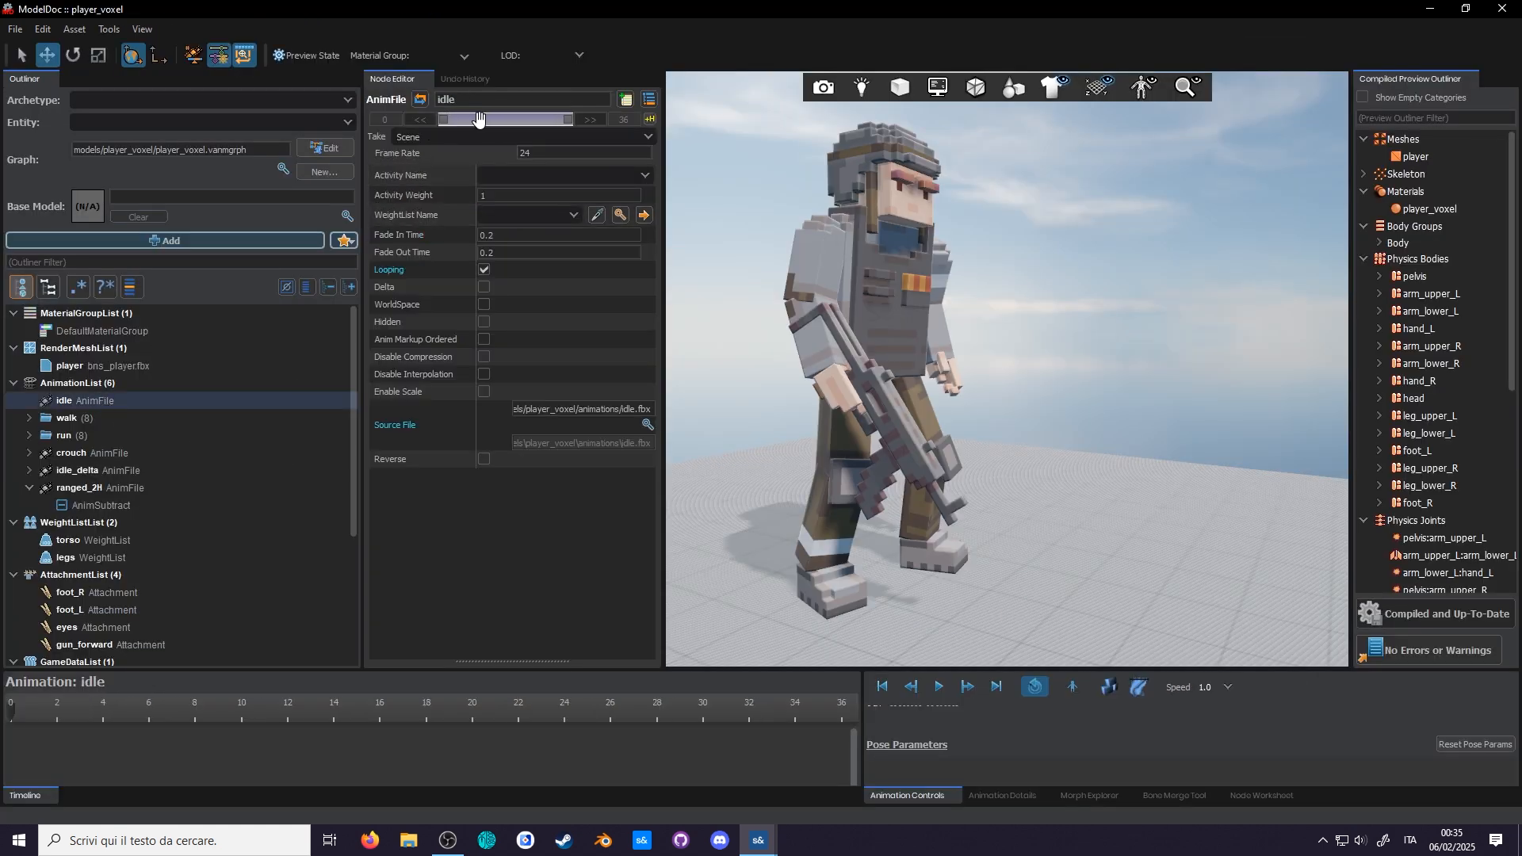
pyautogui.moveTo(475, 118); pyautogui.dragTo(526, 118)
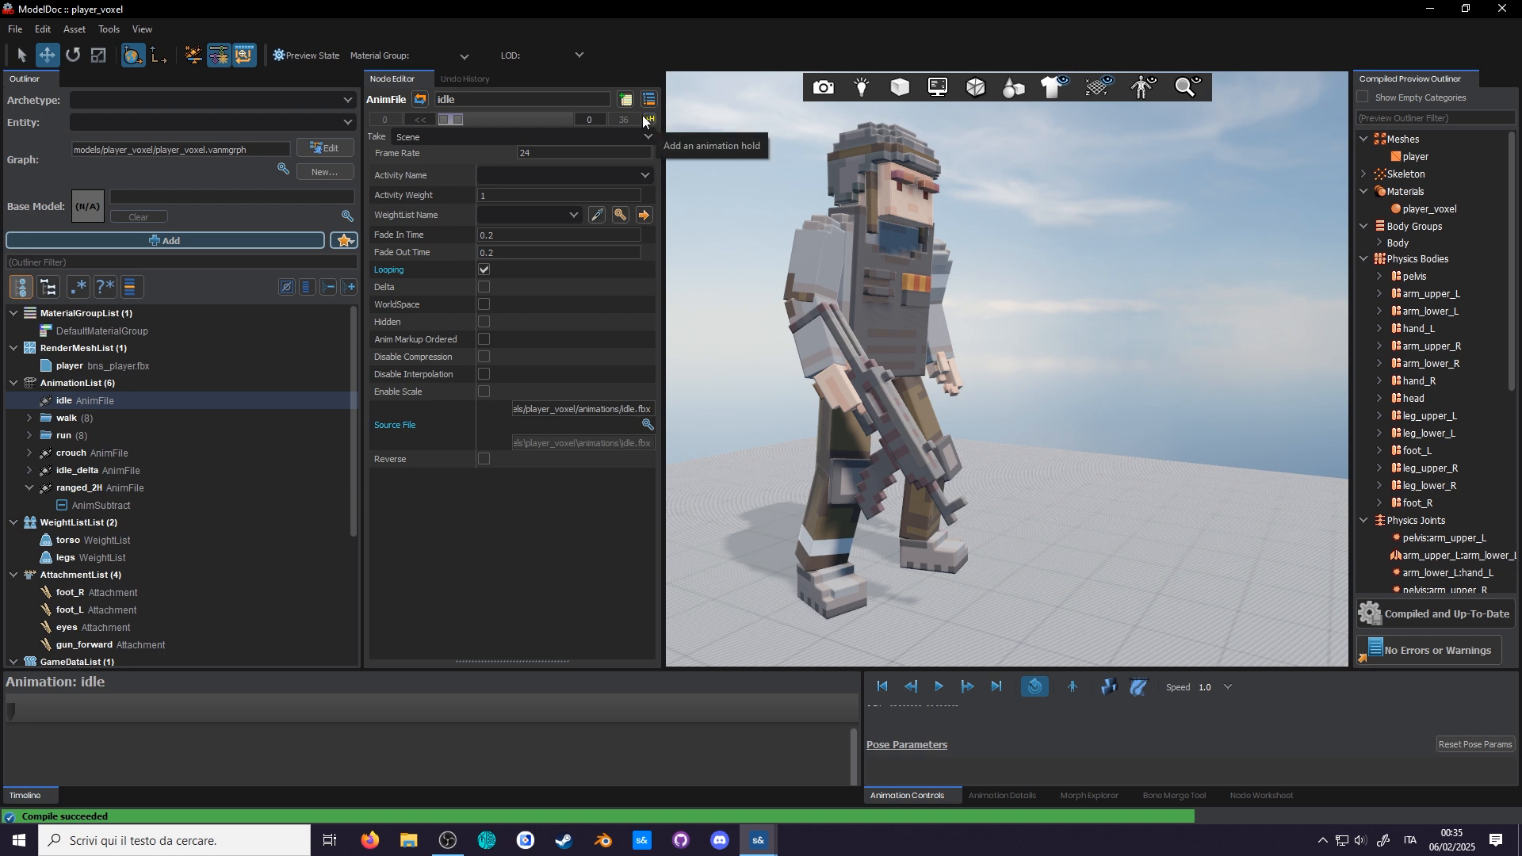
pyautogui.click(649, 98)
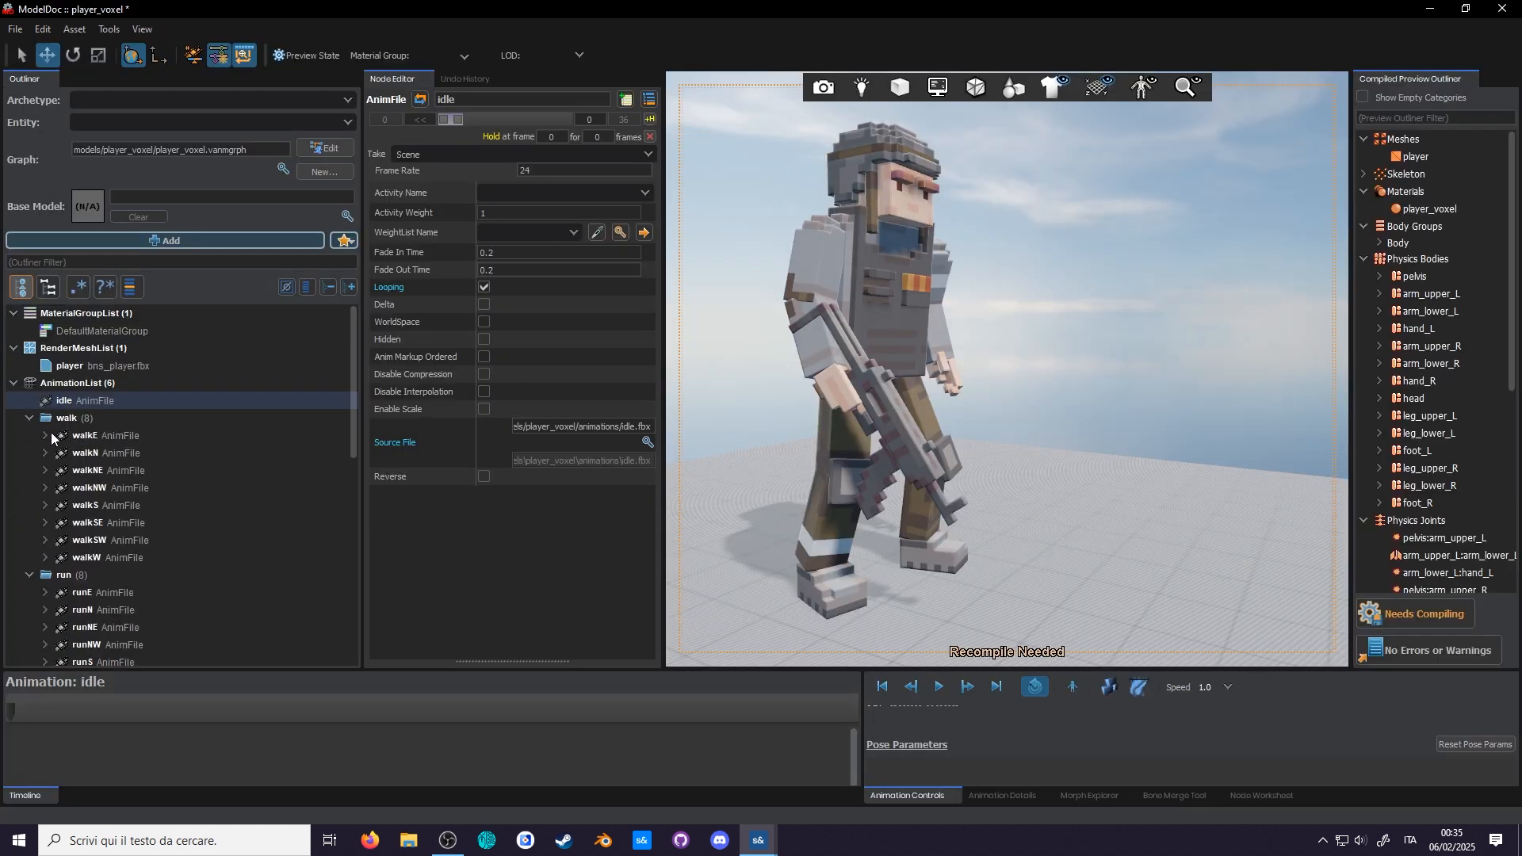
pyautogui.click(92, 435)
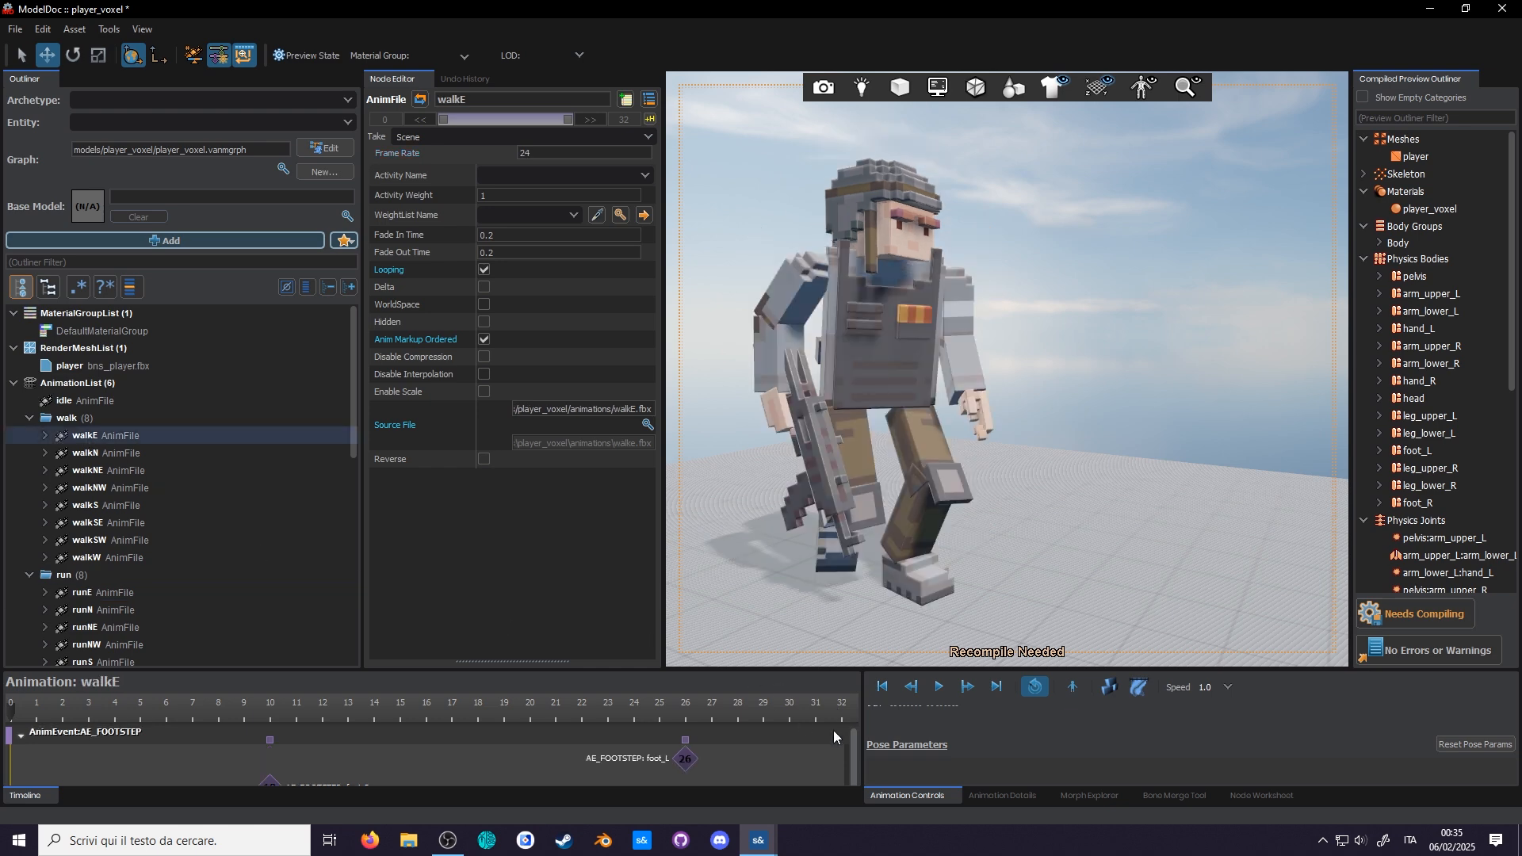
pyautogui.click(87, 400)
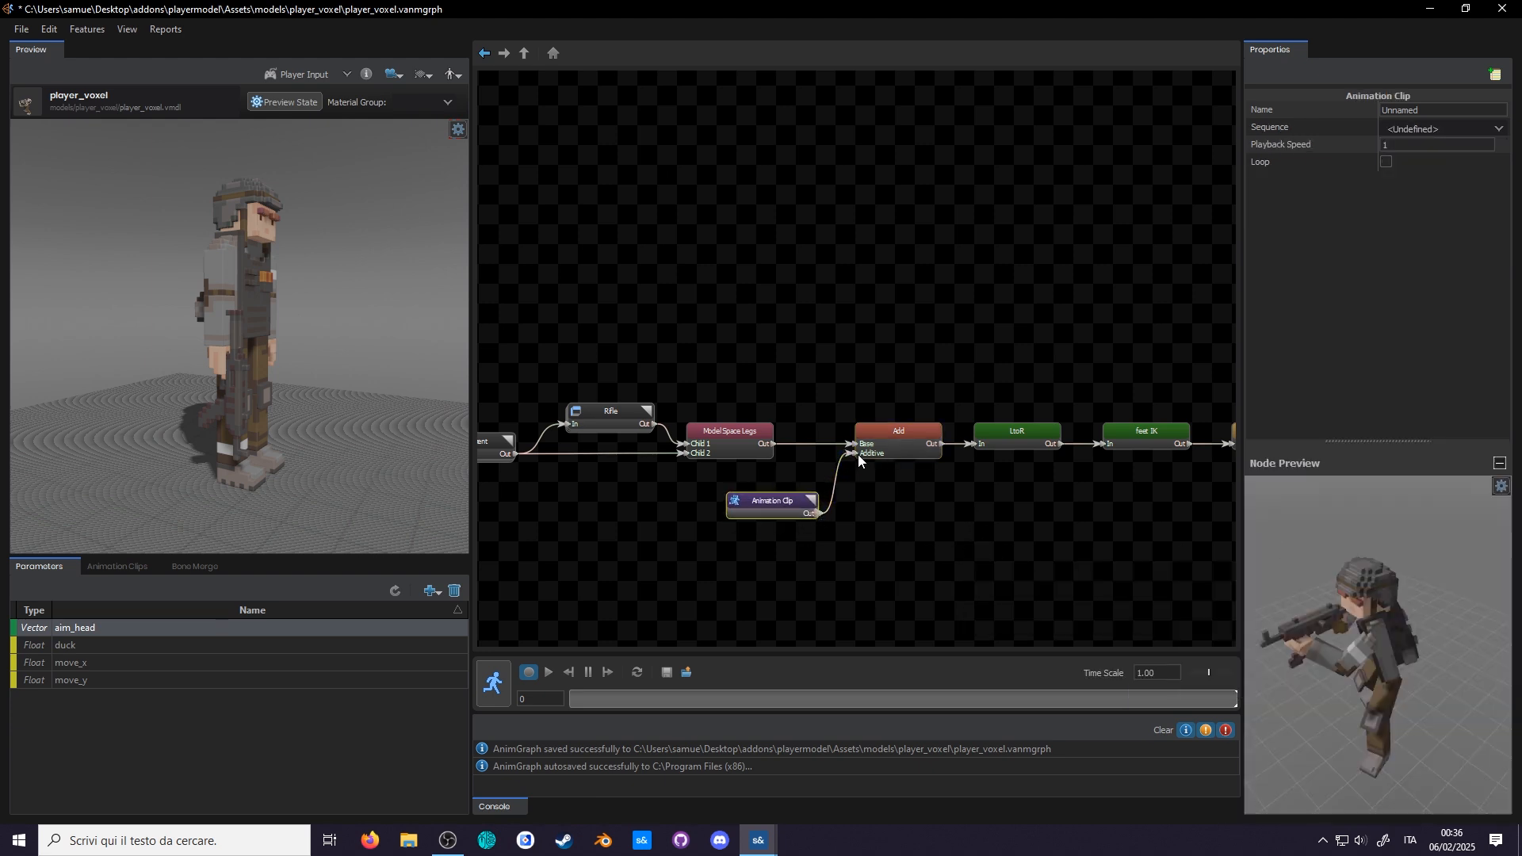
# - Add a Bone Mask node restricted to torso bones in the Rifle group
pyautogui.click(548, 674)
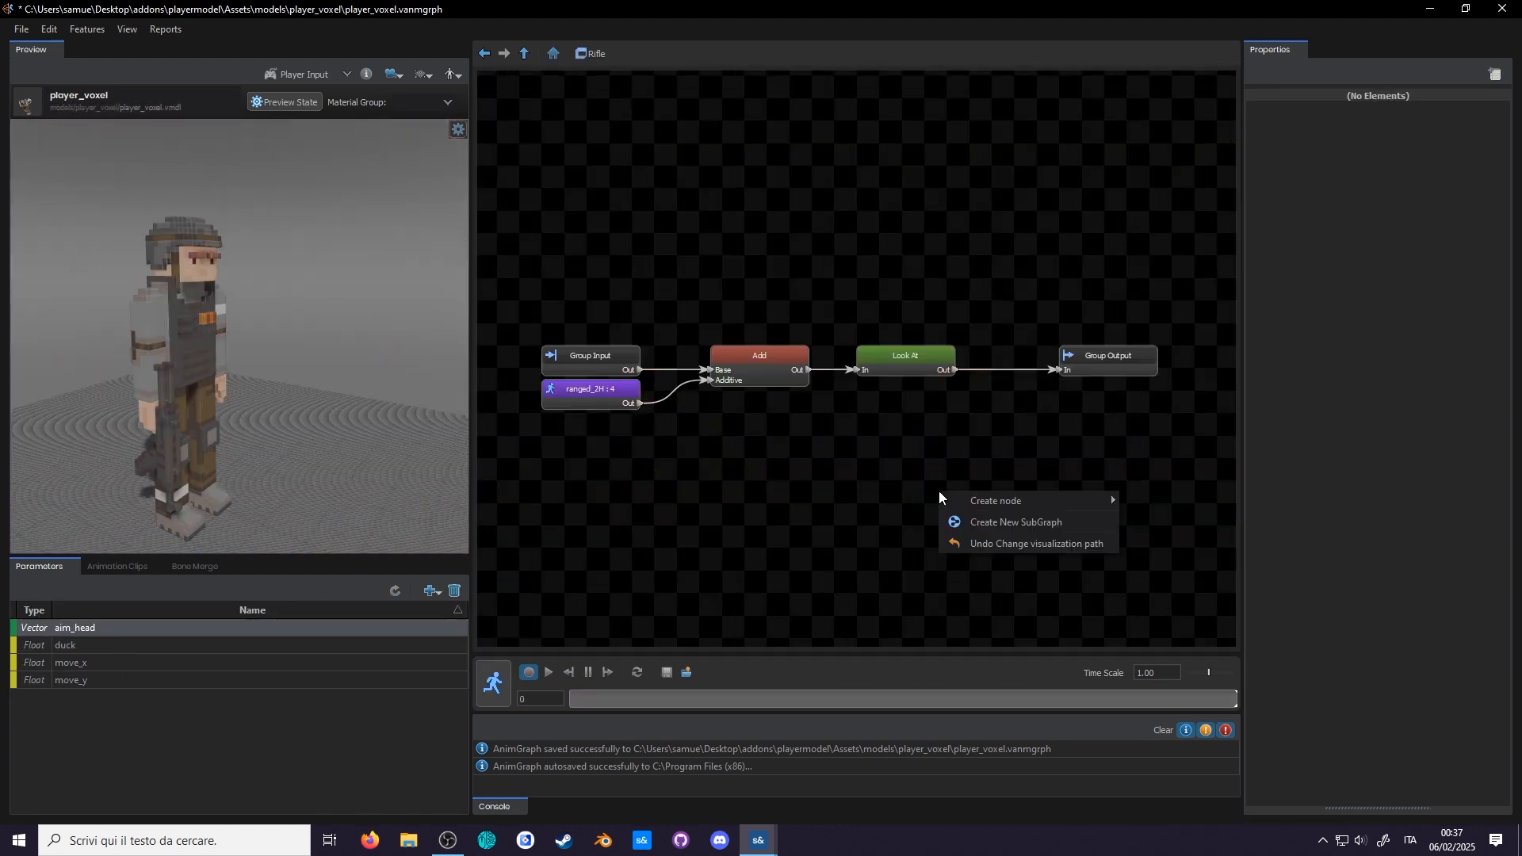
pyautogui.click(994, 501)
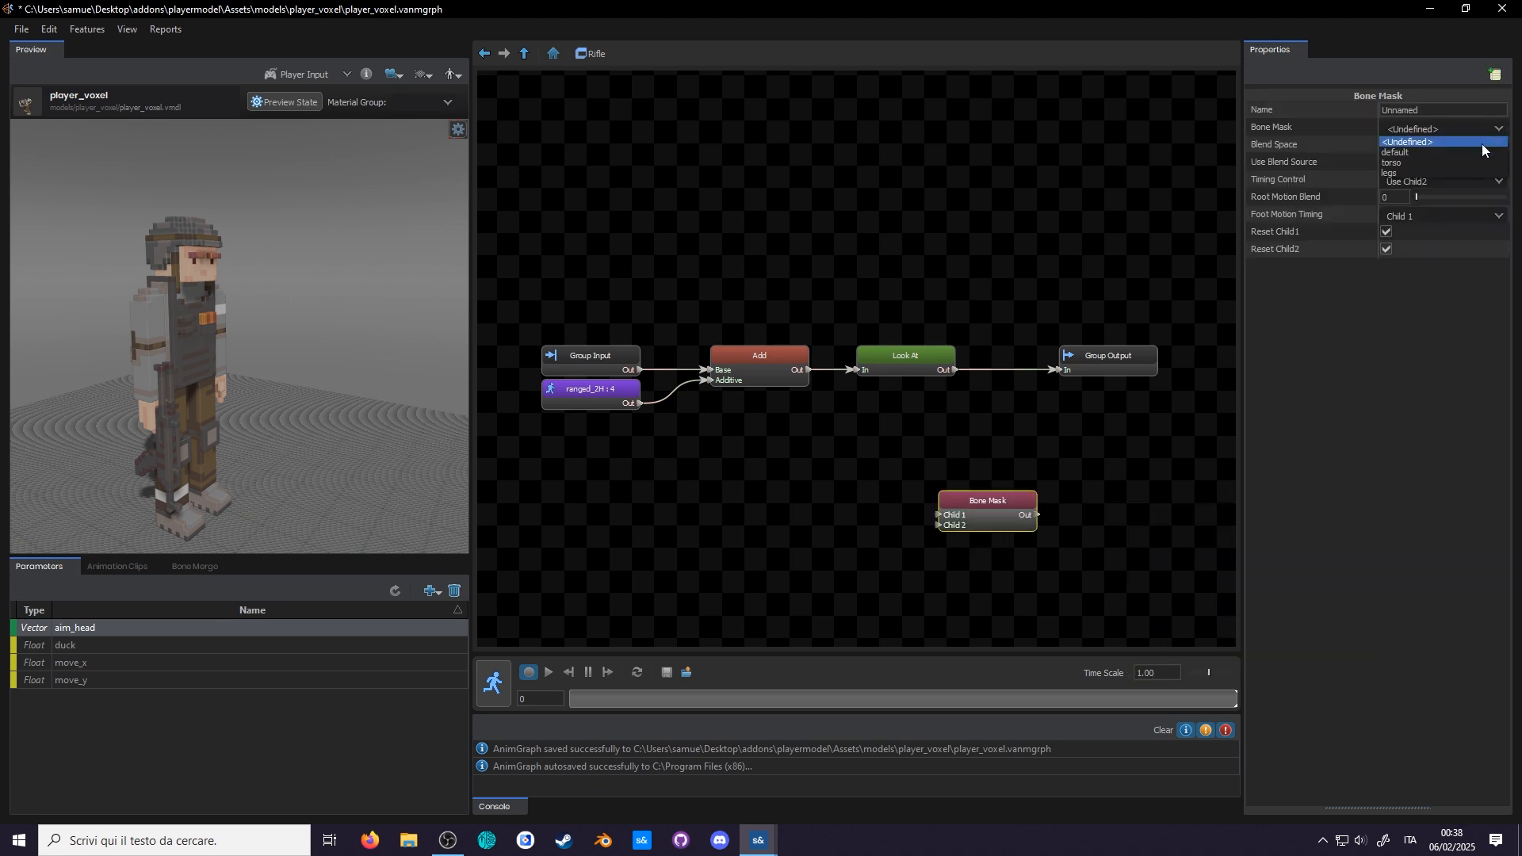
pyautogui.click(1391, 161)
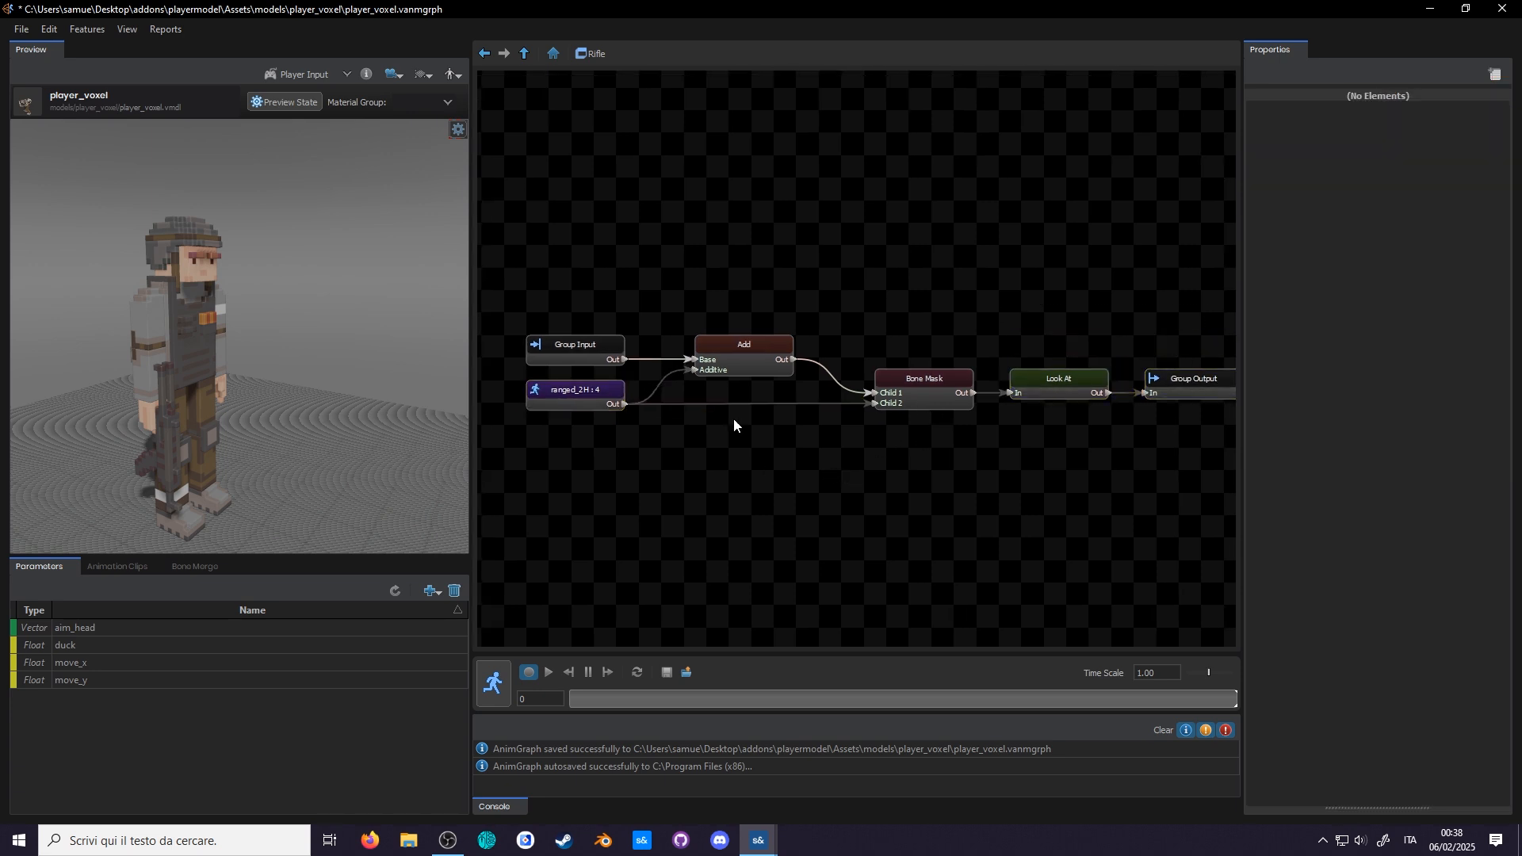
# - Add a Single Frame idle node, name the mask 'Arm Mask', and preview
pyautogui.click(546, 671)
pyautogui.write('sing')
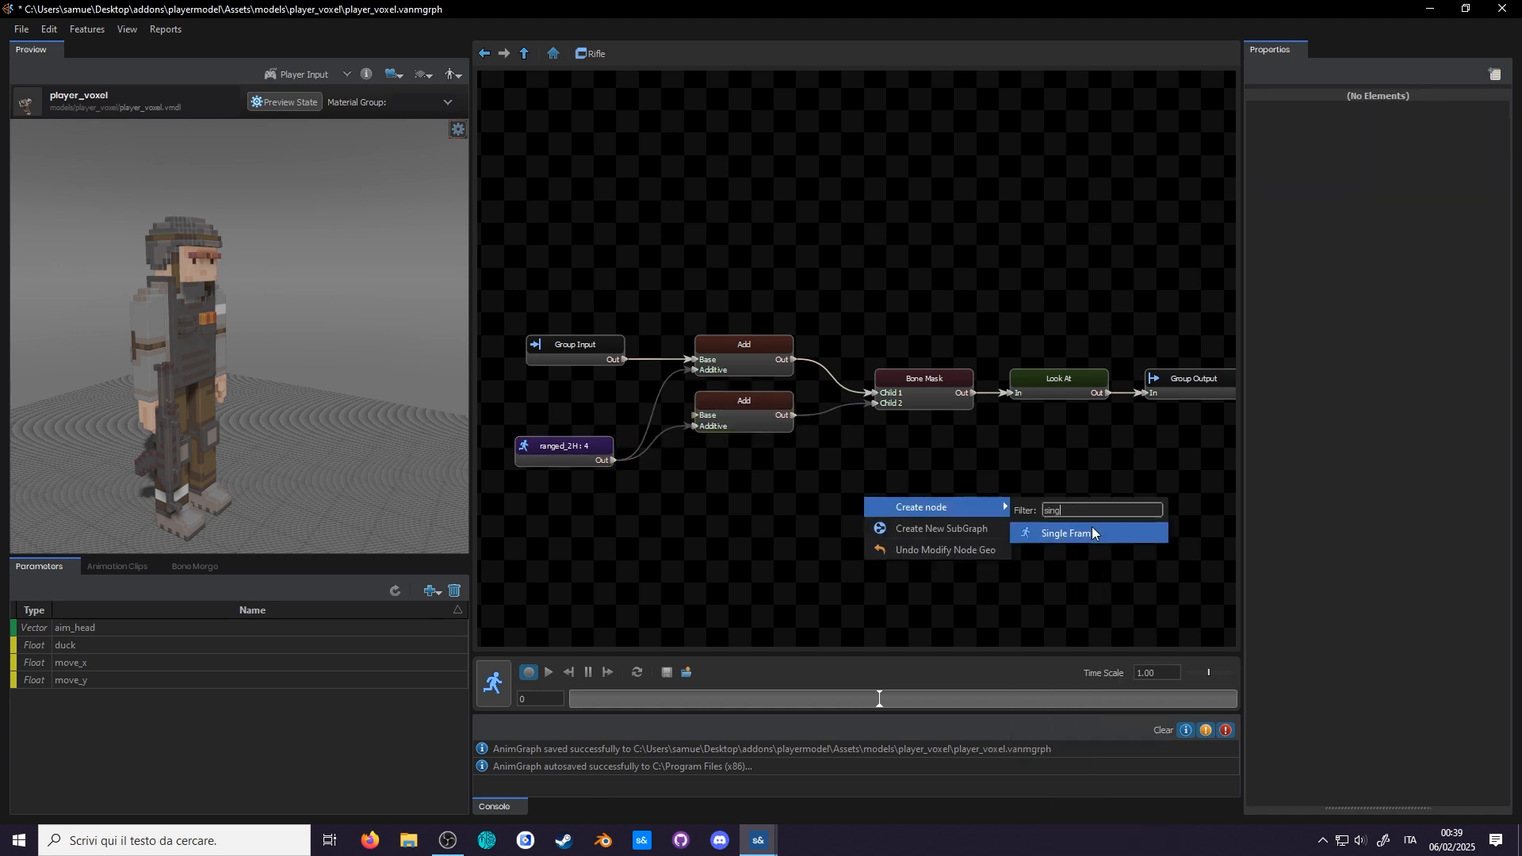
pyautogui.click(1064, 533)
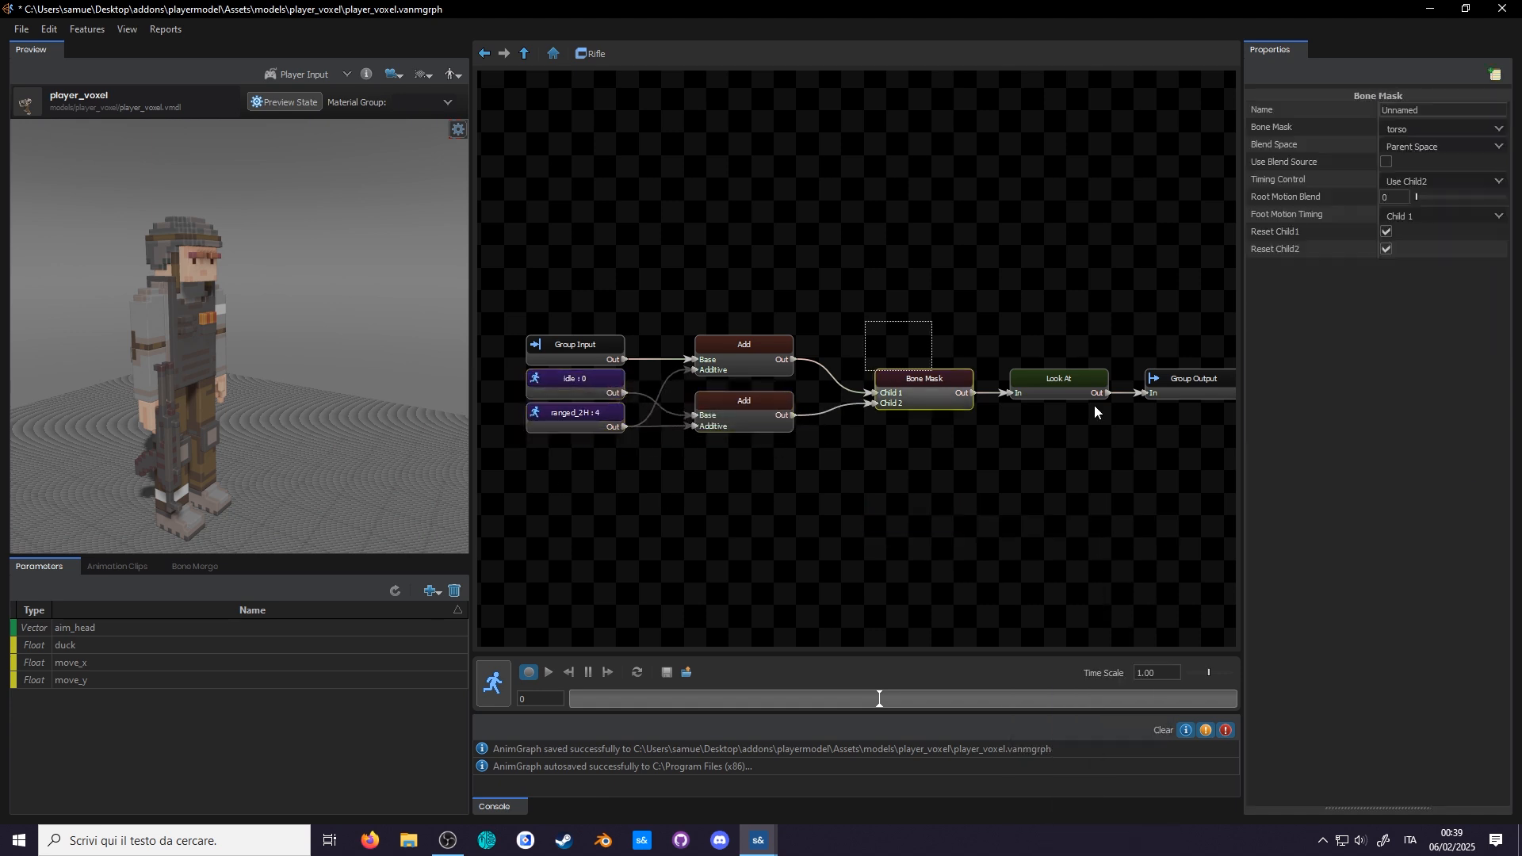
pyautogui.write('Arm Mask')
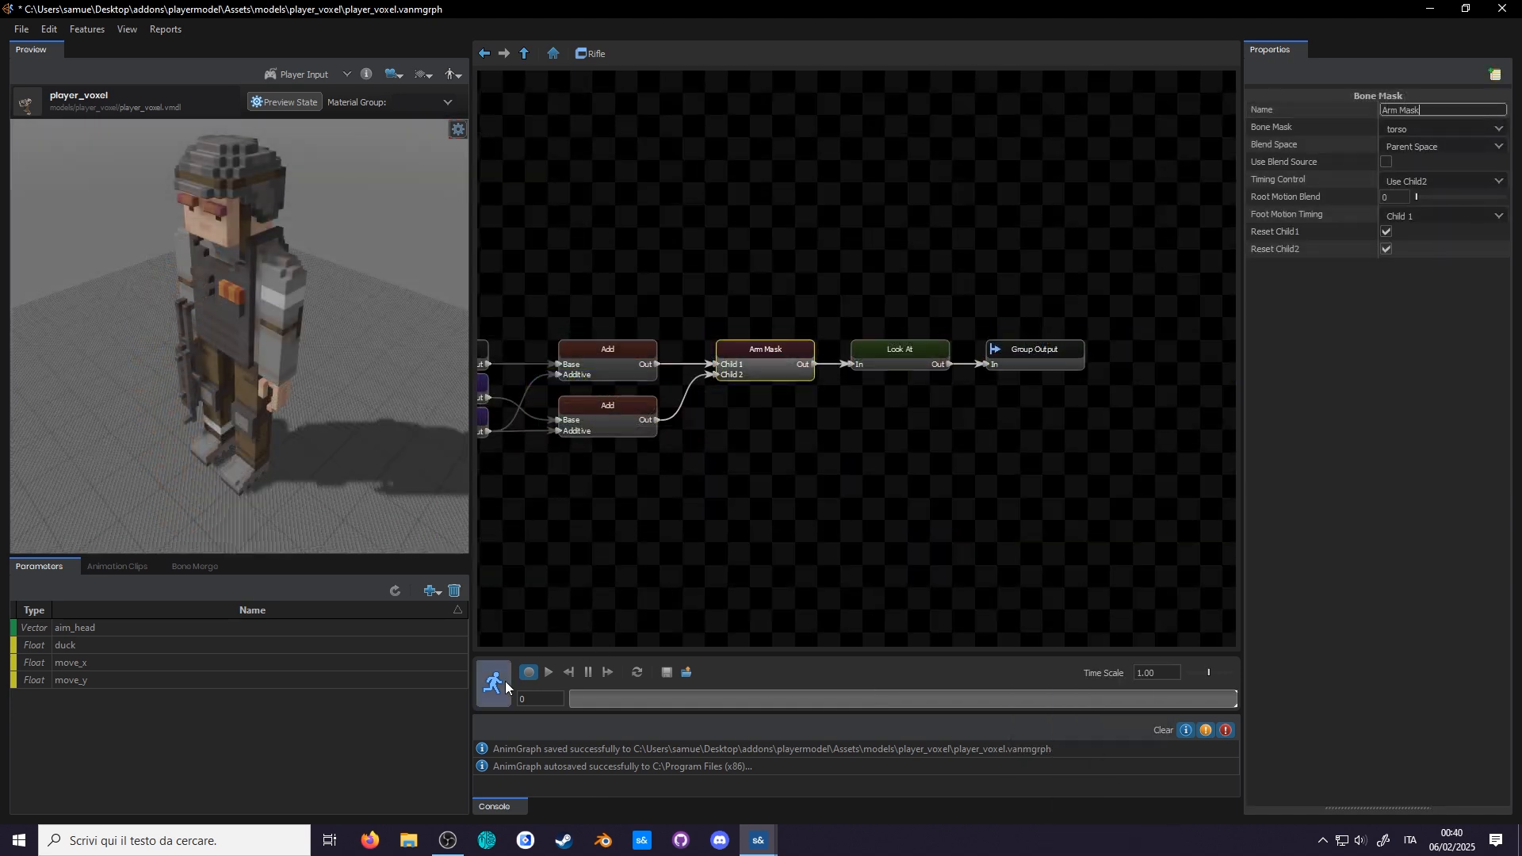
pyautogui.click(548, 673)
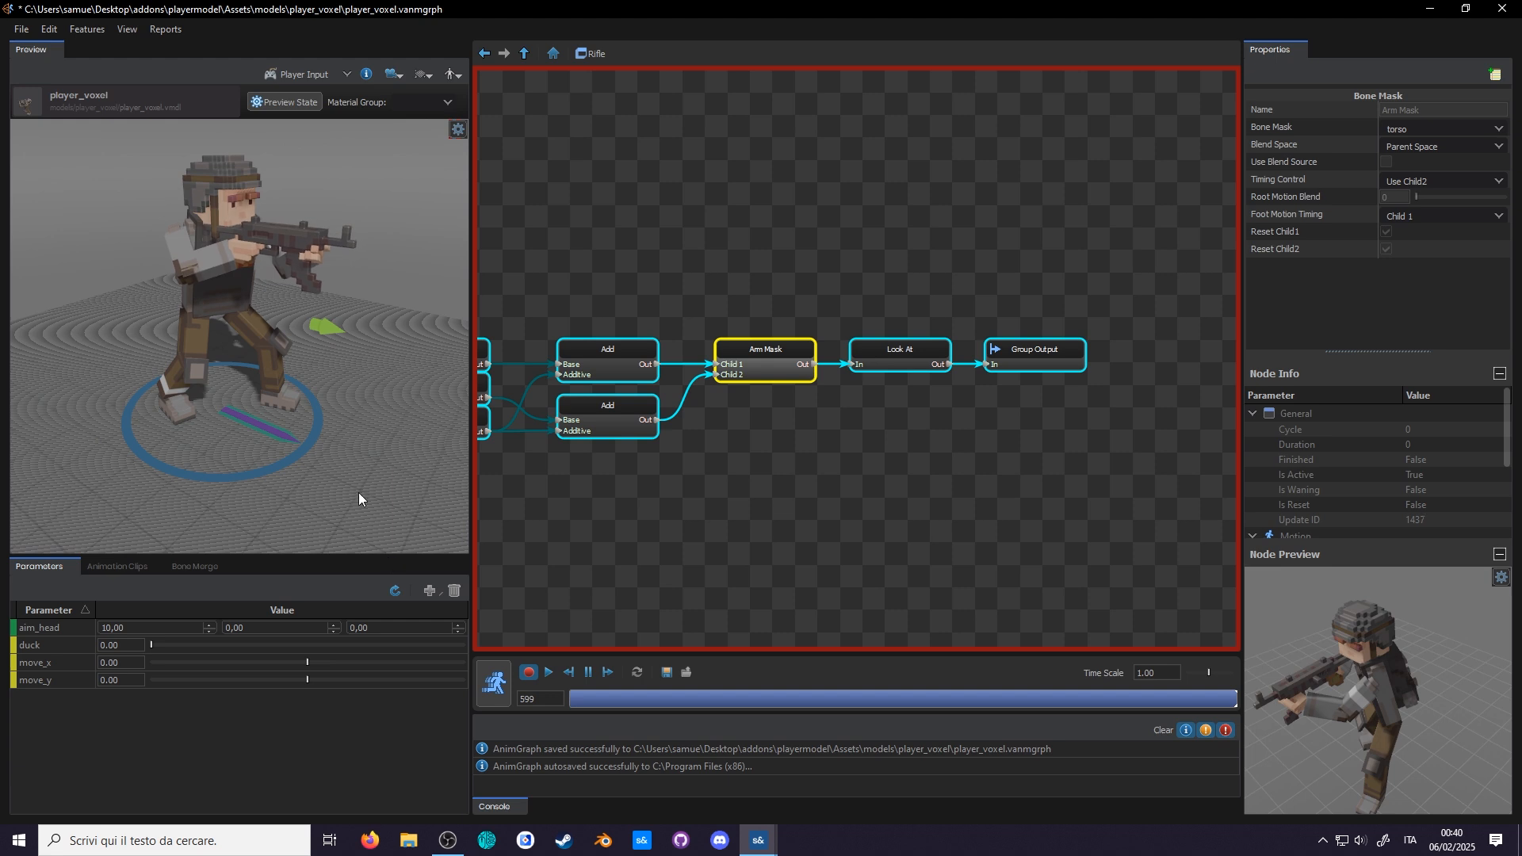
pyautogui.click(493, 679)
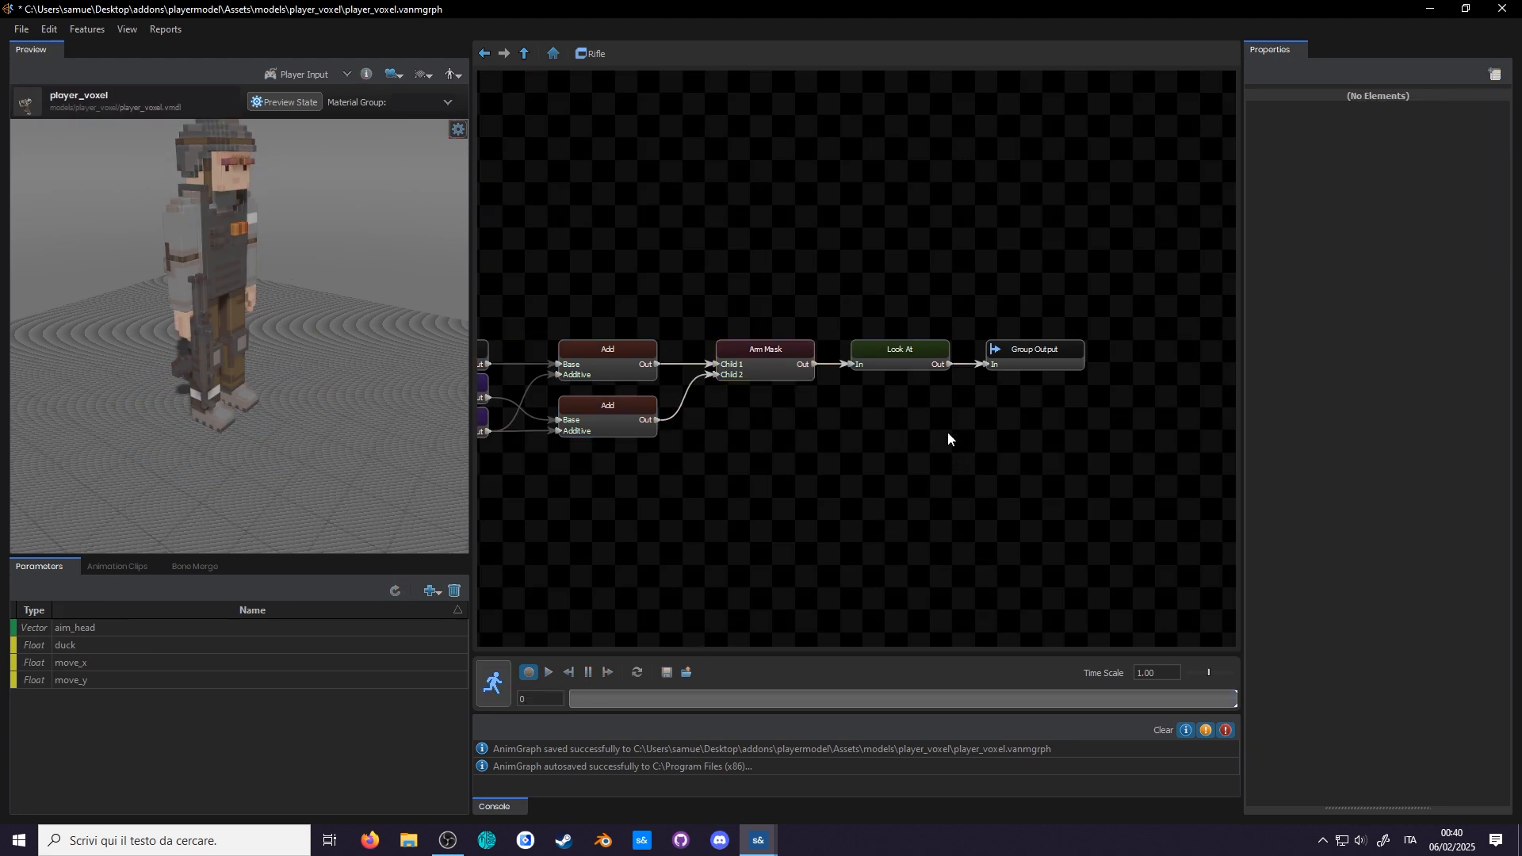
# - Create a legs-only bone mask 'Leg Stance Mask' and wire it toward Group Output
pyautogui.rightClick(948, 438)
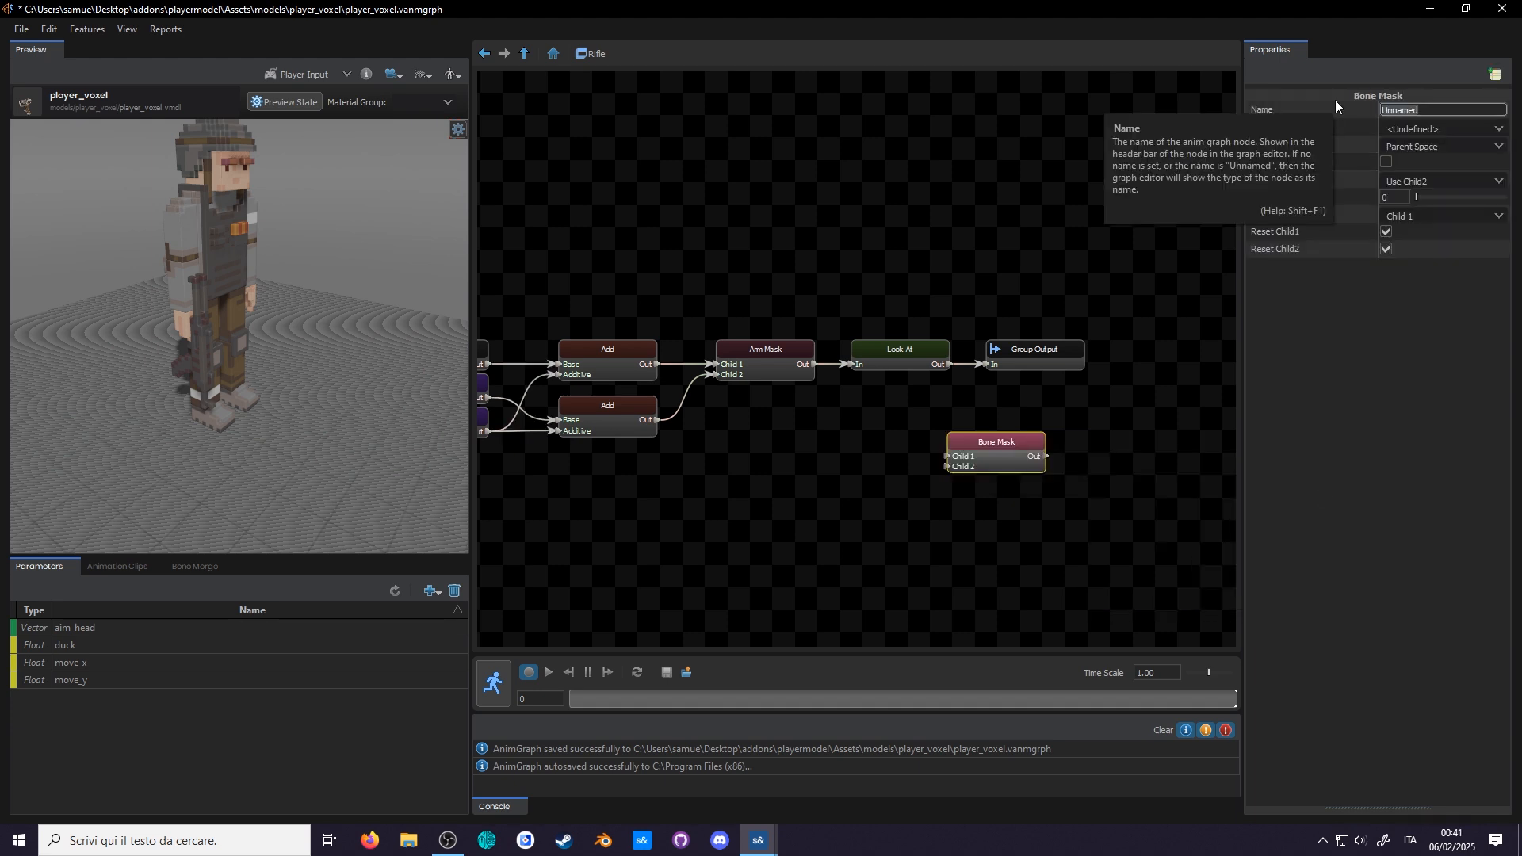
pyautogui.write('Leg Stance Mask')
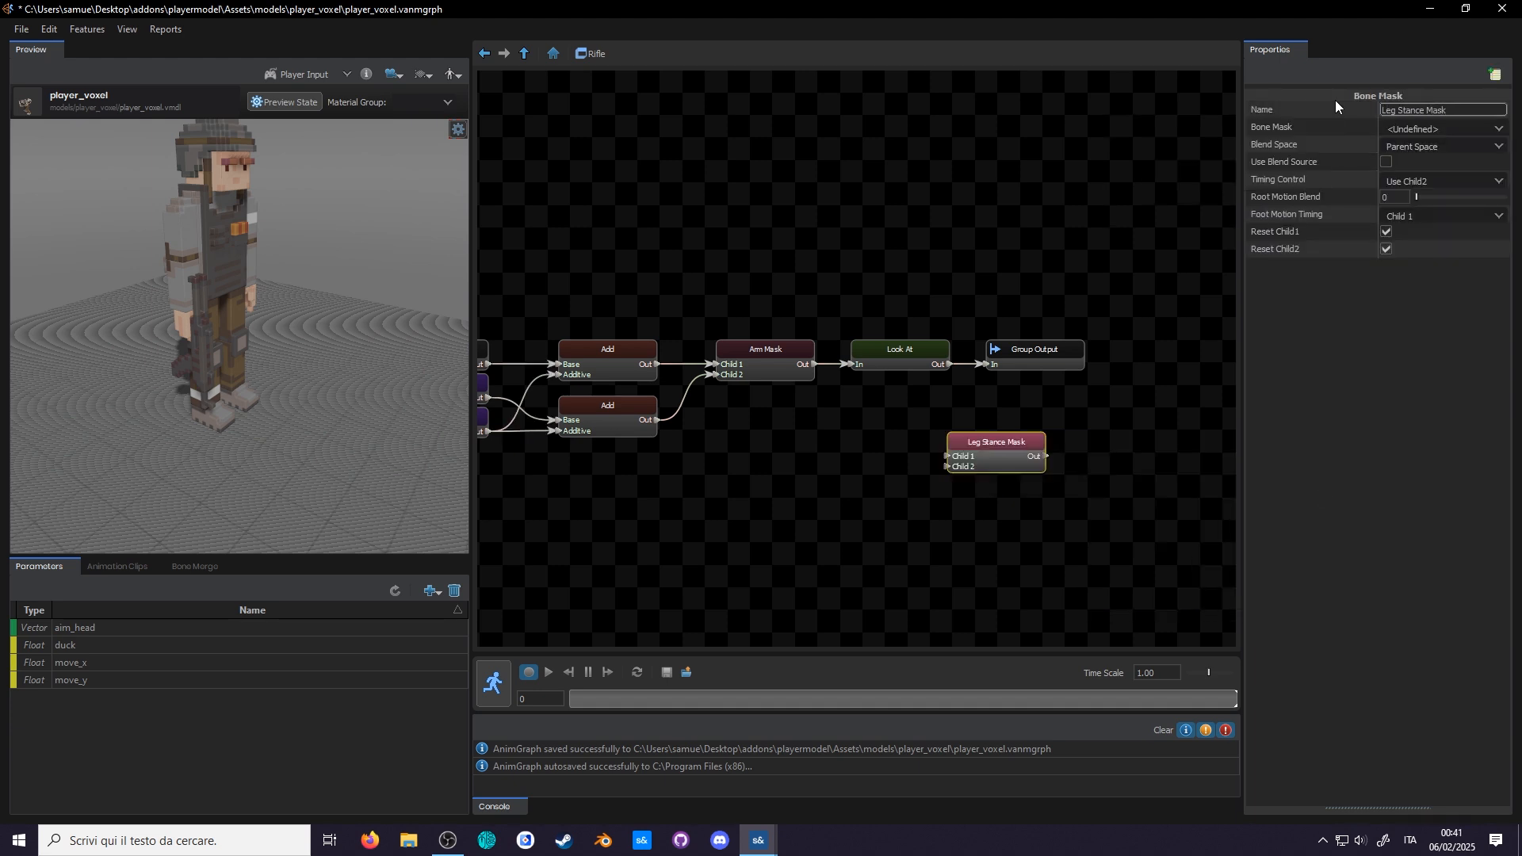
pyautogui.click(1441, 127)
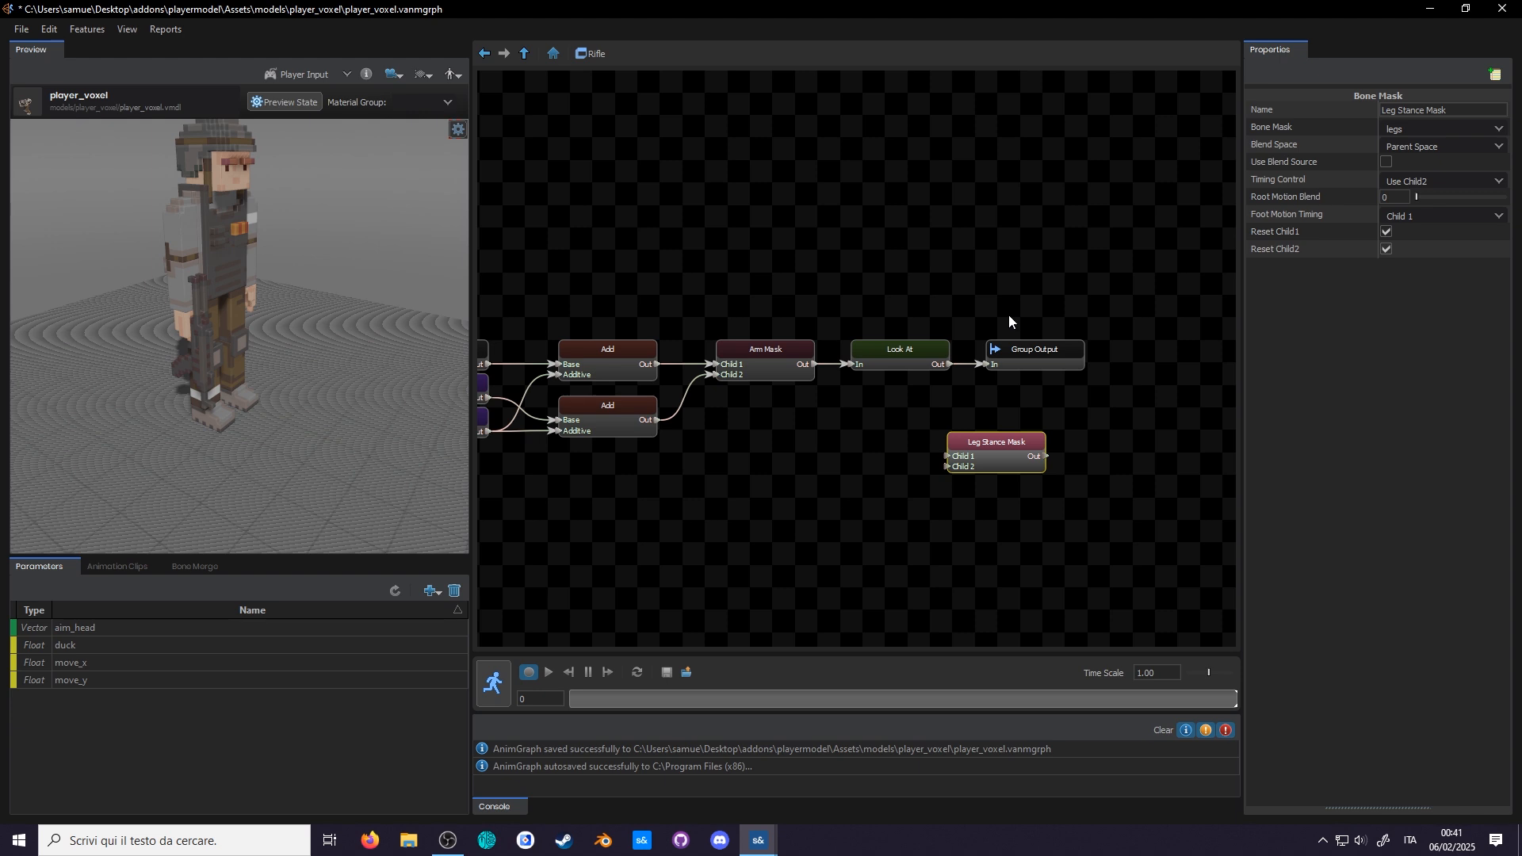
pyautogui.moveTo(994, 441); pyautogui.dragTo(1011, 327)
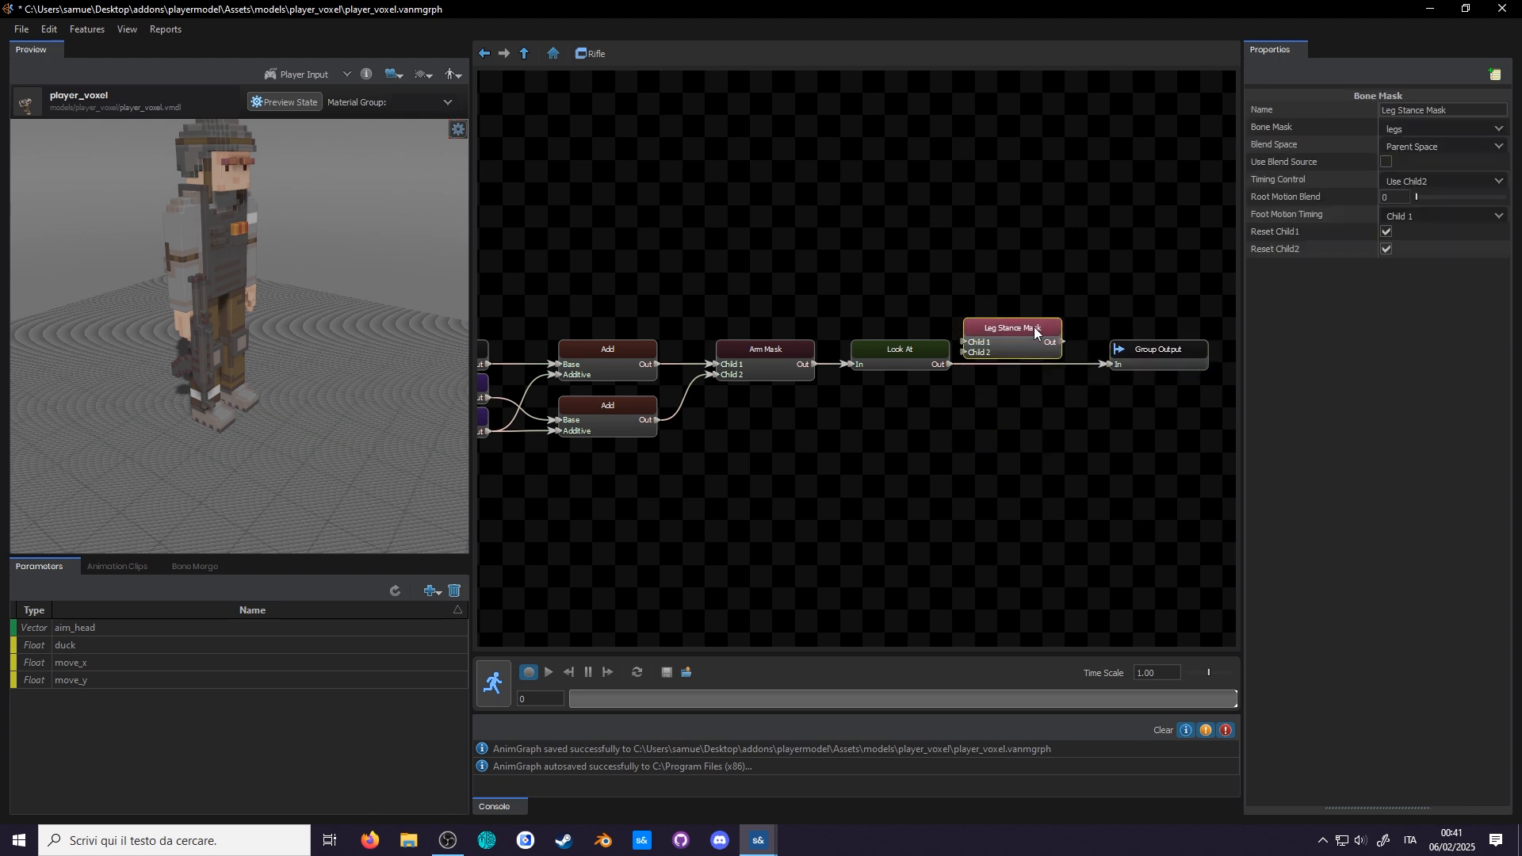
pyautogui.moveTo(1011, 328); pyautogui.dragTo(1021, 304)
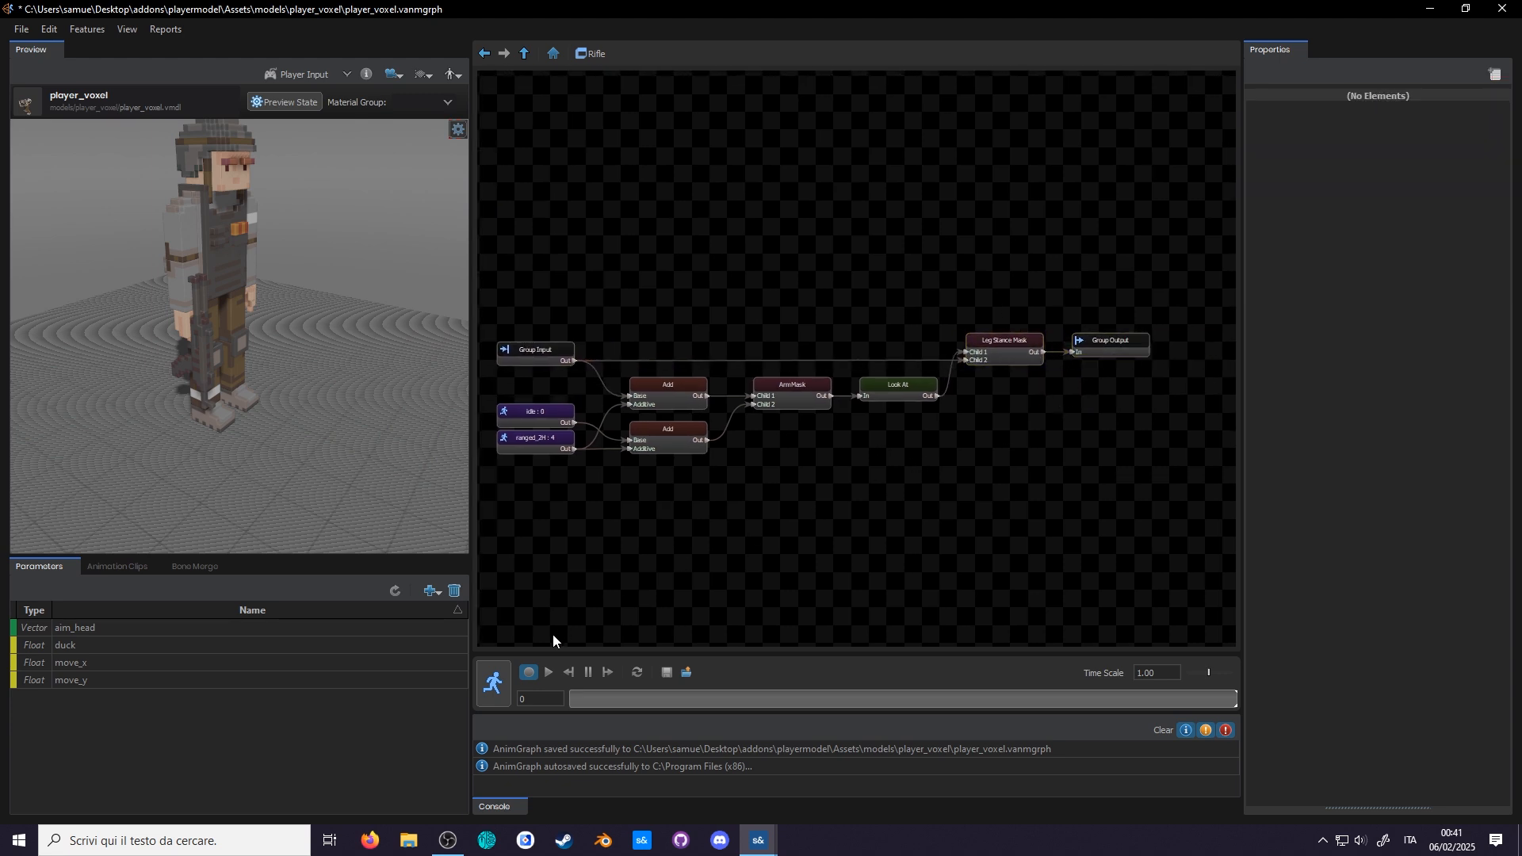
# - Preview the Rifle group with the new Leg Stance Mask
pyautogui.click(528, 675)
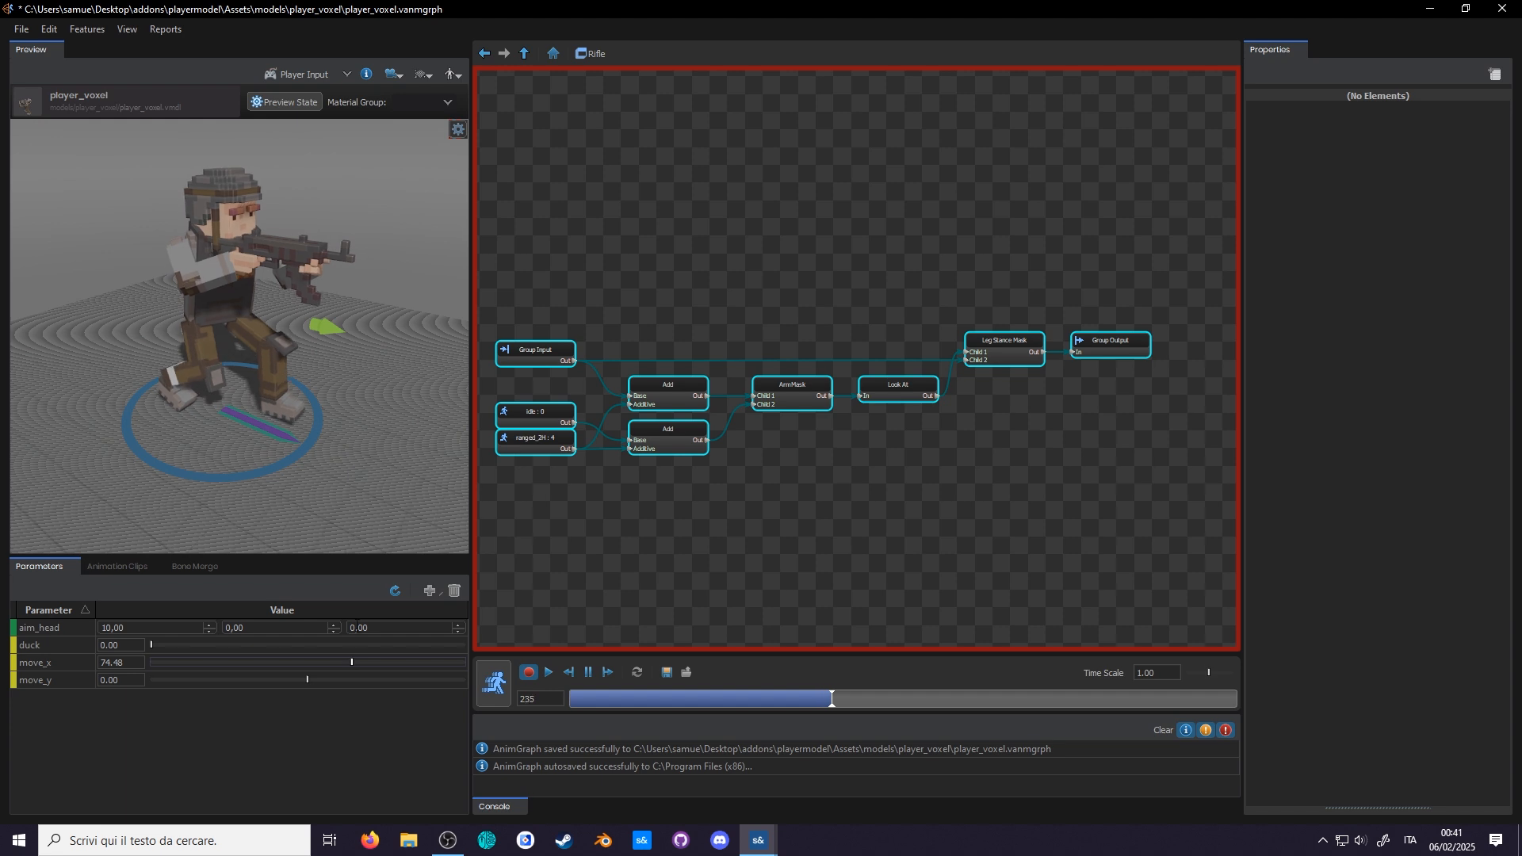
pyautogui.click(394, 595)
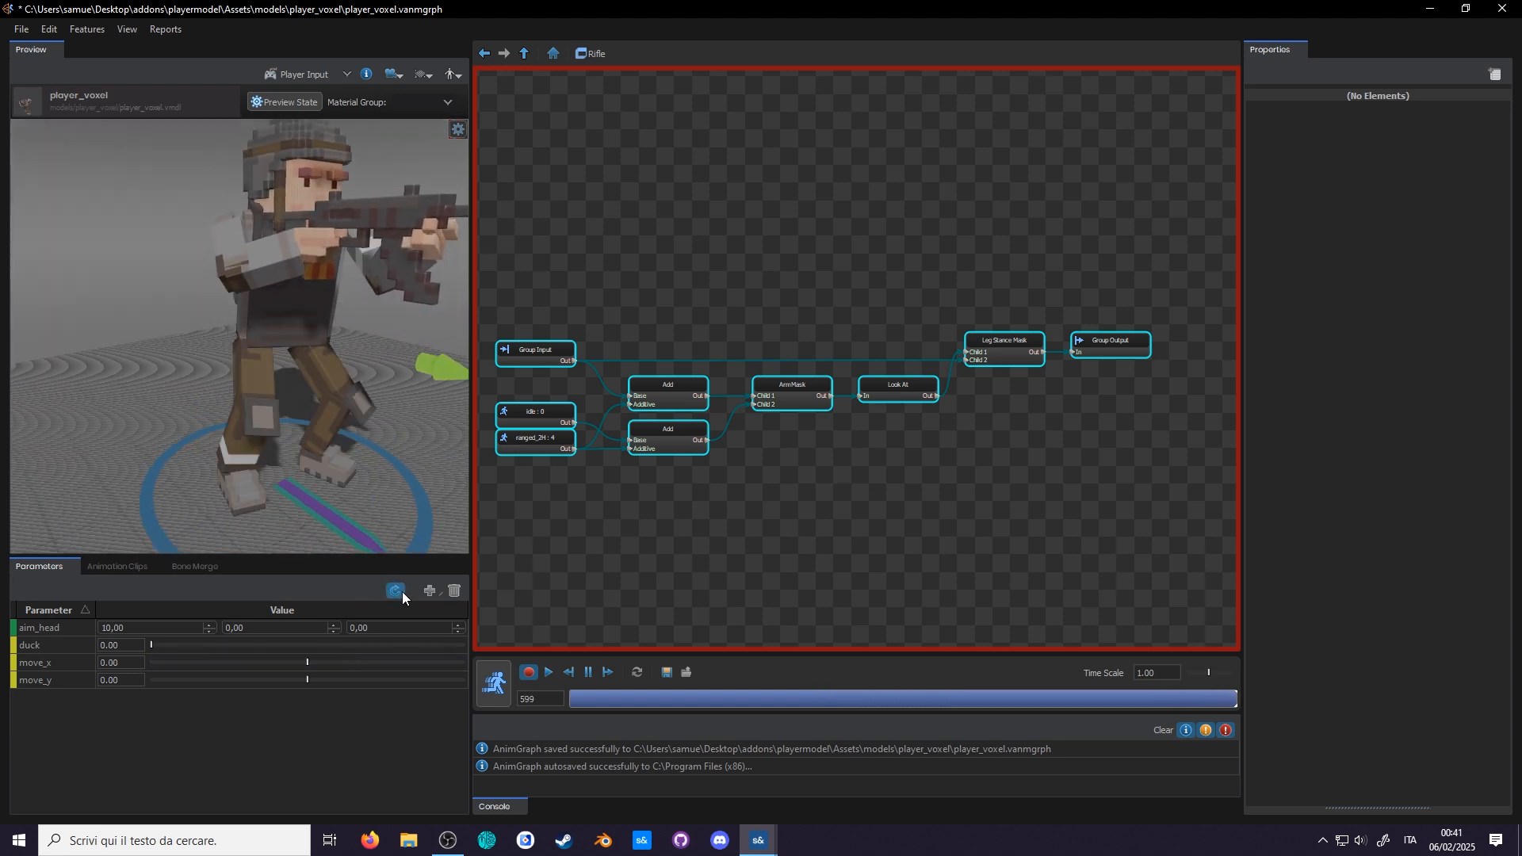
pyautogui.click(396, 592)
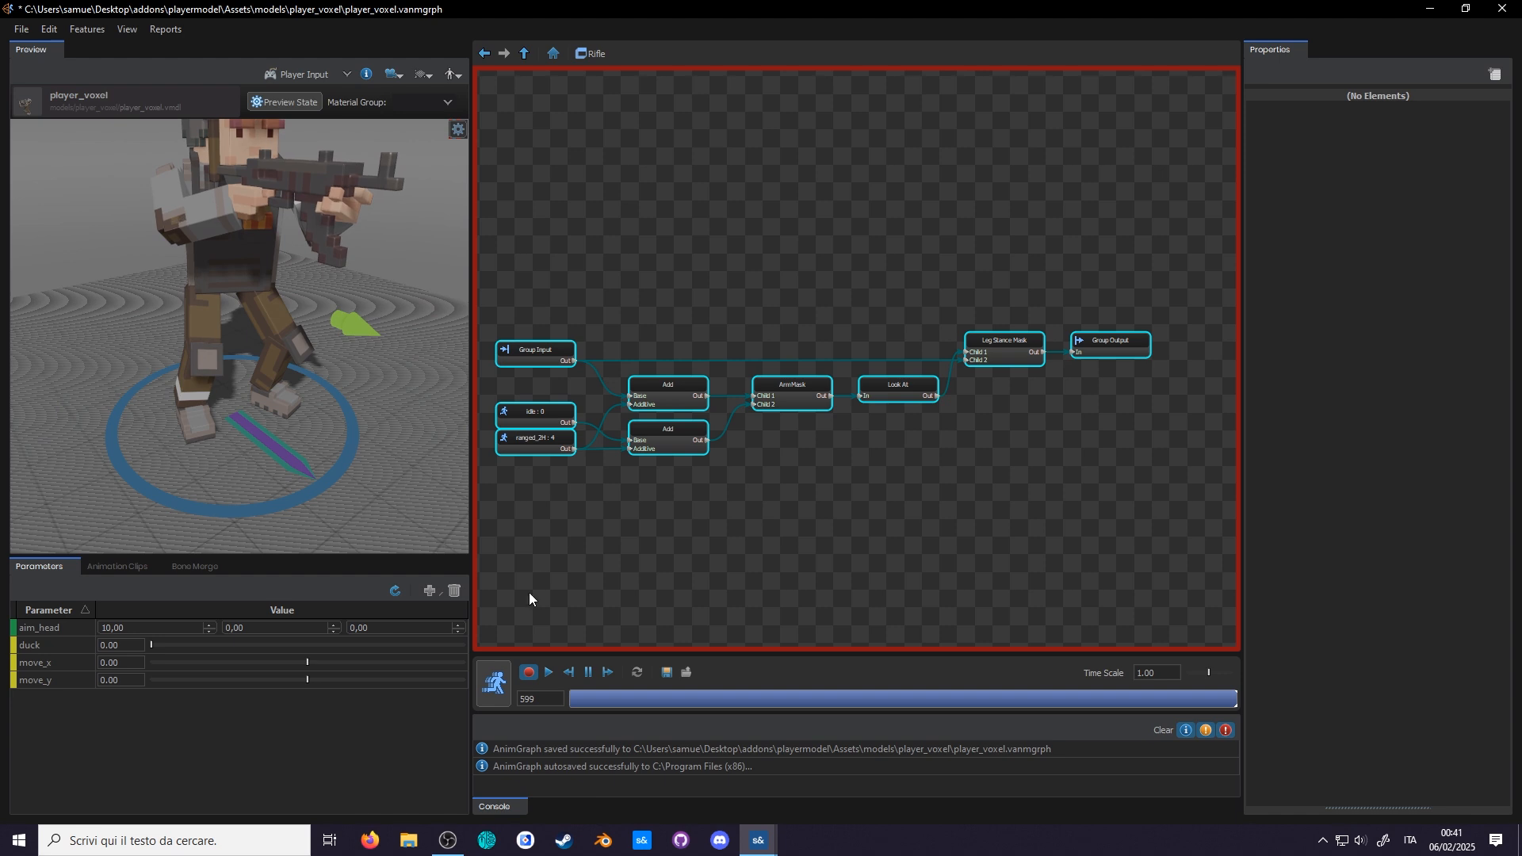
# - Add a 1D Blendspace node and inspect the move_x and move_y parameters
pyautogui.rightClick(939, 531)
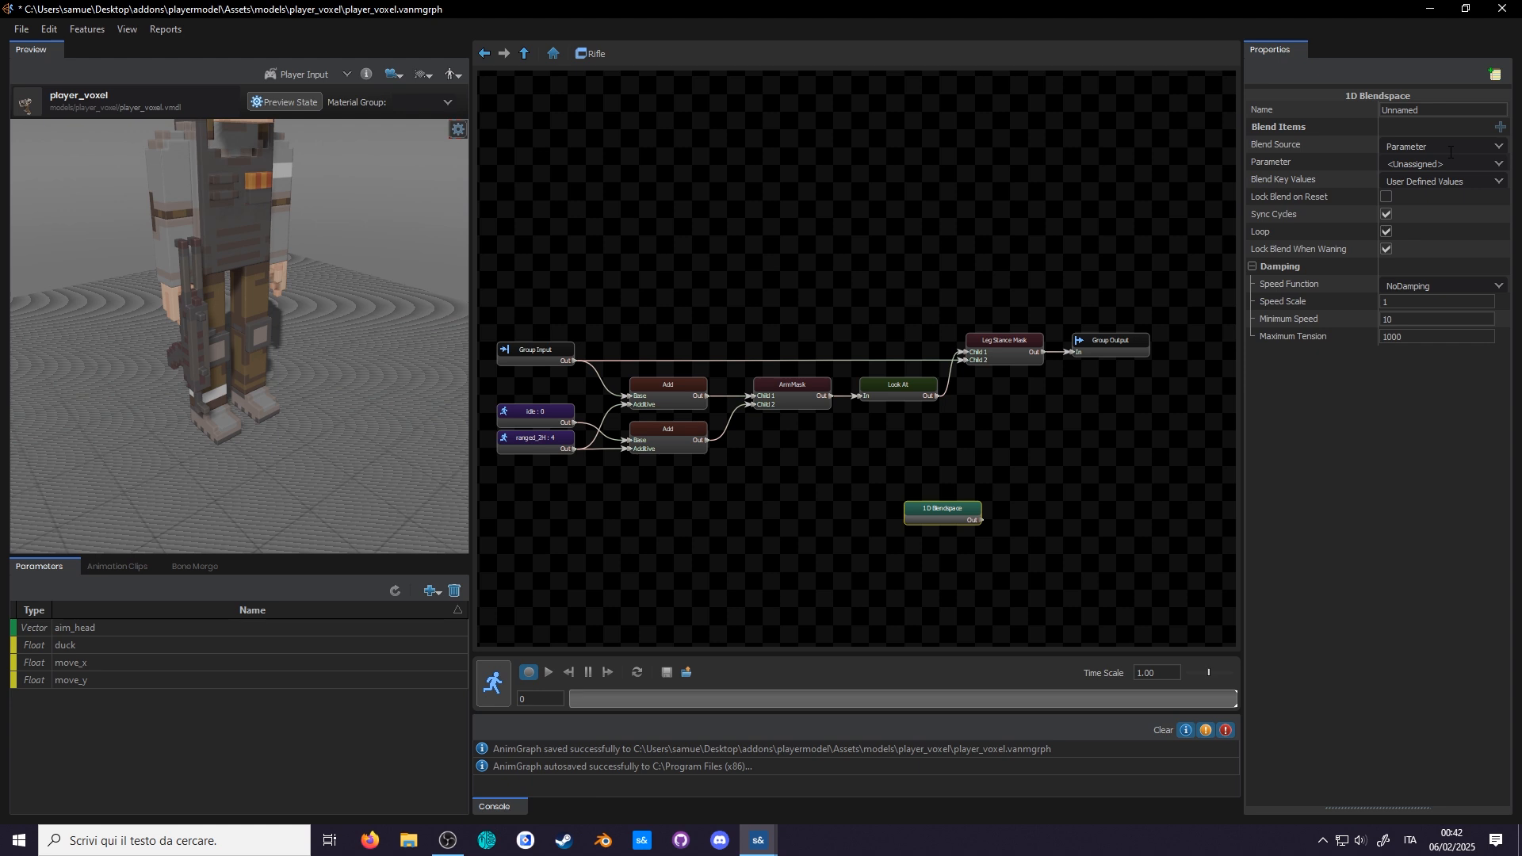
pyautogui.click(70, 661)
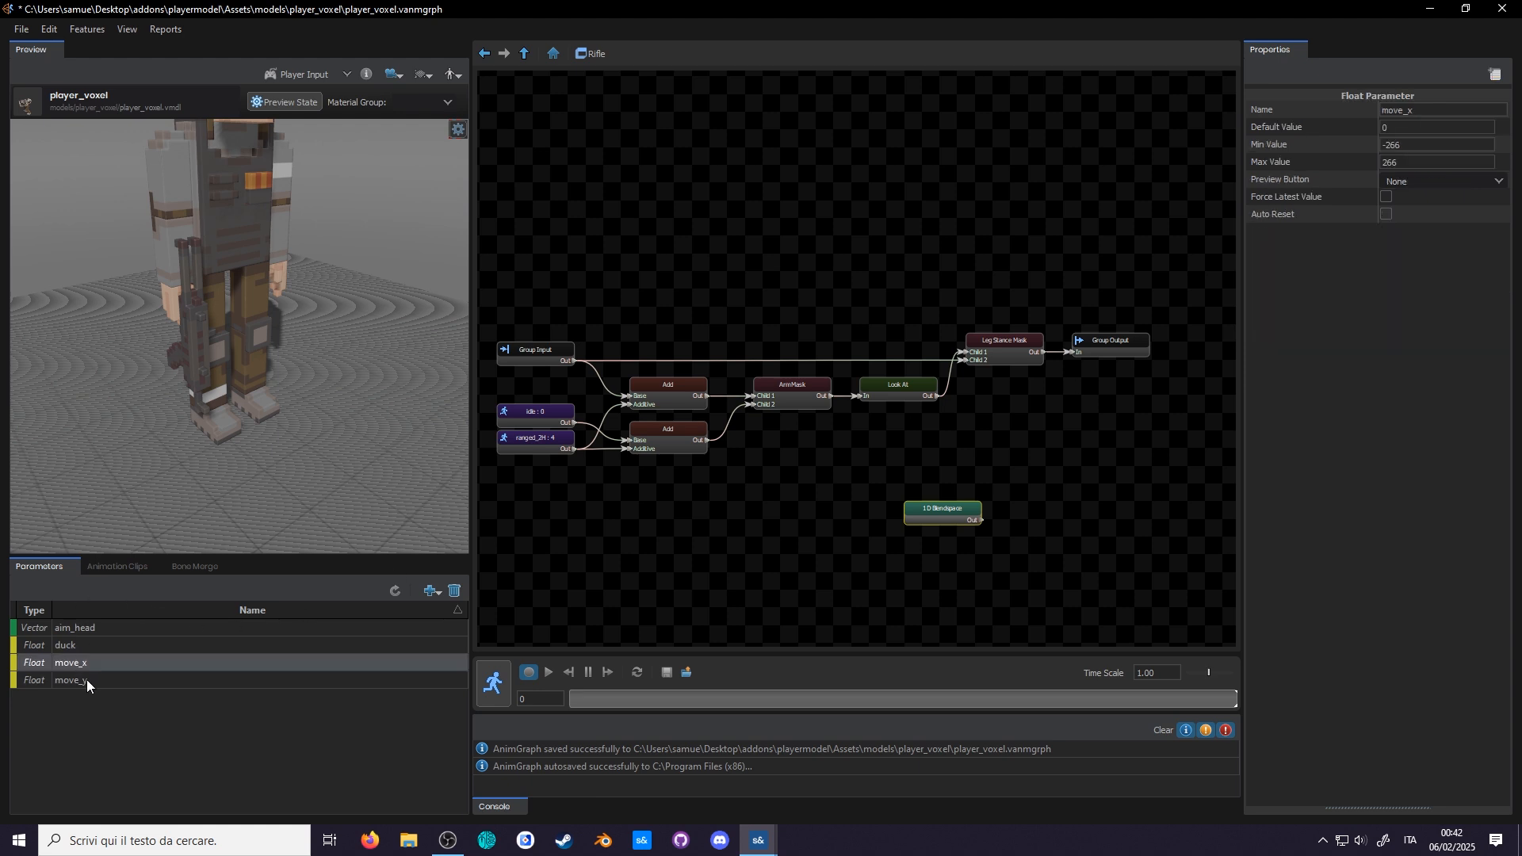
pyautogui.click(70, 680)
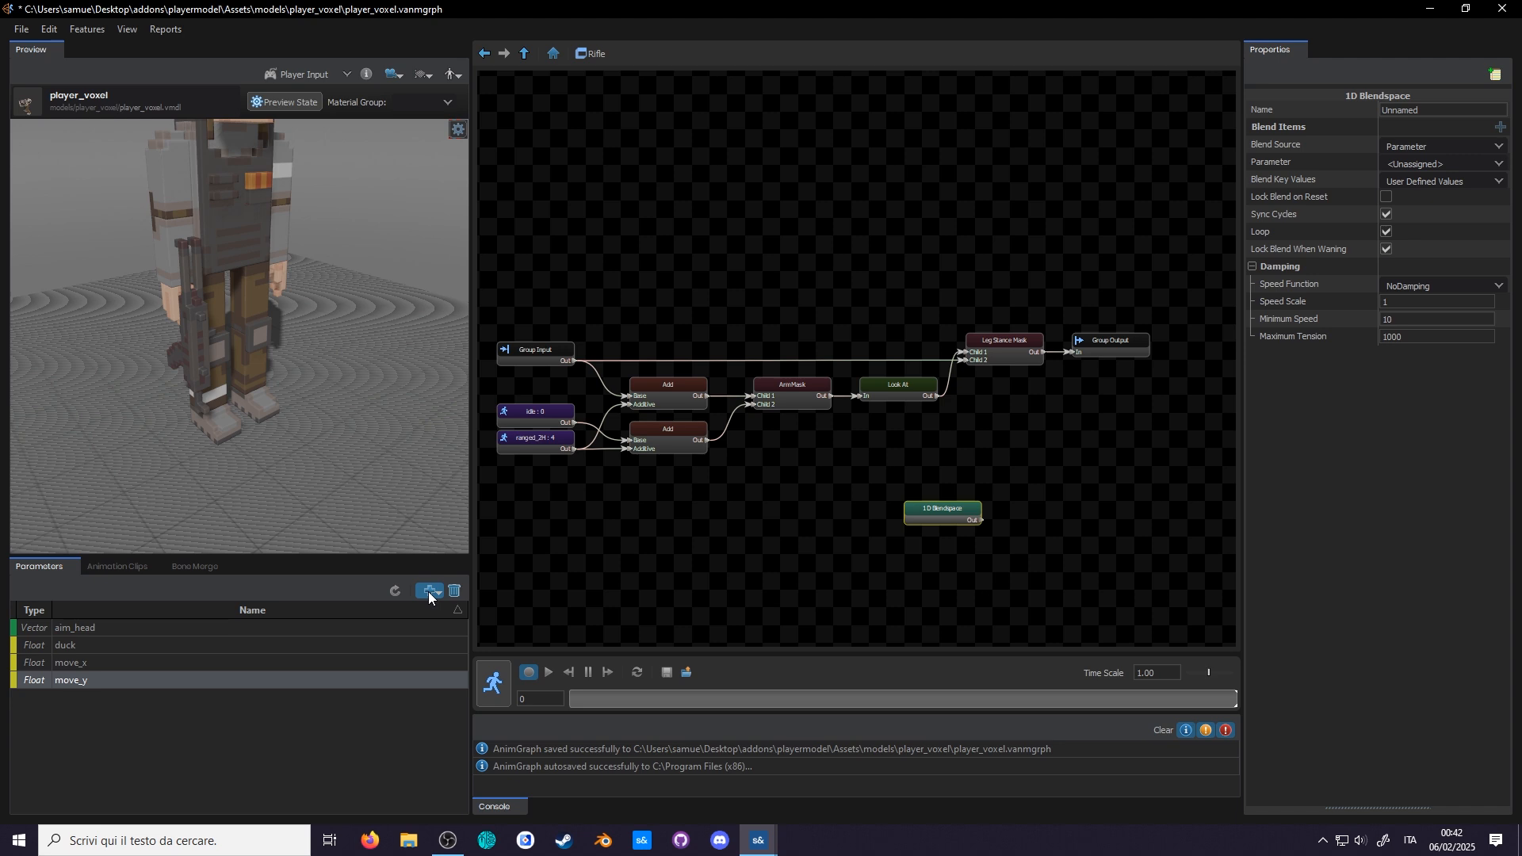
# - Discard a test float parameter and drive the blendspace from Root Motion Speed
pyautogui.click(428, 590)
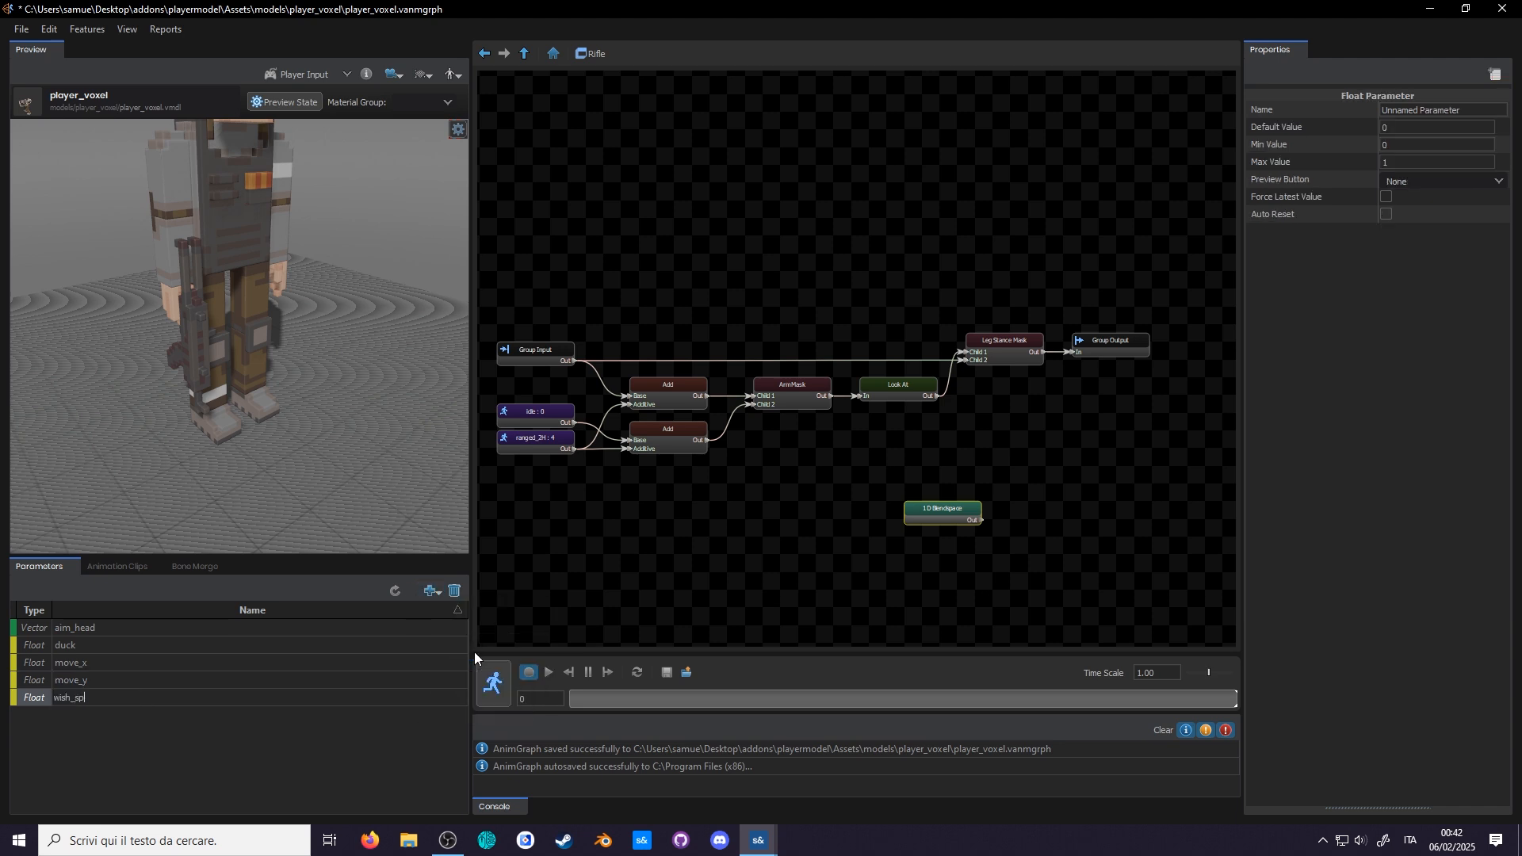
pyautogui.click(453, 594)
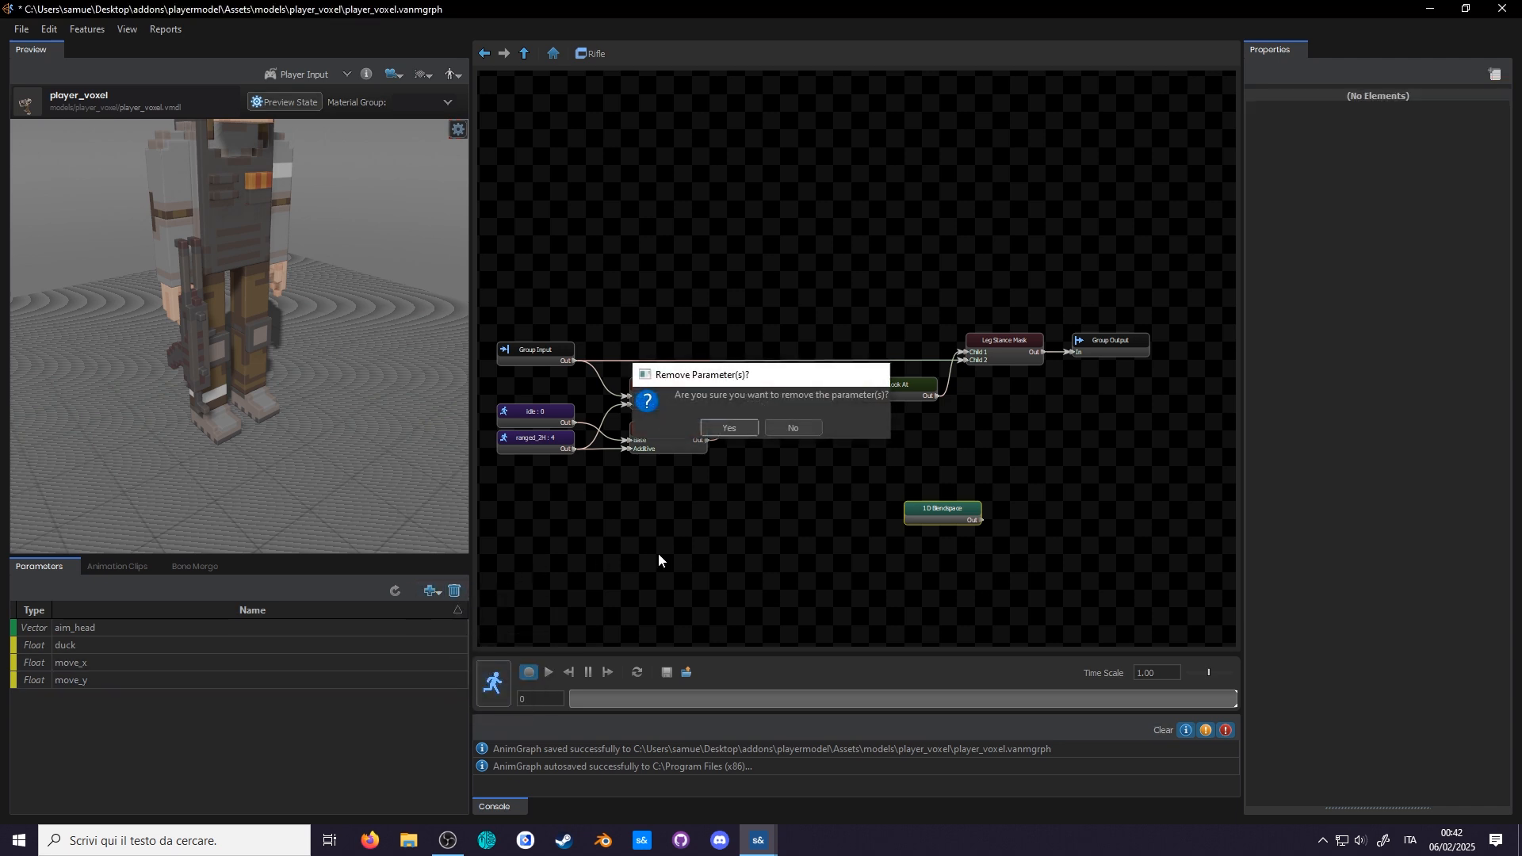
pyautogui.click(792, 428)
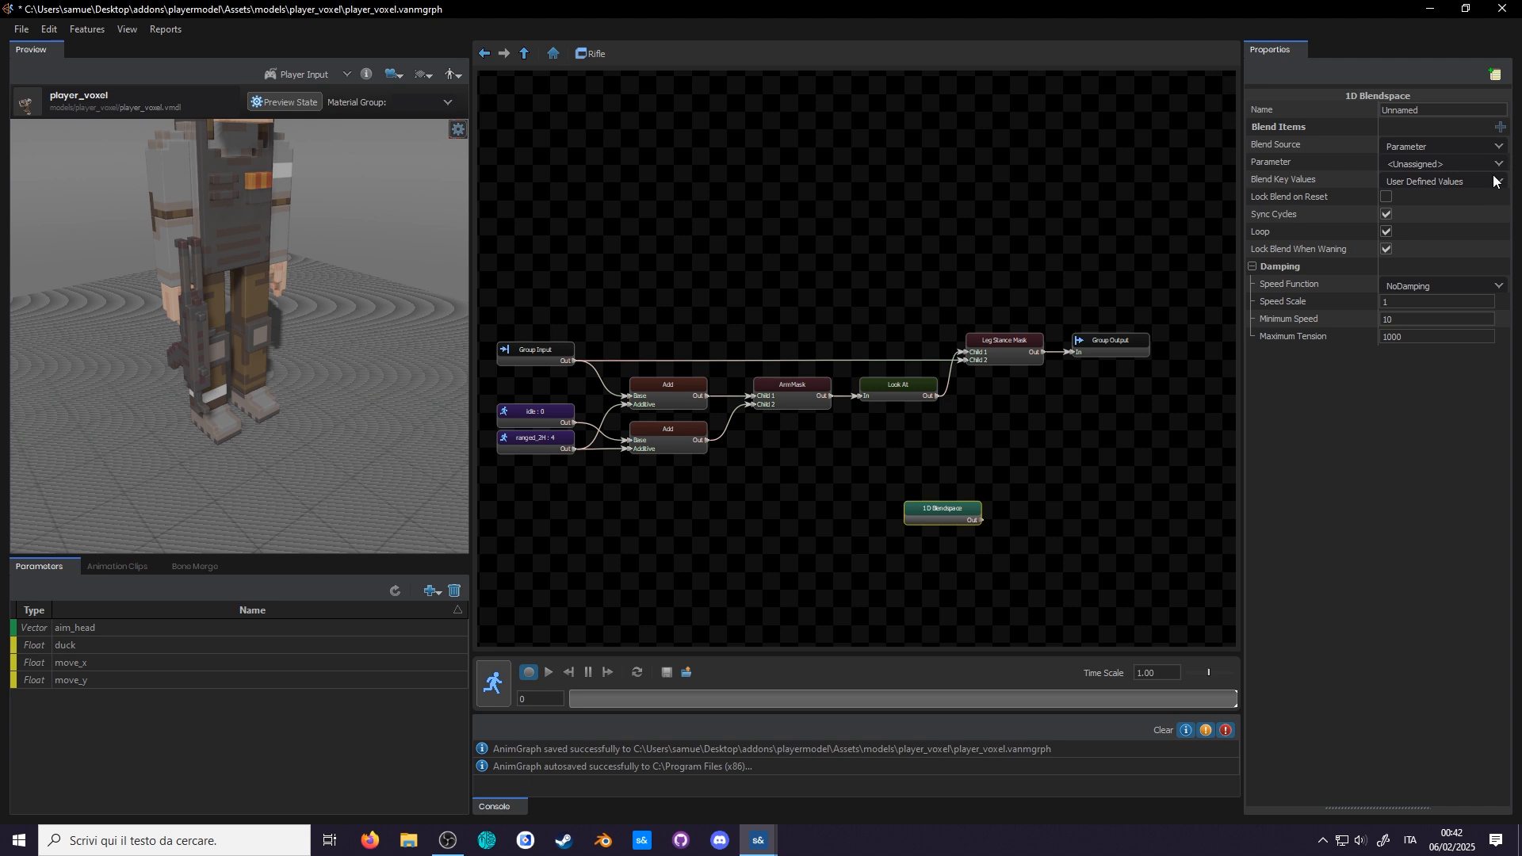
pyautogui.click(1440, 146)
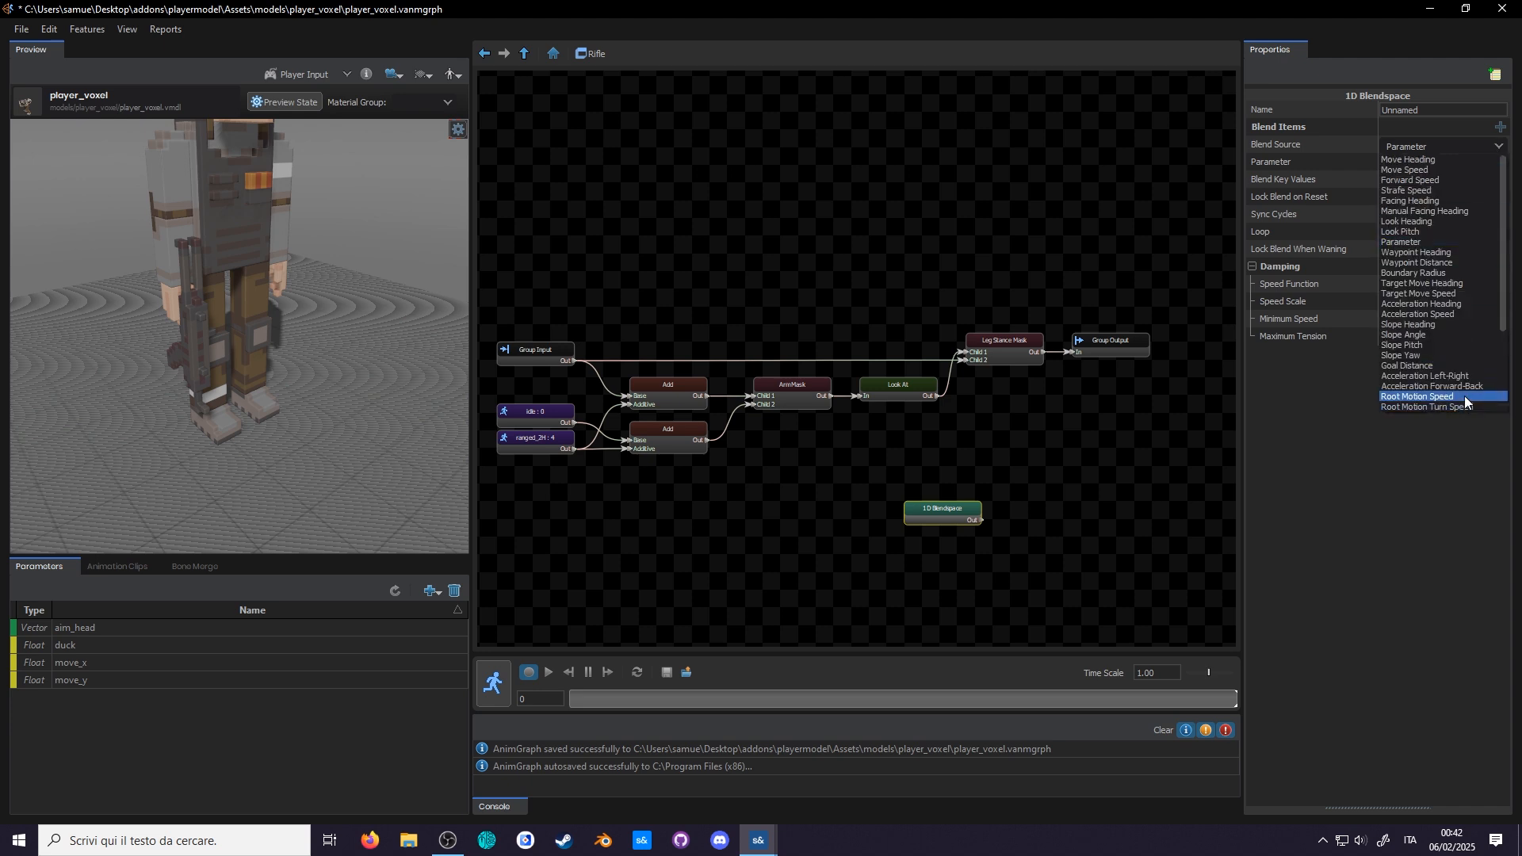
pyautogui.click(1418, 396)
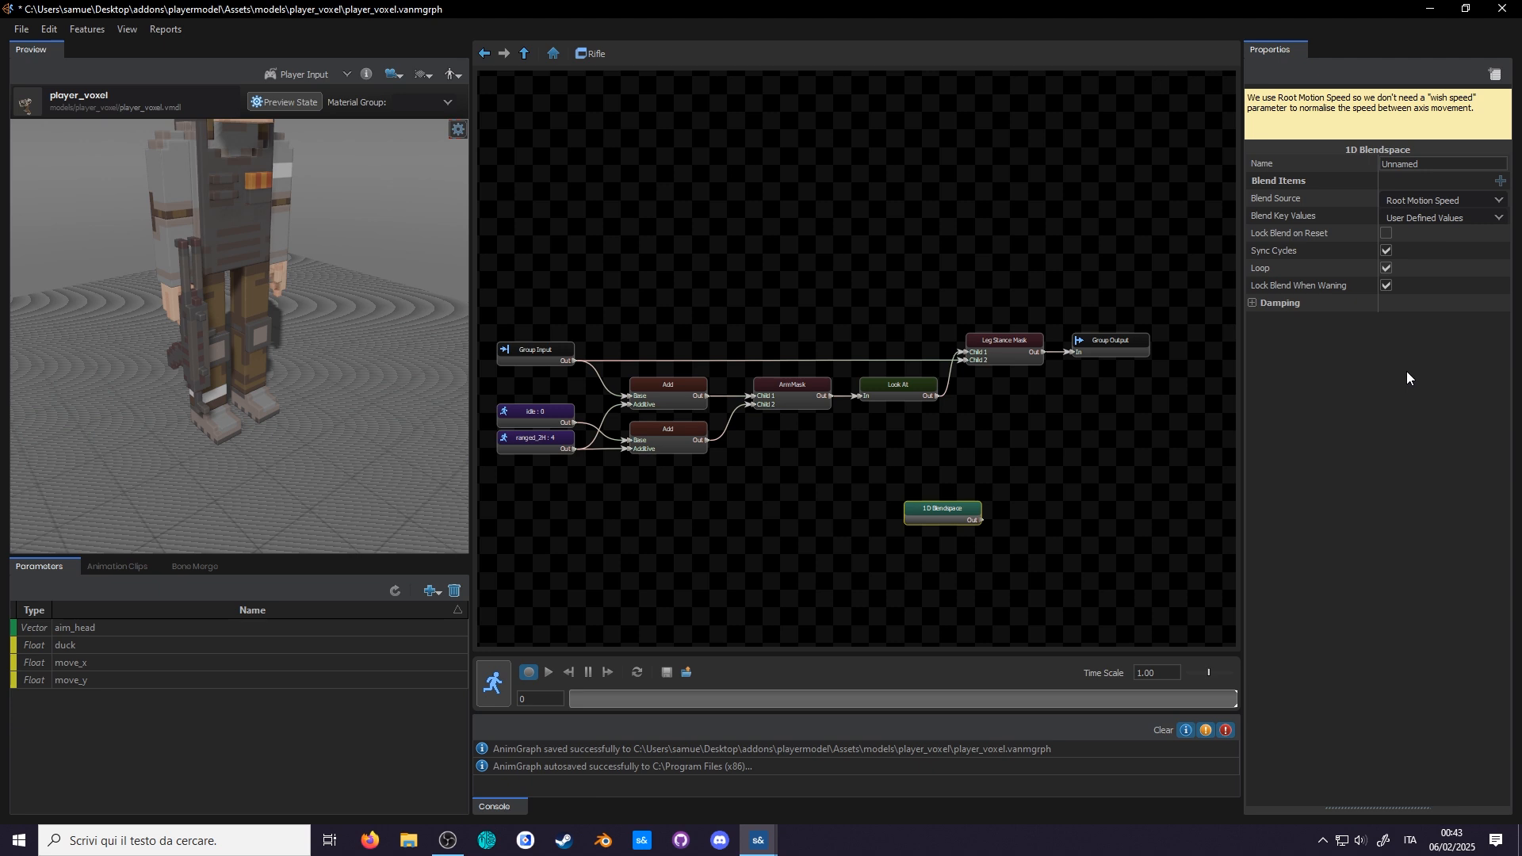
# - Add a 'Stance' blend item, wire the stance mask into it, and preview
pyautogui.click(1500, 181)
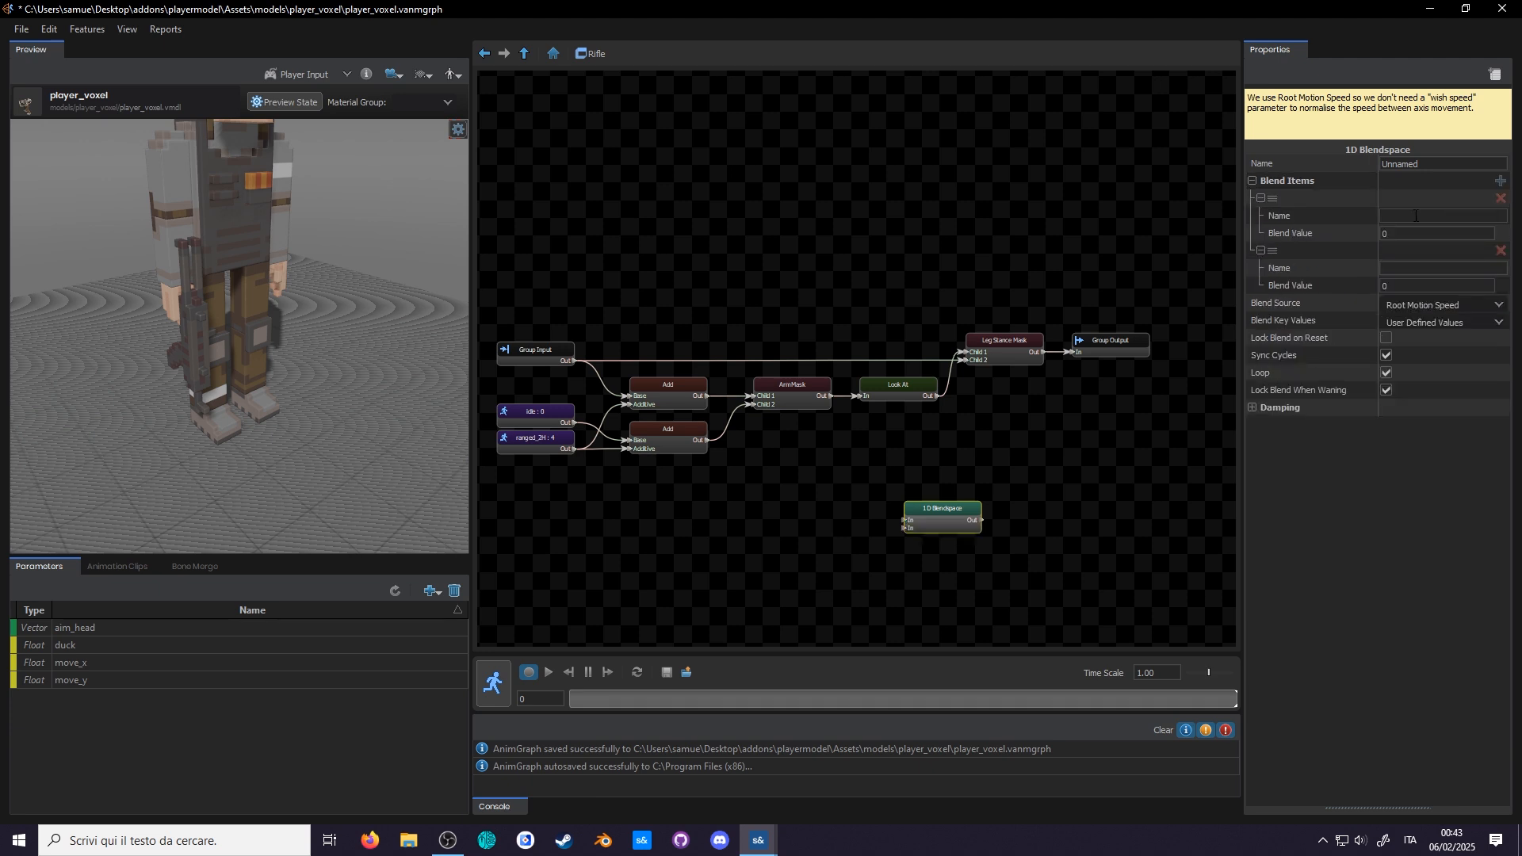
pyautogui.write('Stance')
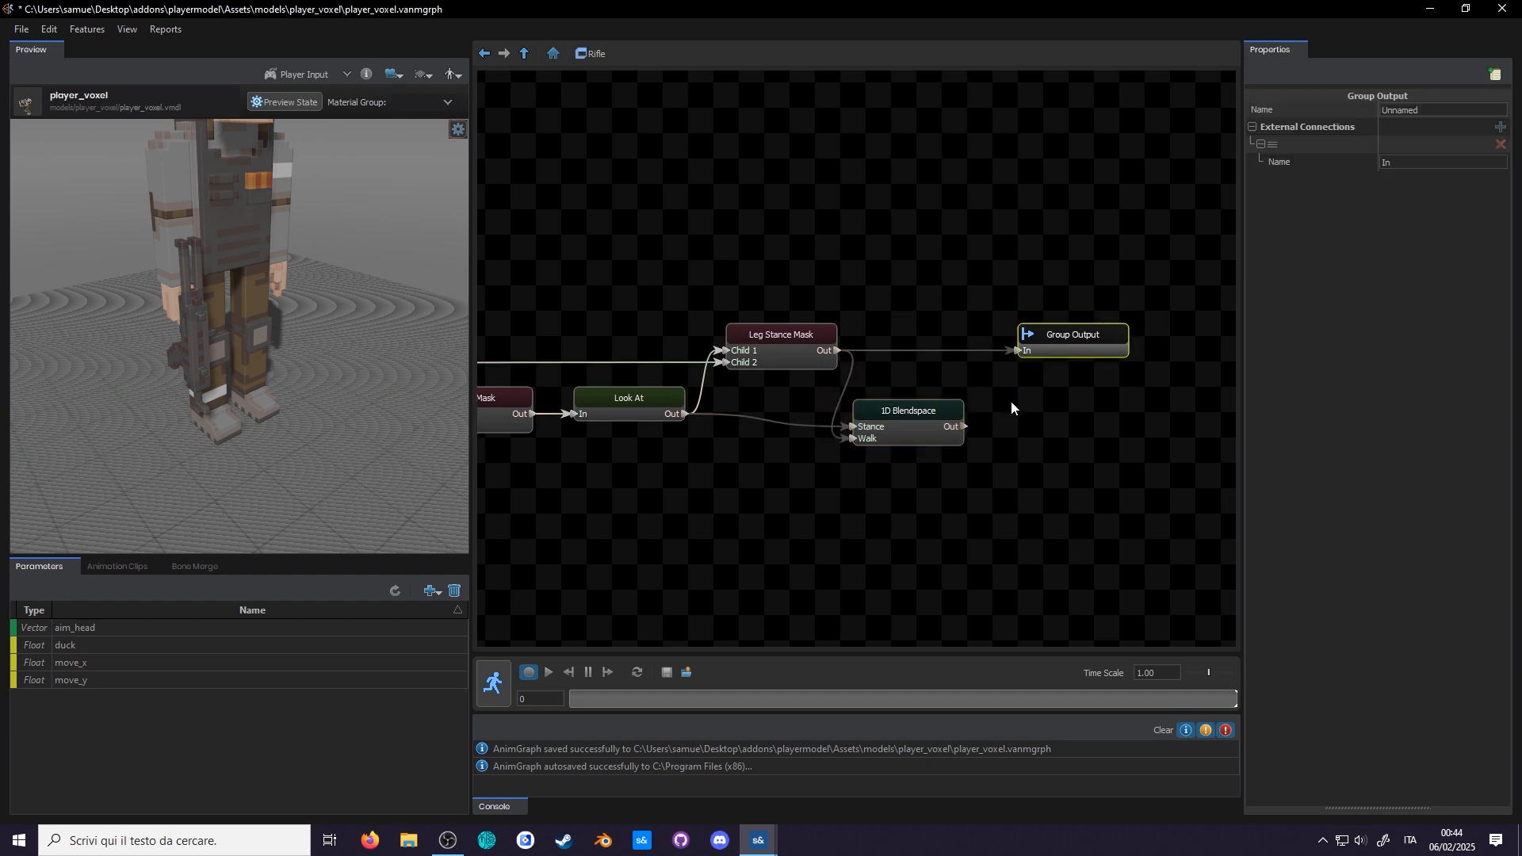
pyautogui.click(907, 409)
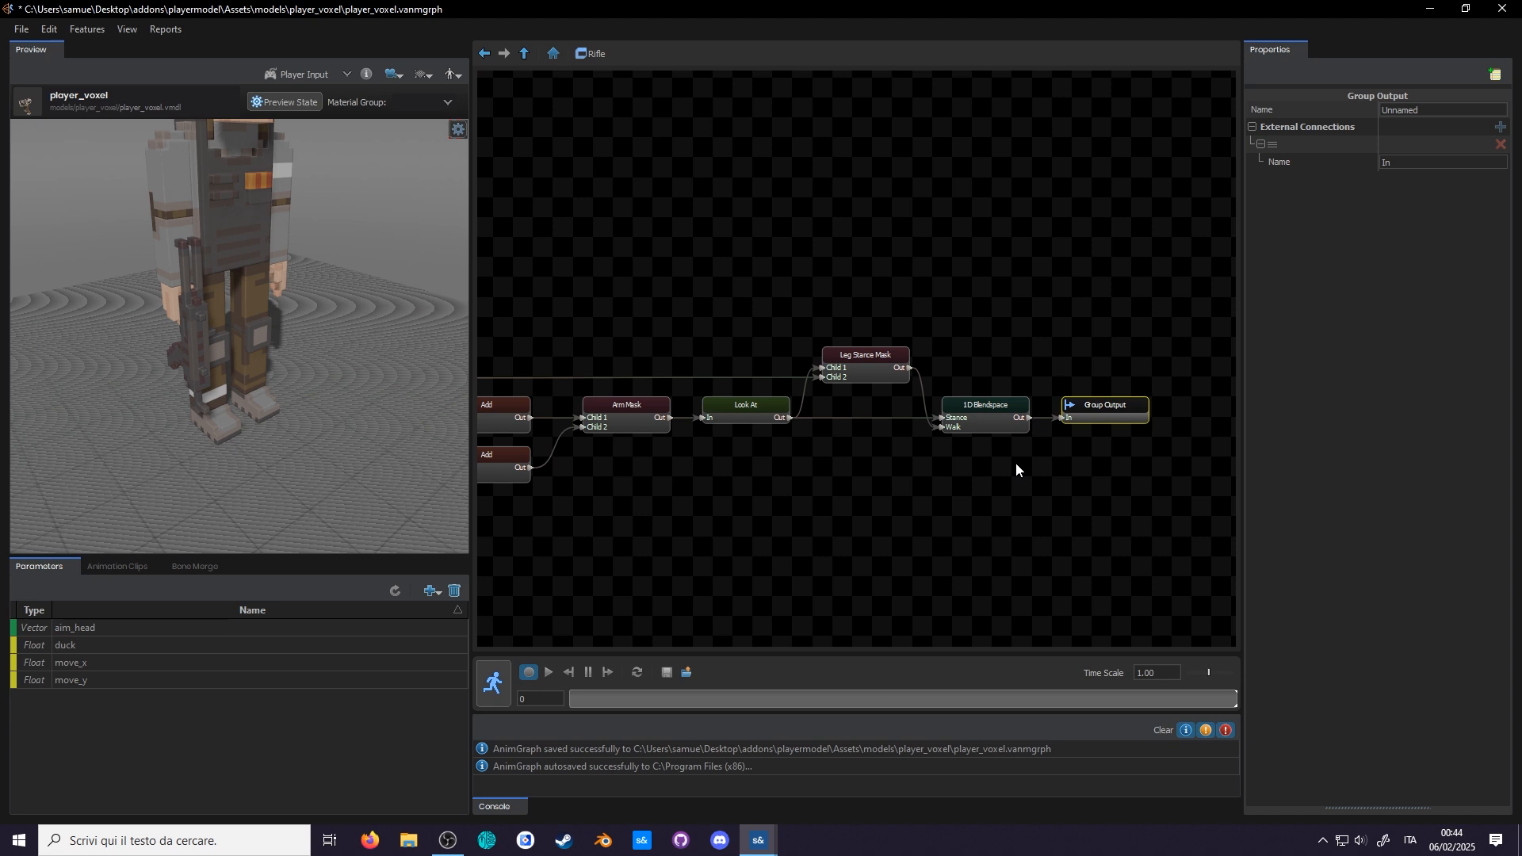
pyautogui.click(546, 671)
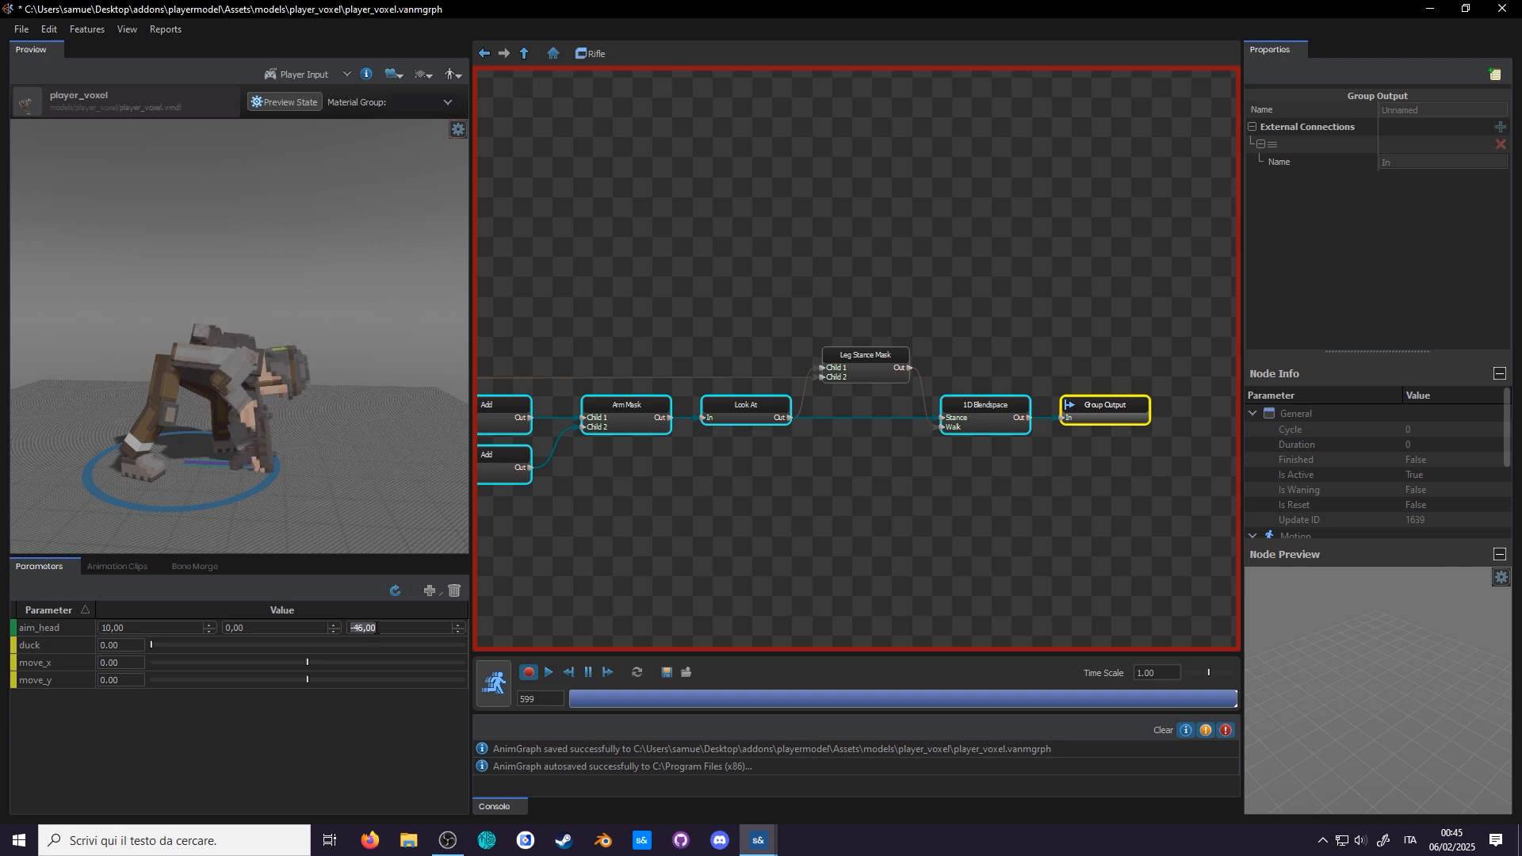
# - Stop the graph preview after testing the walk blend
pyautogui.click(395, 592)
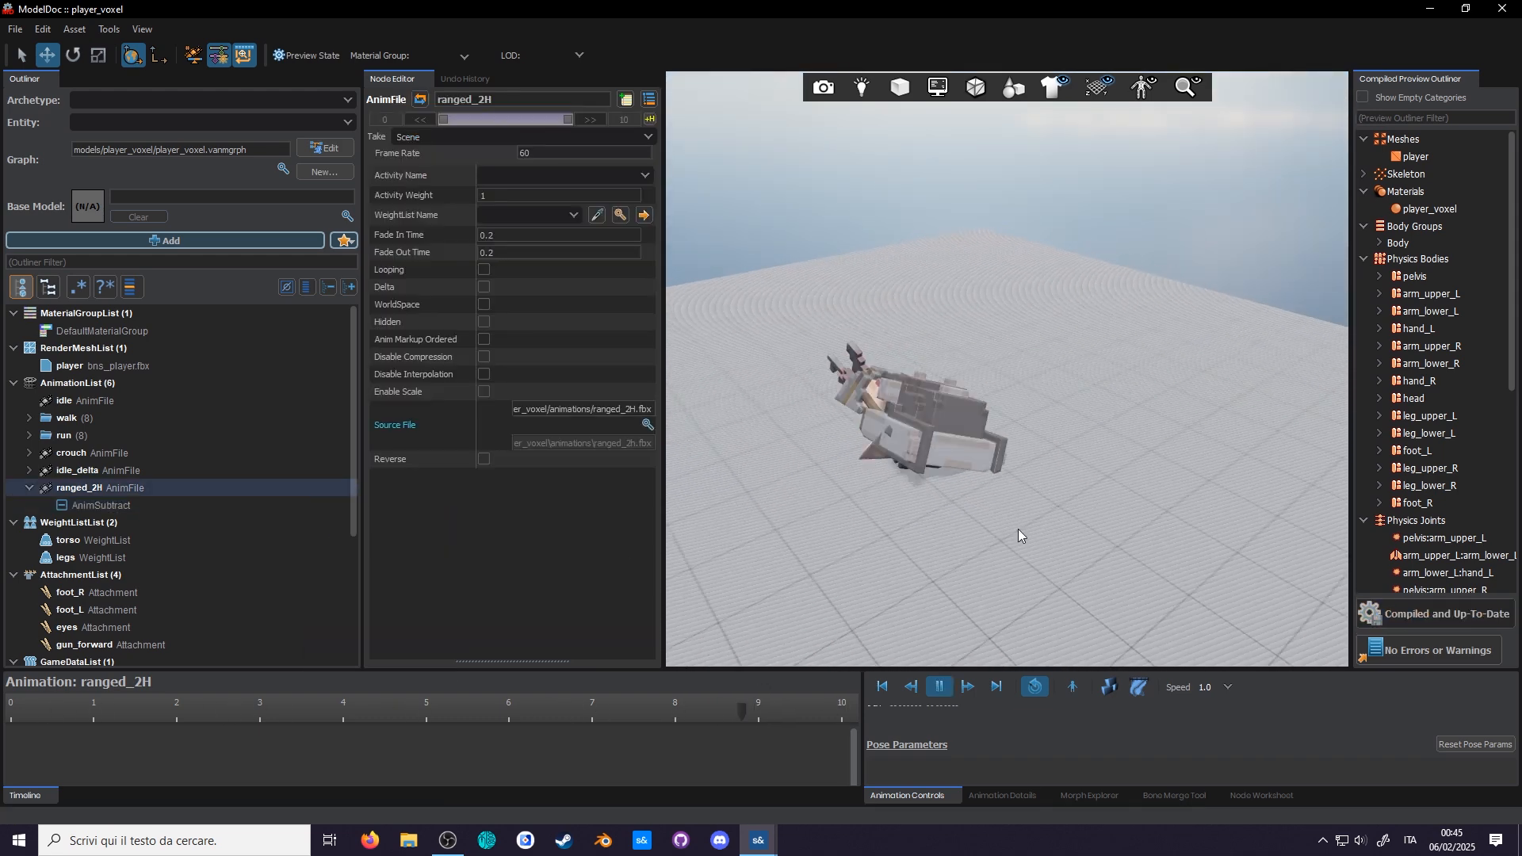
# - Pause the ranged_2H playback and head back to the graph
pyautogui.click(938, 687)
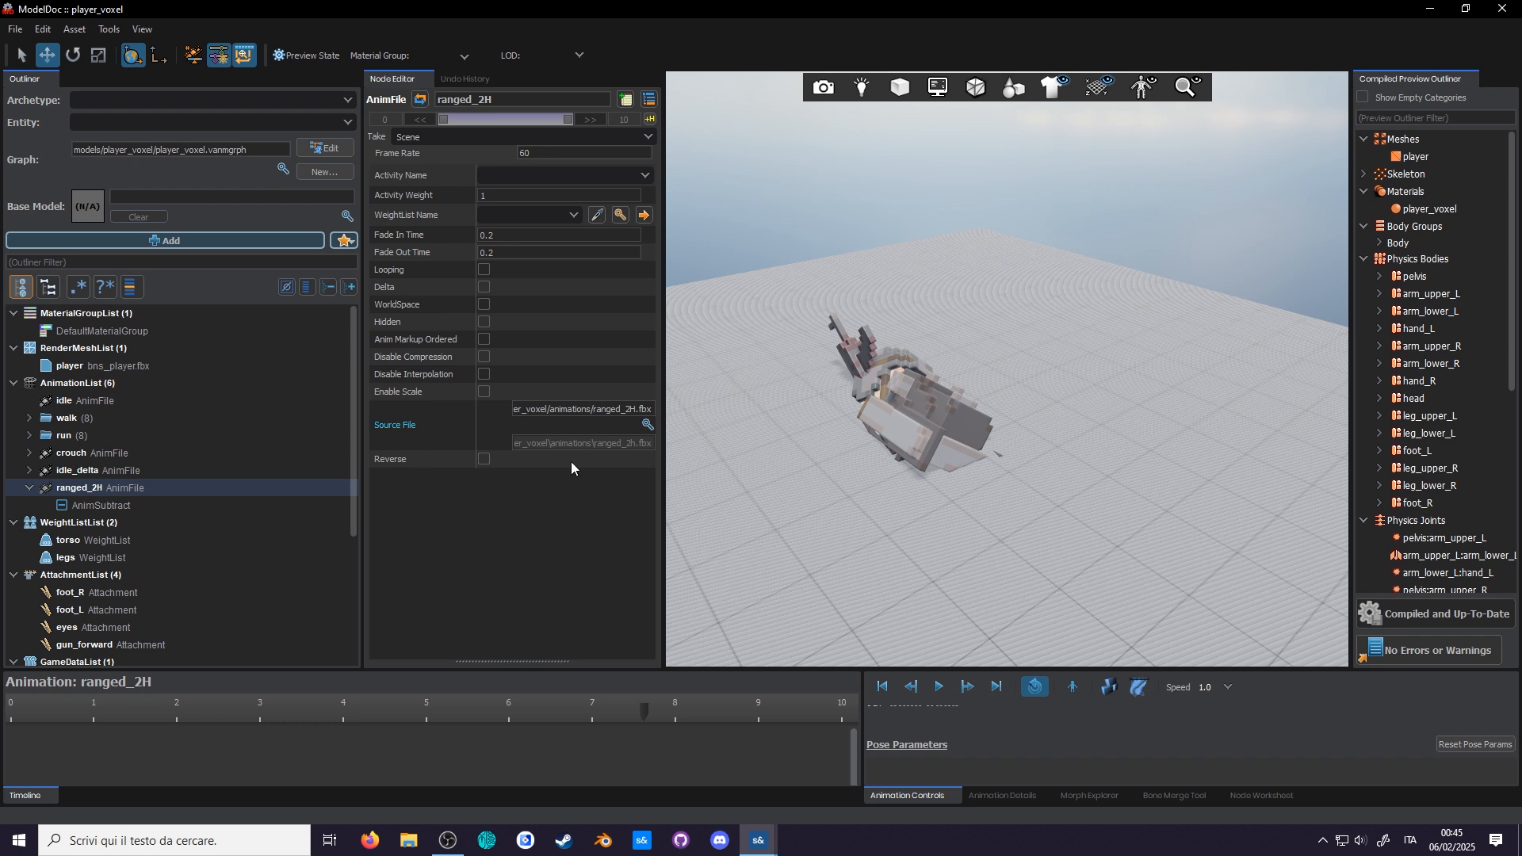
pyautogui.click(101, 506)
pyautogui.write('aim')
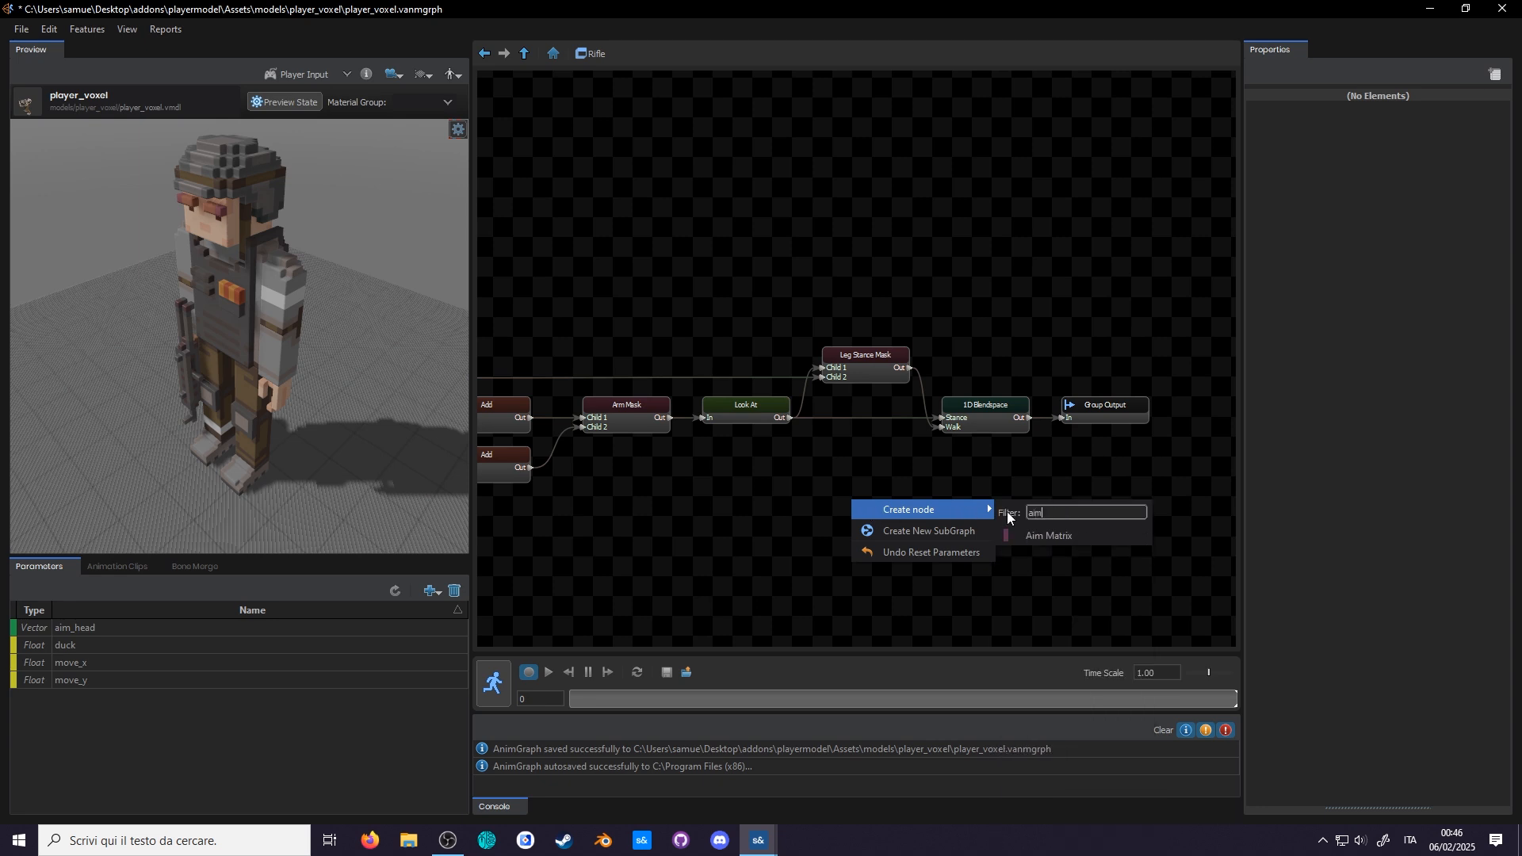
# - Create an Aim Matrix node targeting the aim_head parameter and set its attachment
pyautogui.click(1047, 535)
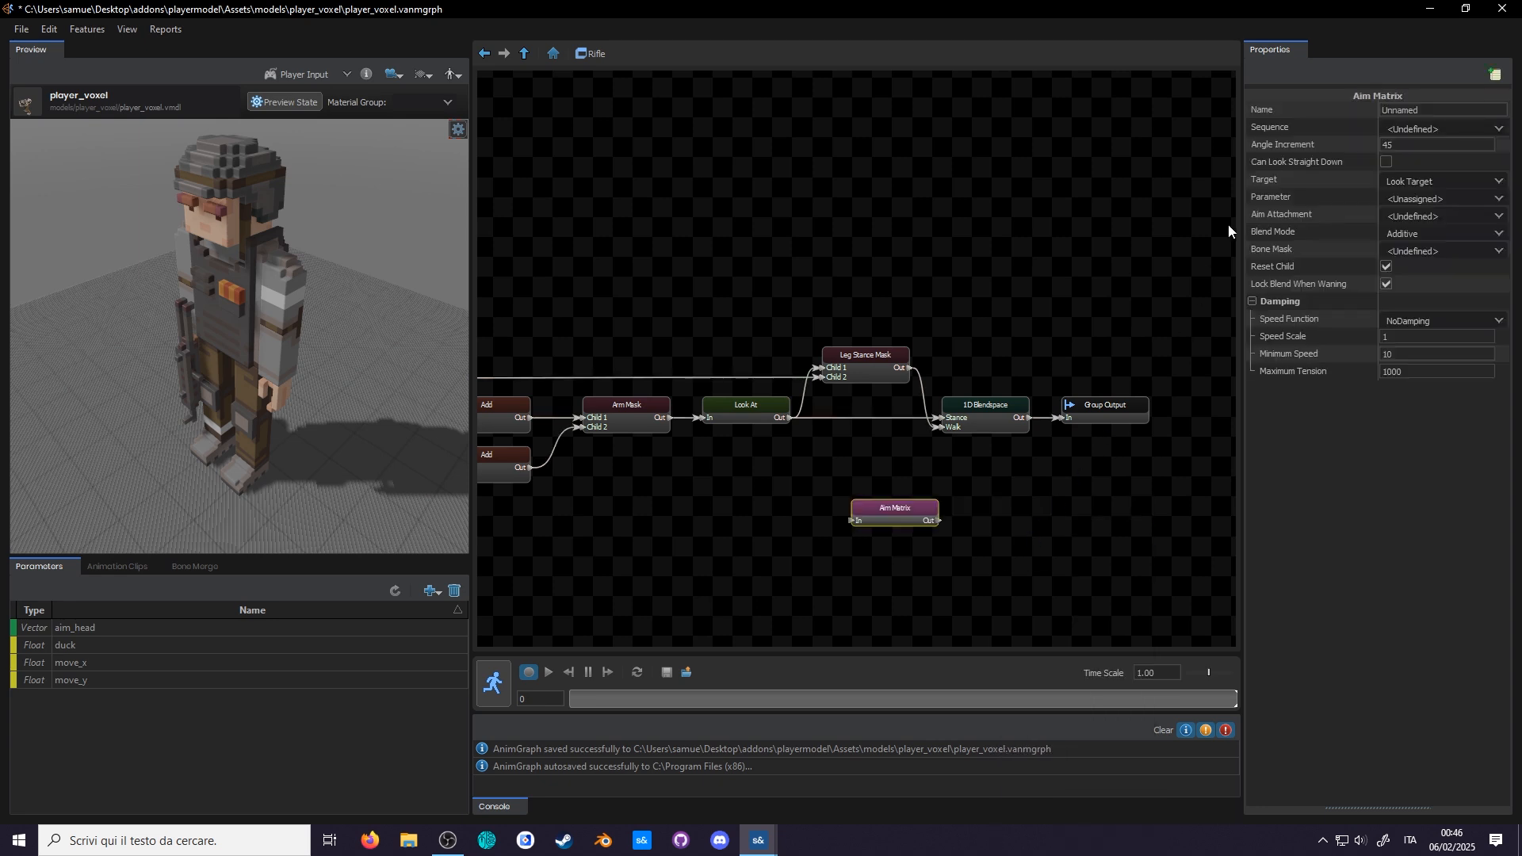
pyautogui.moveTo(1488, 185)
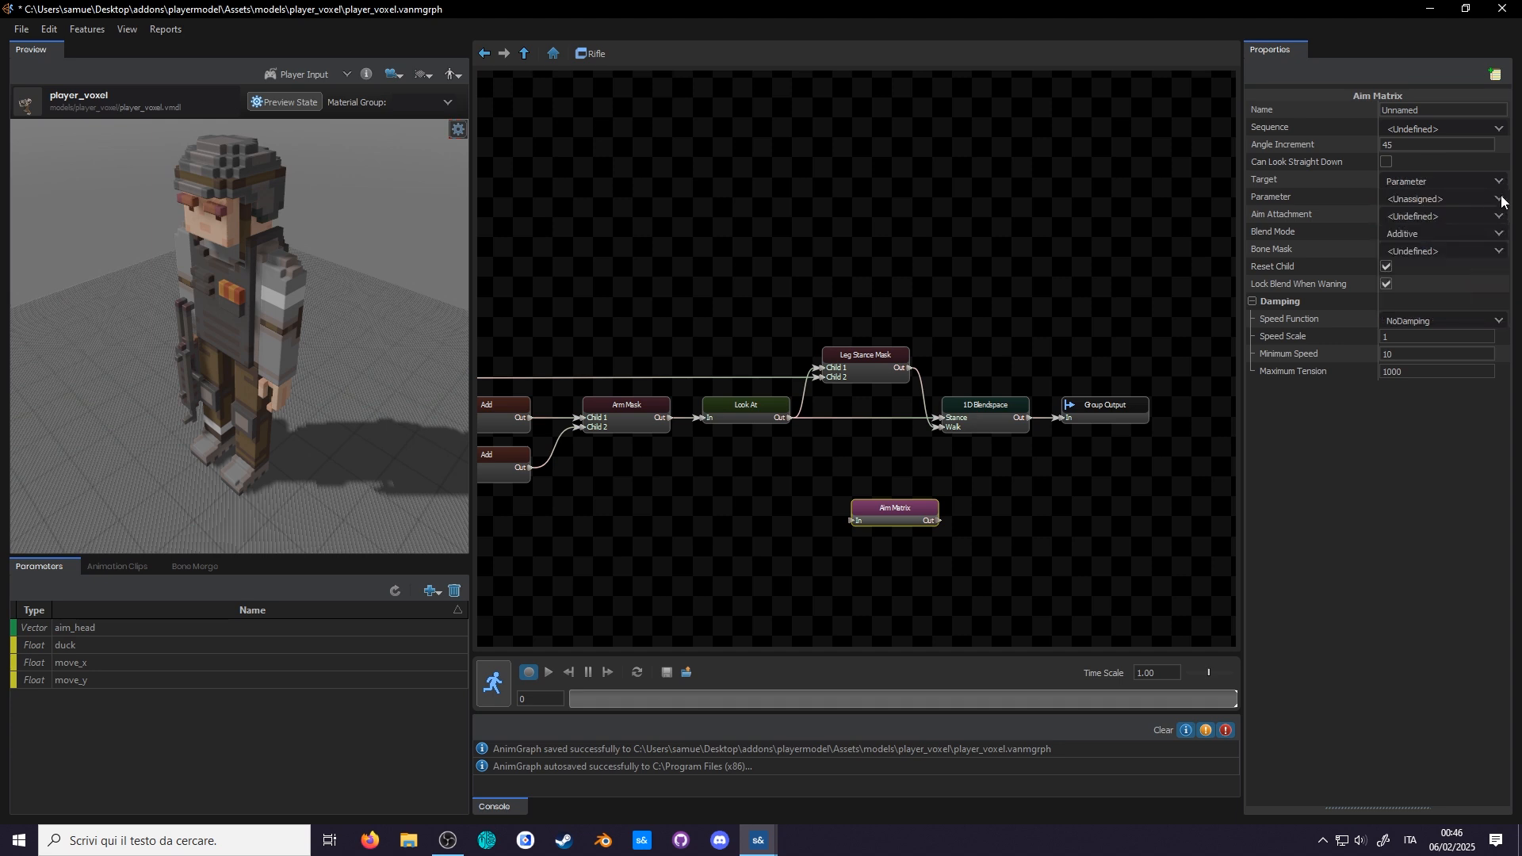
pyautogui.click(1417, 199)
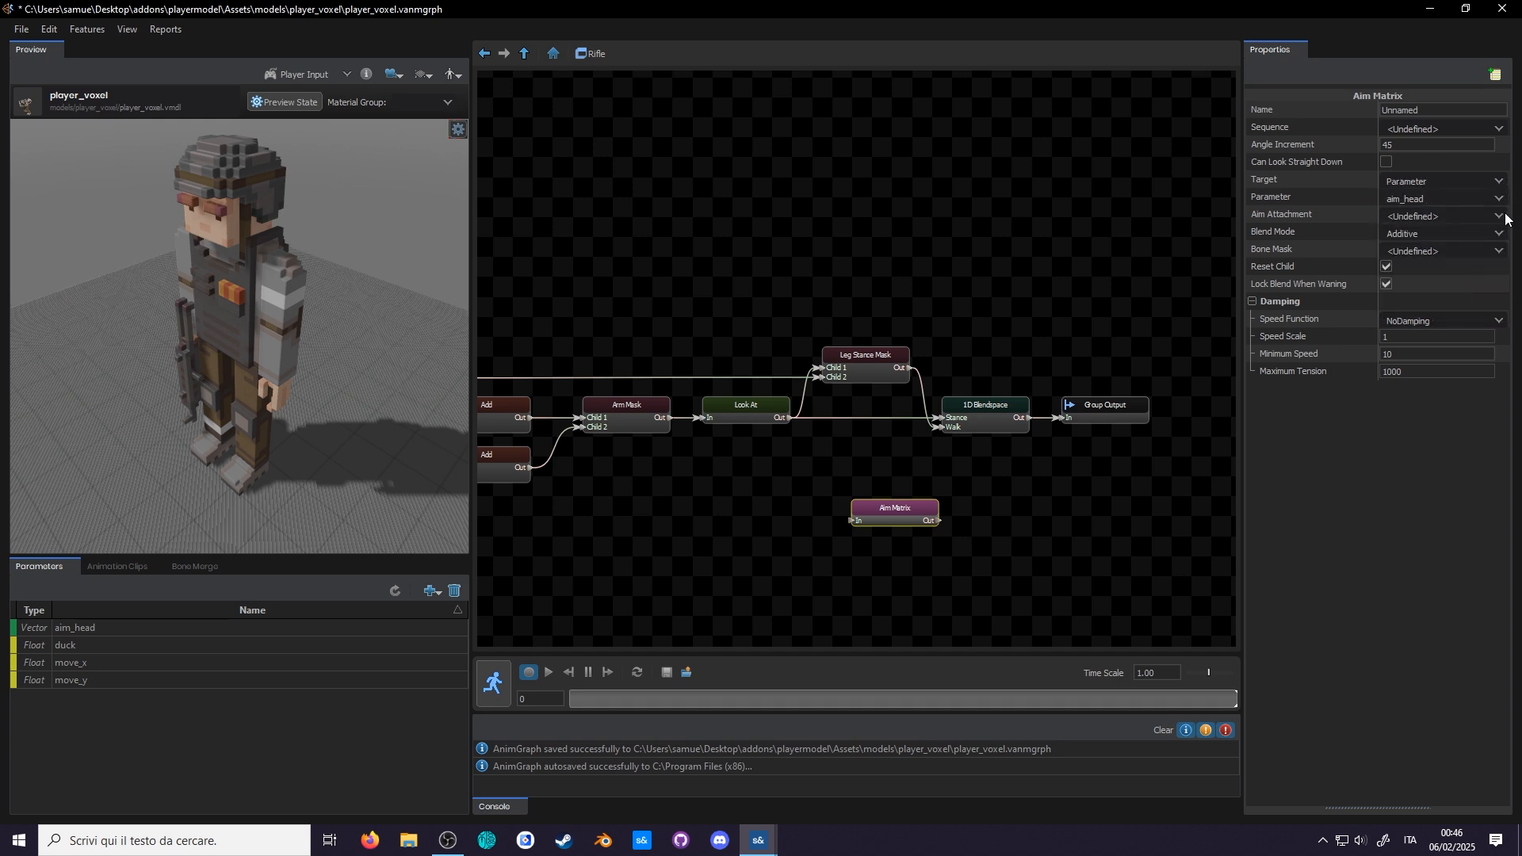
pyautogui.click(1441, 215)
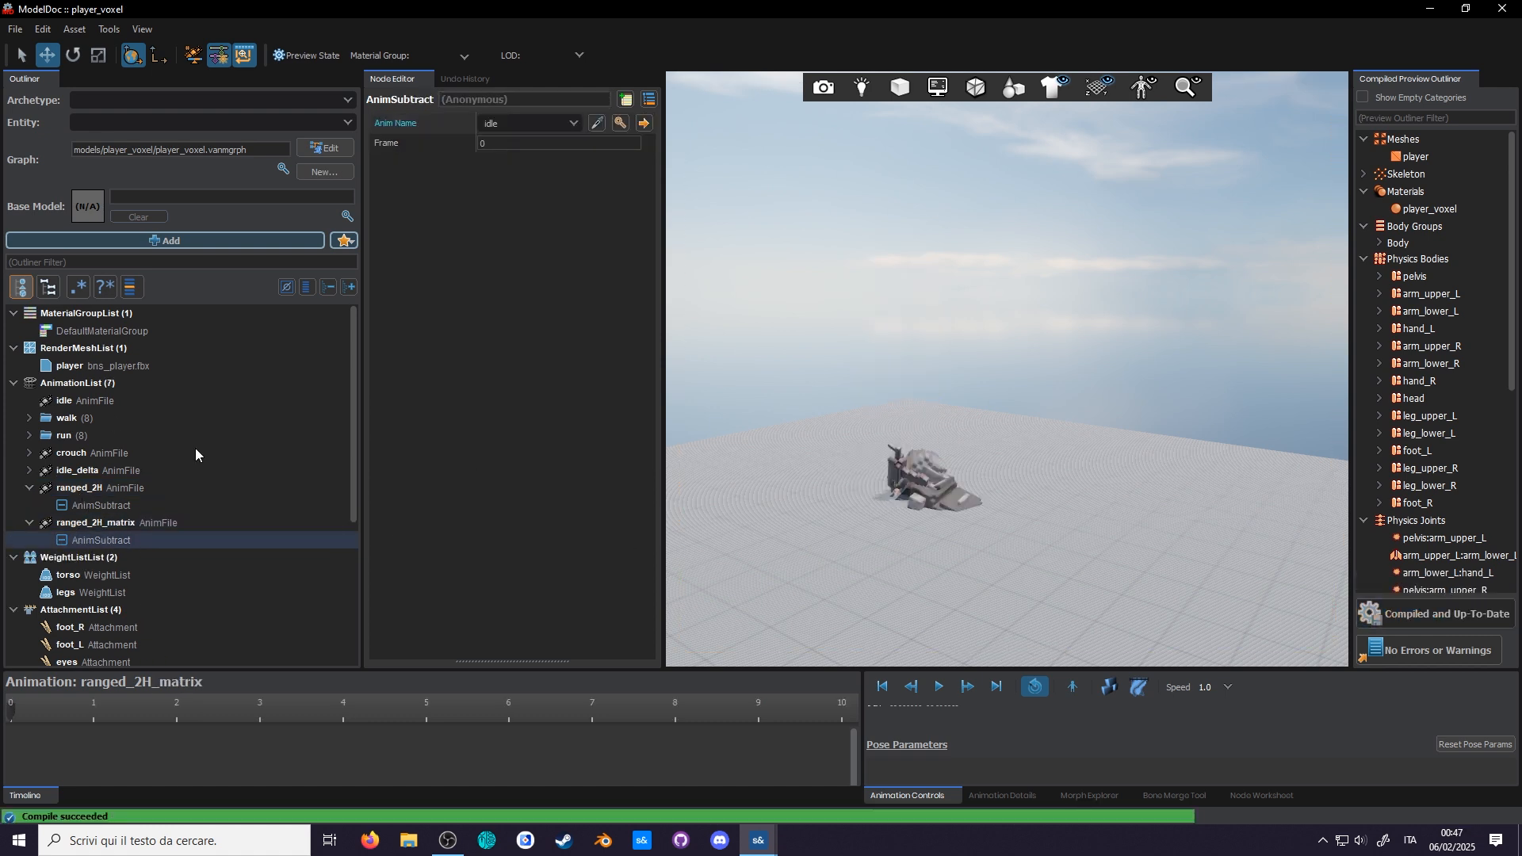
# - Point the ranged_2H_matrix delta's subtract at ranged_2H_matrix, recompile, and return to AnimGraph
pyautogui.write('matri')
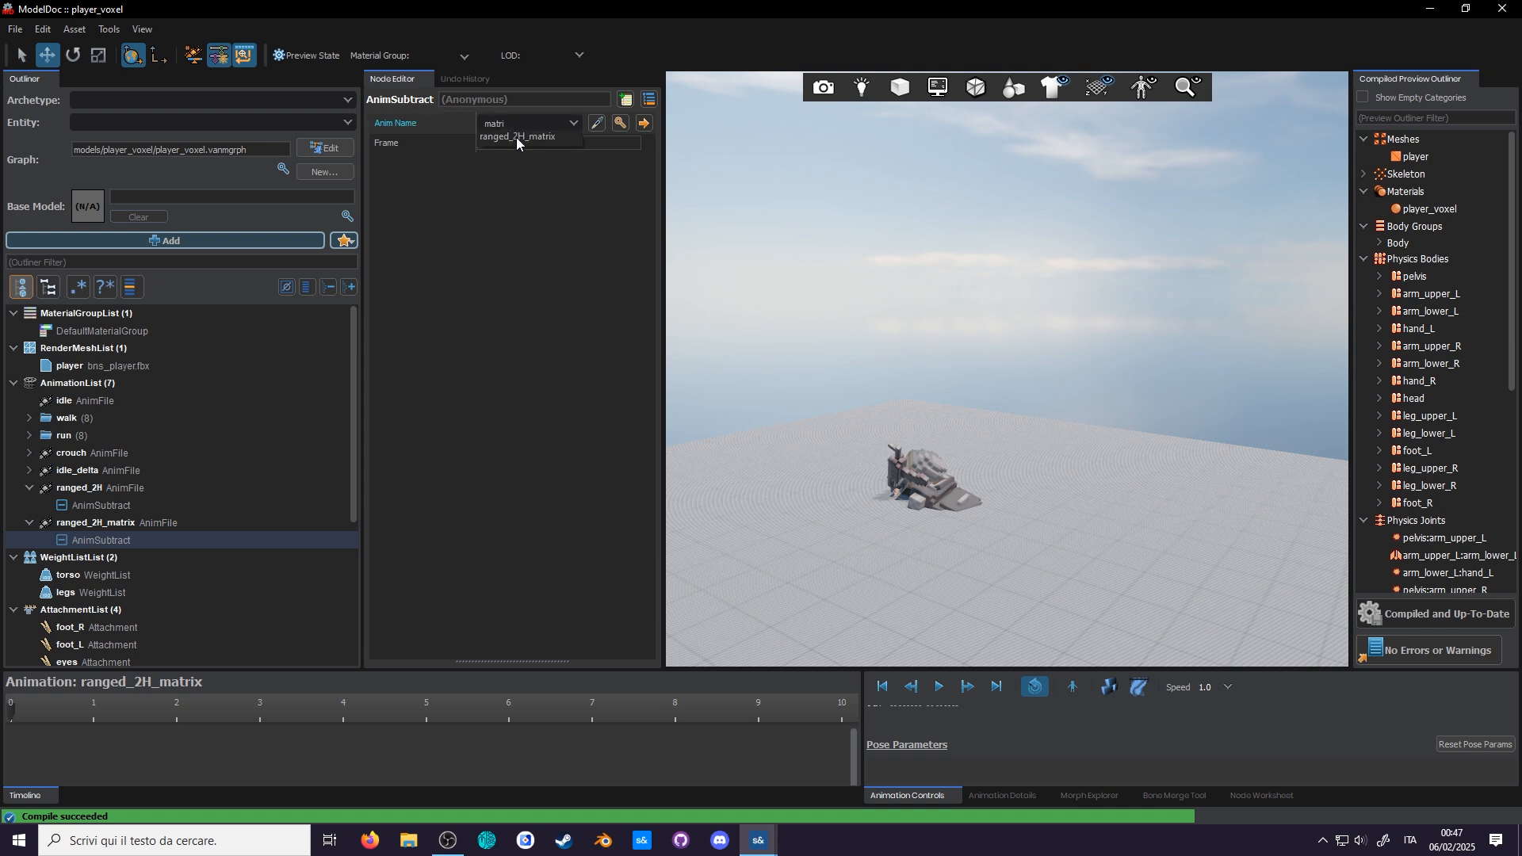
pyautogui.click(518, 136)
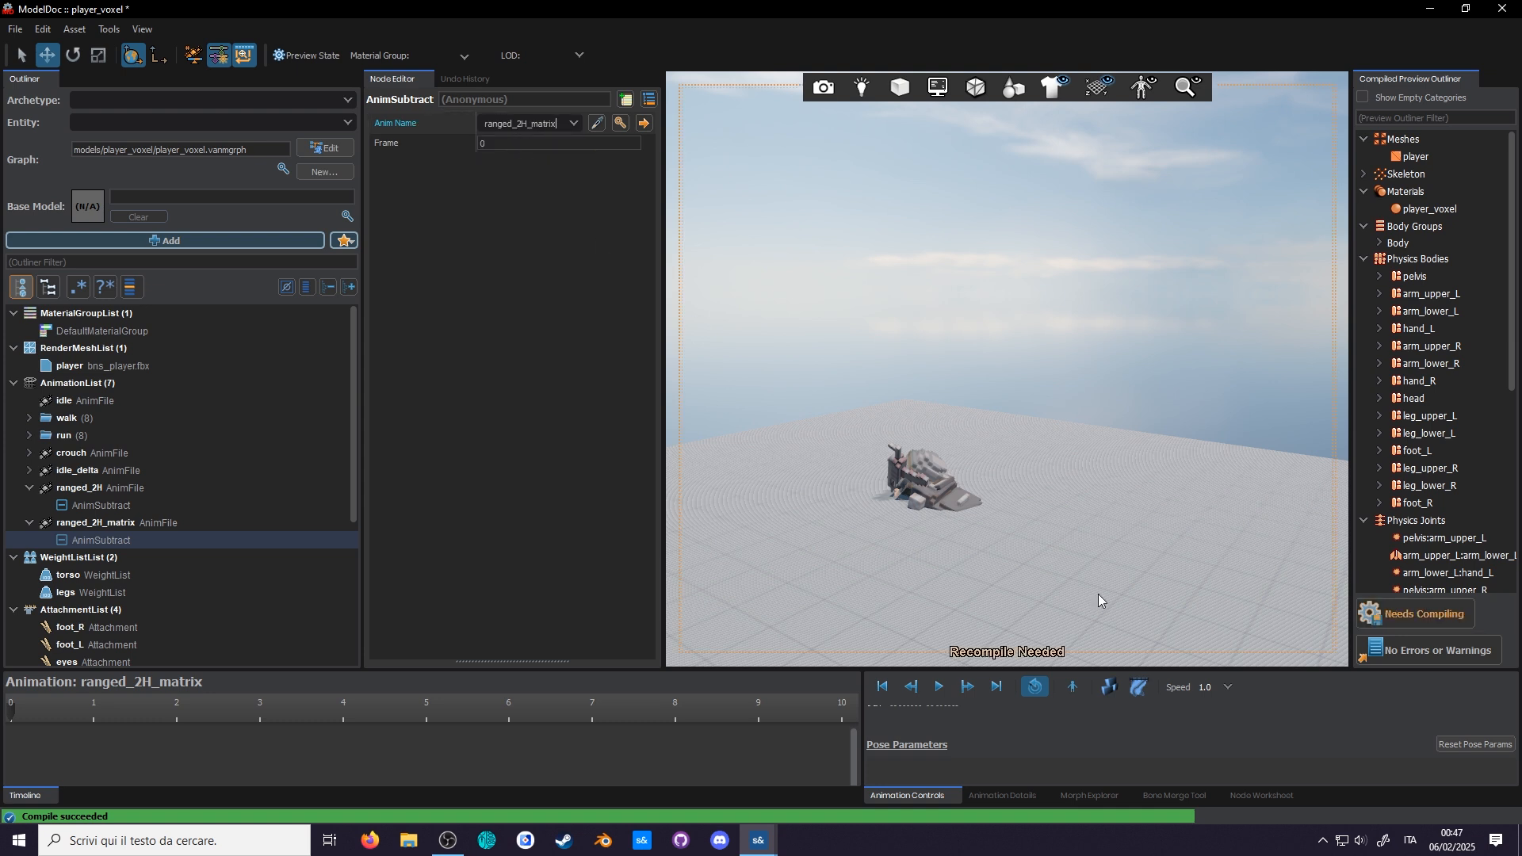
pyautogui.rightClick(101, 505)
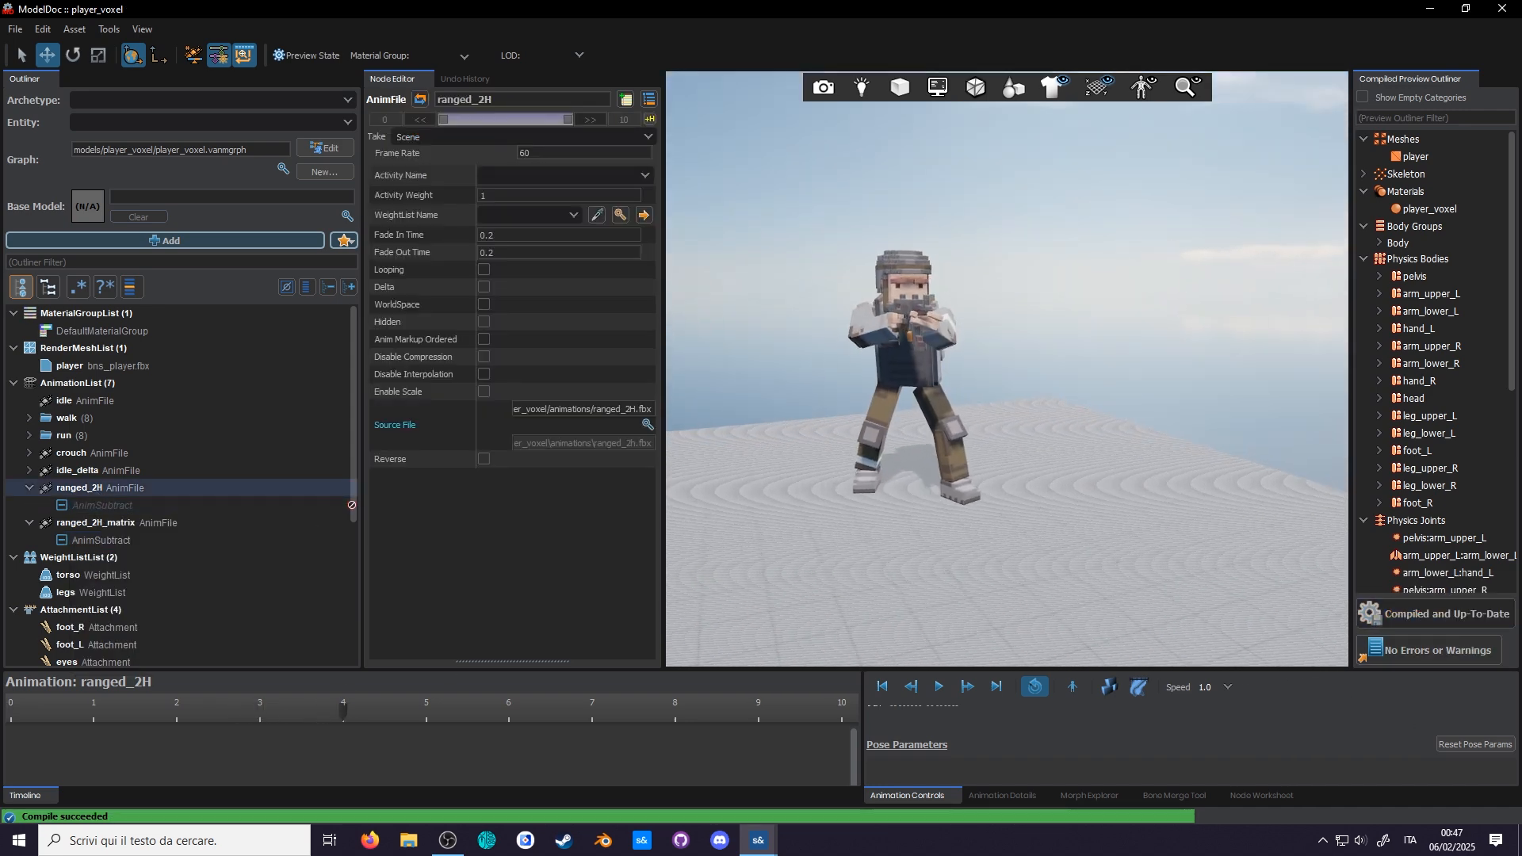
pyautogui.click(100, 540)
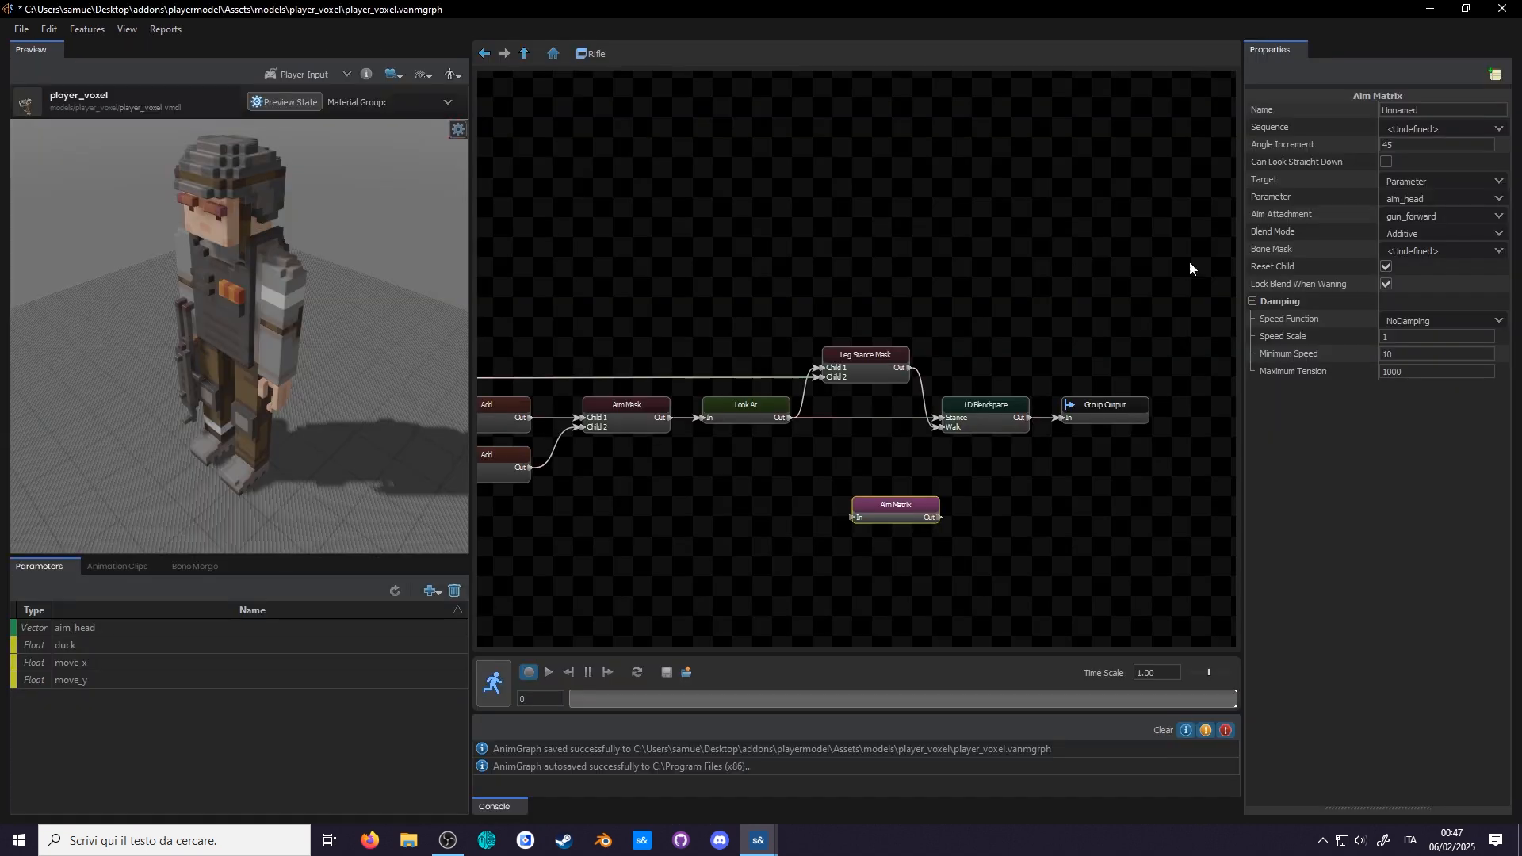
# - Give Aim Matrix the ranged_2H_matrix sequence with straight-down looking, swap it for Look At, and preview
pyautogui.click(1441, 129)
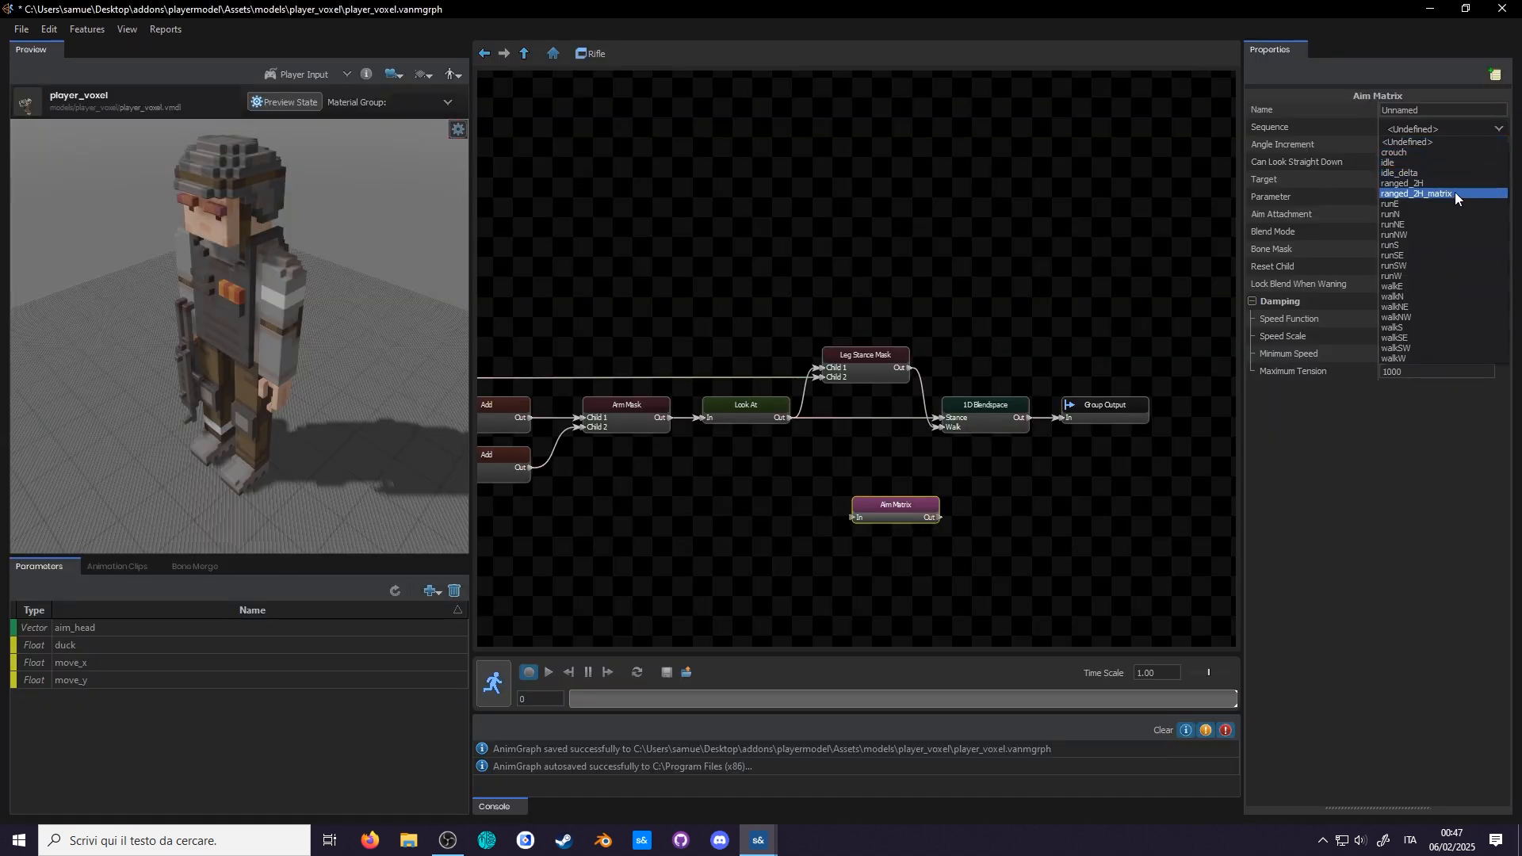
pyautogui.click(1415, 193)
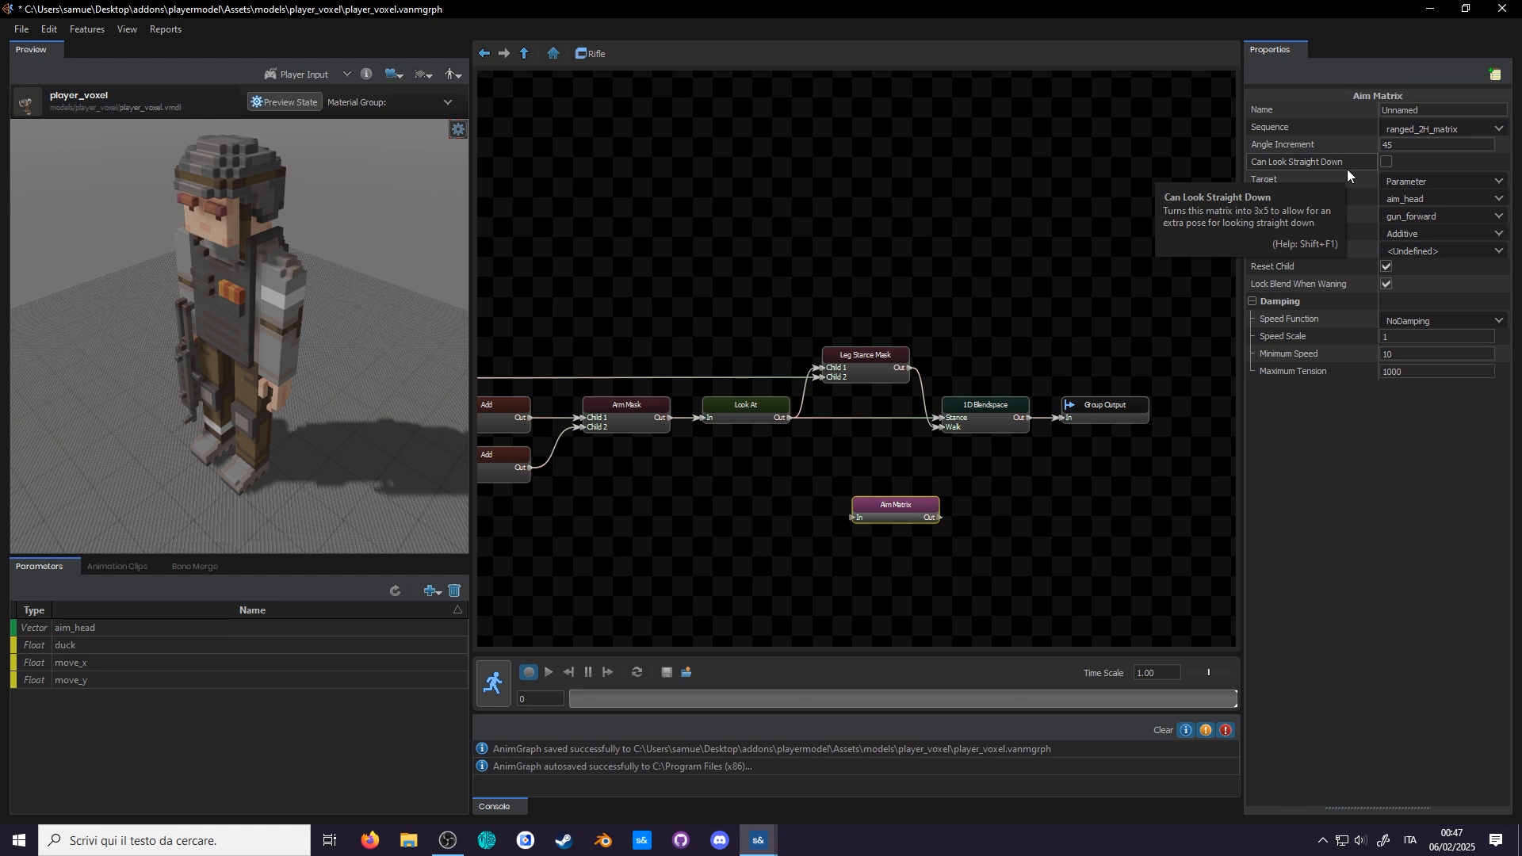
pyautogui.click(1386, 162)
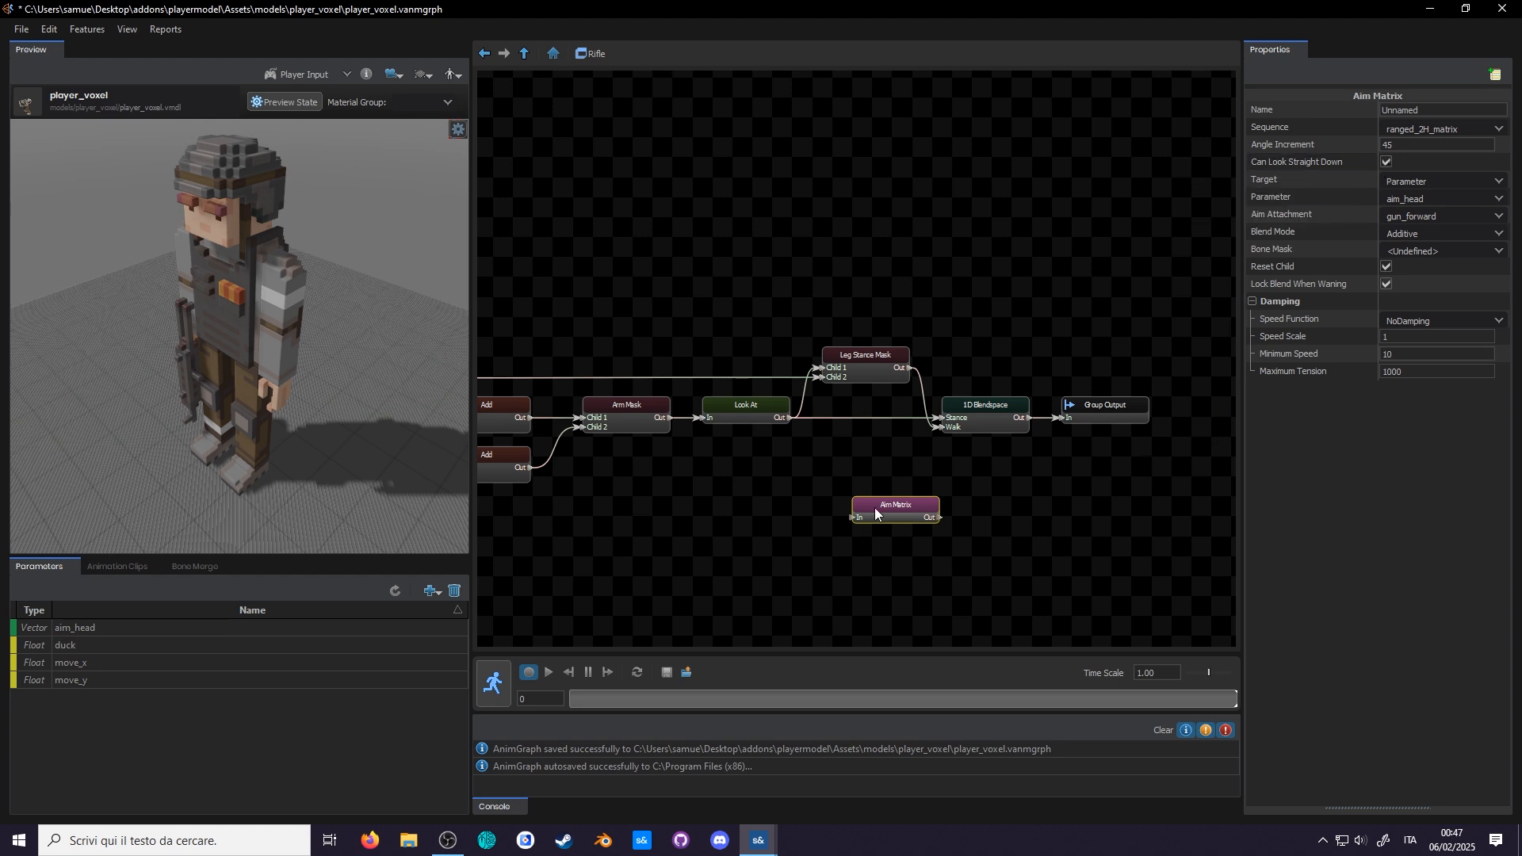
pyautogui.moveTo(894, 505); pyautogui.dragTo(735, 415)
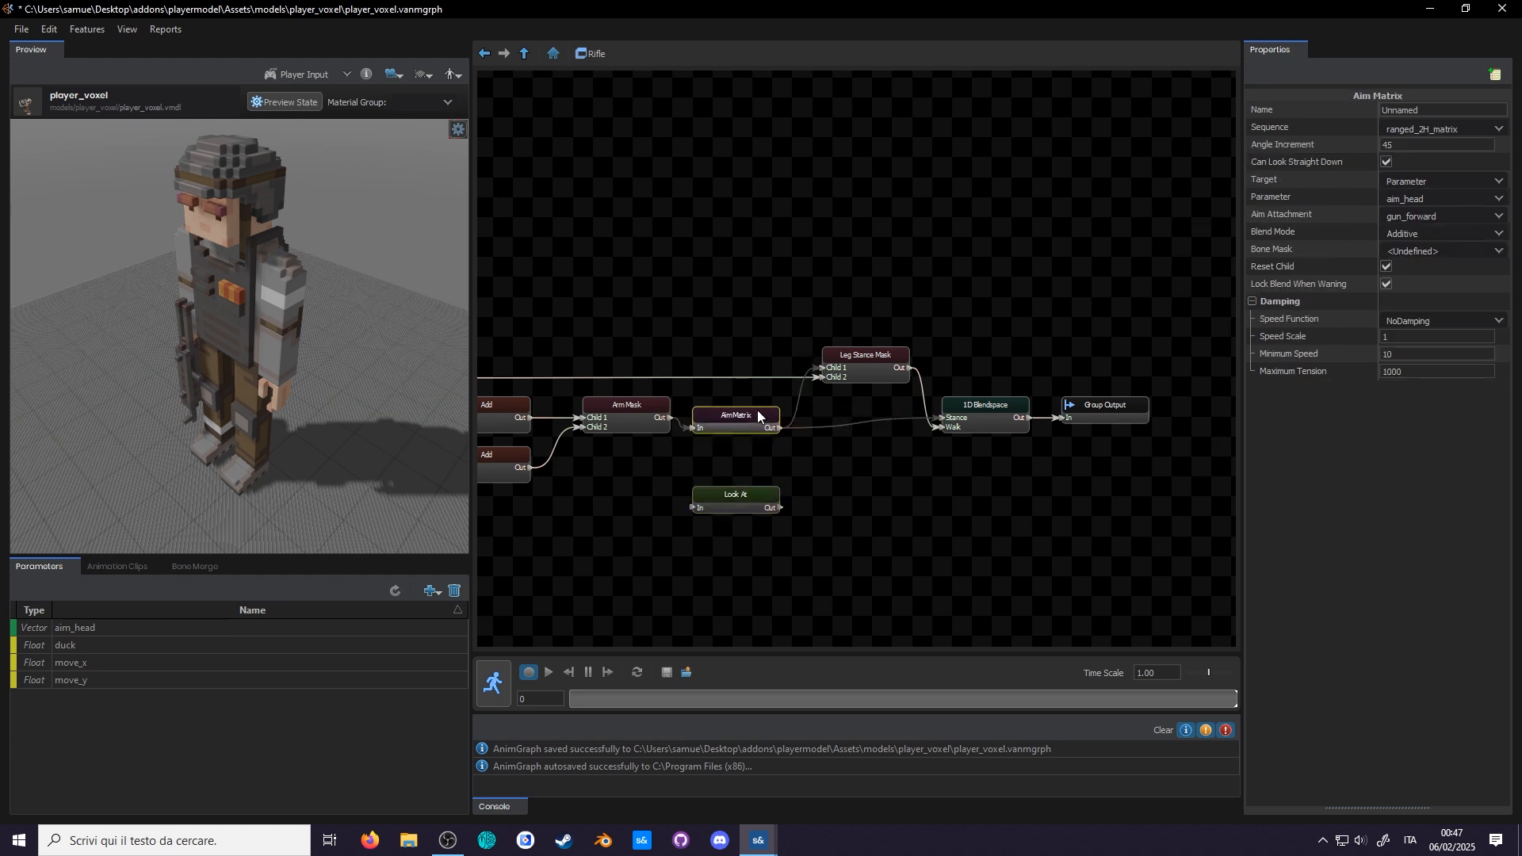
pyautogui.click(546, 673)
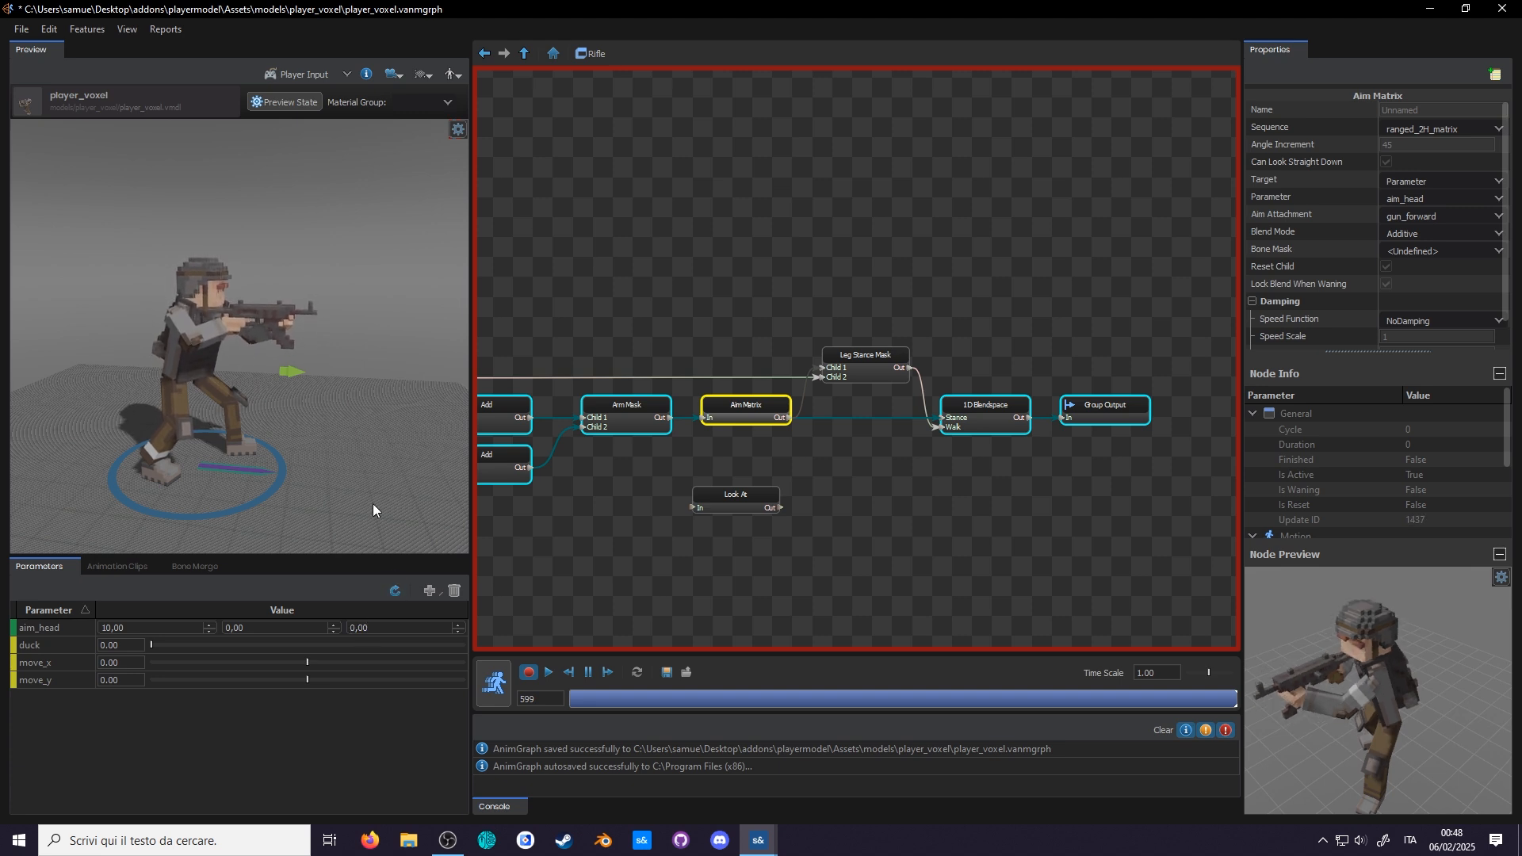
# - Test move_y at 22,00 in the preview and inspect the Add and Arm Mask nodes
pyautogui.write('22,00')
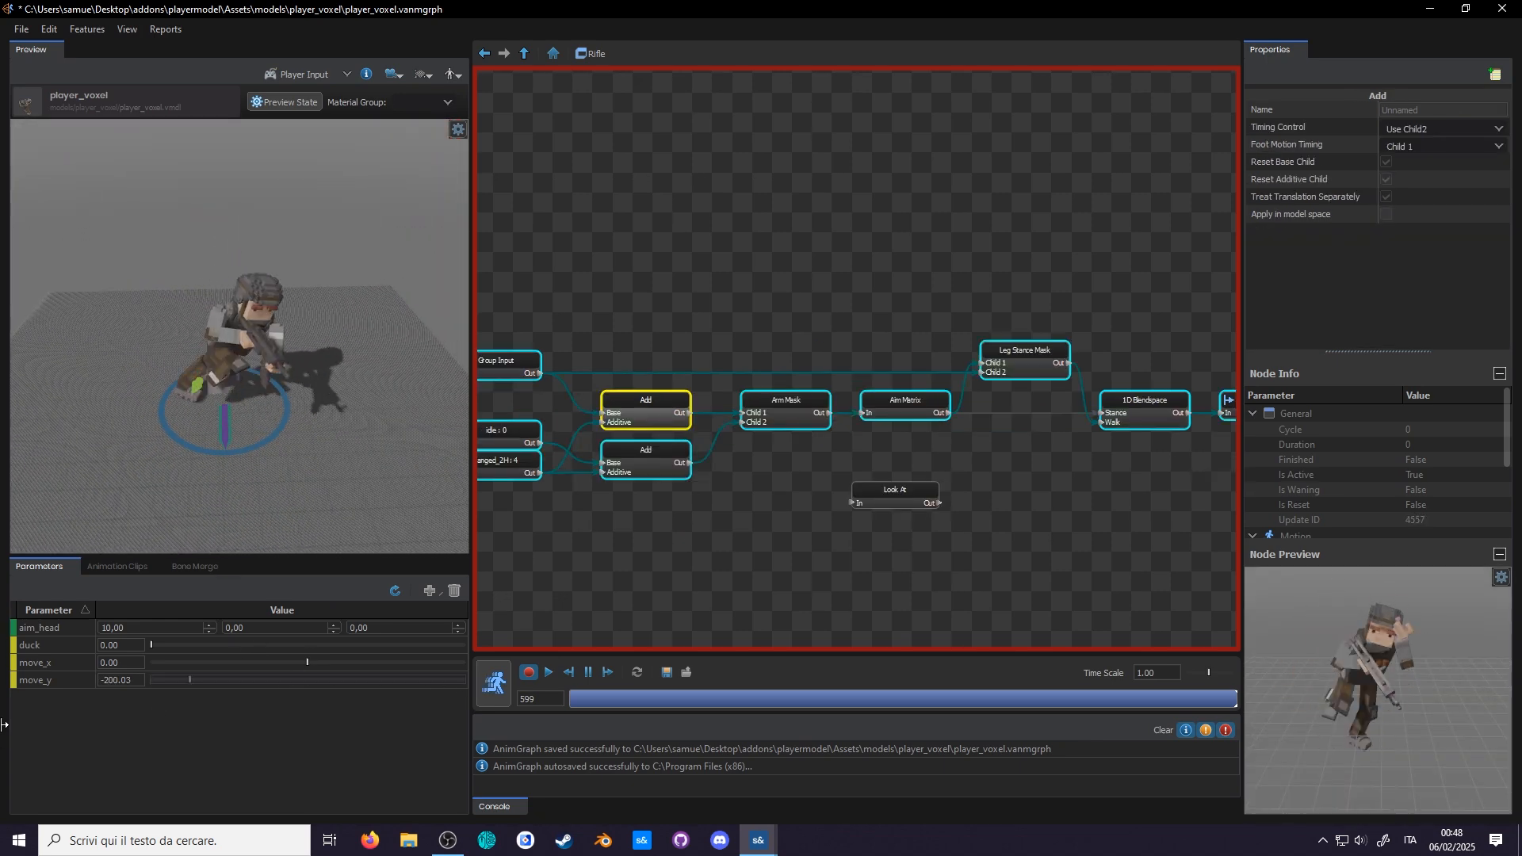
pyautogui.click(784, 401)
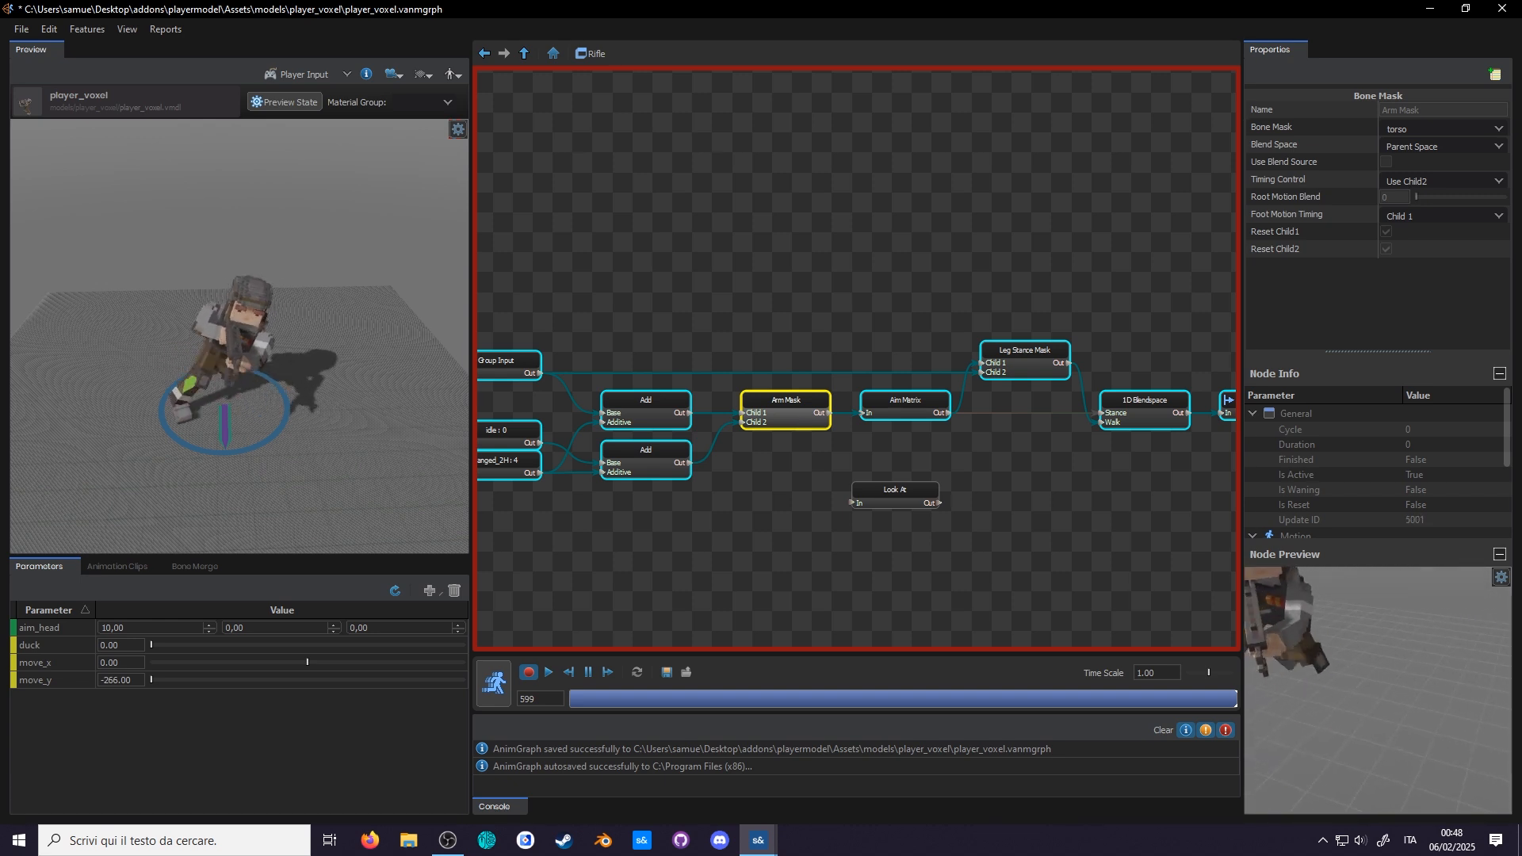
pyautogui.click(902, 401)
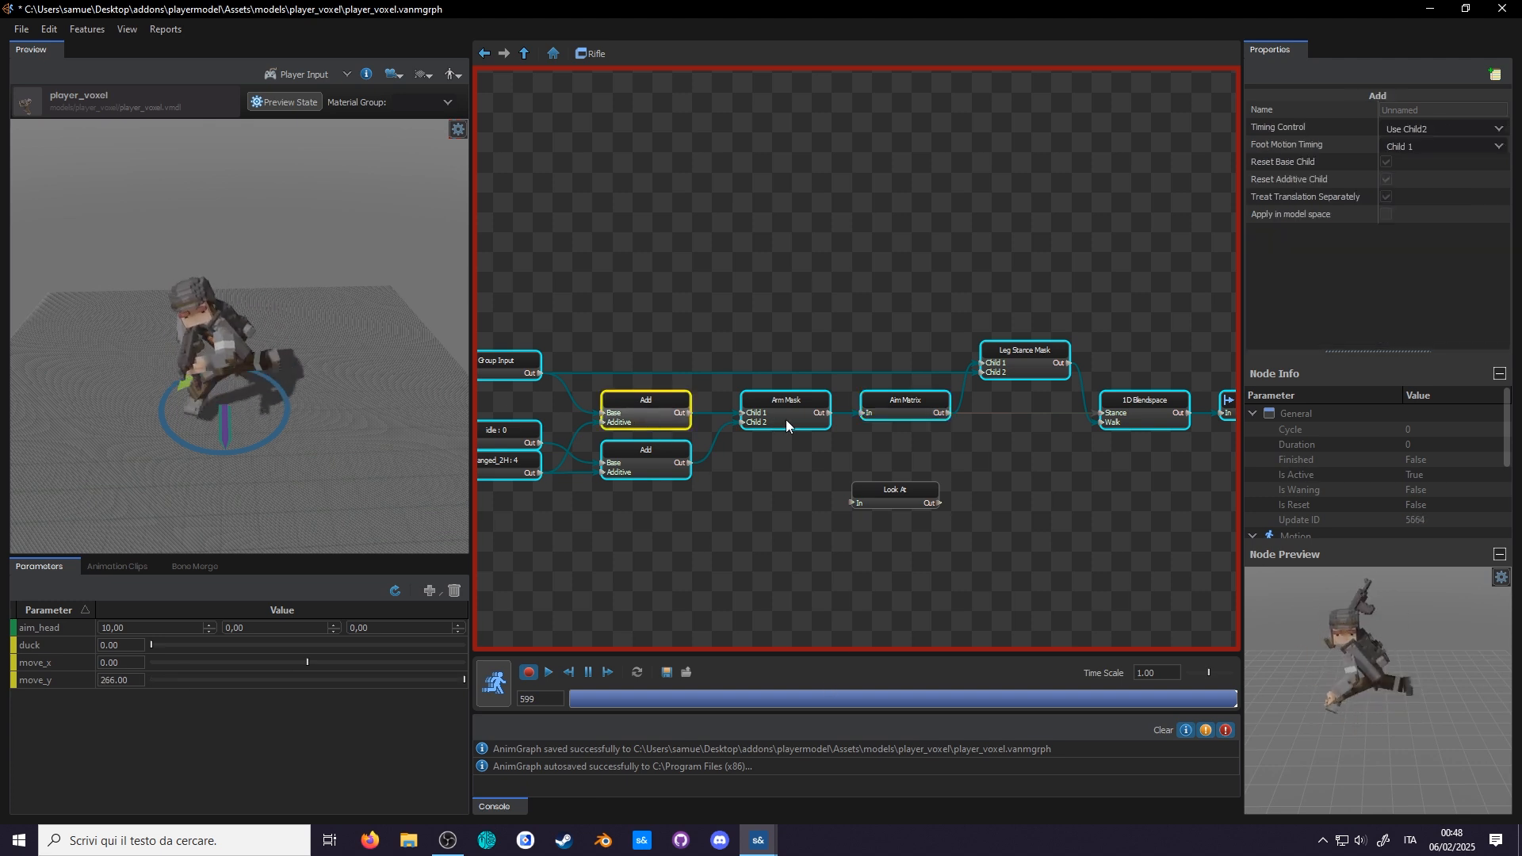
pyautogui.click(784, 399)
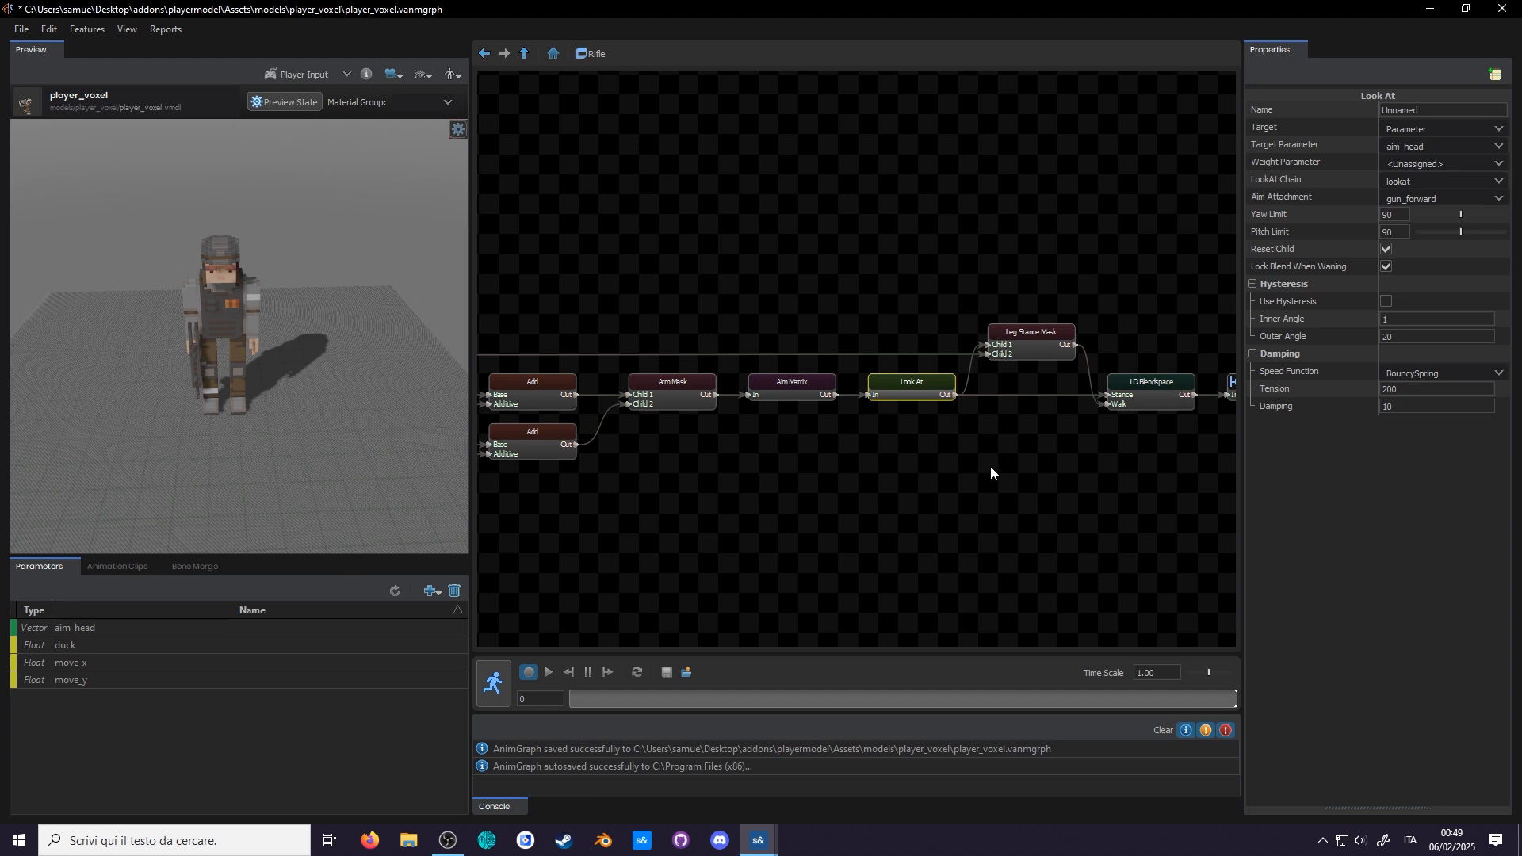
pyautogui.click(548, 672)
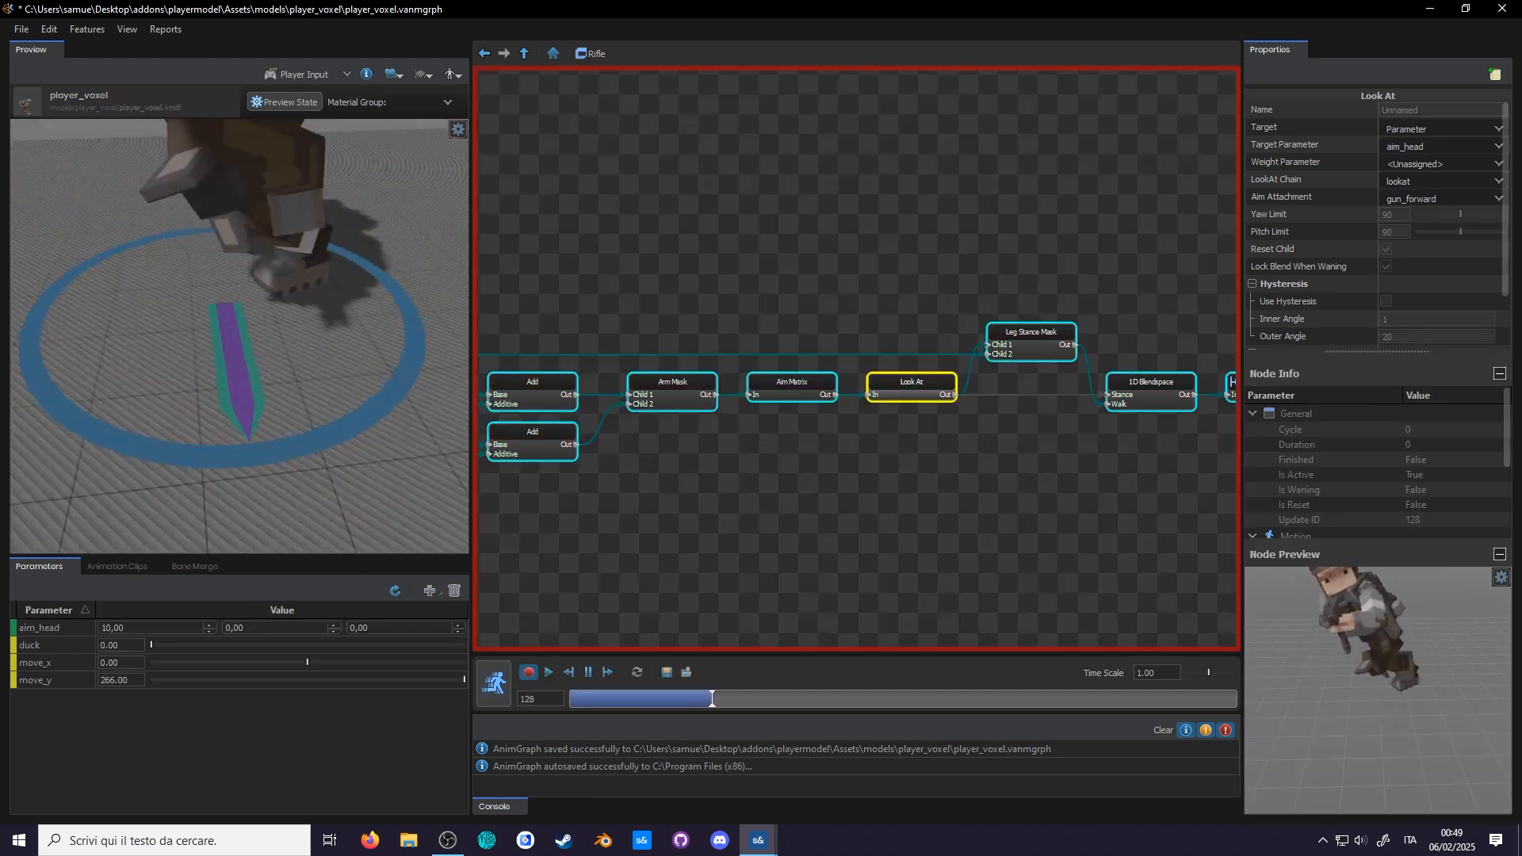
pyautogui.moveTo(710, 697); pyautogui.dragTo(951, 697)
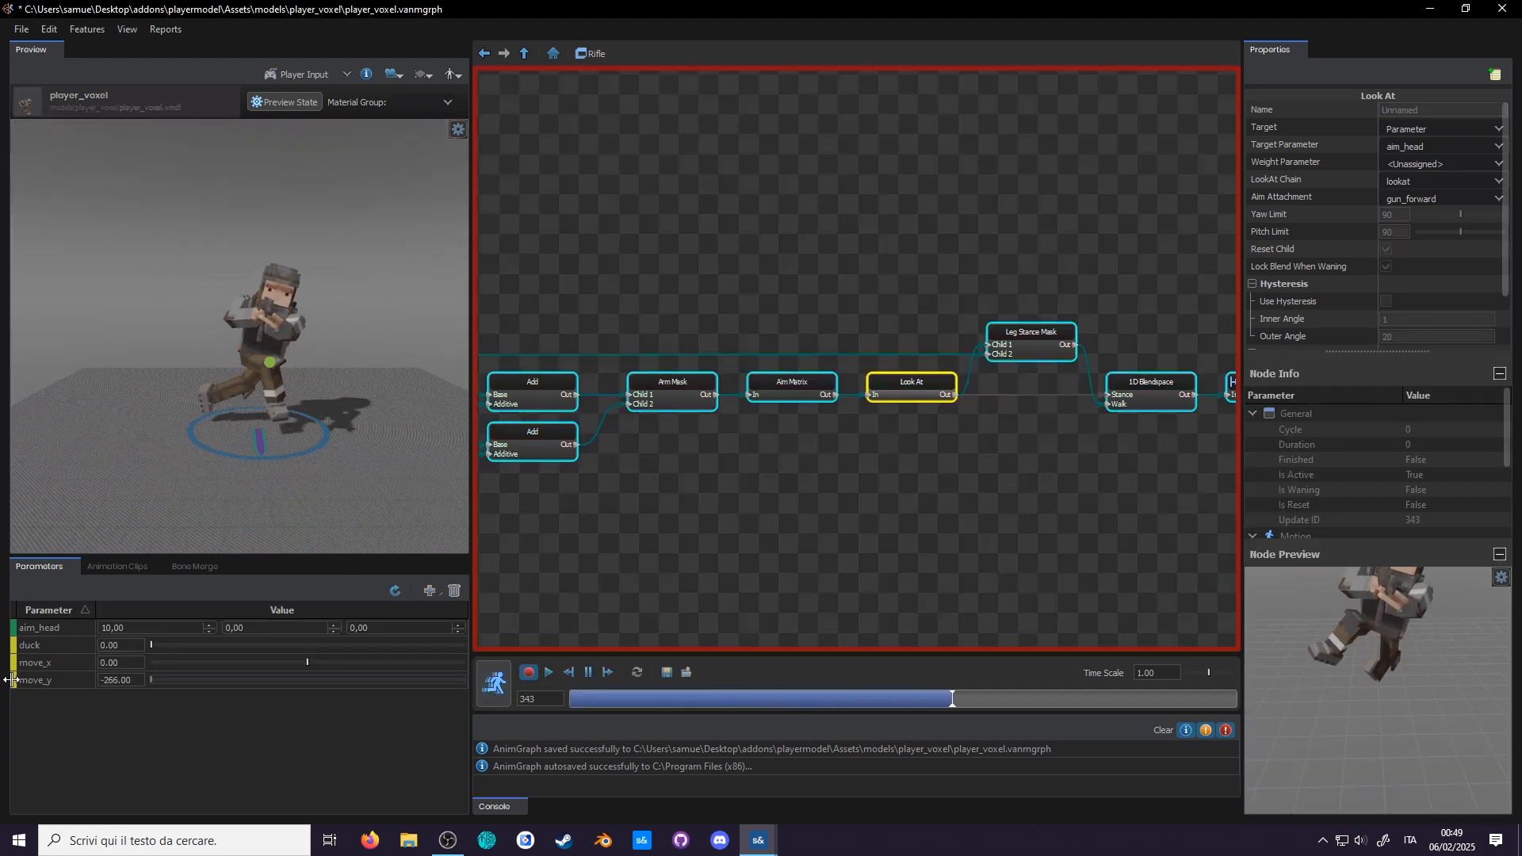
pyautogui.moveTo(951, 697); pyautogui.dragTo(1194, 697)
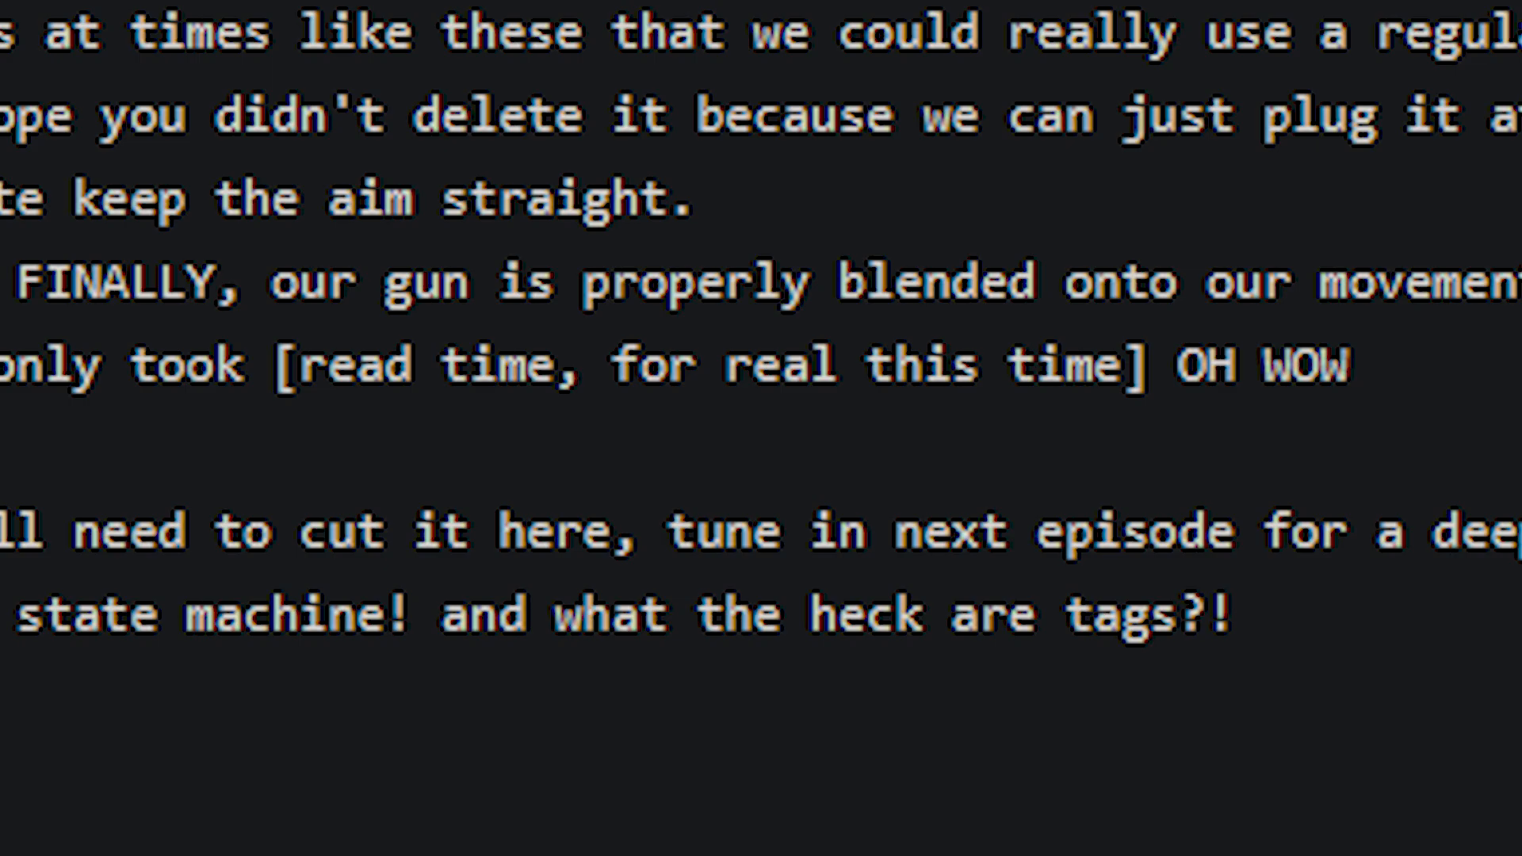
pyautogui.doubleClick(699, 364)
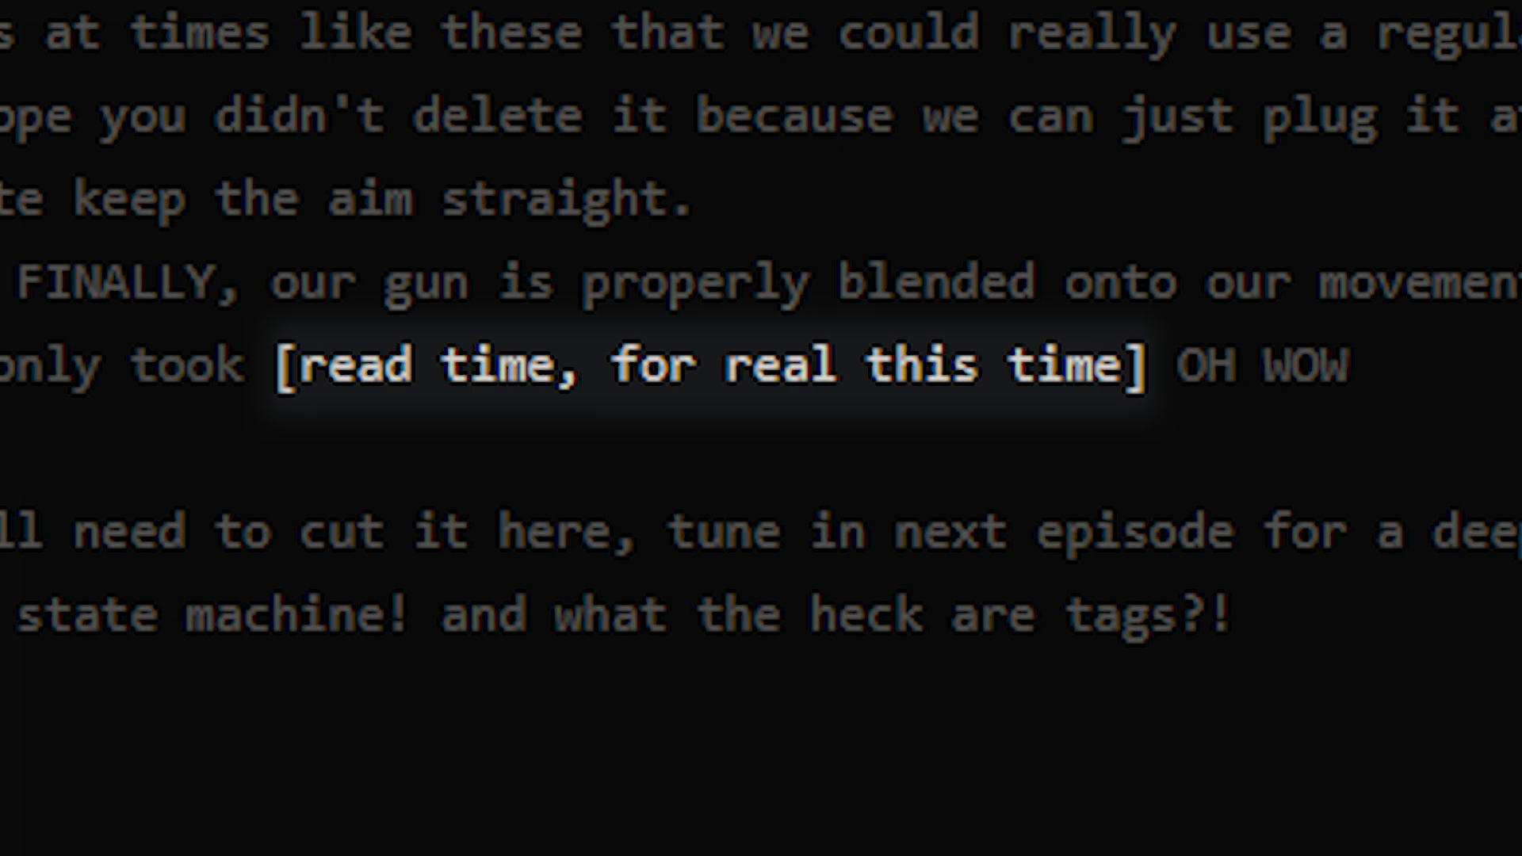